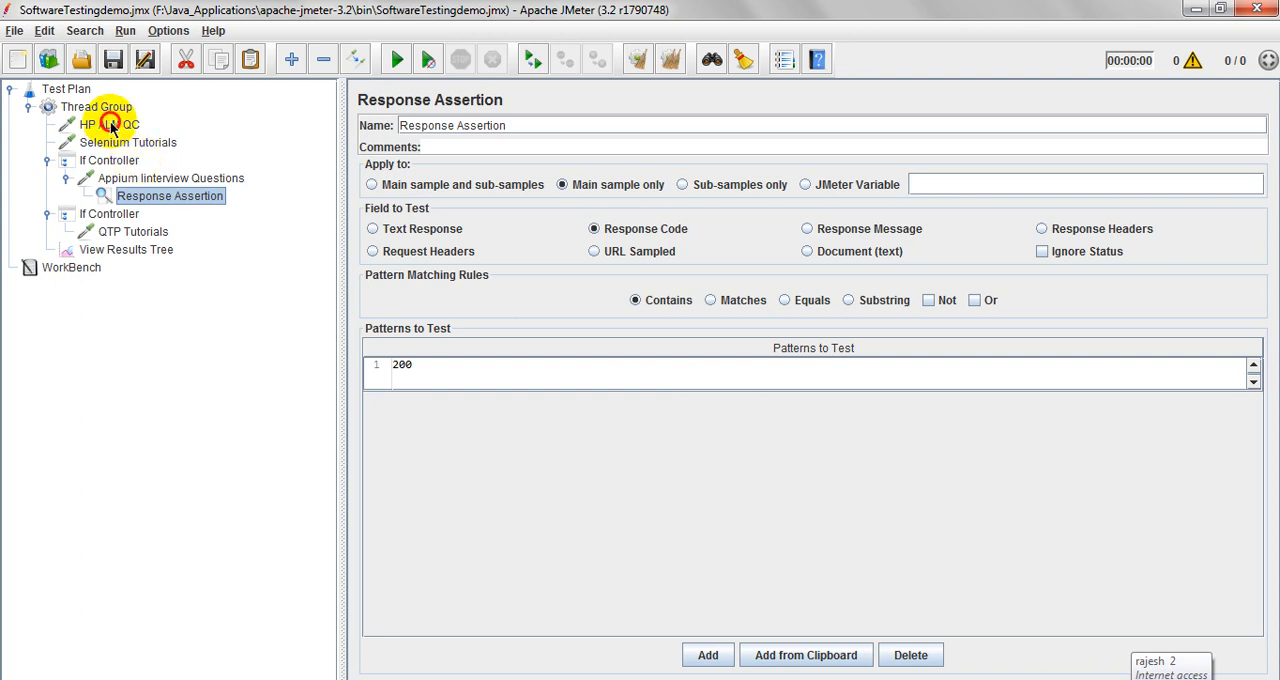
Step: Inspect the Appium and QTP requests, the If Controller condition and the View Results Tree listener
{"action": "left_click", "coordinate": [172, 178]}
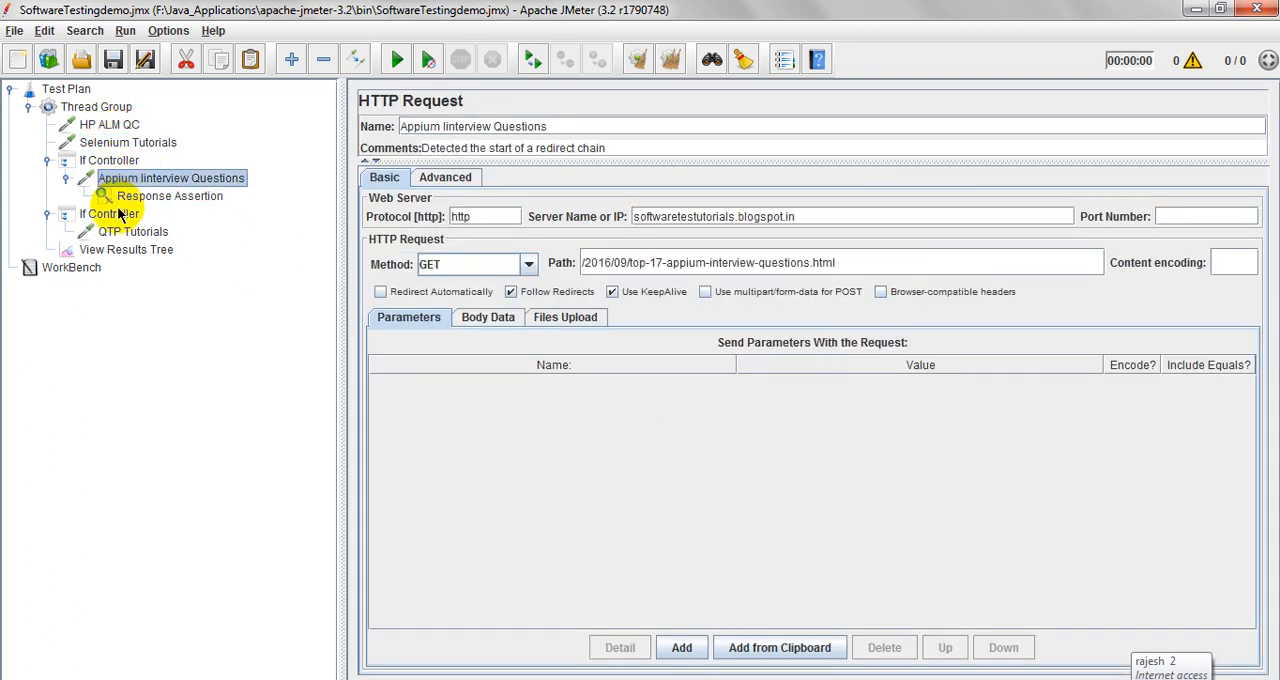
{"action": "left_click", "coordinate": [132, 232]}
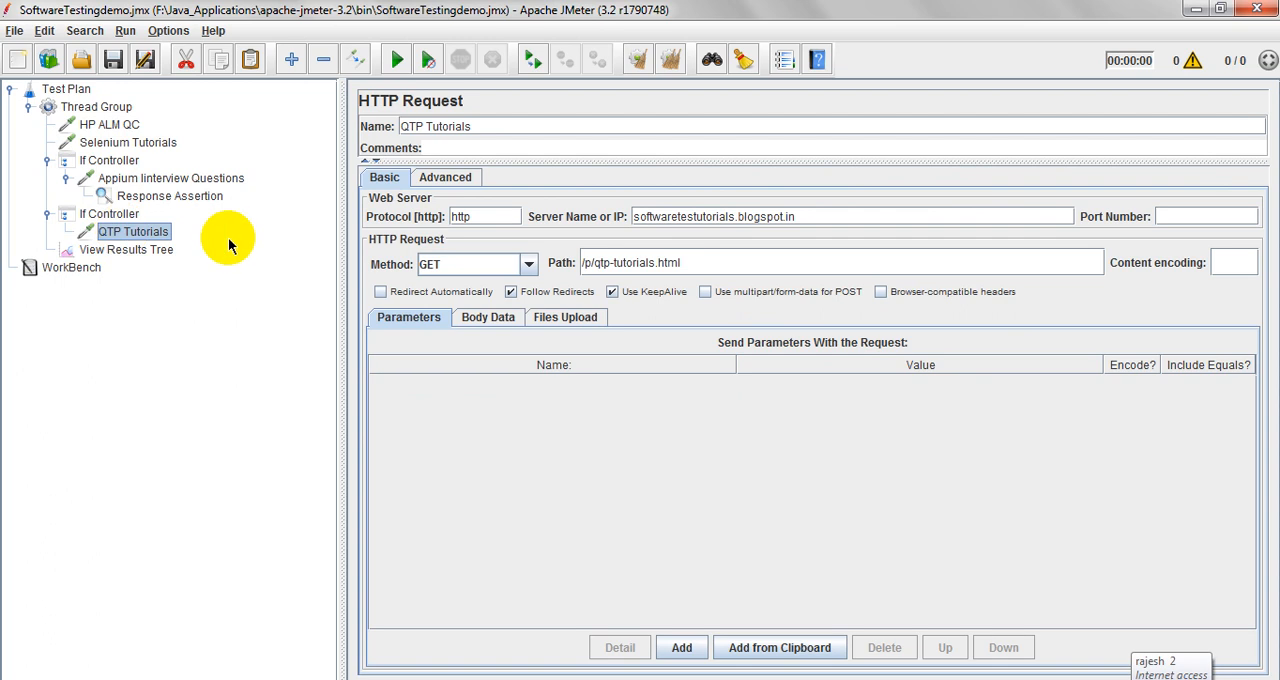
{"action": "left_click", "coordinate": [126, 248]}
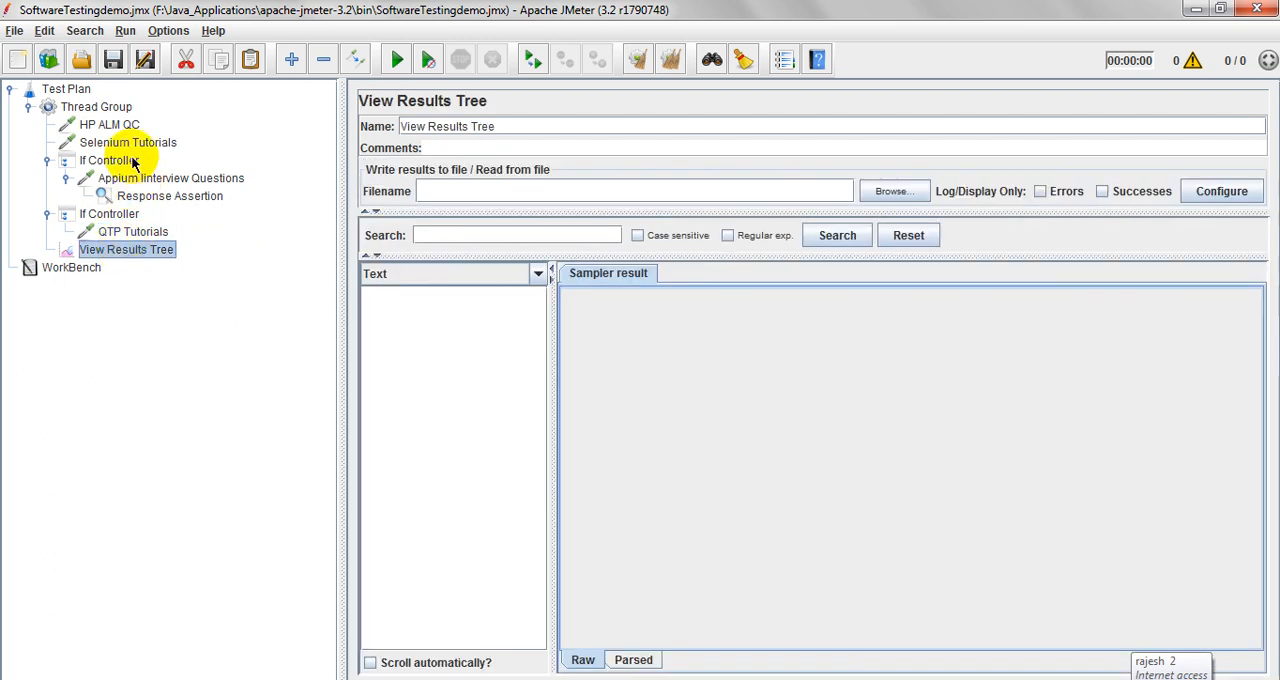
{"action": "left_click", "coordinate": [100, 160]}
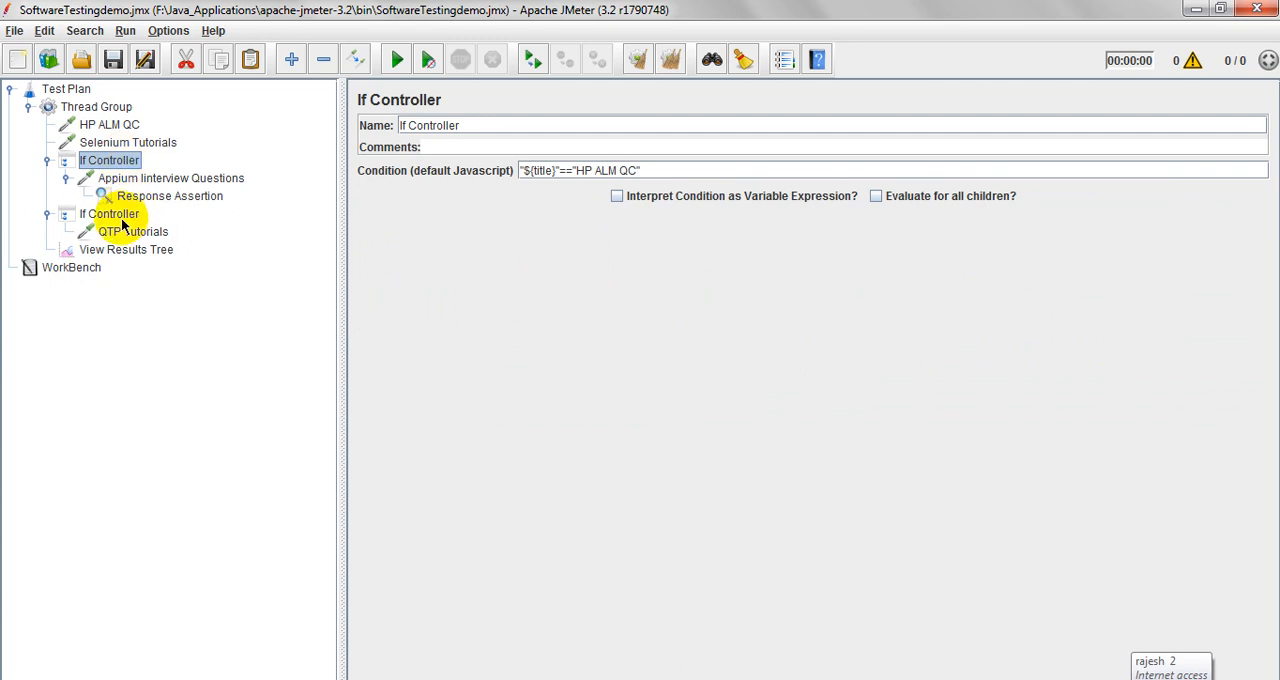
{"action": "left_click", "coordinate": [128, 248]}
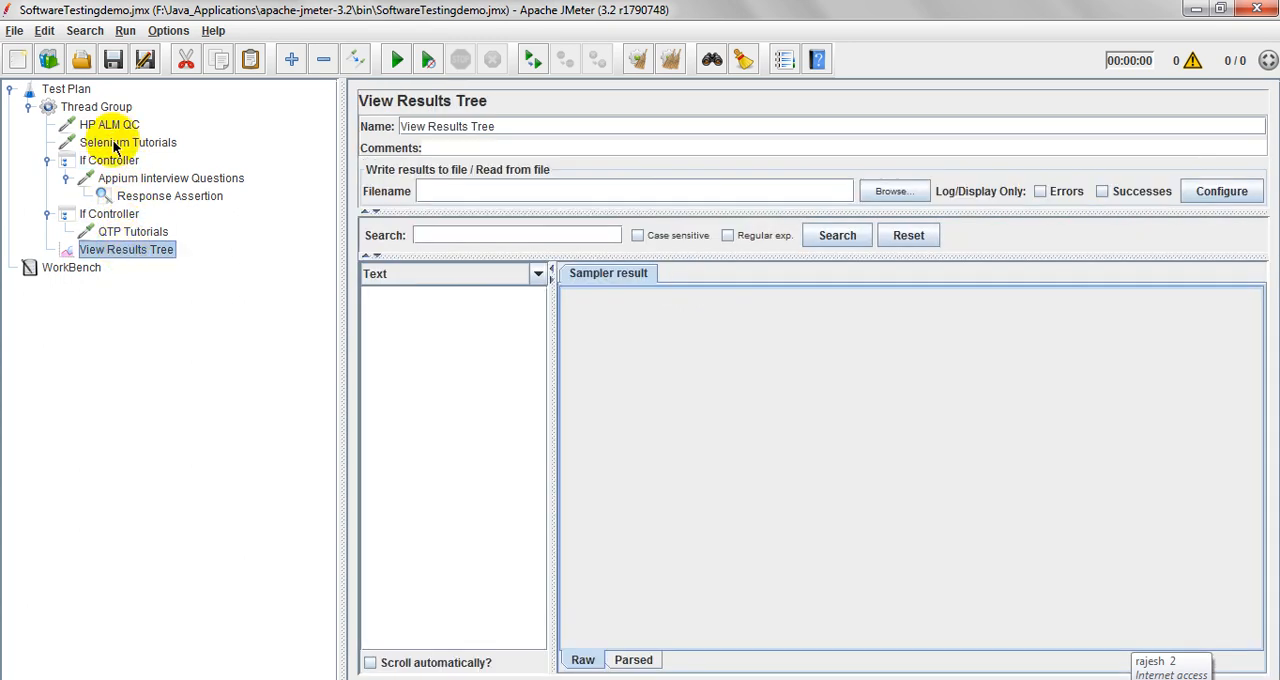
{"action": "left_click", "coordinate": [128, 142]}
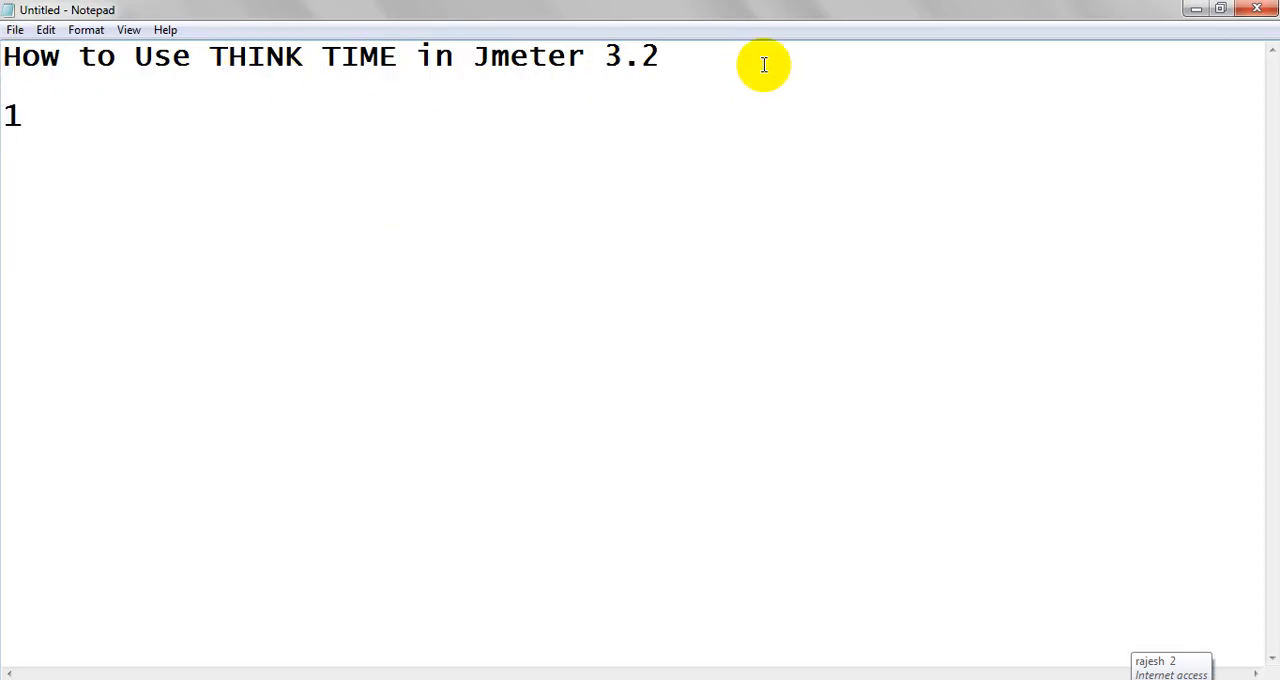
Step: Note '1.Test Action' and '2.Timers' as the think-time approaches, then return to JMeter
{"action": "type", "text": ".Te"}
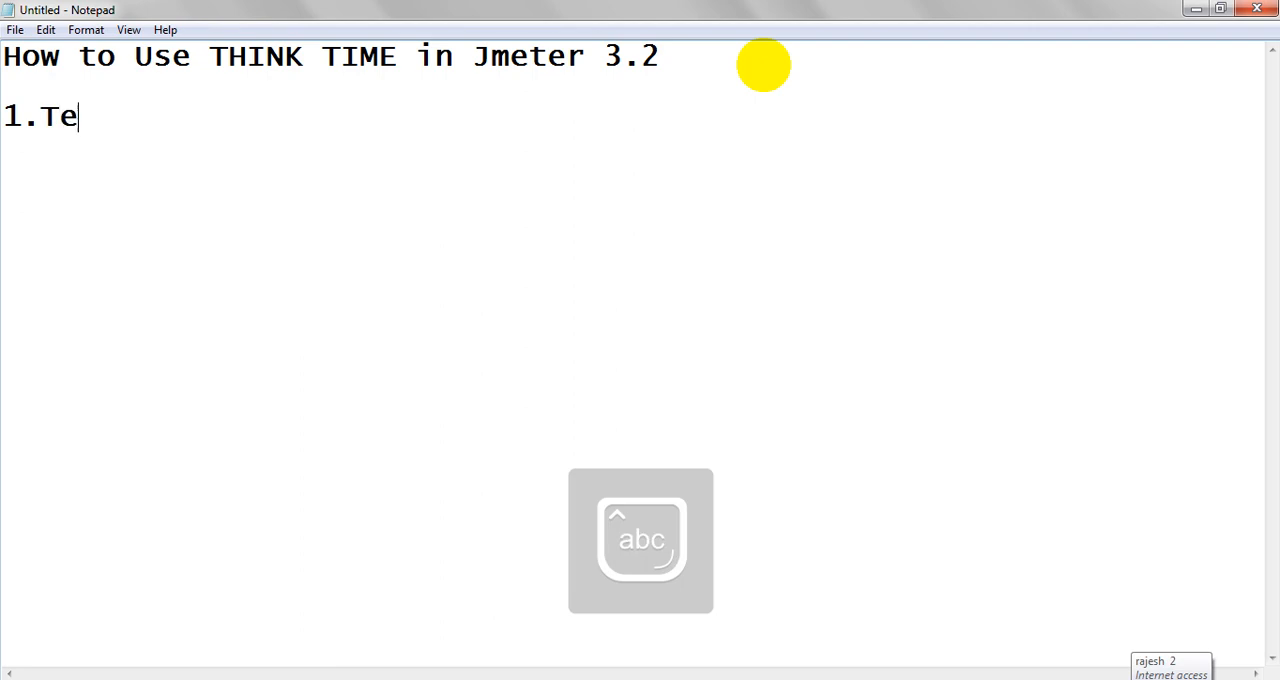
{"action": "type", "text": "st Ac"}
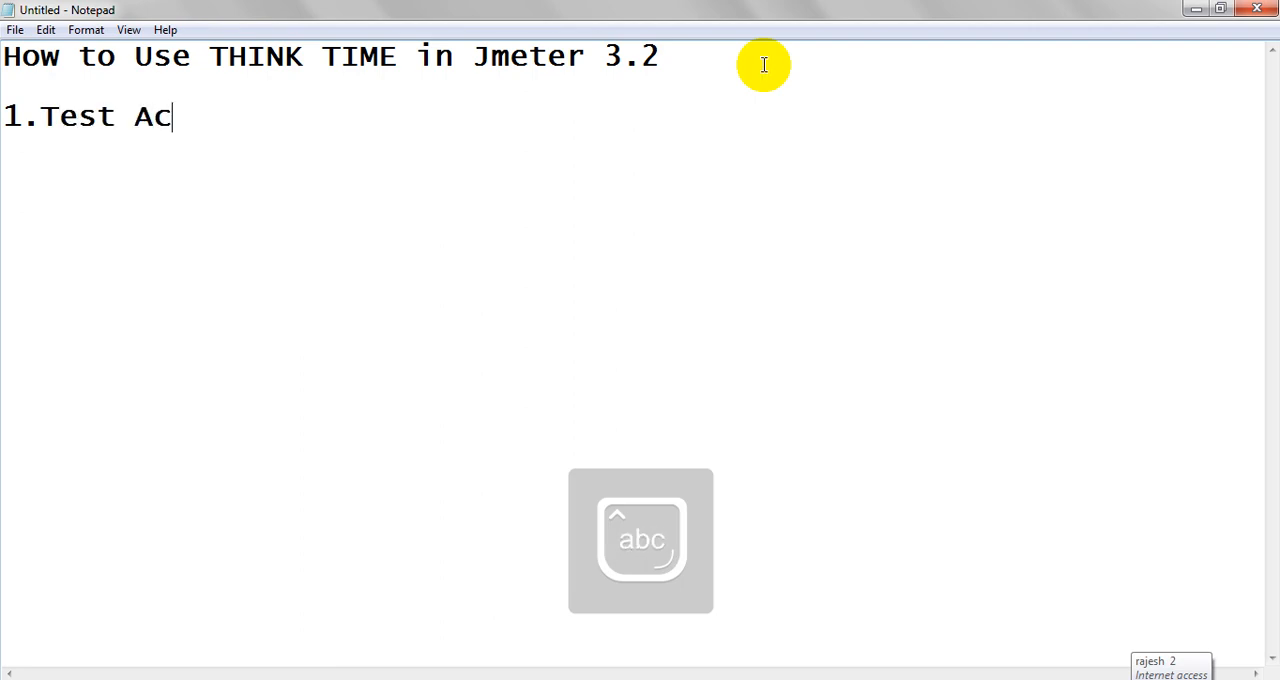
{"action": "type", "text": "tion"}
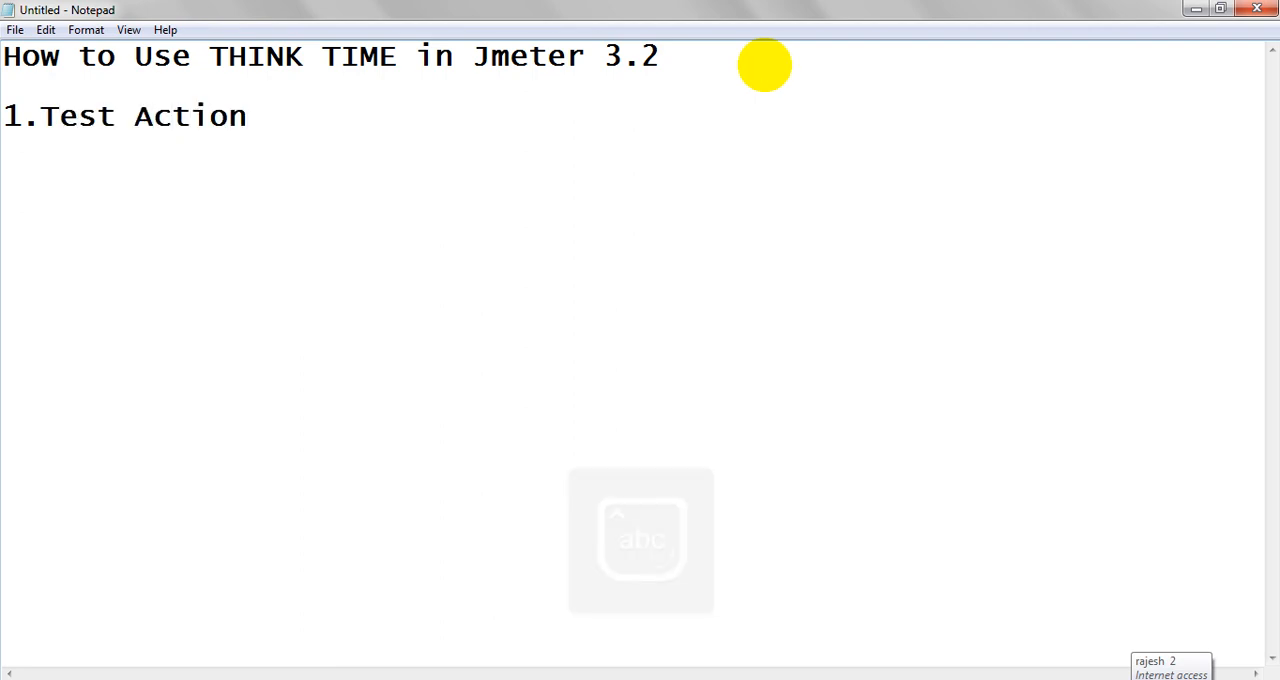
{"action": "type", "text": "2.T"}
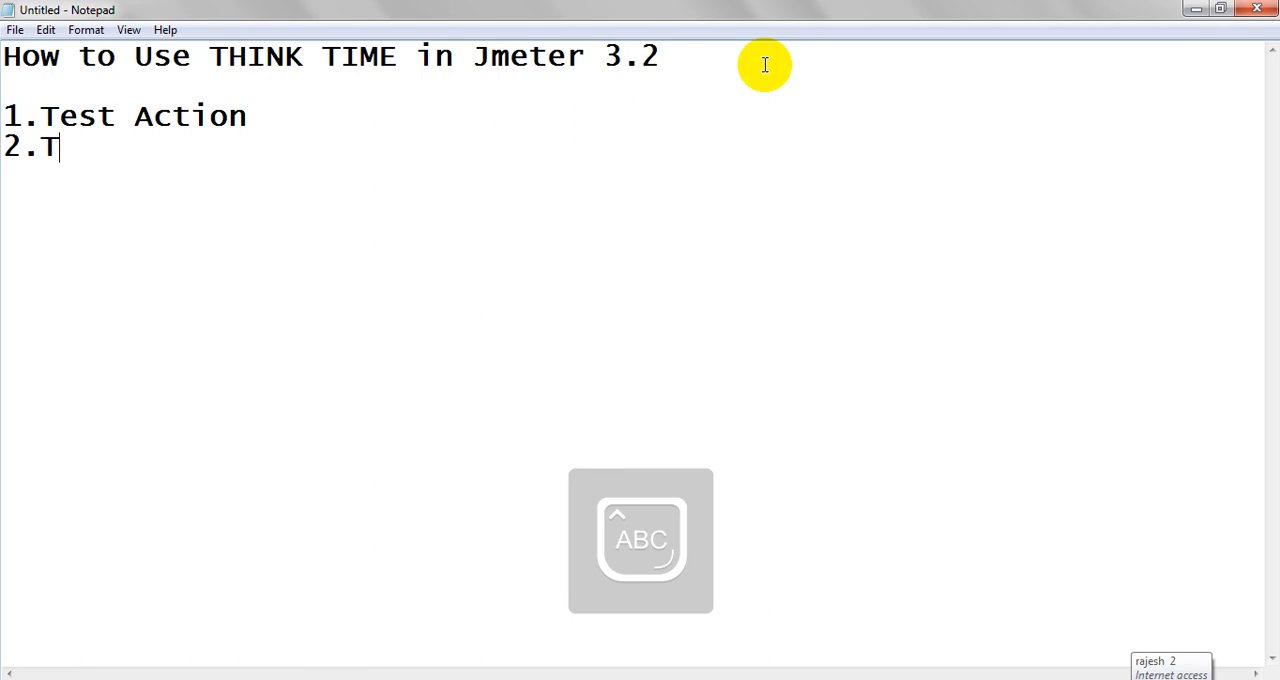
{"action": "type", "text": "imers"}
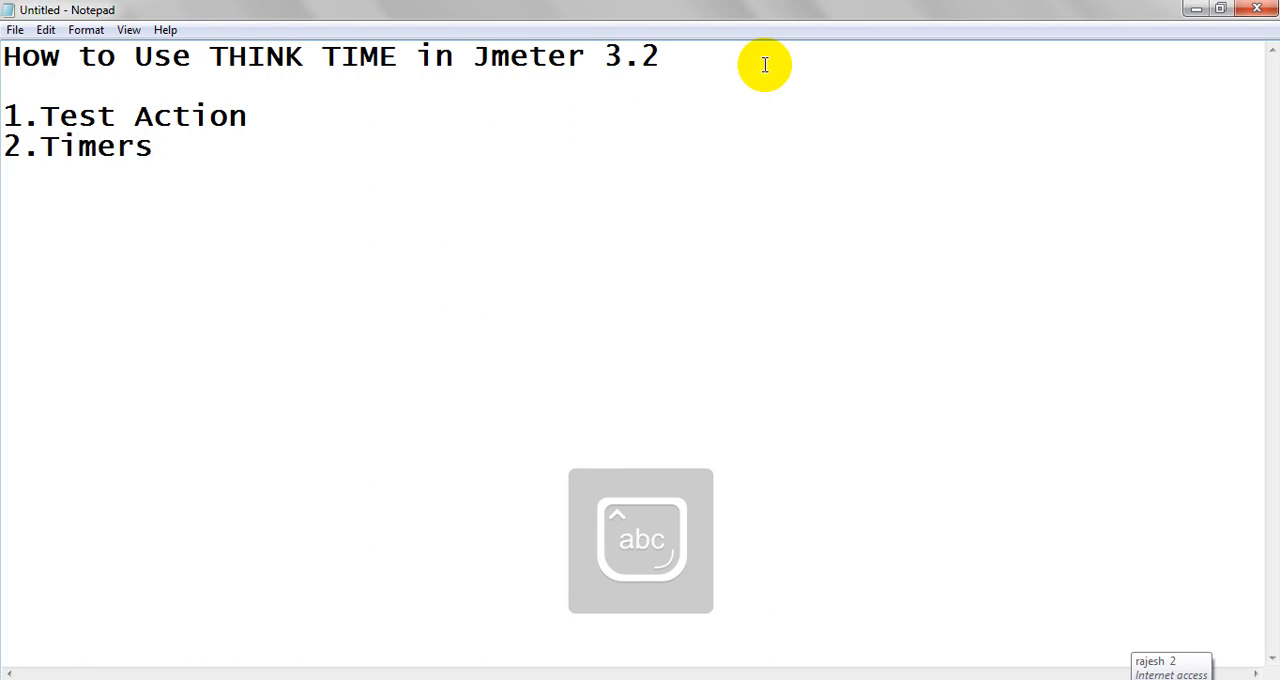
{"action": "left_click", "coordinate": [246, 116]}
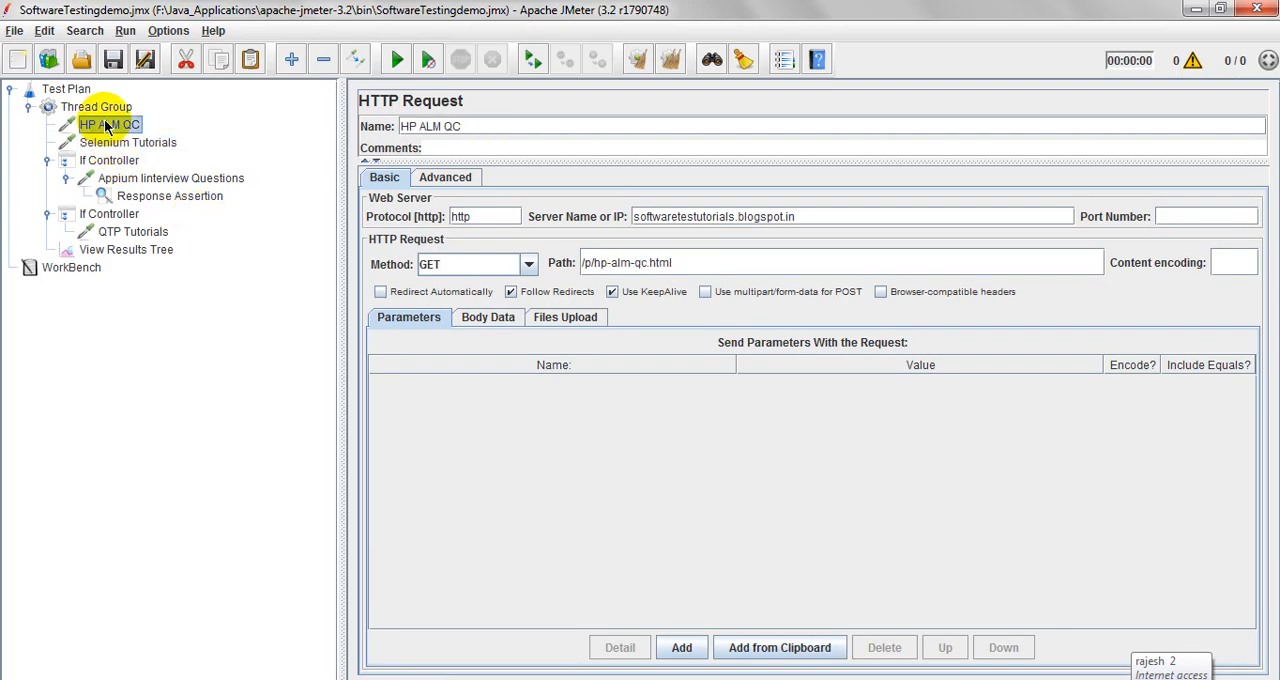
Step: Add Think Times to the Thread Group's children and select the first Pause timer
{"action": "right_click", "coordinate": [110, 124]}
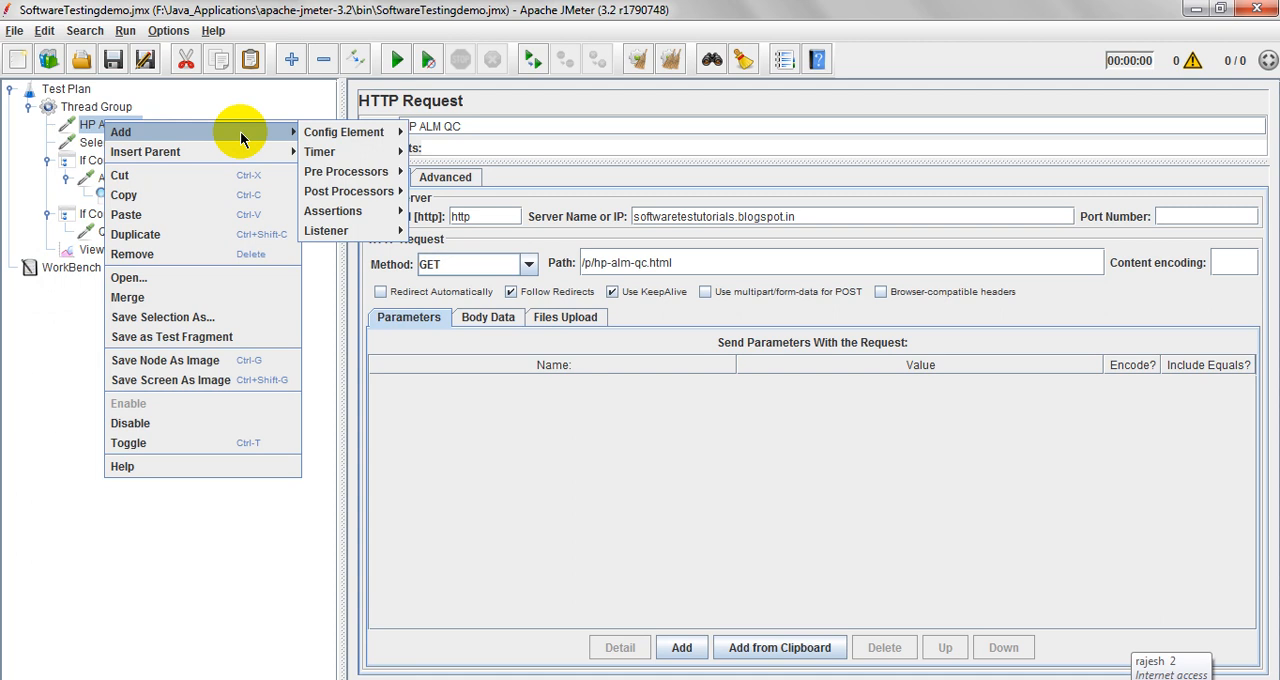
{"action": "mouse_move", "coordinate": [108, 108]}
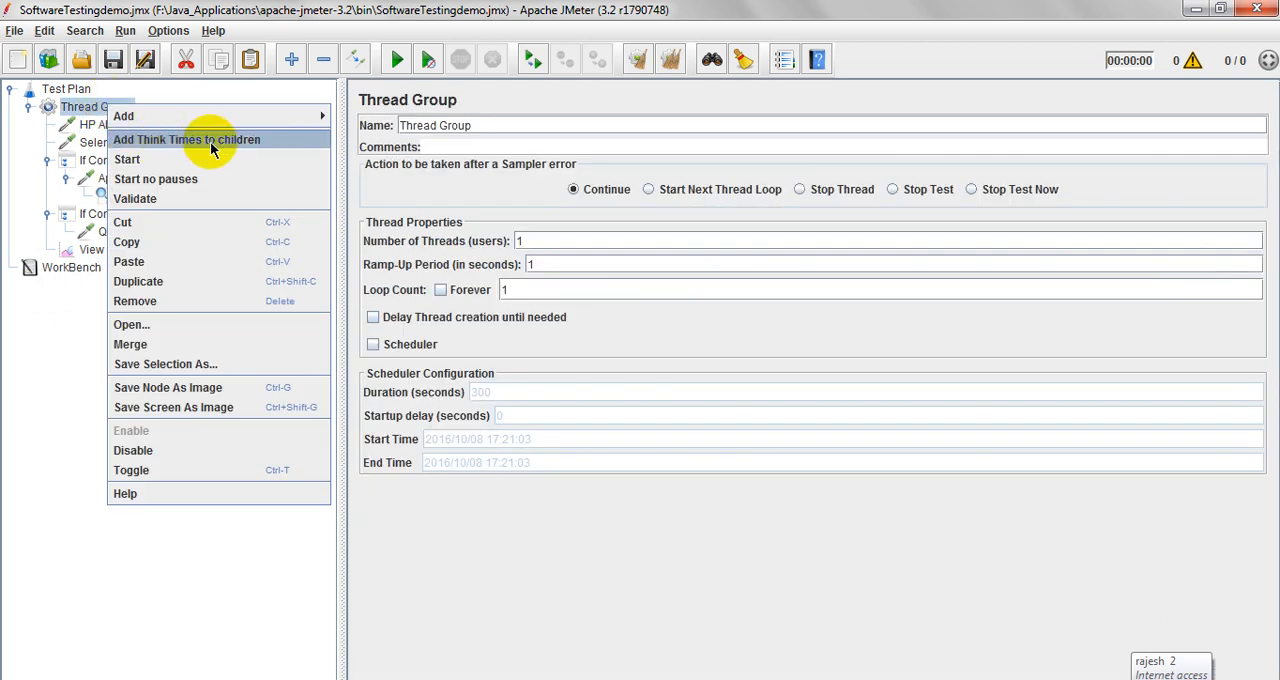
{"action": "left_click", "coordinate": [186, 140]}
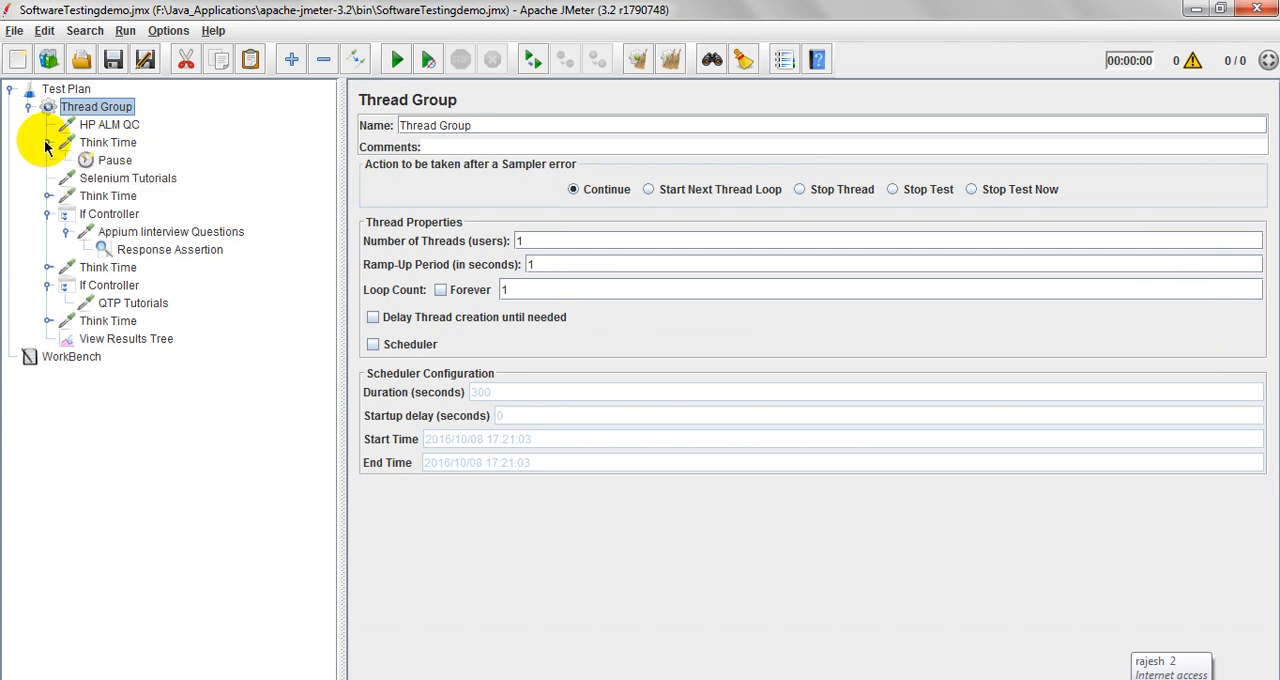
{"action": "left_click", "coordinate": [114, 160]}
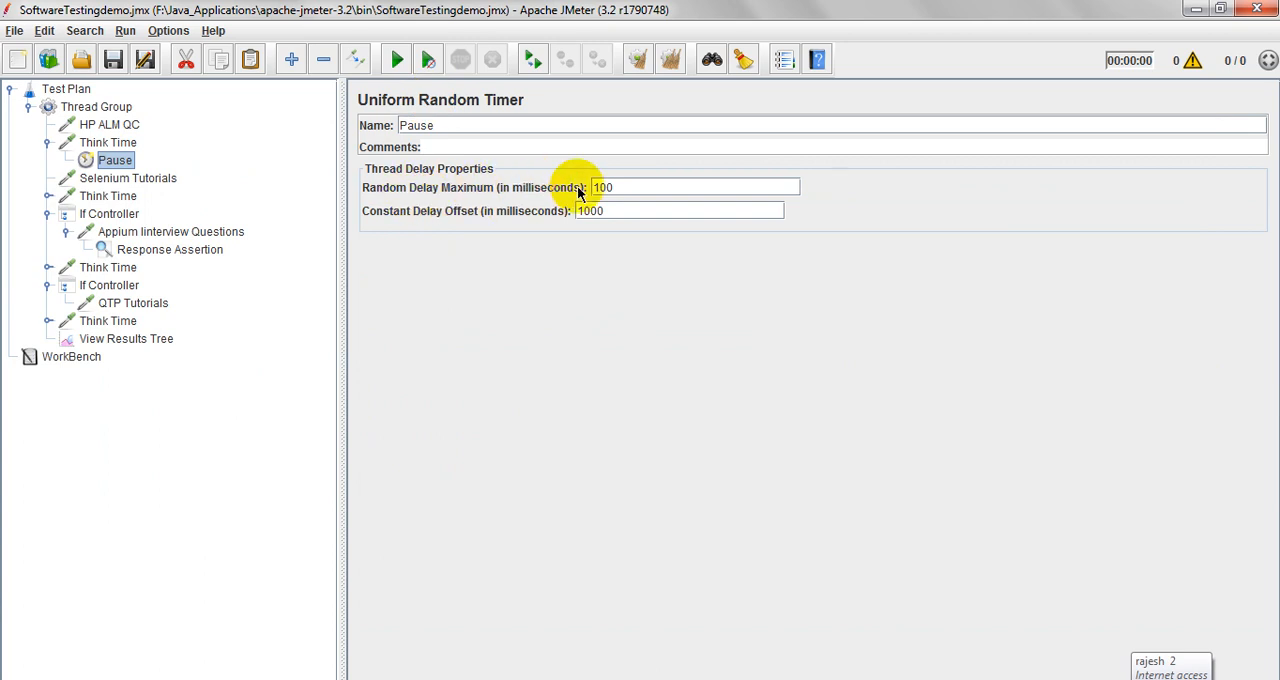
Step: Give the first Pause timer a 1000 ms random delay maximum and 2000 ms constant offset
{"action": "type", "text": "0"}
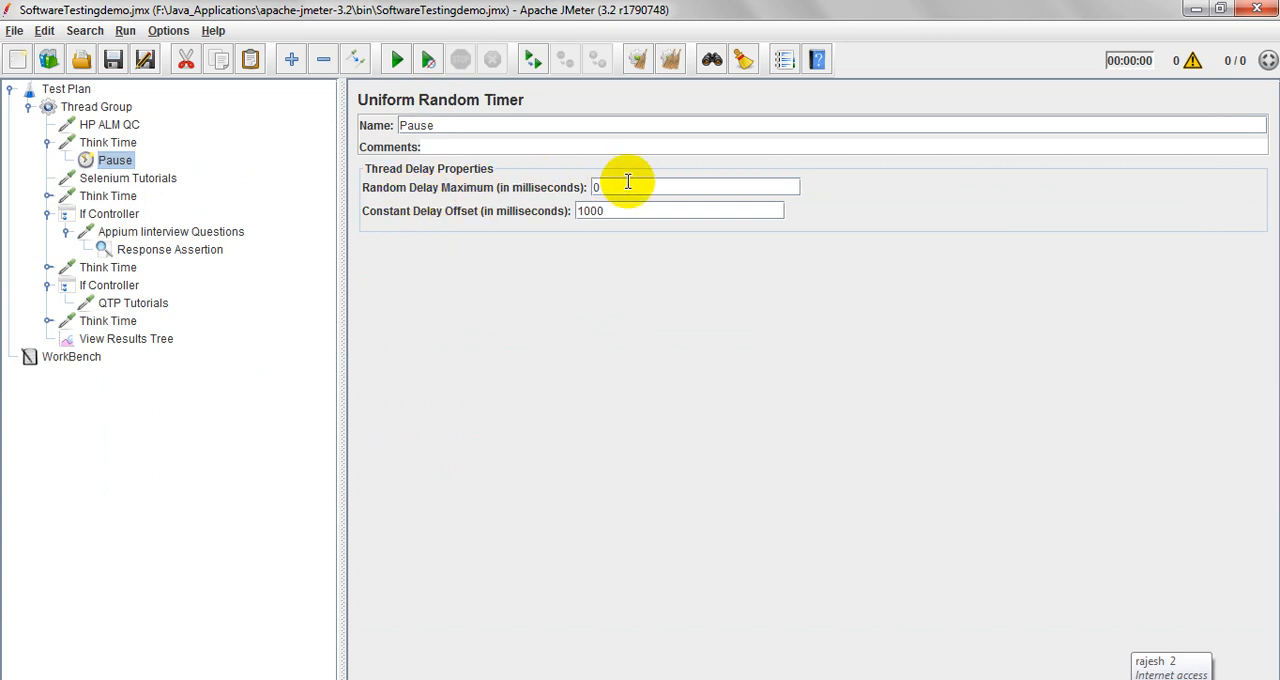
{"action": "type", "text": "1000"}
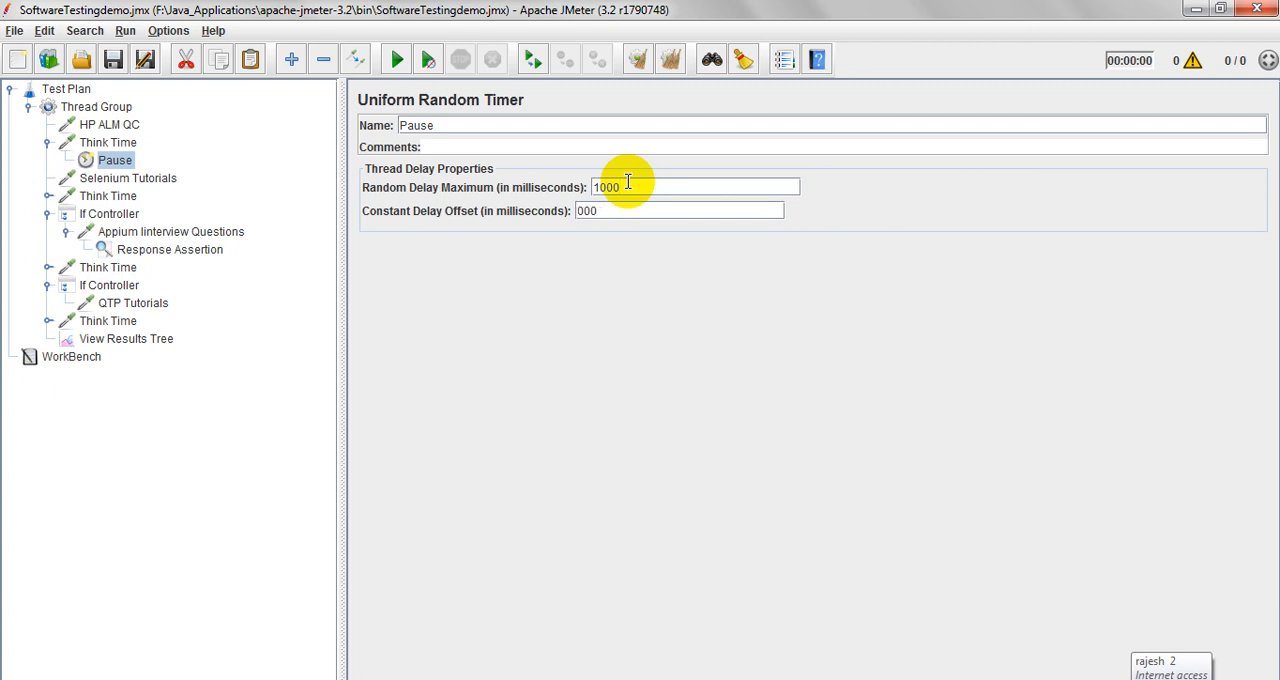
{"action": "type", "text": "2000"}
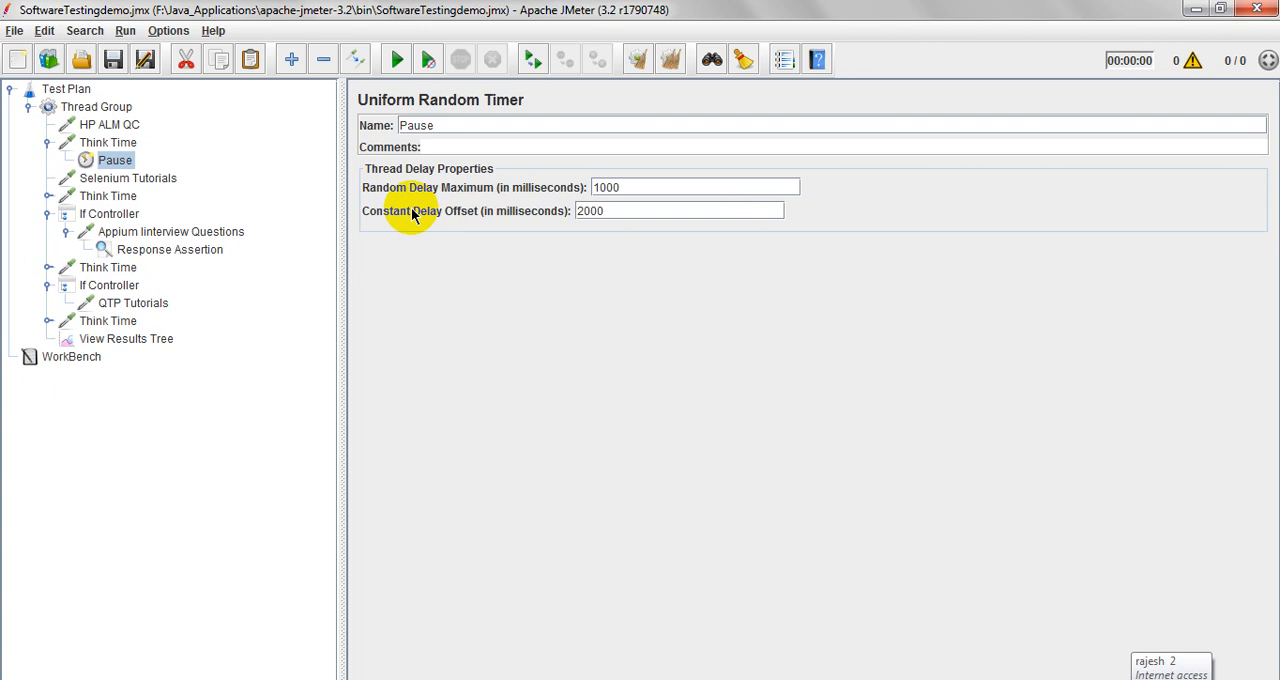
{"action": "mouse_move", "coordinate": [420, 178]}
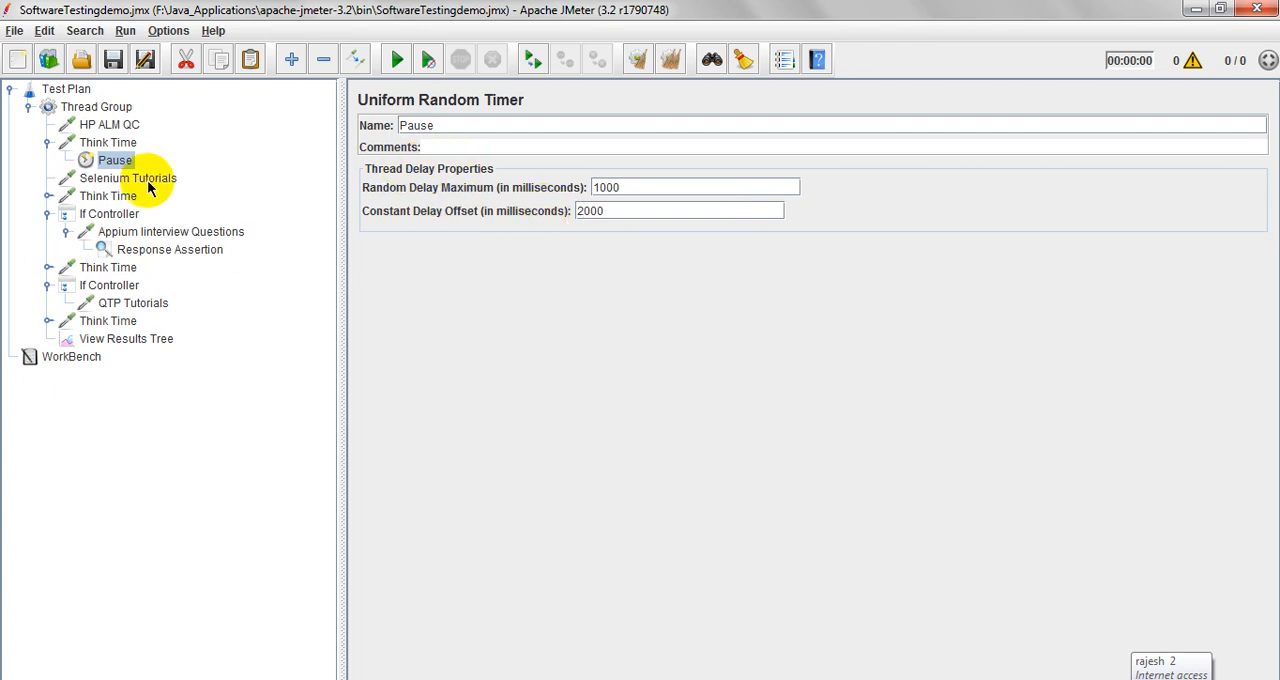
Step: Review the Thread Group, the first Think Time's pause action, its Pause timer and the HP ALM QC request
{"action": "left_click", "coordinate": [96, 106]}
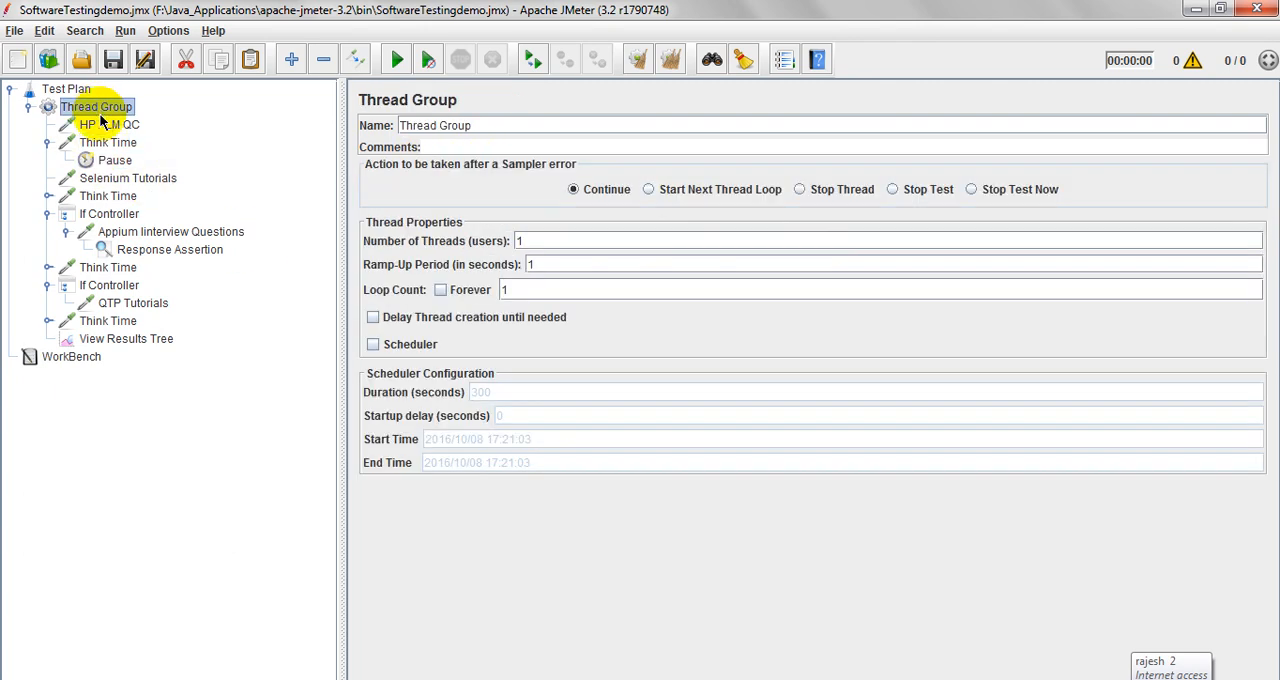
{"action": "left_click", "coordinate": [108, 142]}
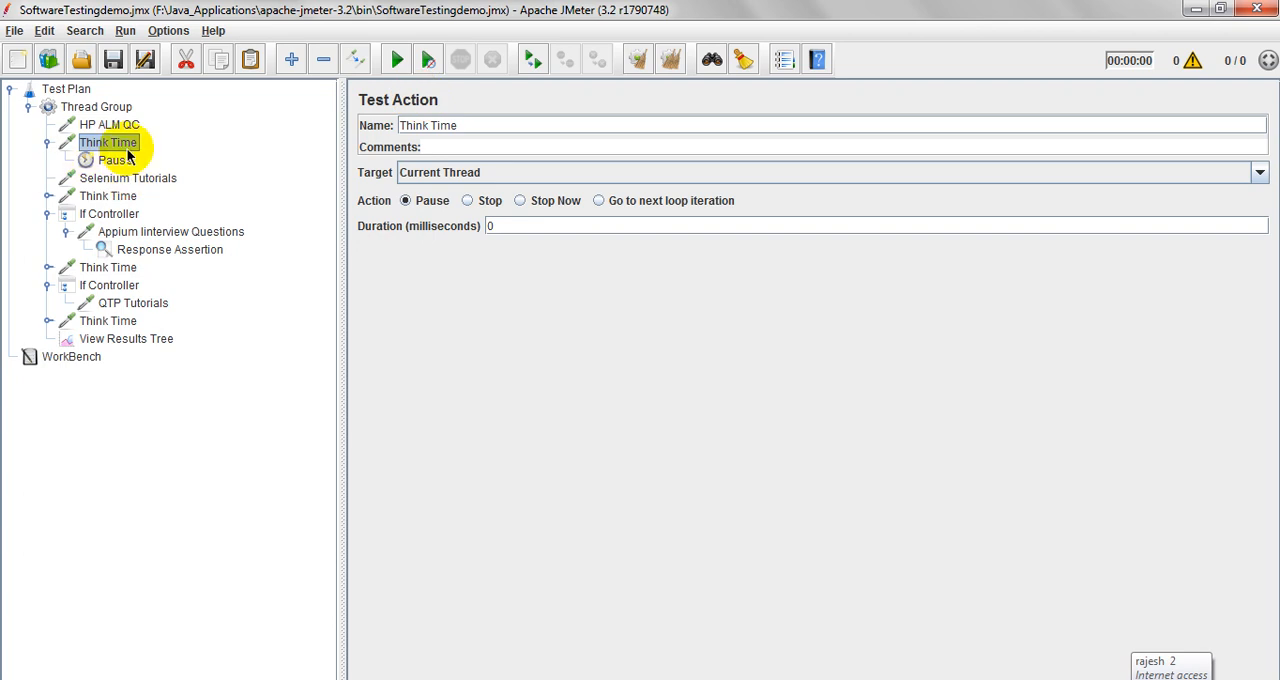
{"action": "left_click", "coordinate": [116, 160]}
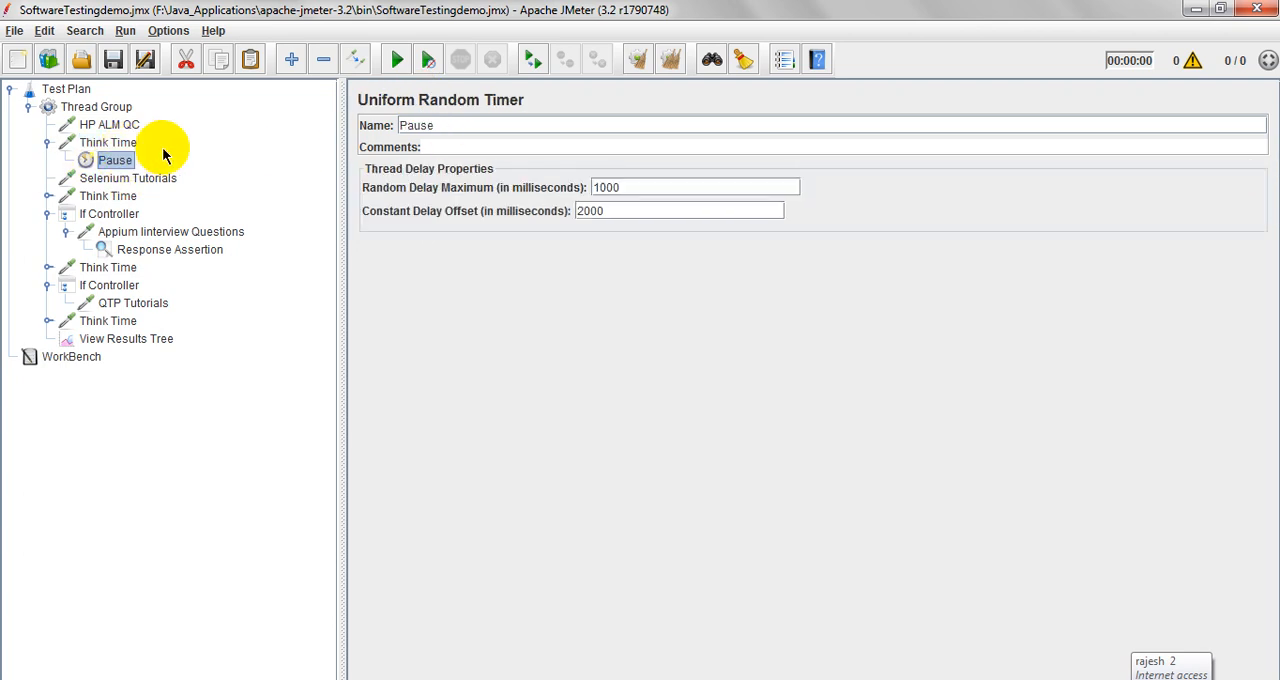
{"action": "left_click", "coordinate": [108, 142]}
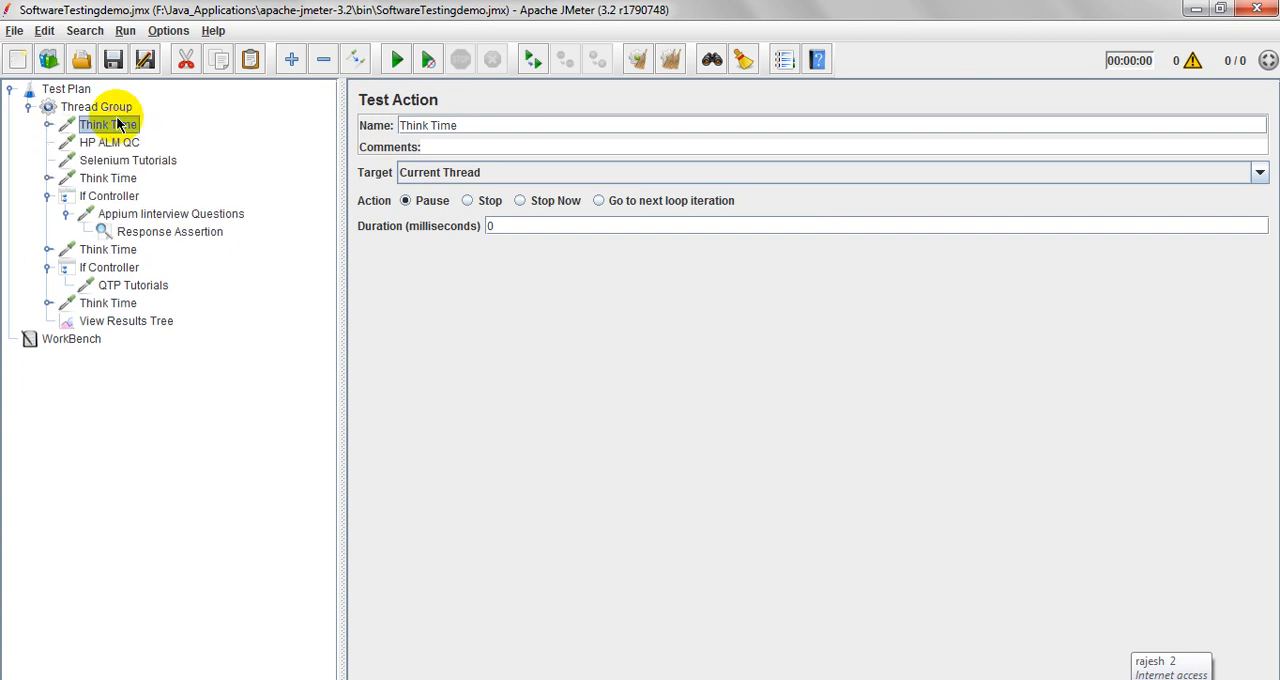
{"action": "left_click", "coordinate": [108, 142]}
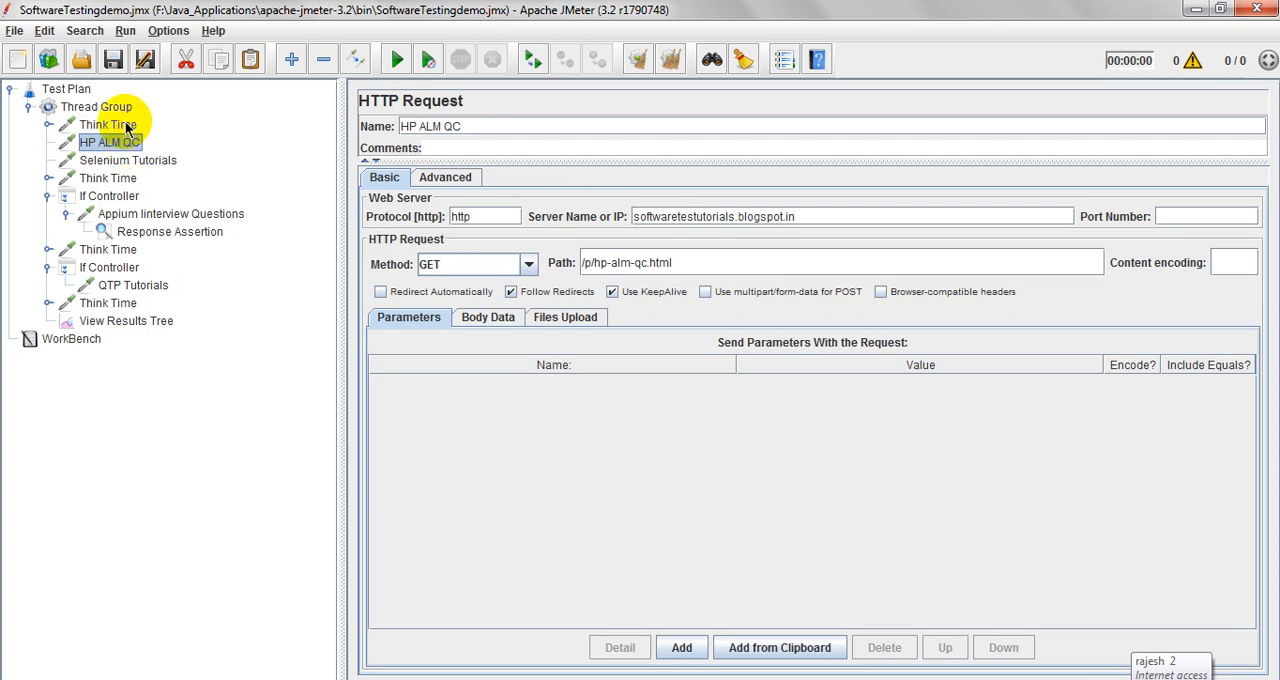
{"action": "left_click", "coordinate": [108, 124]}
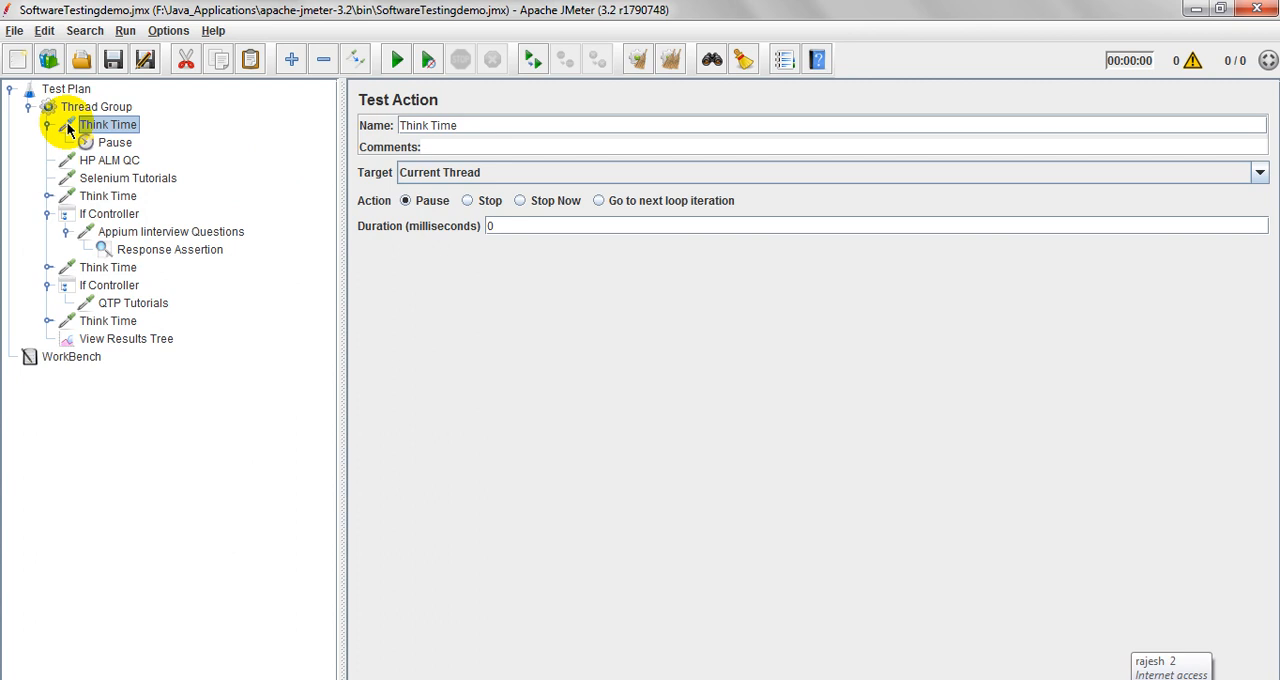
Step: Confirm the Thread Group's one user and one loop, recheck the think time and timer, then view Selenium Tutorials
{"action": "left_click", "coordinate": [88, 106]}
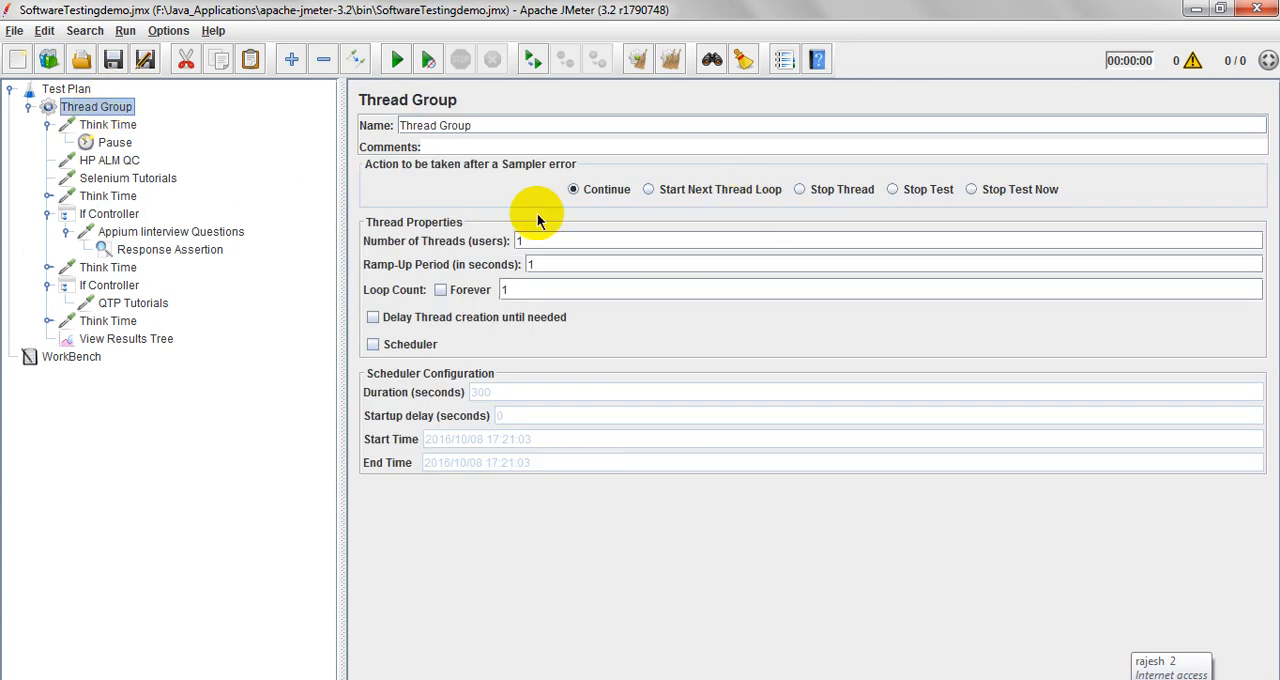
{"action": "left_click", "coordinate": [542, 288]}
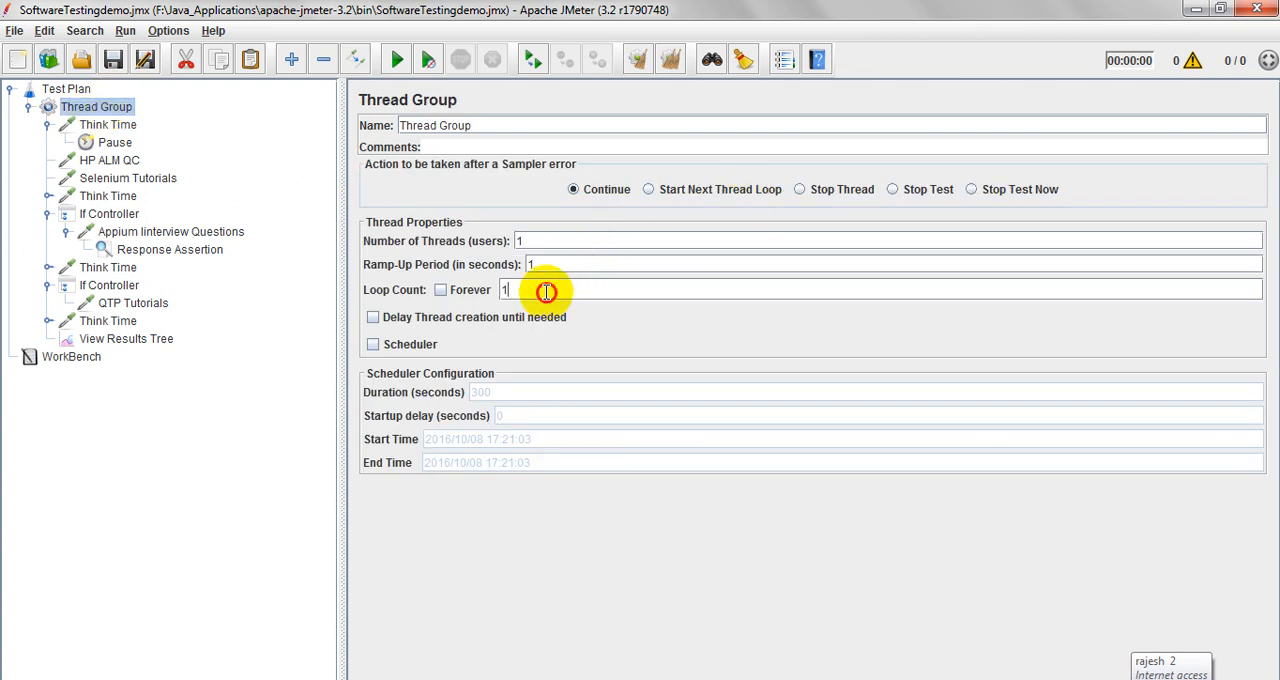
{"action": "left_click", "coordinate": [108, 124]}
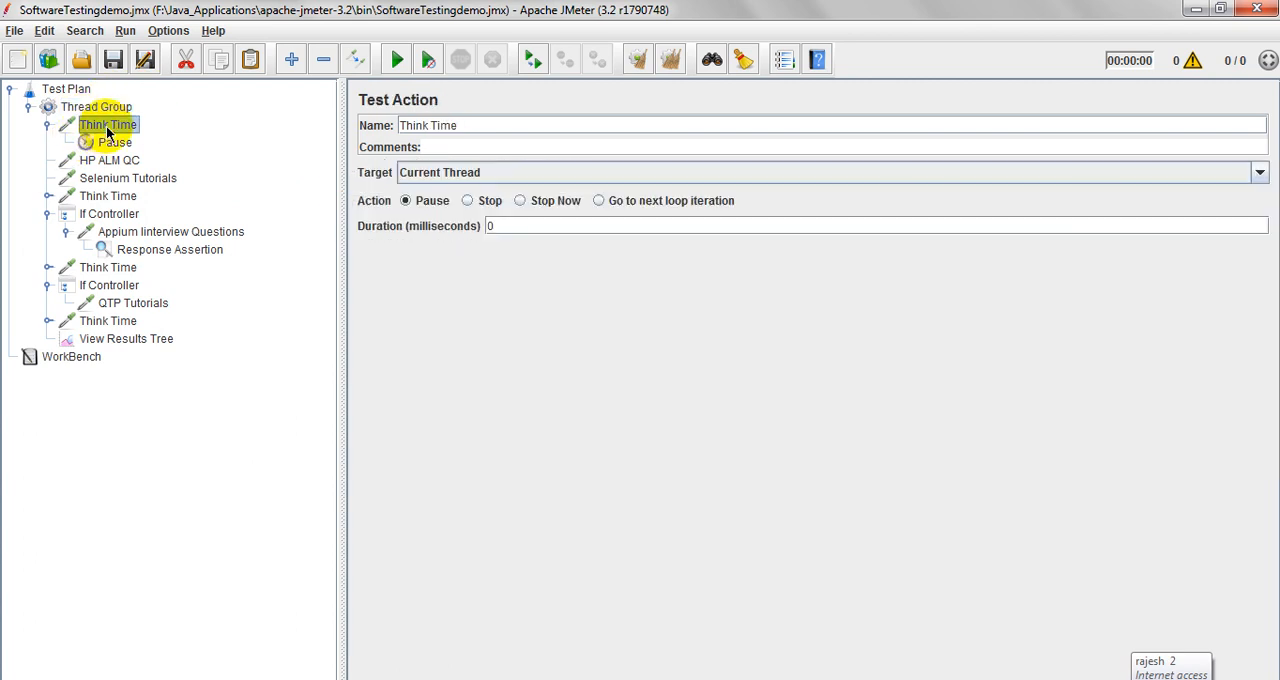
{"action": "mouse_move", "coordinate": [110, 156]}
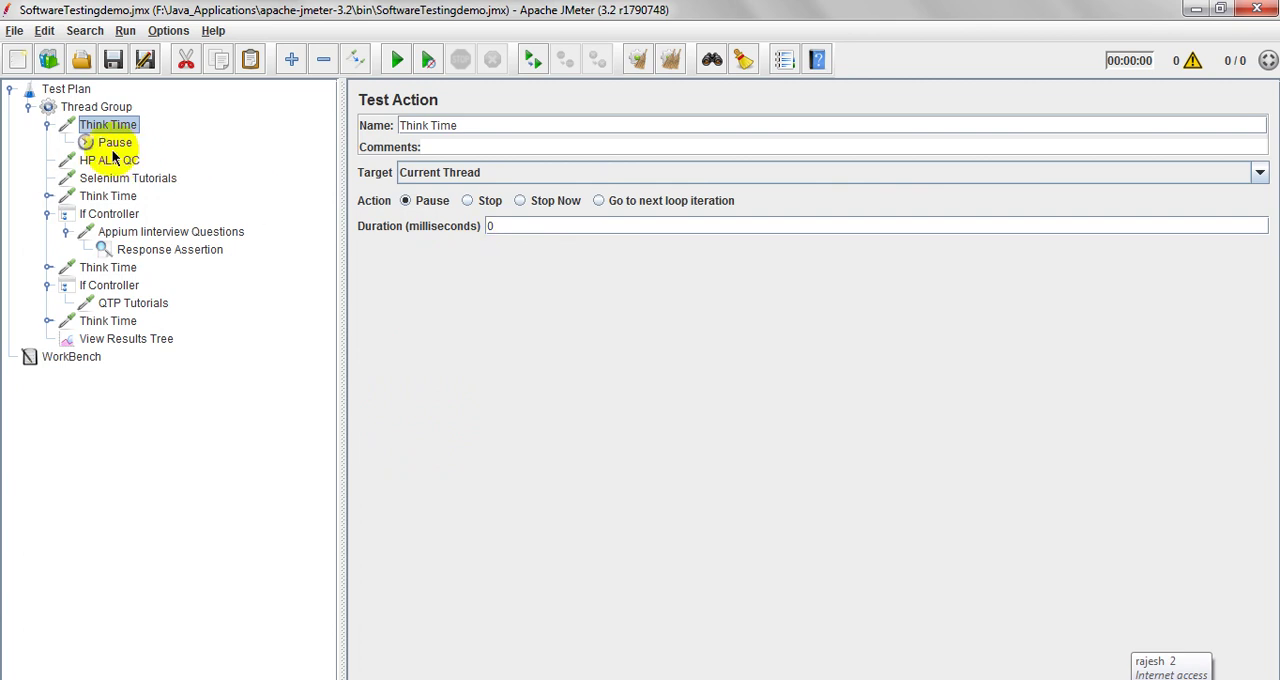
{"action": "left_click", "coordinate": [116, 142]}
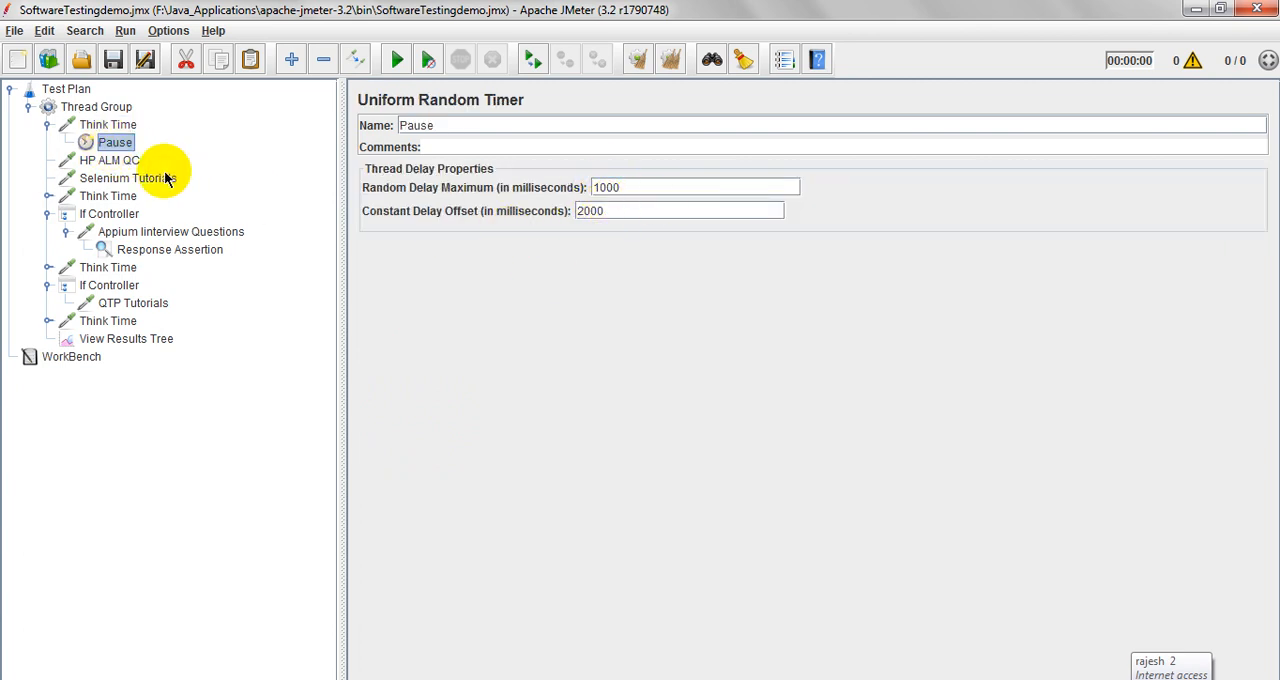
{"action": "left_click", "coordinate": [120, 178]}
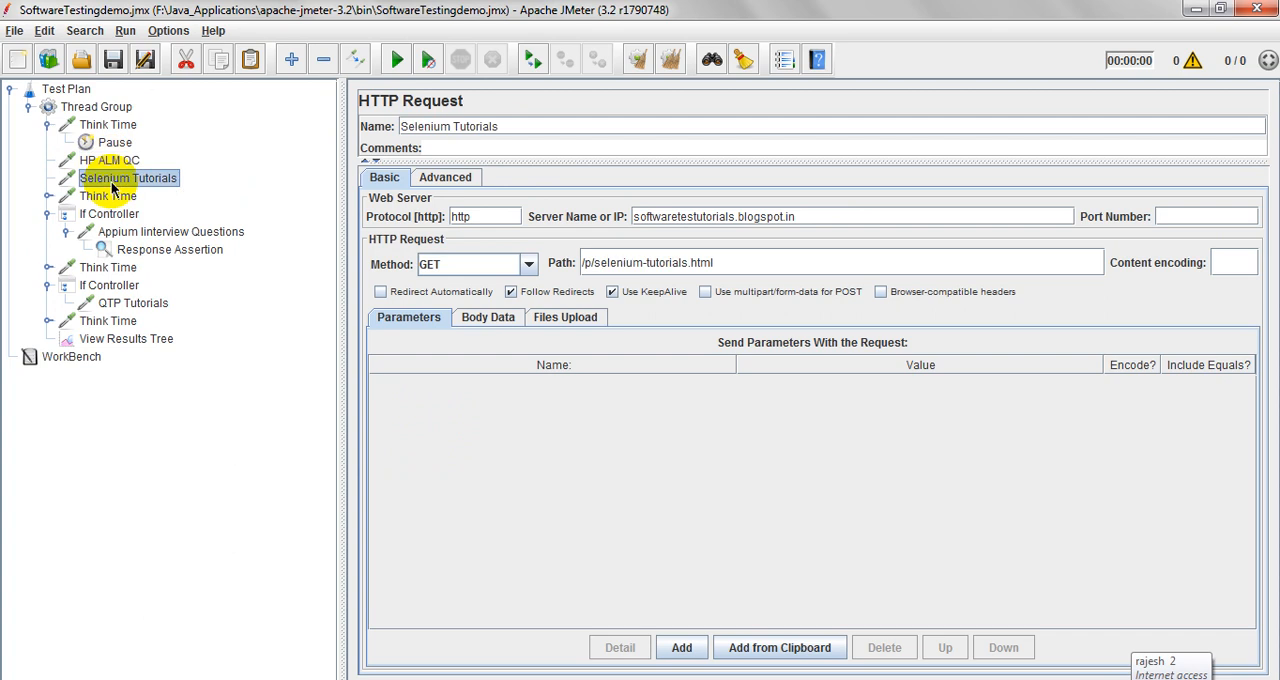
Step: Add a Loop Controller at the top of the Thread Group holding the Selenium Tutorials request
{"action": "right_click", "coordinate": [96, 106]}
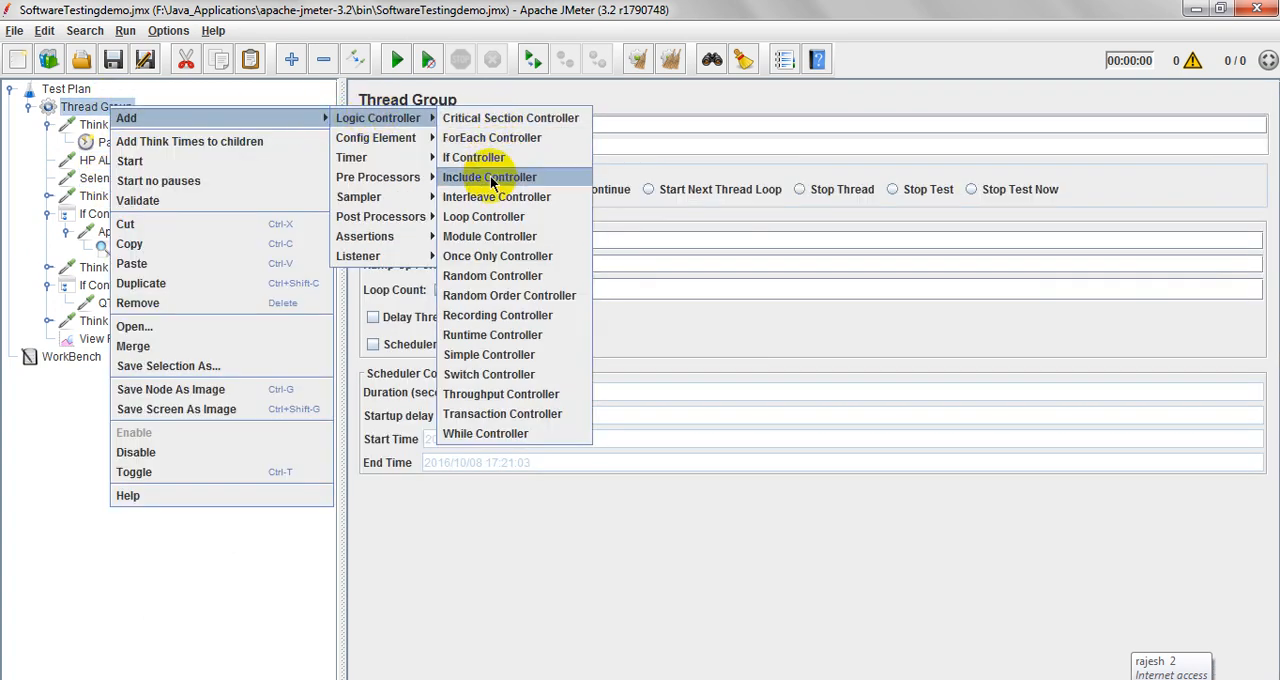
{"action": "left_click", "coordinate": [484, 216]}
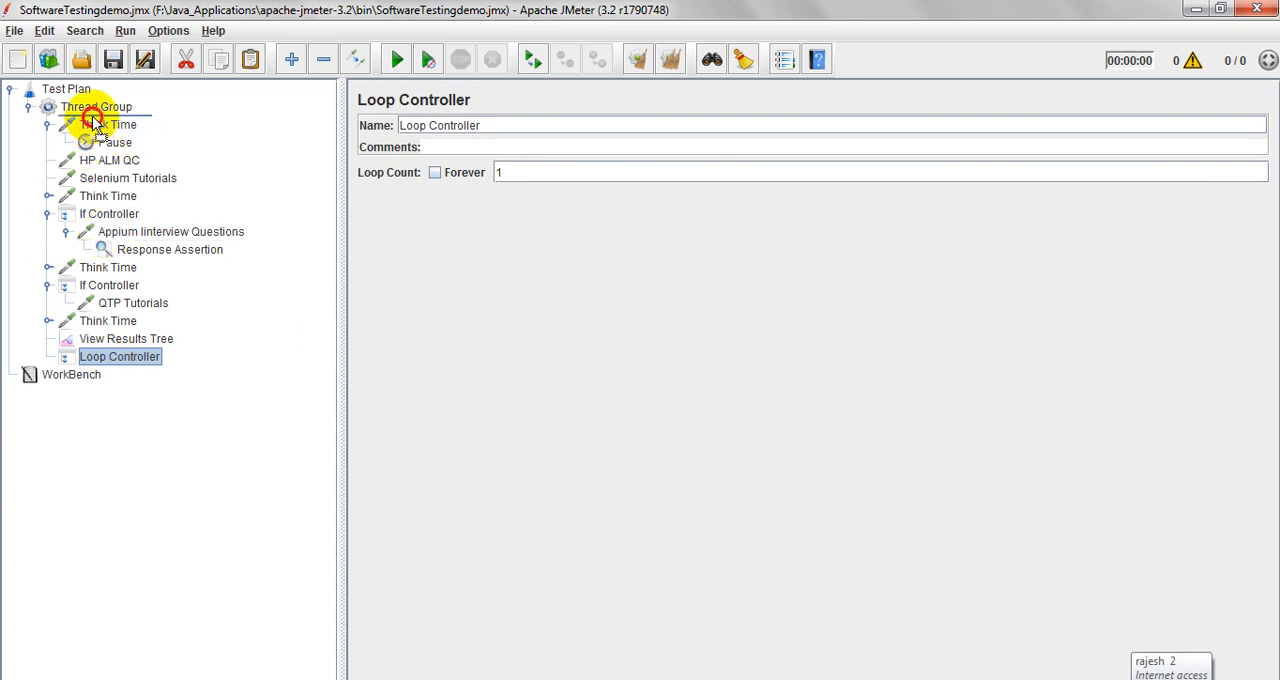
{"action": "left_click", "coordinate": [128, 196]}
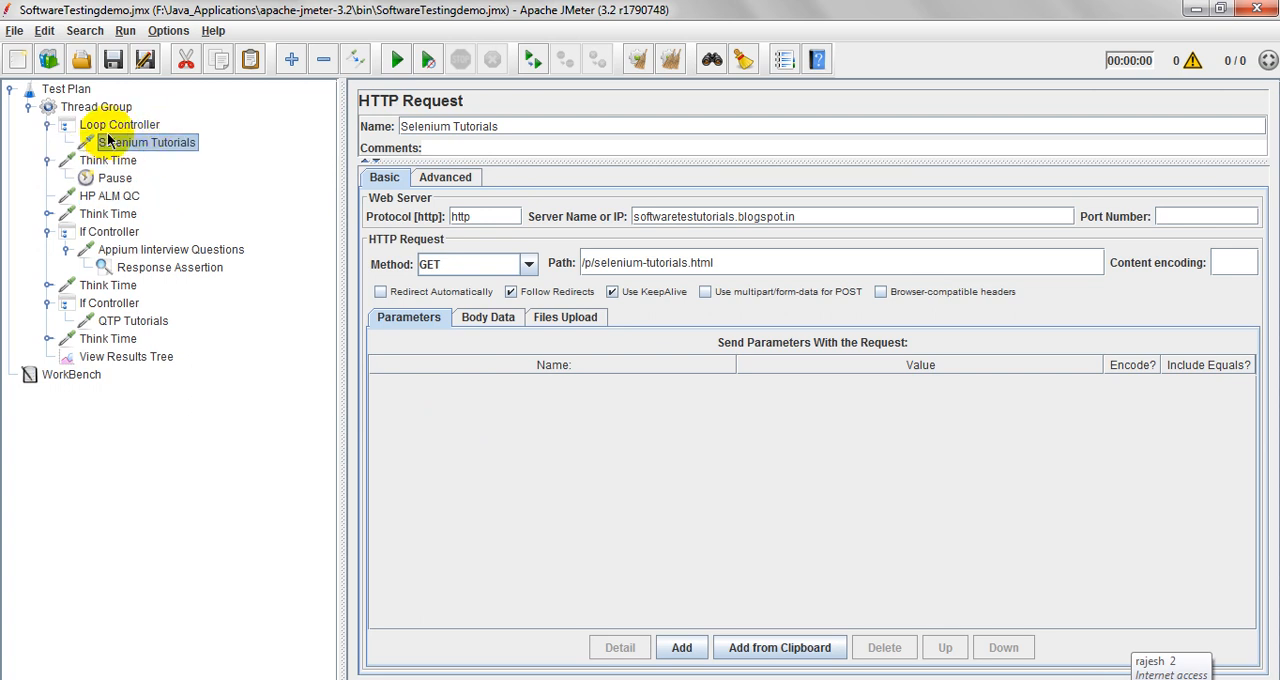
Step: Check each Think Time, the HP ALM QC request and the new Loop Controller's loop count with Selenium Tutorials inside
{"action": "left_click", "coordinate": [108, 160]}
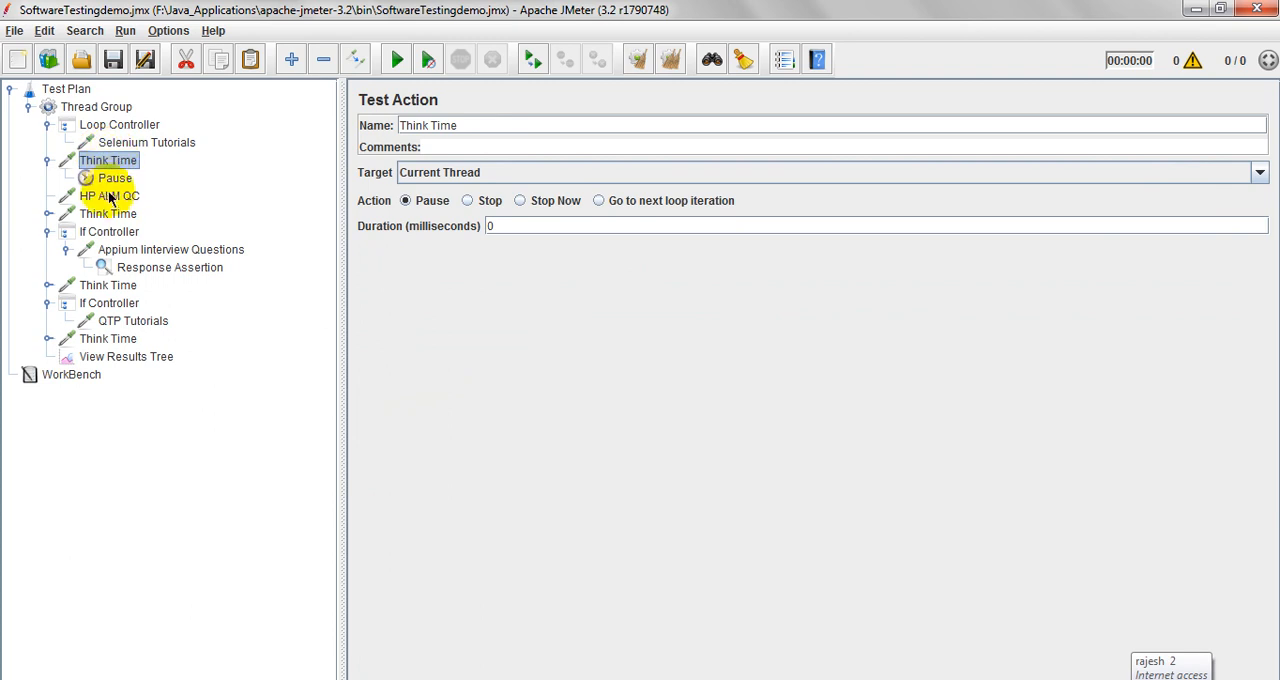
{"action": "left_click", "coordinate": [108, 196]}
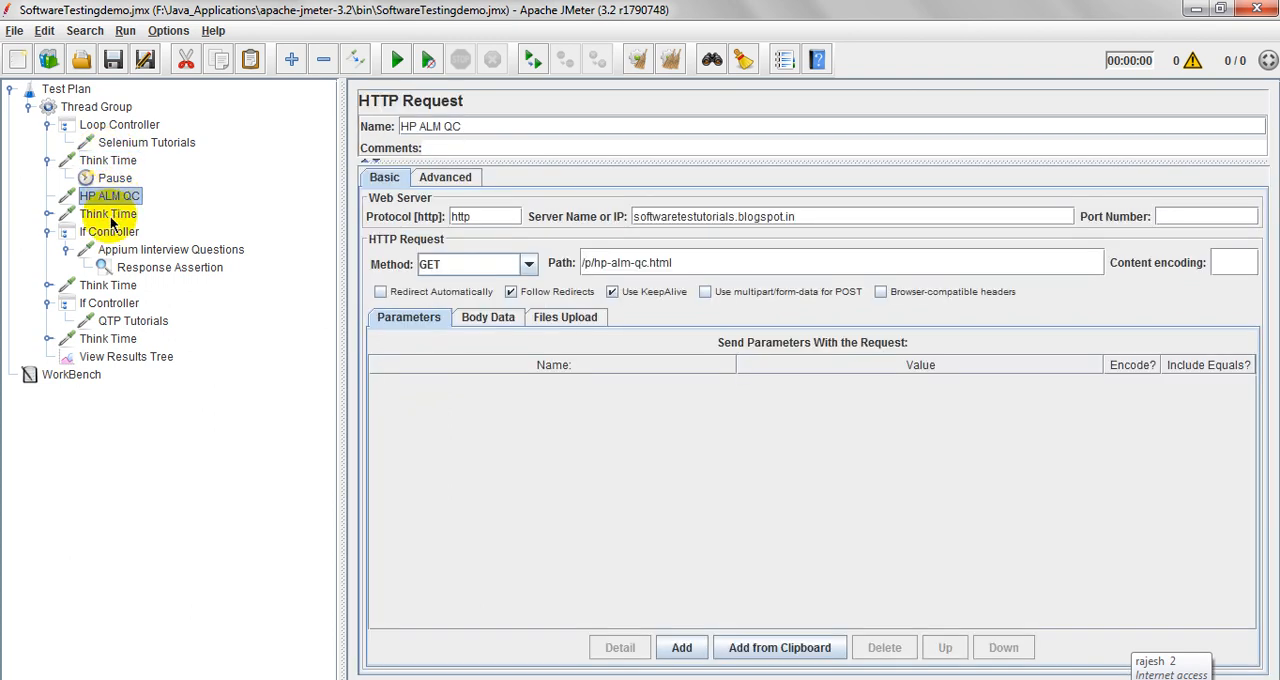
{"action": "left_click", "coordinate": [108, 212]}
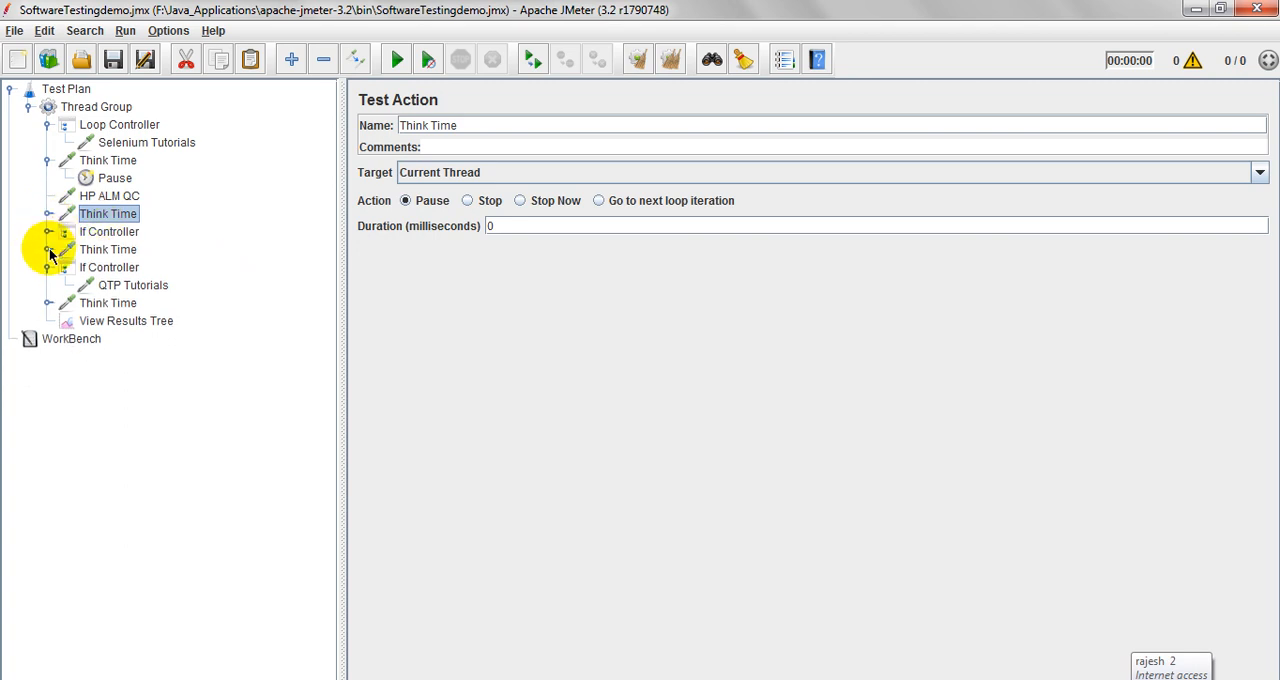
{"action": "left_click", "coordinate": [108, 232]}
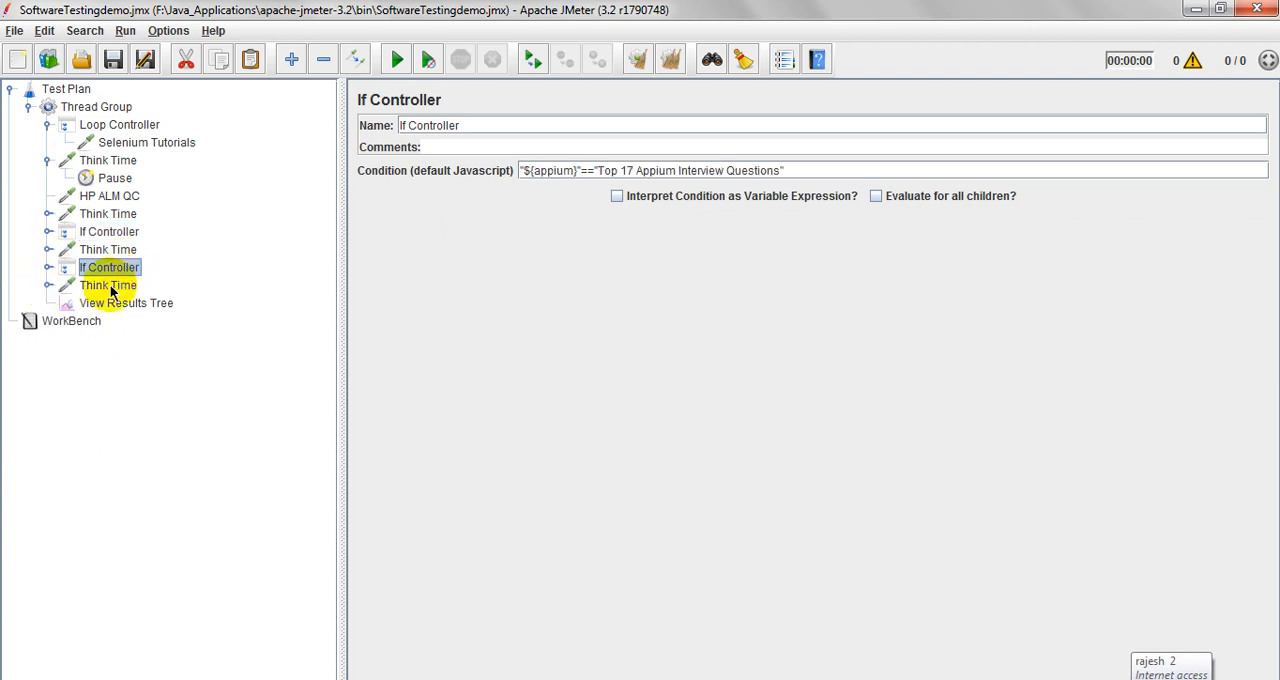
{"action": "left_click", "coordinate": [108, 284]}
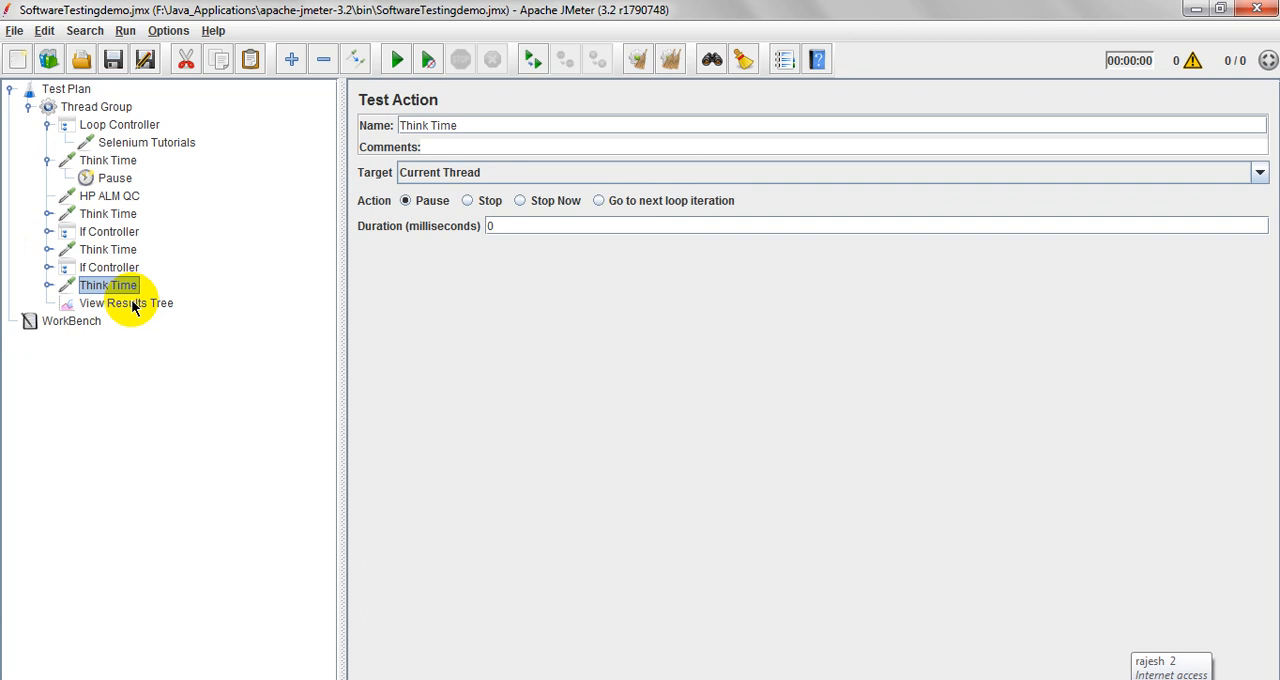
{"action": "left_click", "coordinate": [120, 124]}
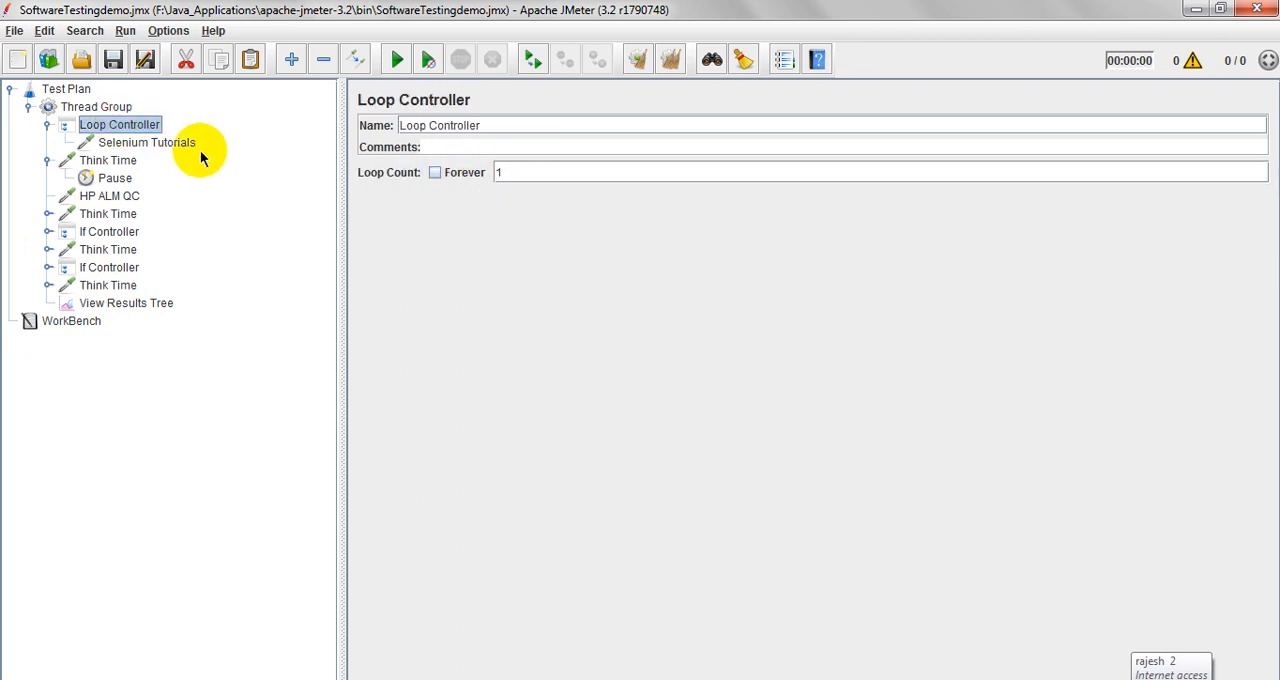
{"action": "left_click", "coordinate": [148, 142]}
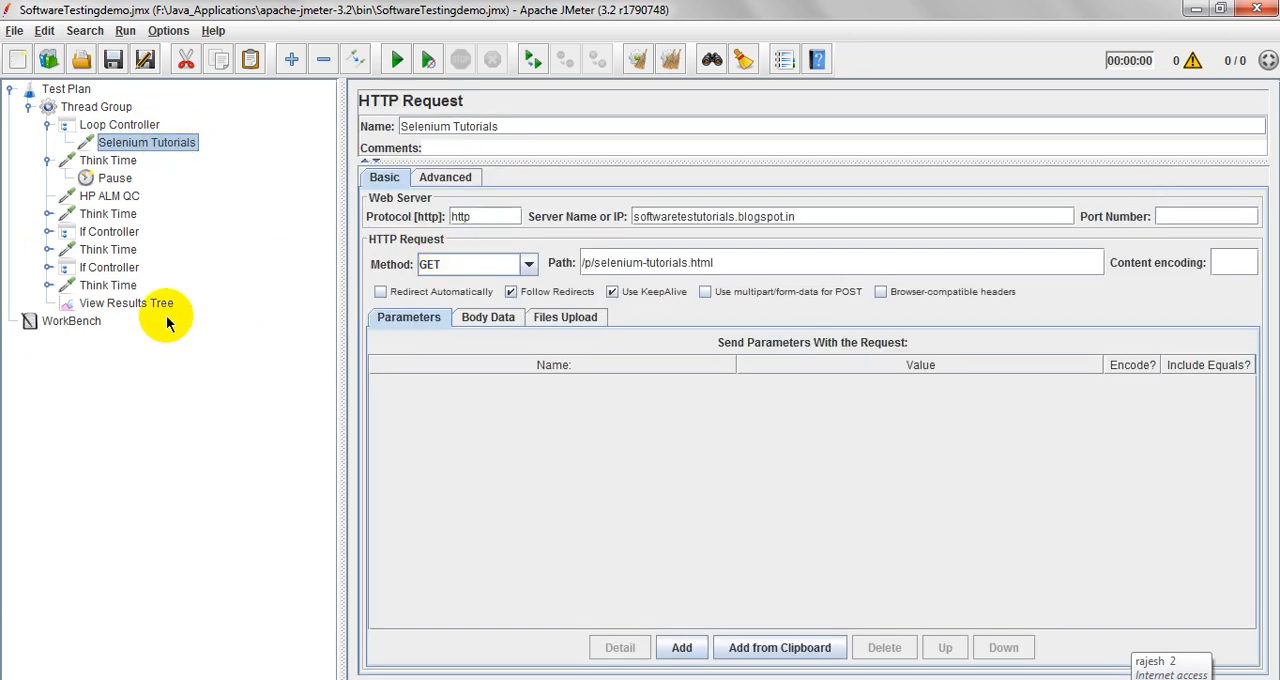
Step: Review the last Pause timer's 1000 ms maximum and 3000 ms offset, then show the View Results Tree before running
{"action": "left_click", "coordinate": [108, 284]}
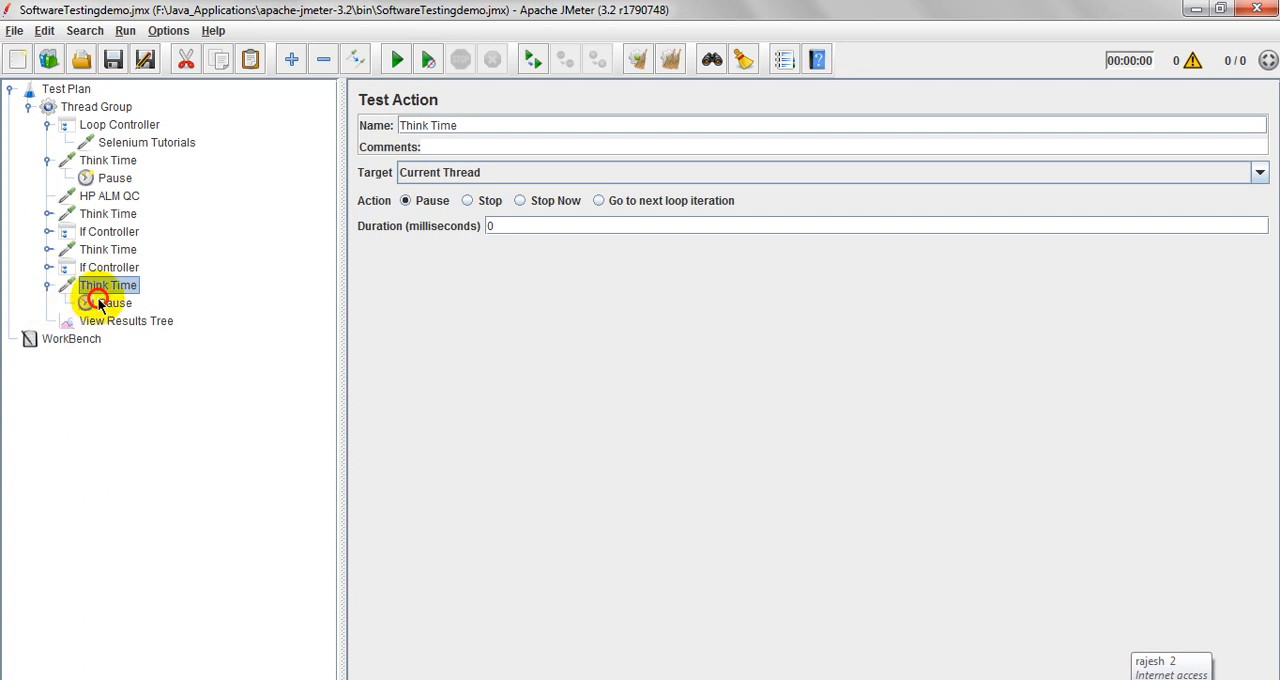
{"action": "left_click", "coordinate": [114, 302]}
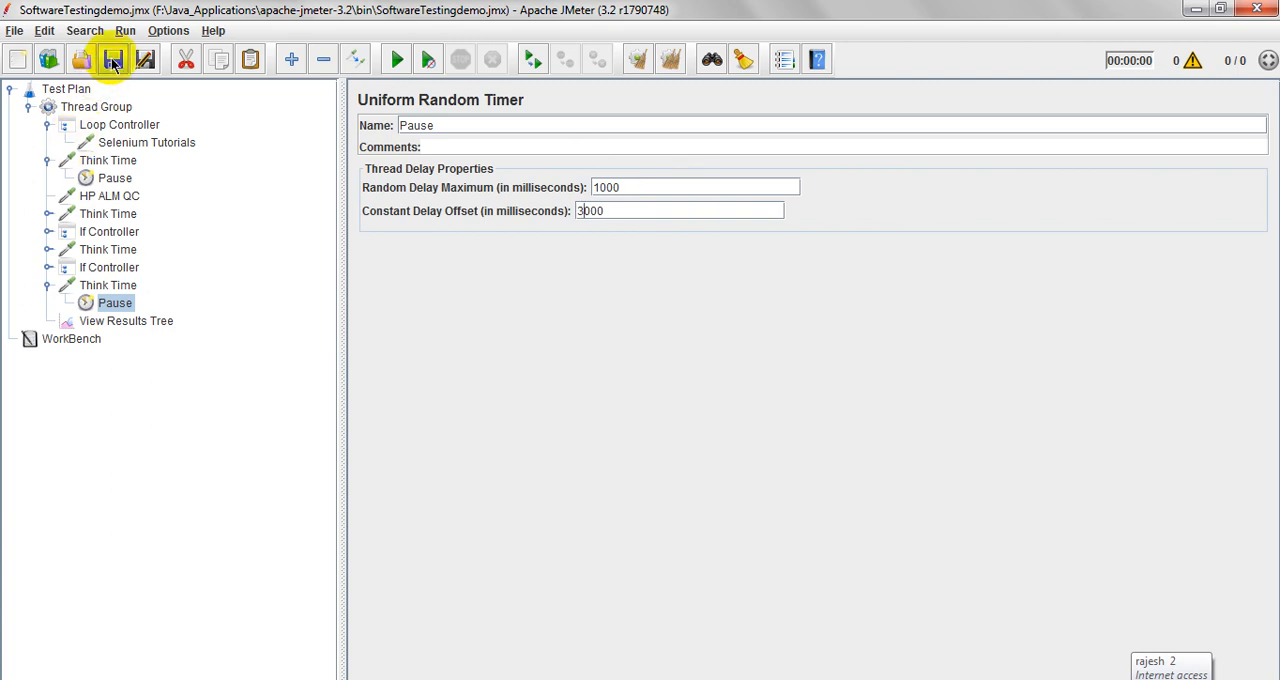
{"action": "left_click", "coordinate": [128, 320]}
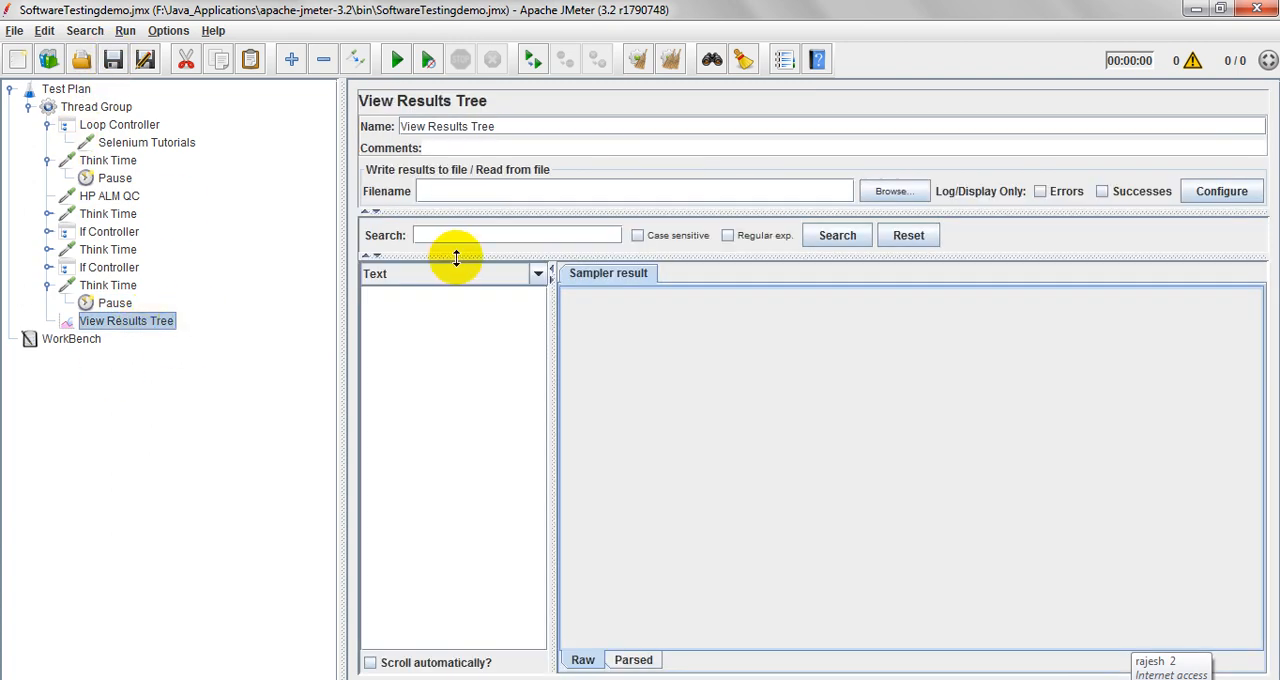
{"action": "left_click", "coordinate": [96, 106]}
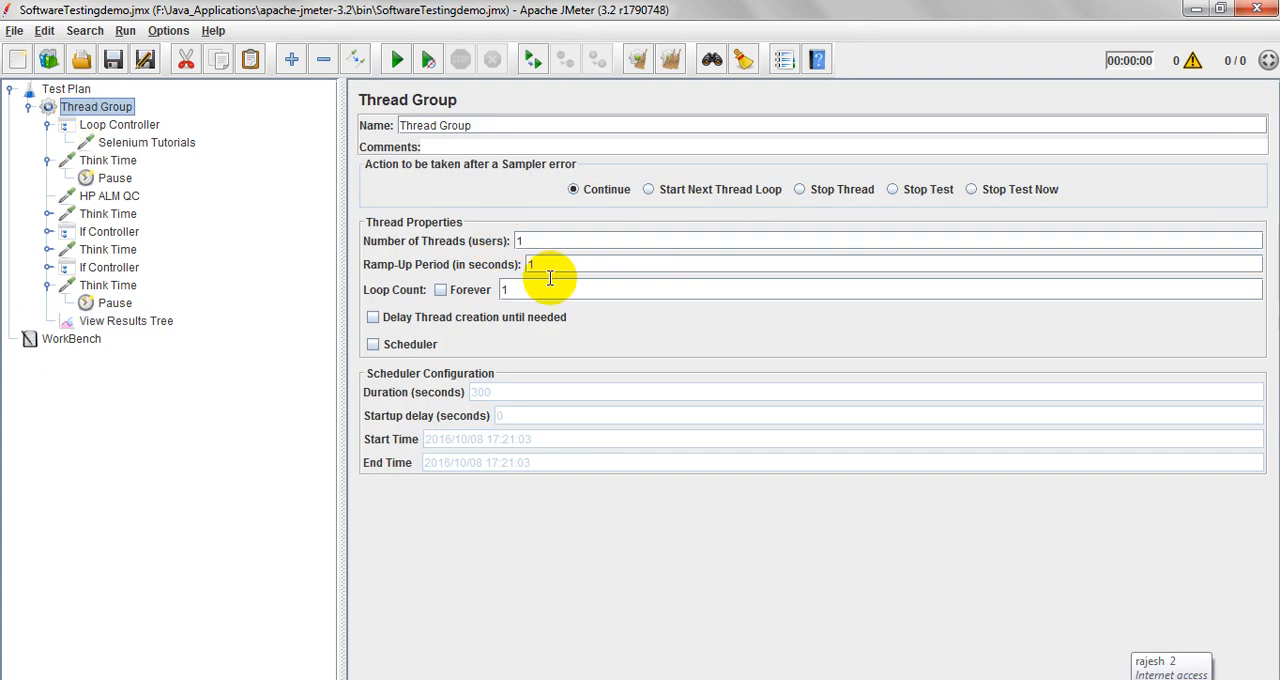
{"action": "left_click", "coordinate": [126, 320]}
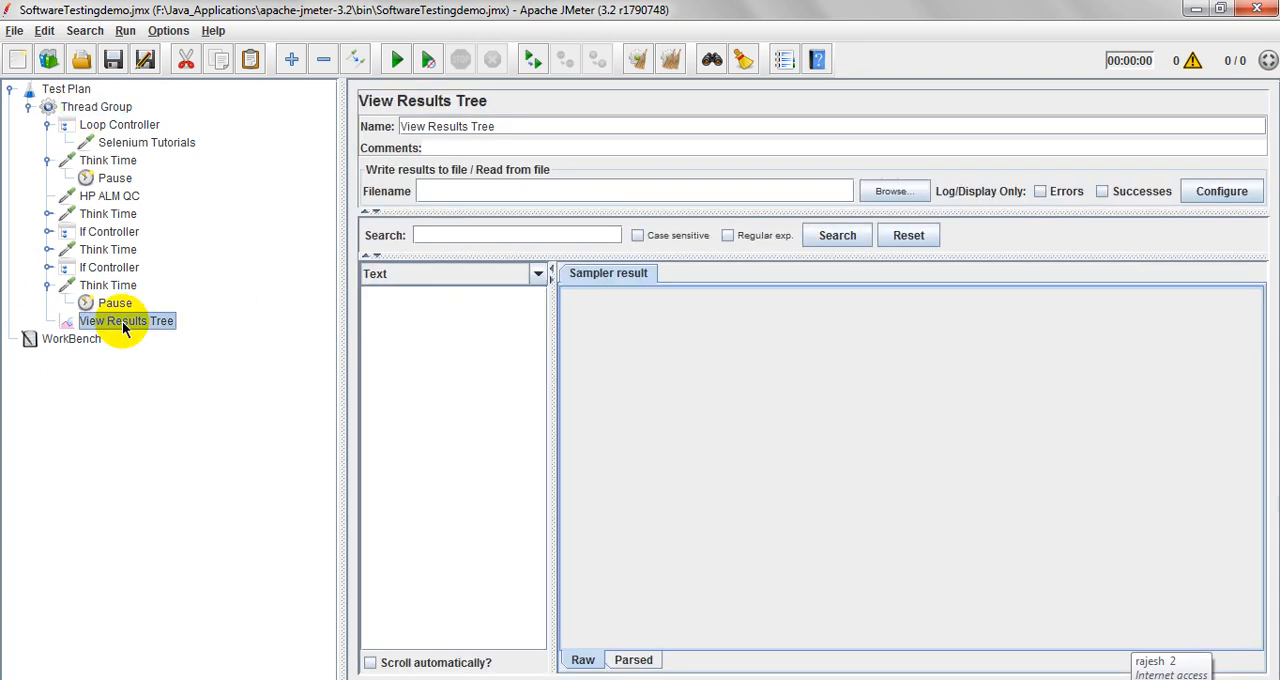
{"action": "left_click", "coordinate": [396, 58]}
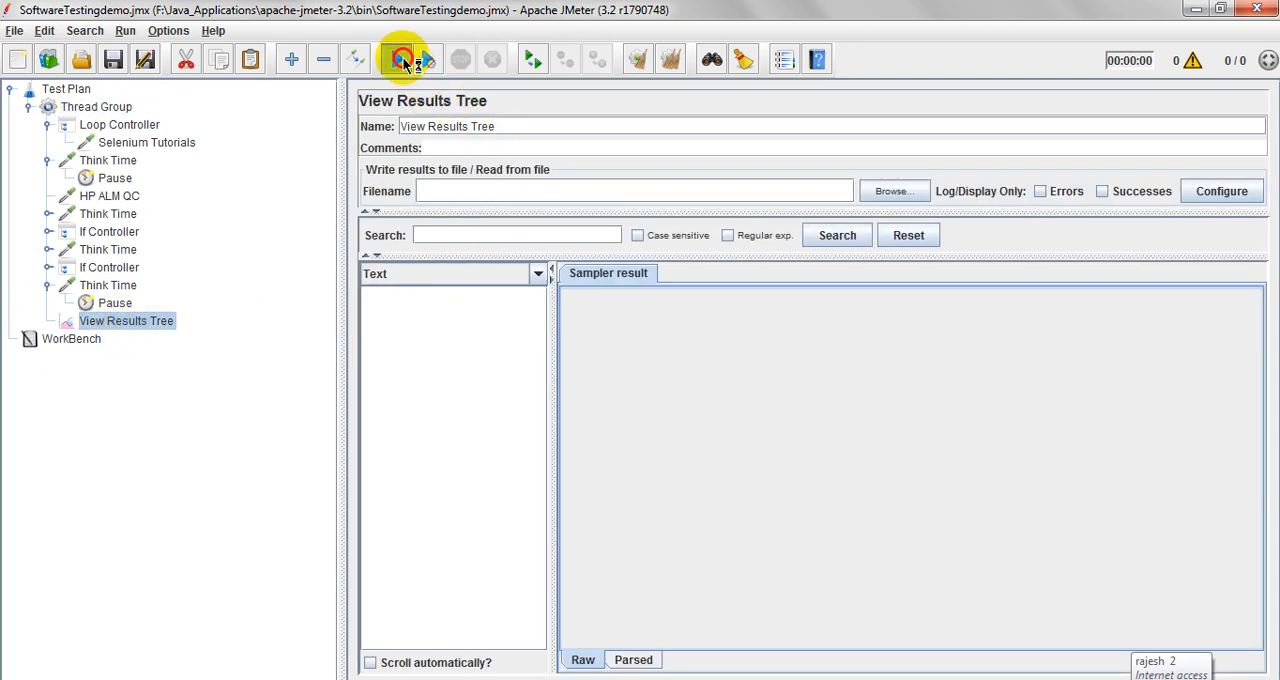
Step: Run the test plan and view the HP ALM QC sample result with response code 200
{"action": "left_click", "coordinate": [418, 56]}
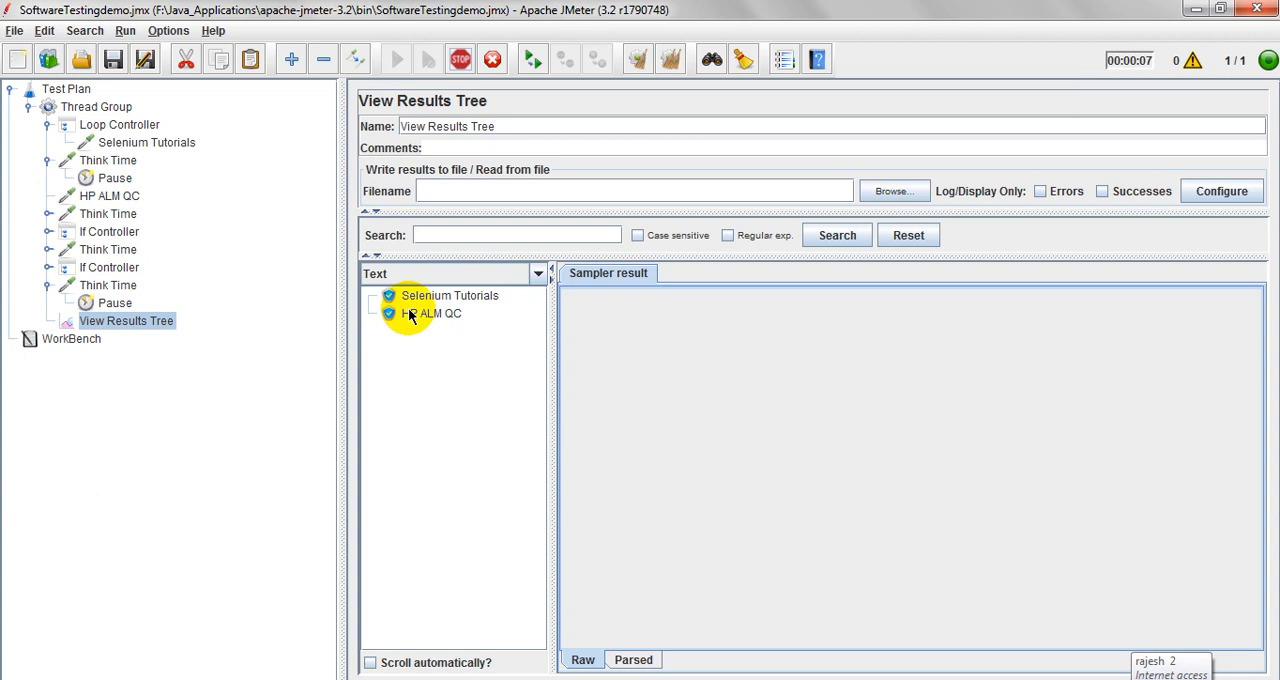
{"action": "left_click", "coordinate": [432, 312]}
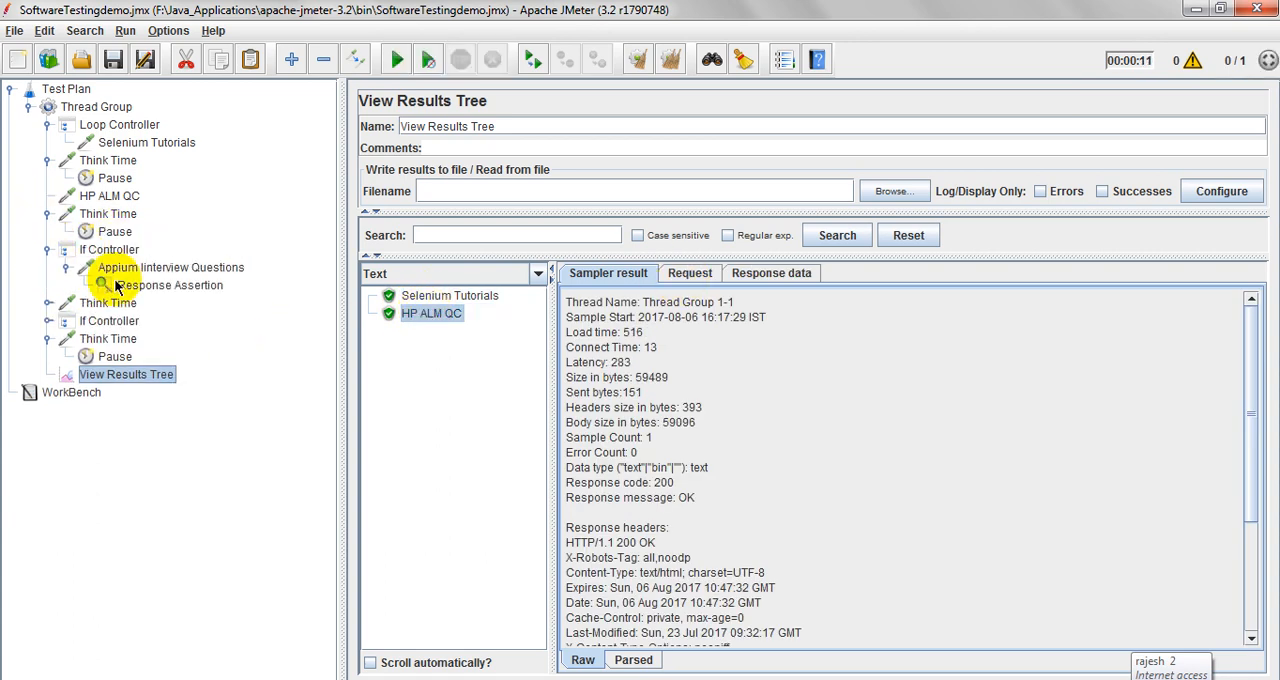
{"action": "left_click", "coordinate": [170, 268]}
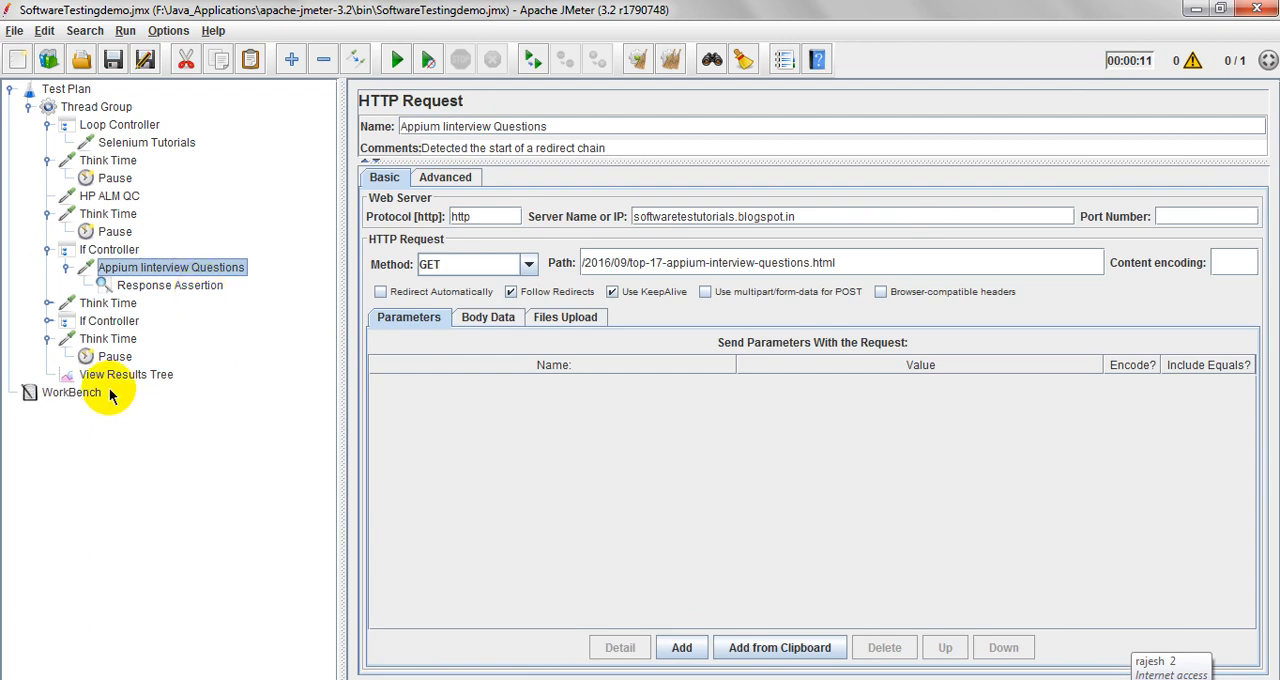
{"action": "left_click", "coordinate": [128, 374]}
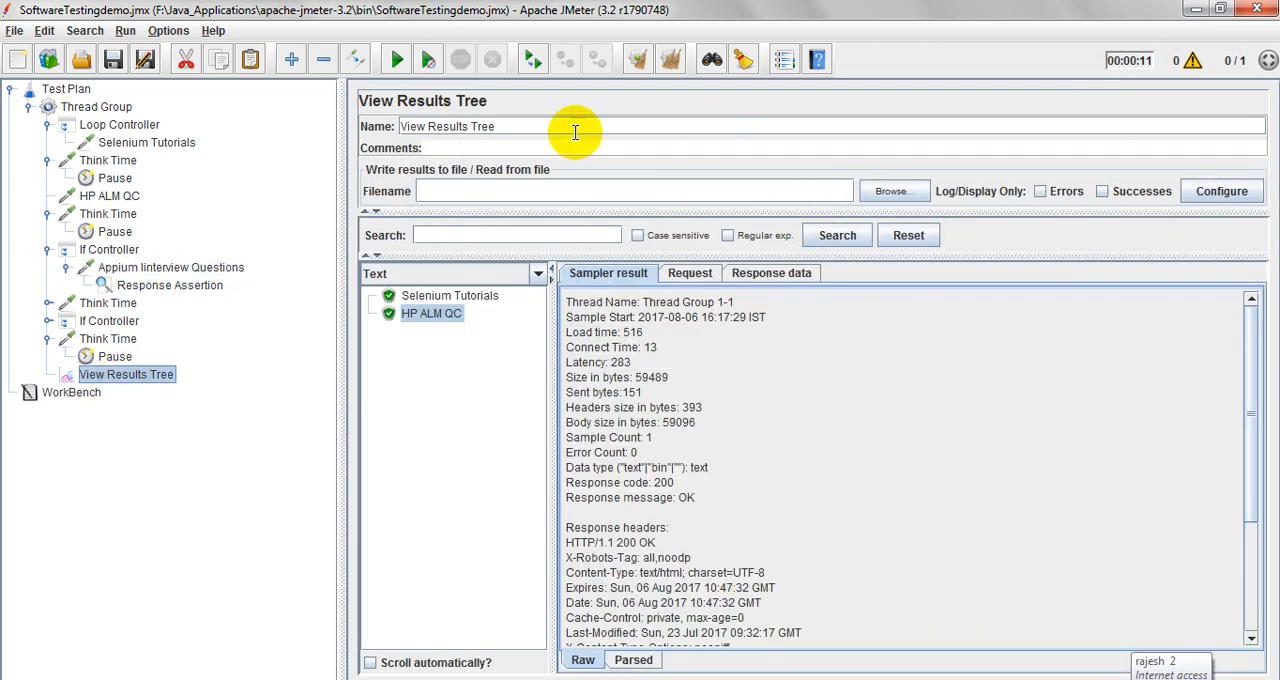
{"action": "mouse_move", "coordinate": [144, 436]}
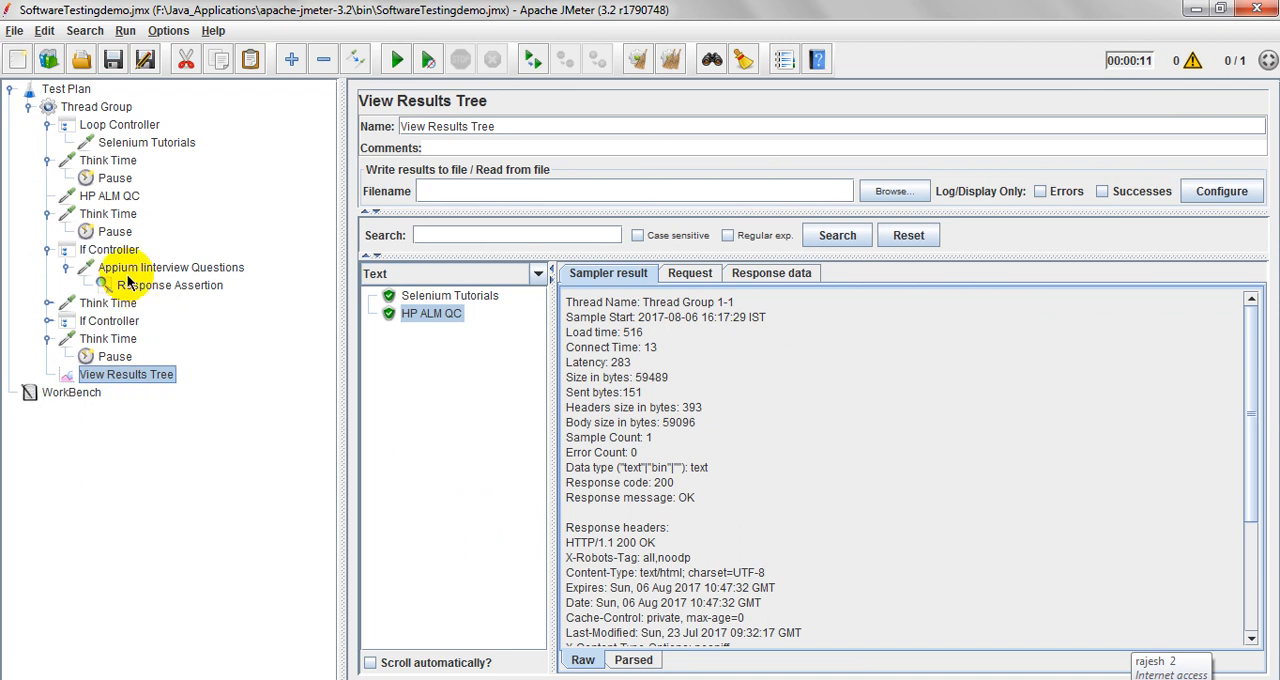
Step: Check the If Controller condition and response assertion, then show the last Pause timer's delay settings
{"action": "left_click", "coordinate": [108, 248]}
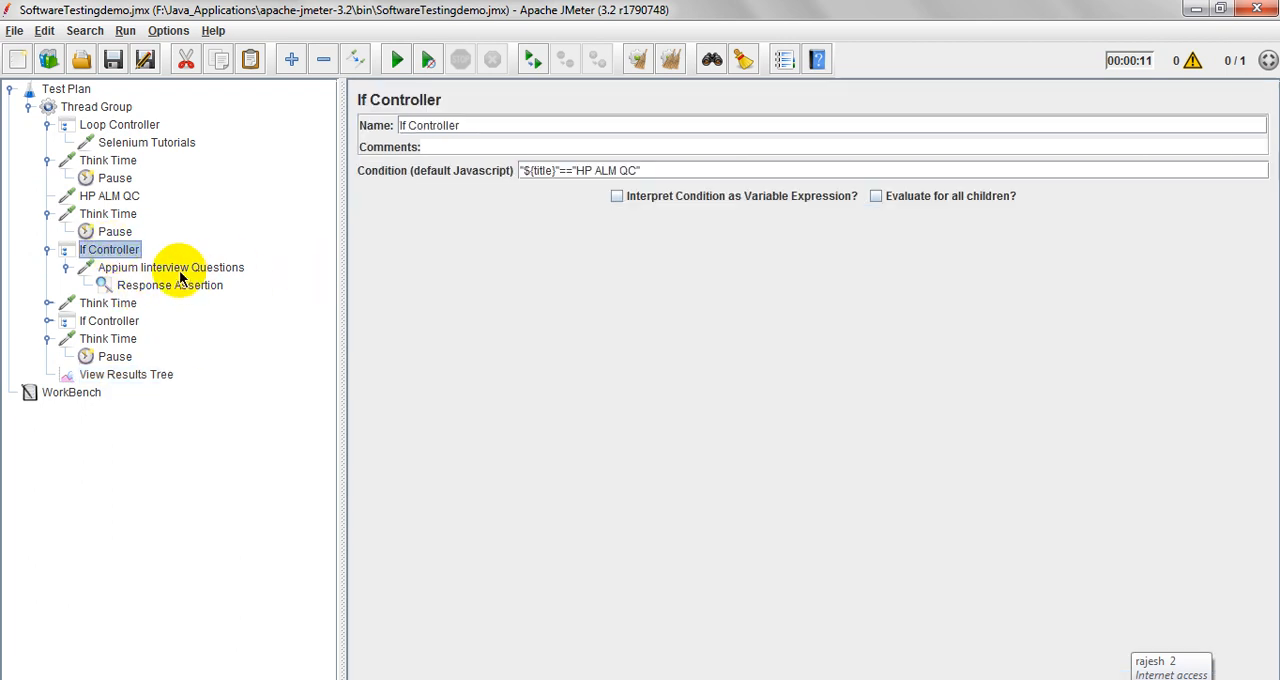
{"action": "left_click", "coordinate": [170, 284]}
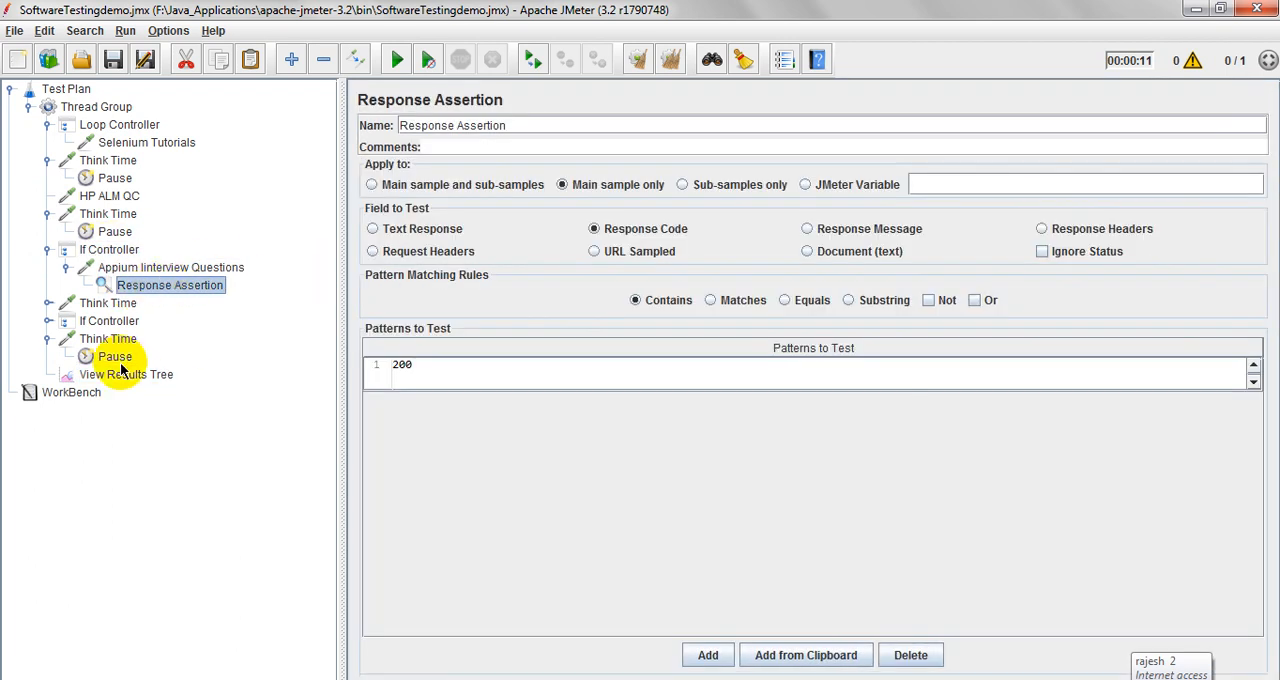
{"action": "left_click", "coordinate": [98, 338]}
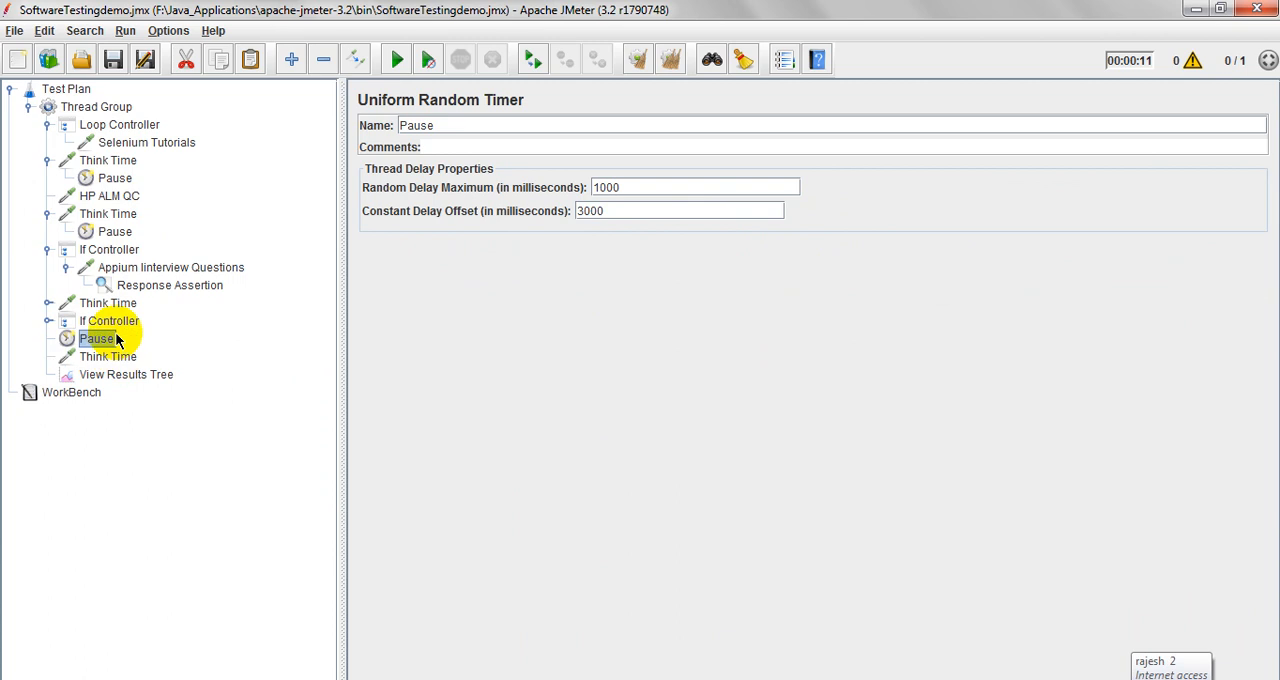
Step: Remove the trailing Think Time and the Think Time after HP ALM QC
{"action": "right_click", "coordinate": [96, 338]}
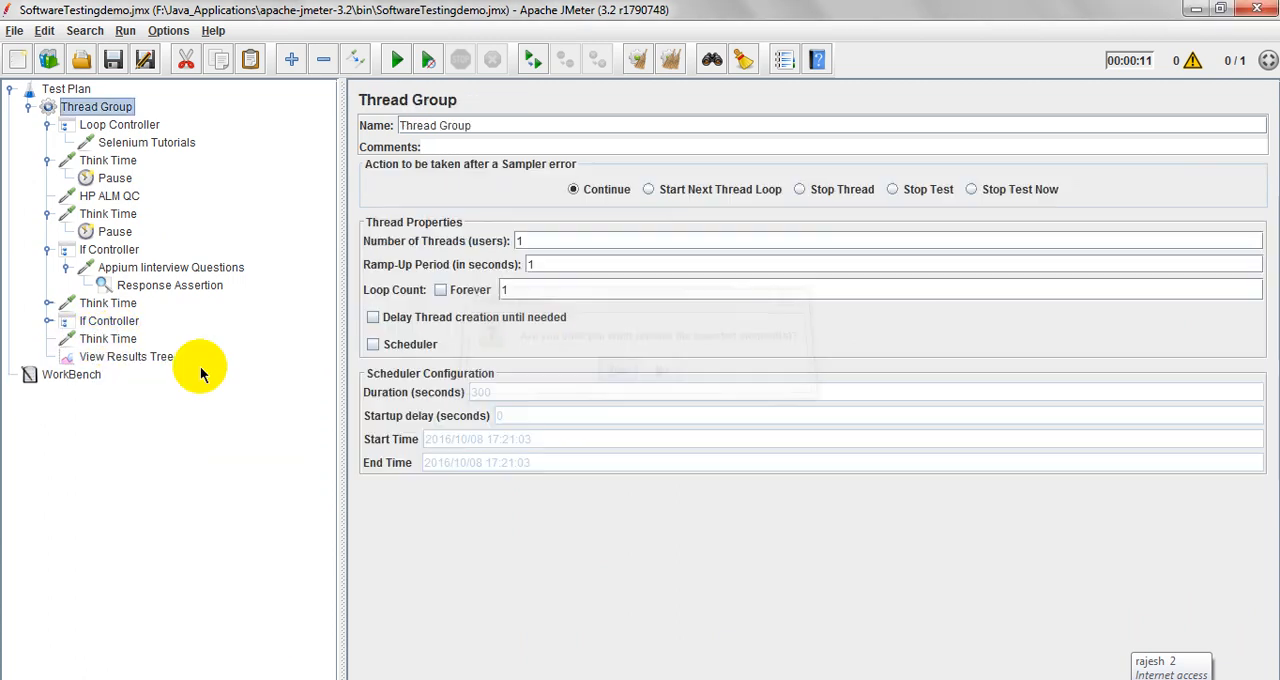
{"action": "right_click", "coordinate": [108, 338]}
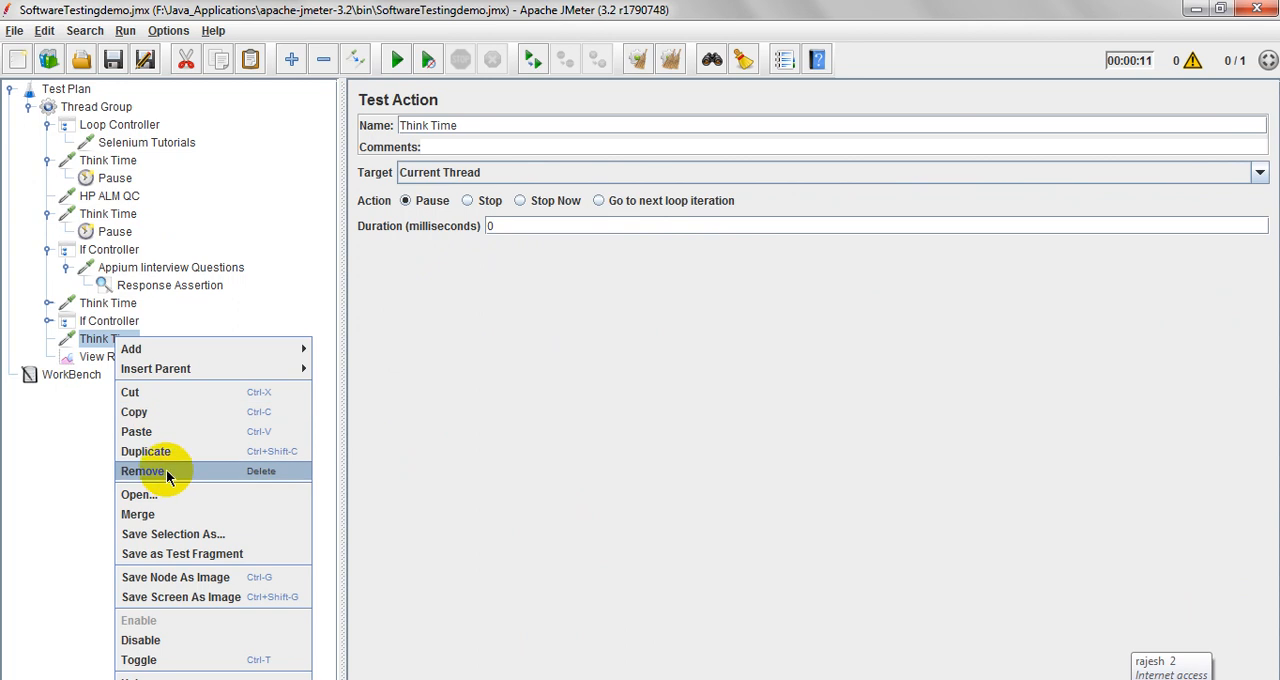
{"action": "left_click", "coordinate": [142, 472]}
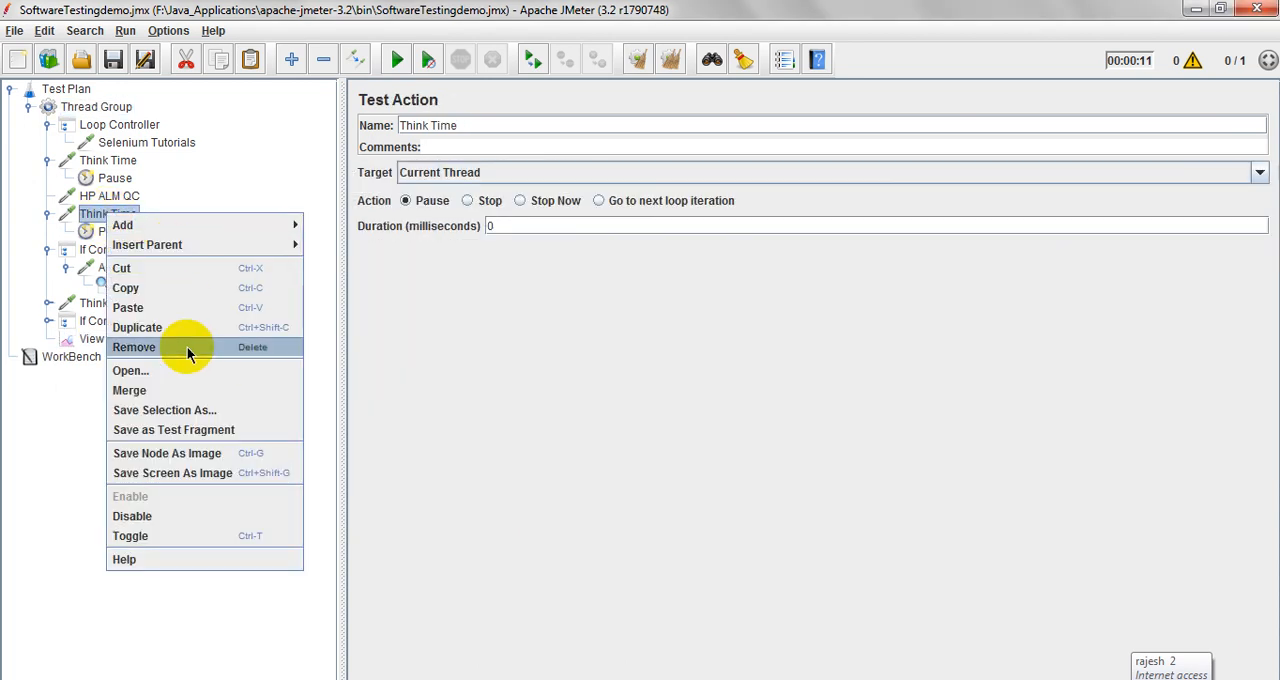
{"action": "left_click", "coordinate": [132, 348]}
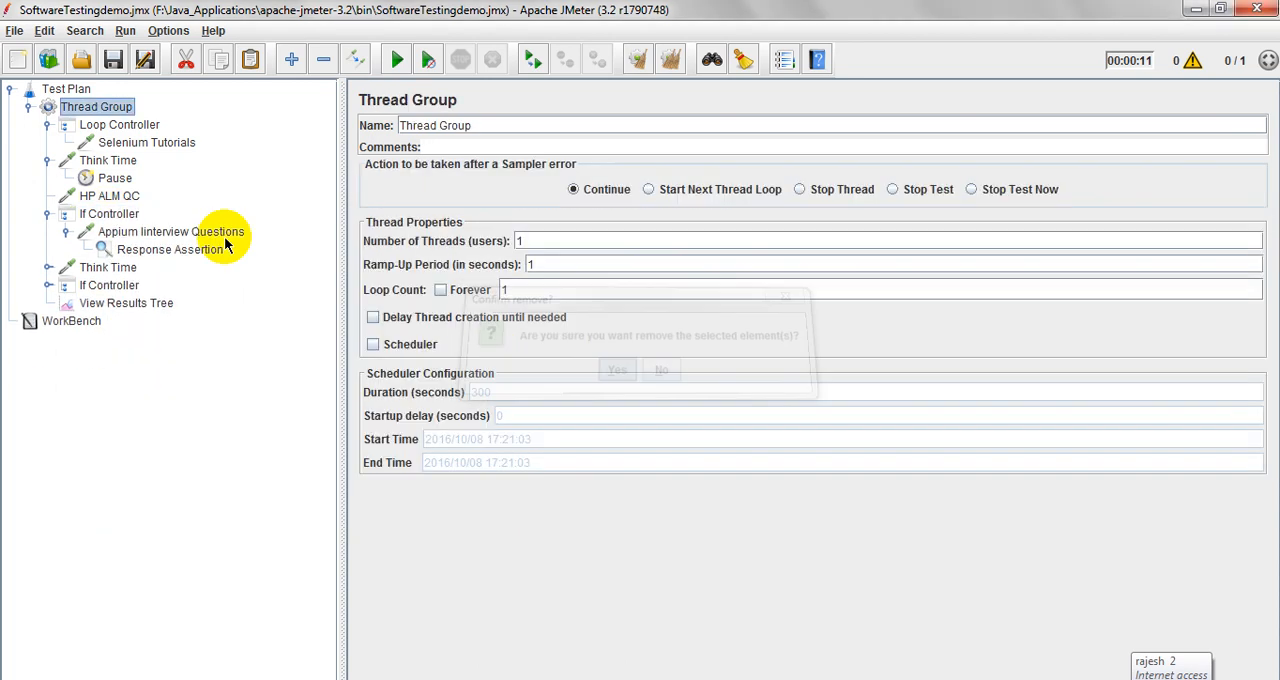
Step: Remove the remaining Think Times, leaving only the requests, If Controllers and results tree
{"action": "right_click", "coordinate": [102, 160]}
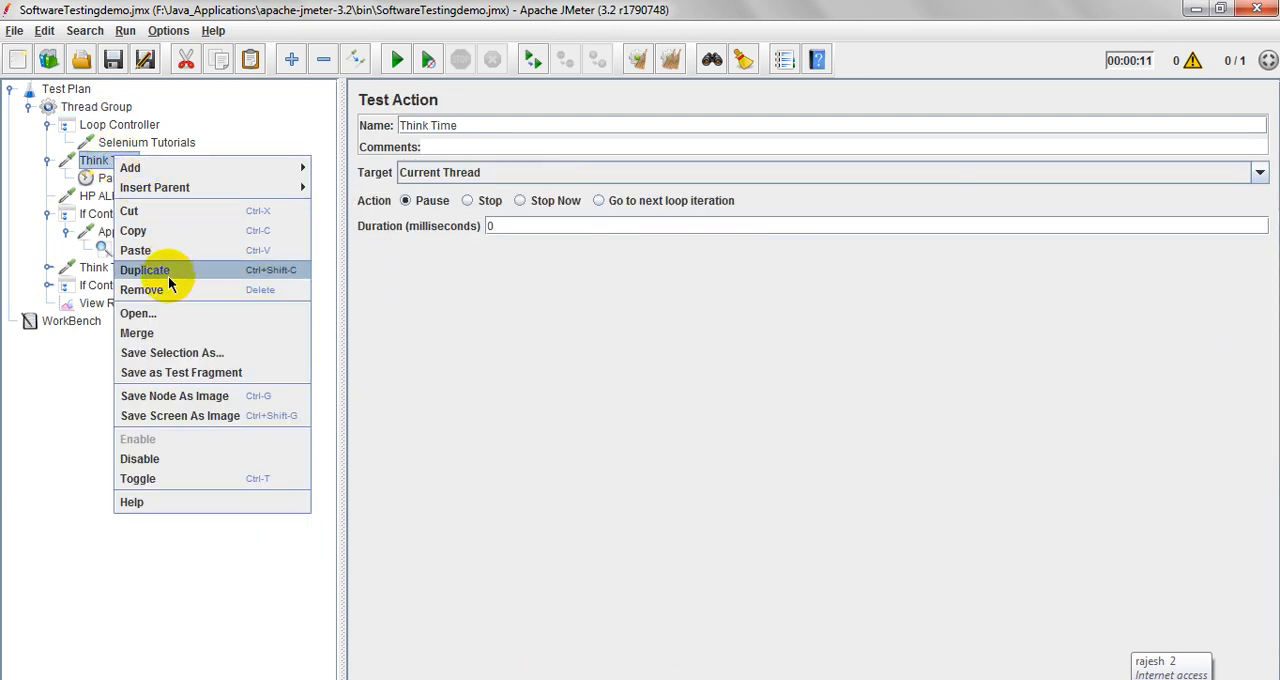
{"action": "left_click", "coordinate": [96, 106]}
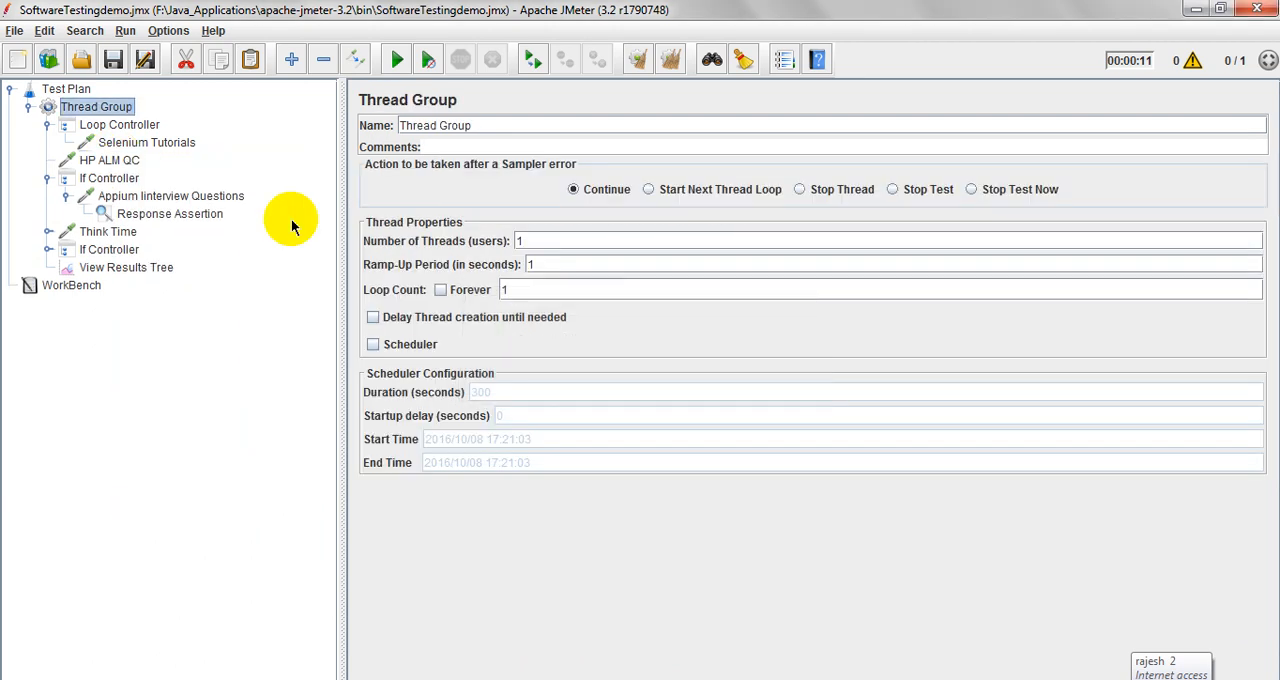
{"action": "left_click", "coordinate": [108, 232]}
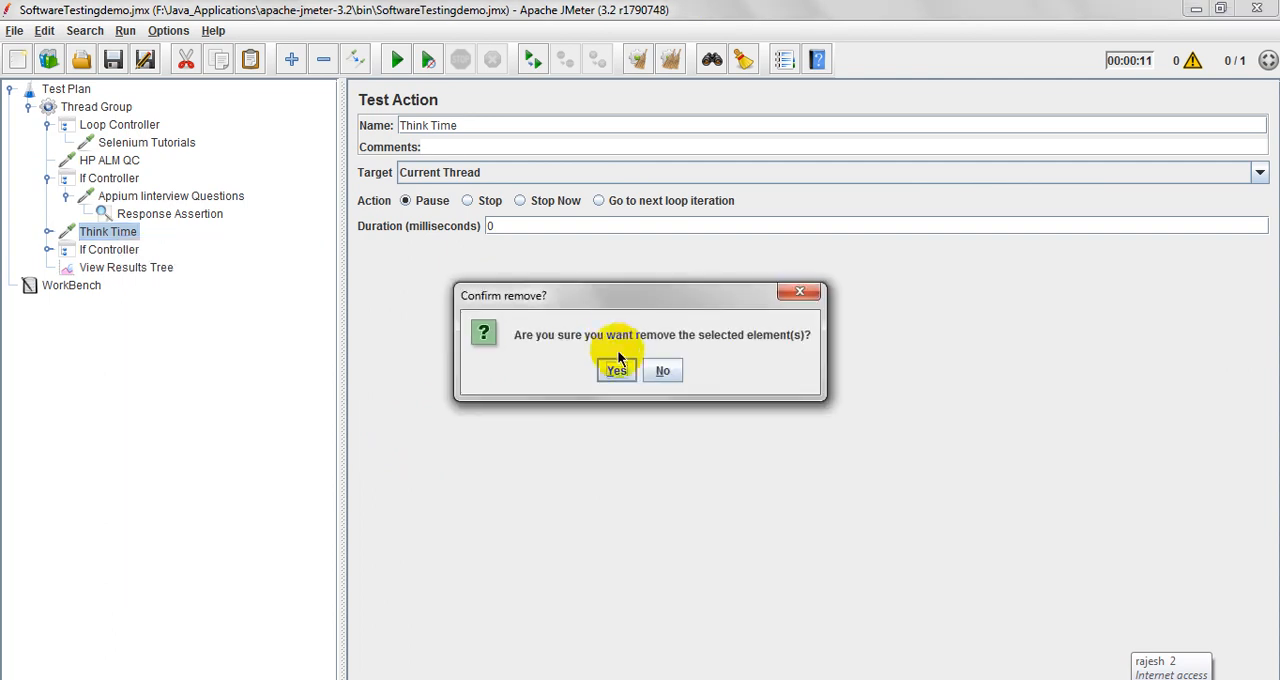
{"action": "left_click", "coordinate": [616, 370]}
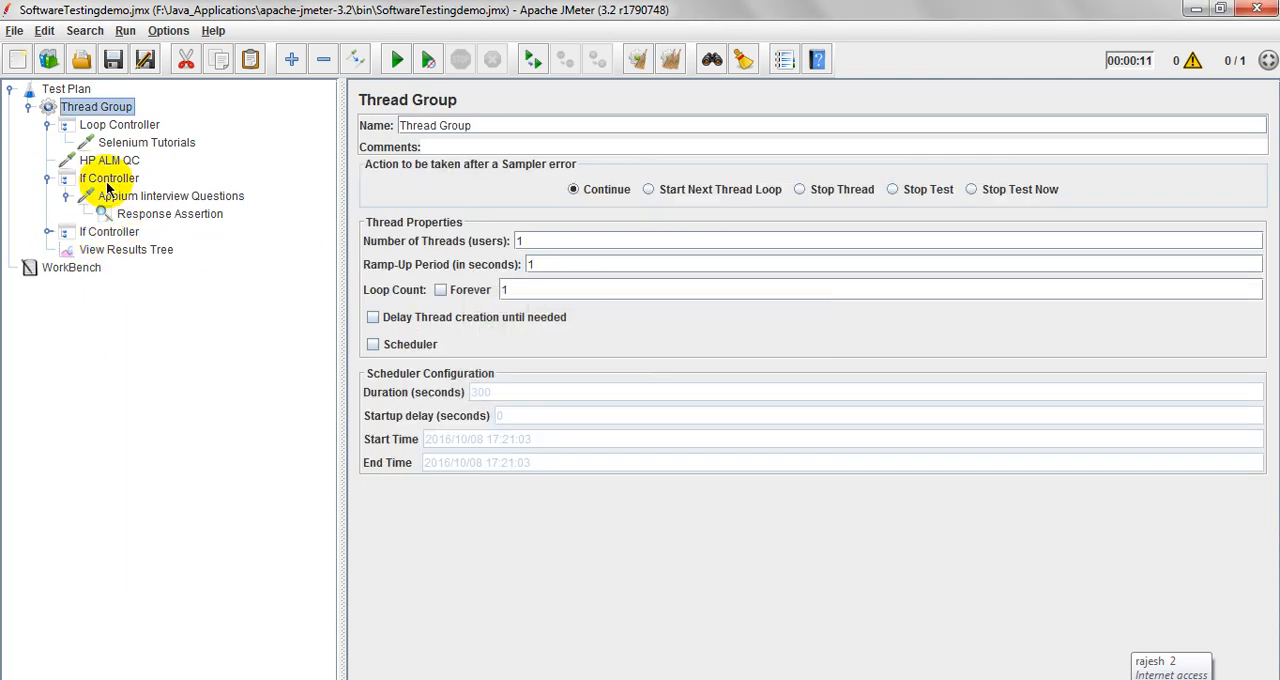
{"action": "left_click", "coordinate": [148, 142]}
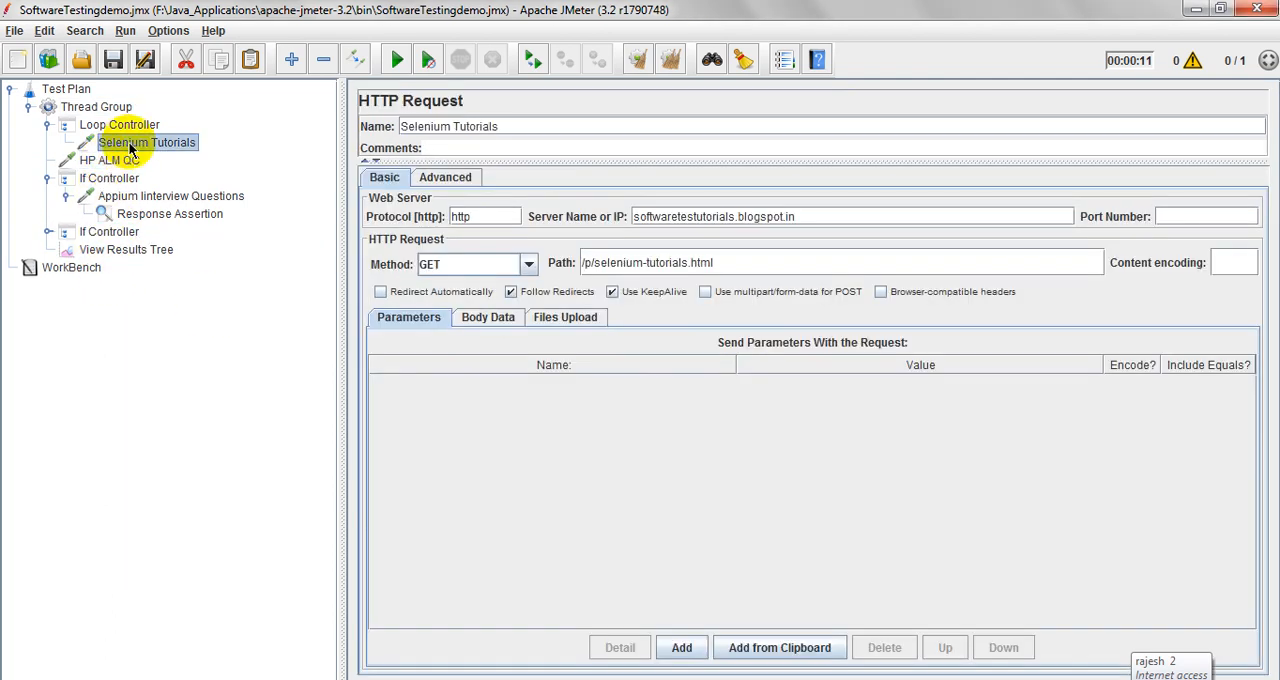
{"action": "left_click", "coordinate": [110, 160]}
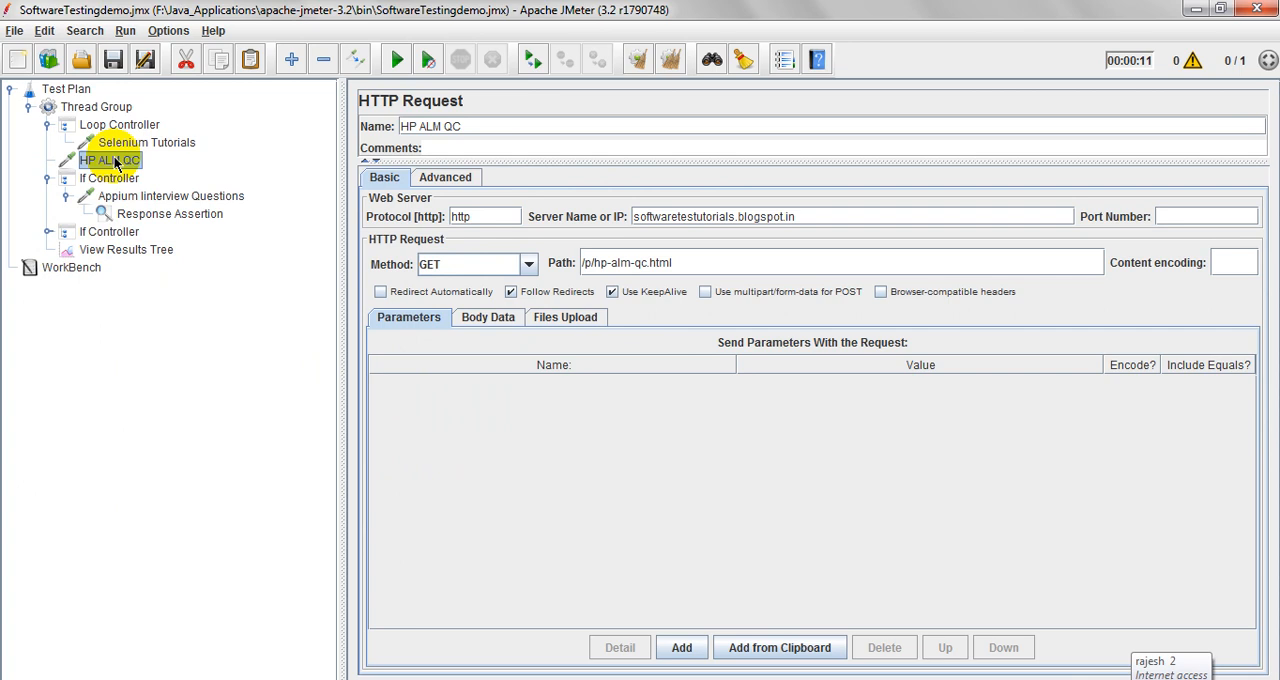
Step: Add a Test Action in the Loop Controller pausing the current thread for 2000 ms
{"action": "right_click", "coordinate": [112, 124]}
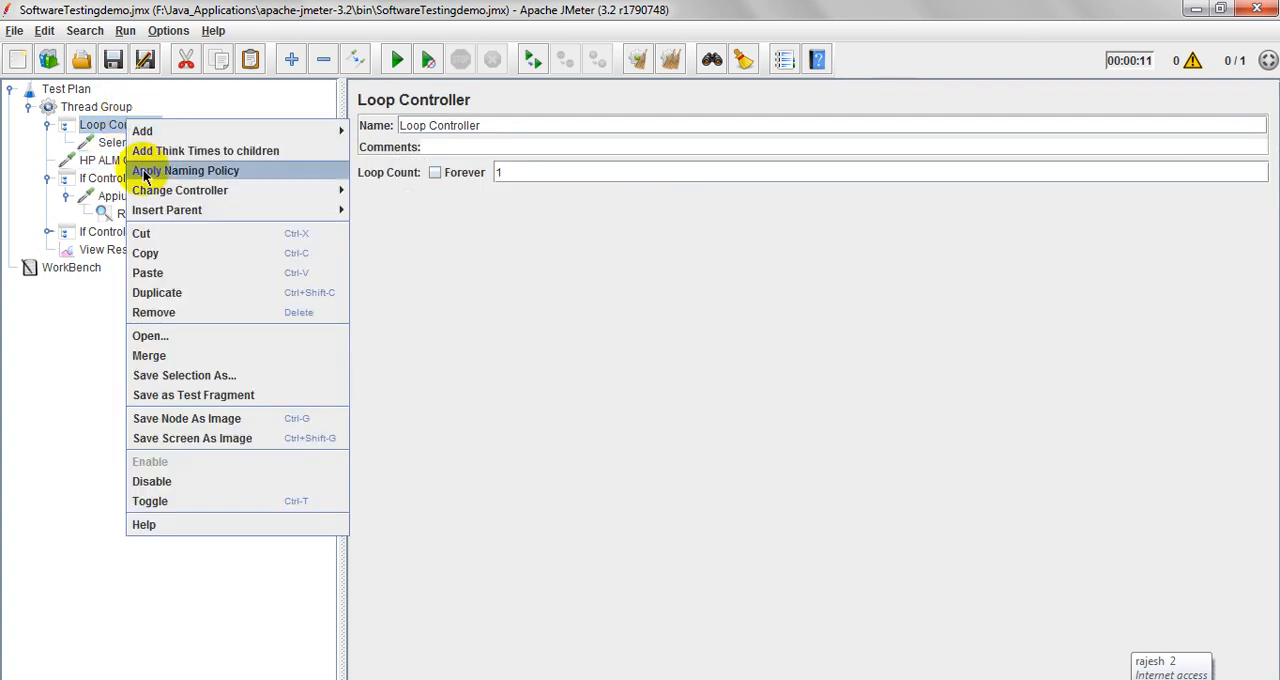
{"action": "left_click", "coordinate": [144, 130]}
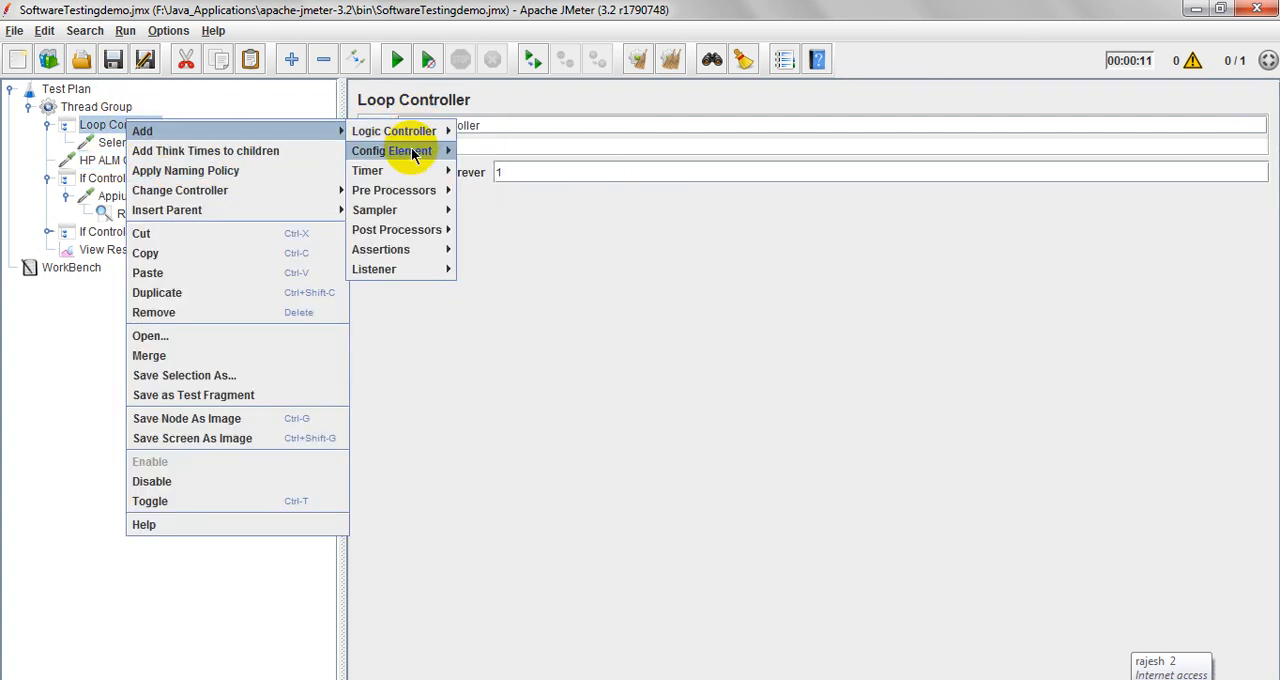
{"action": "mouse_move", "coordinate": [376, 208]}
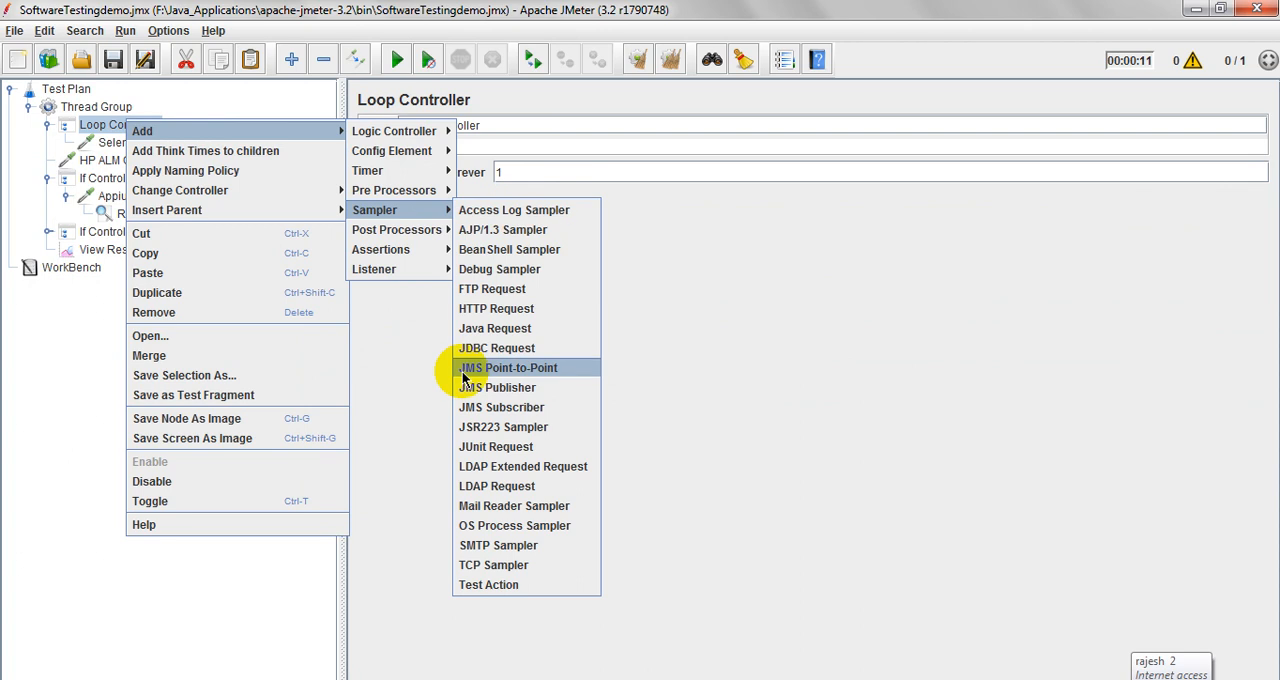
{"action": "left_click", "coordinate": [492, 584]}
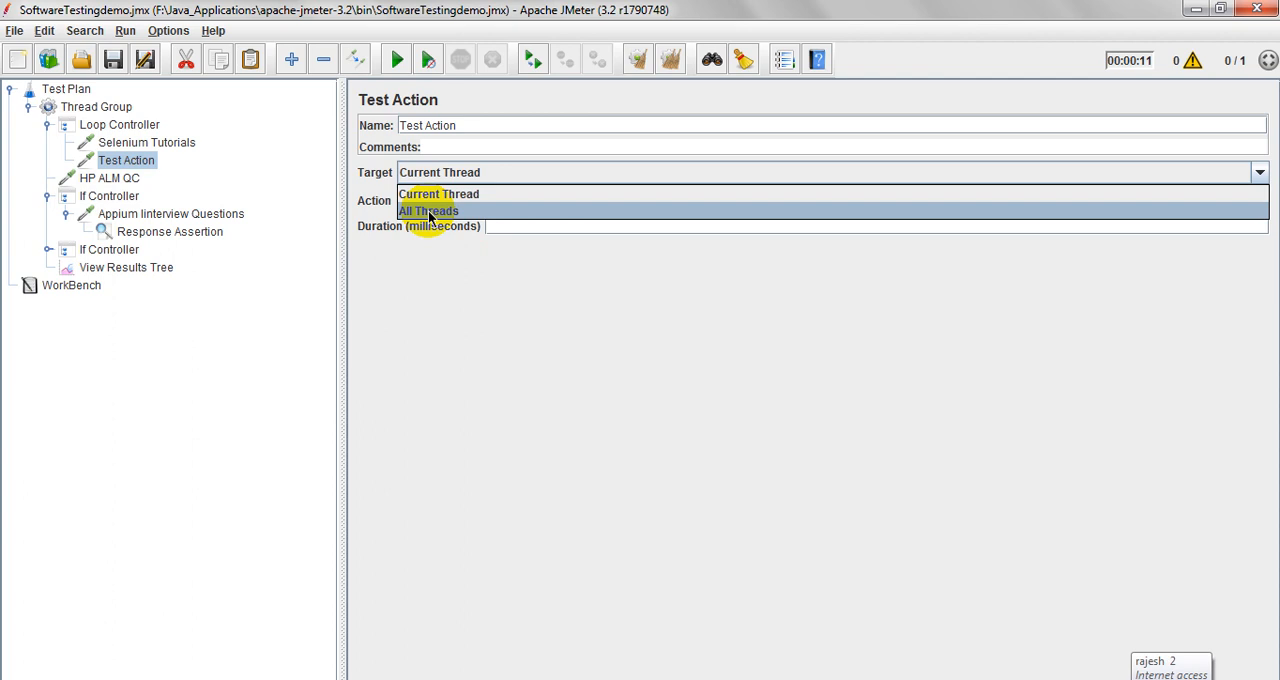
{"action": "left_click", "coordinate": [440, 194]}
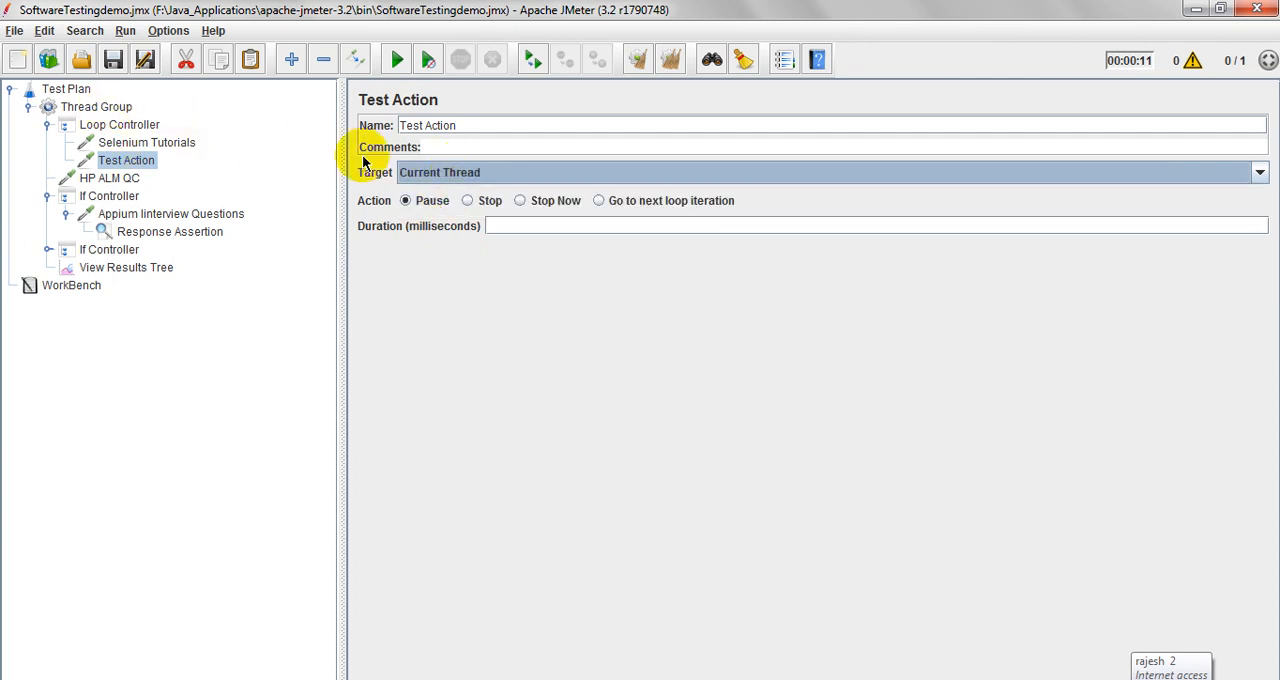
{"action": "left_click", "coordinate": [524, 224]}
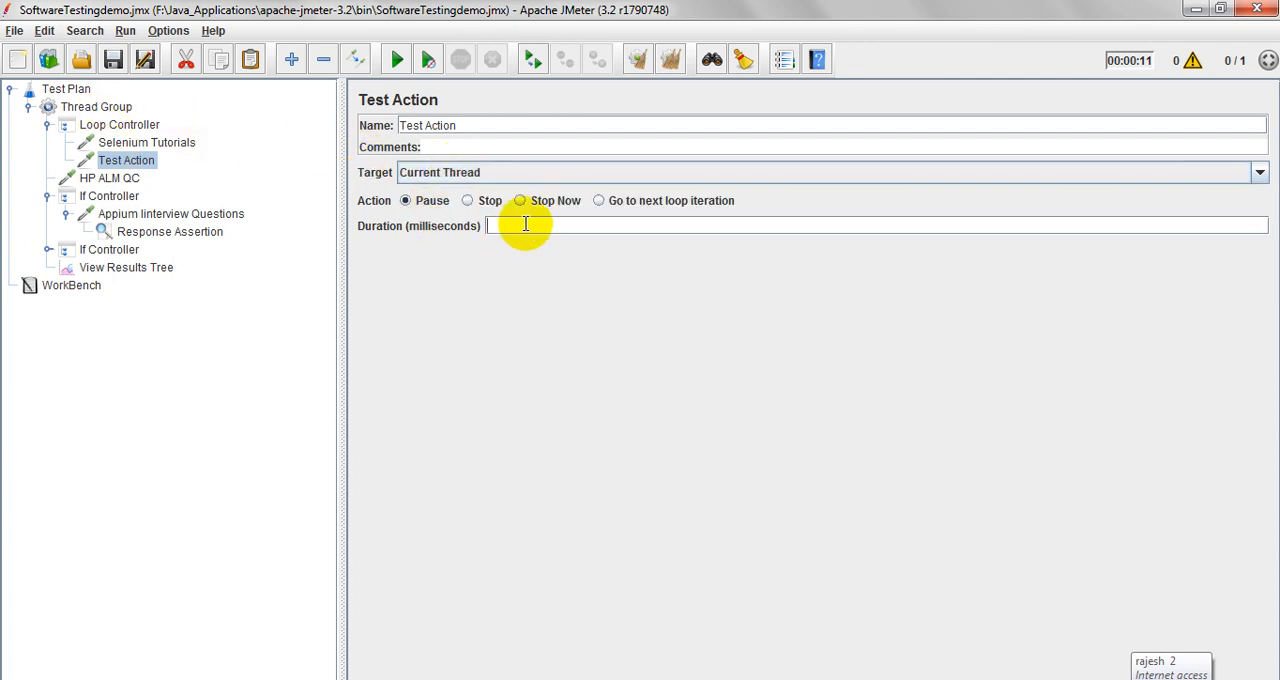
{"action": "type", "text": "2000"}
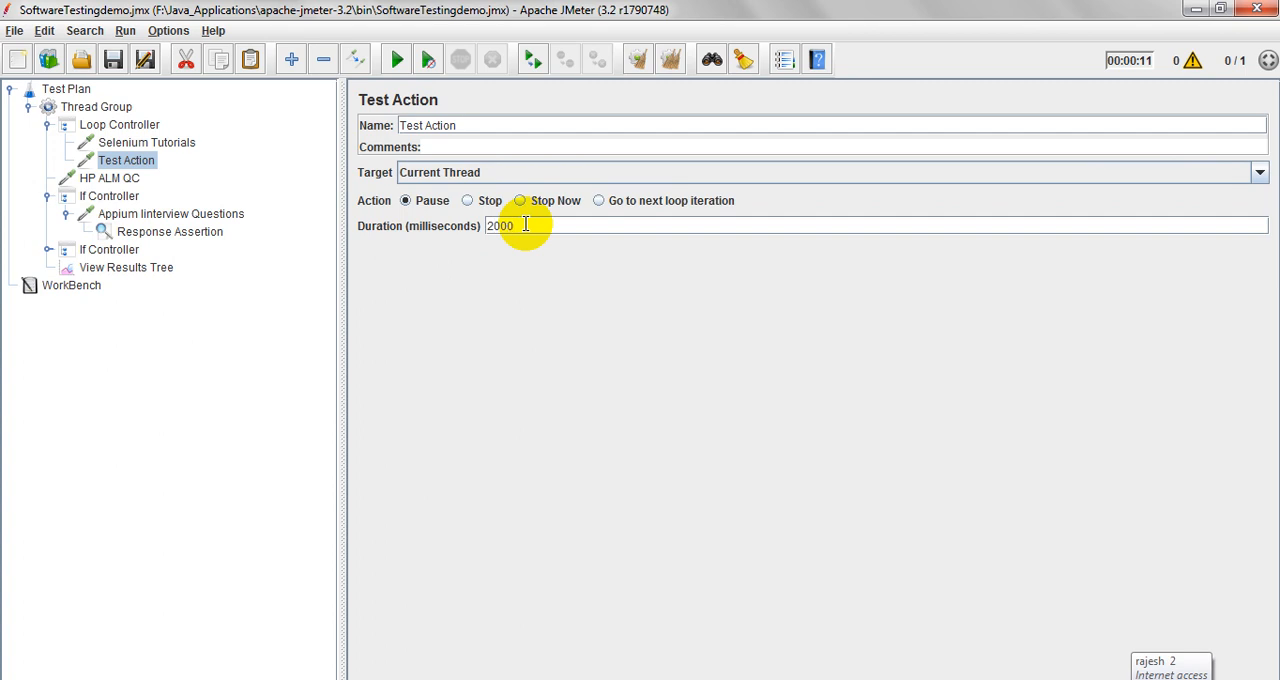
{"action": "mouse_move", "coordinate": [558, 316]}
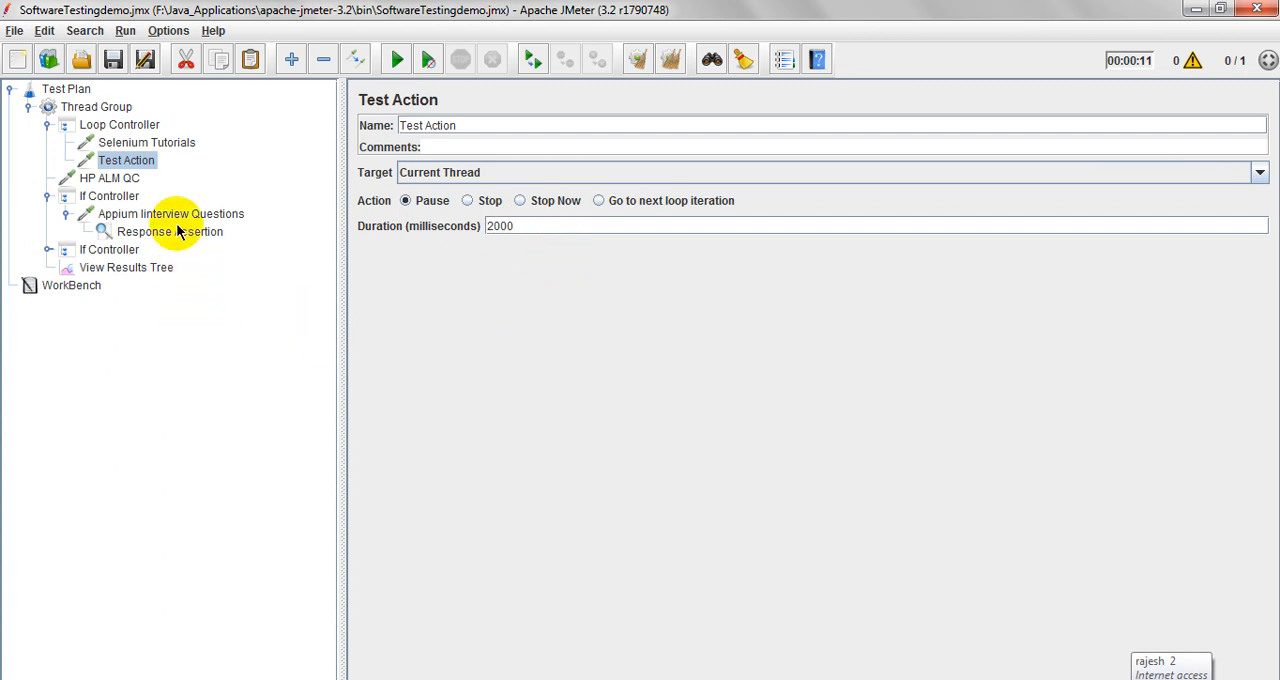
{"action": "left_click", "coordinate": [108, 178]}
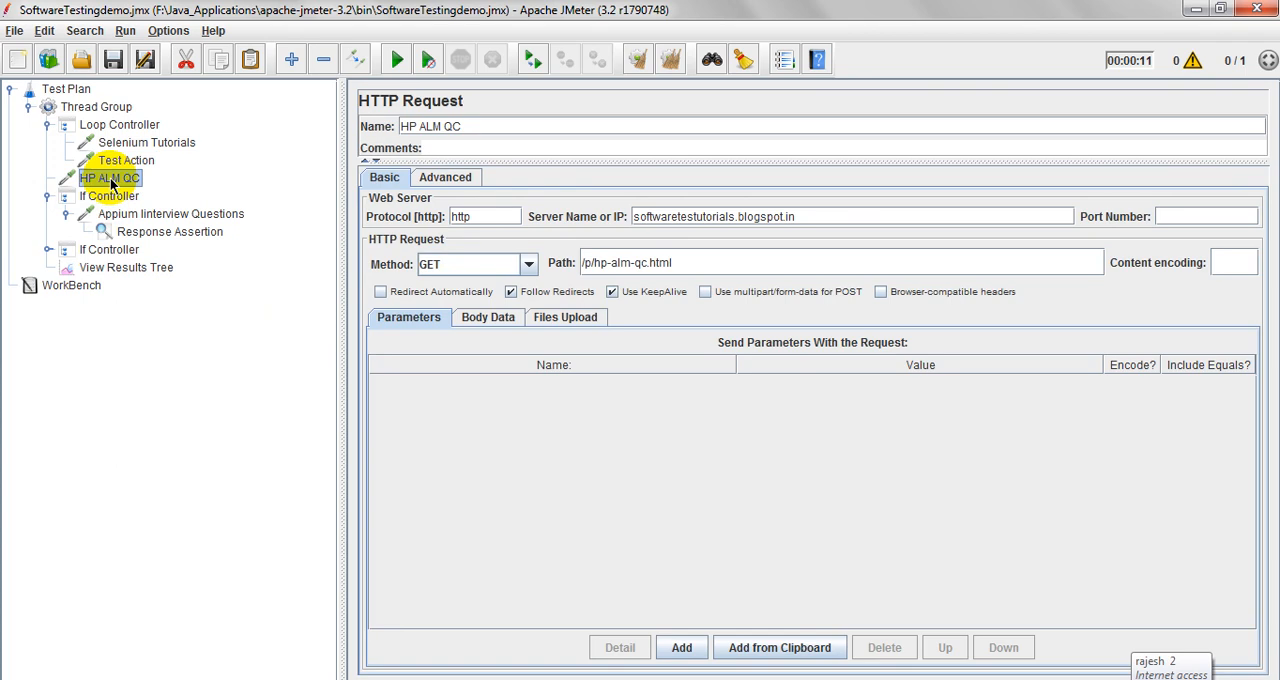
{"action": "left_click", "coordinate": [126, 160]}
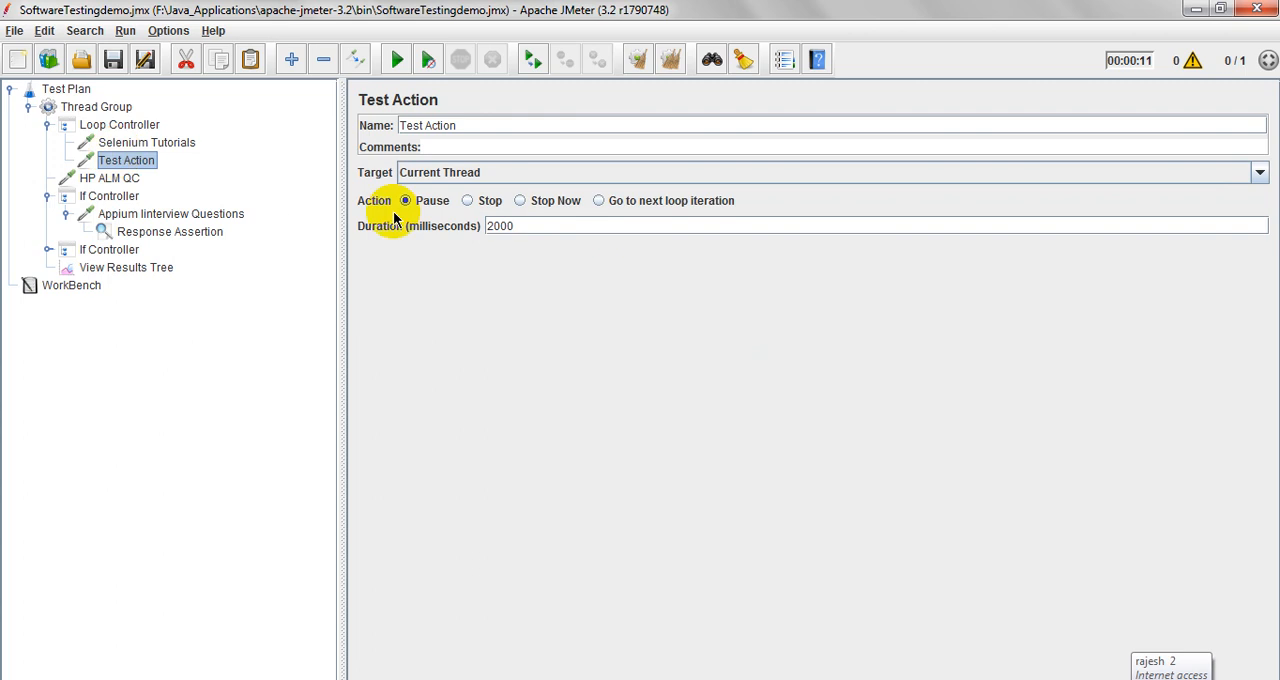
{"action": "mouse_move", "coordinate": [140, 202]}
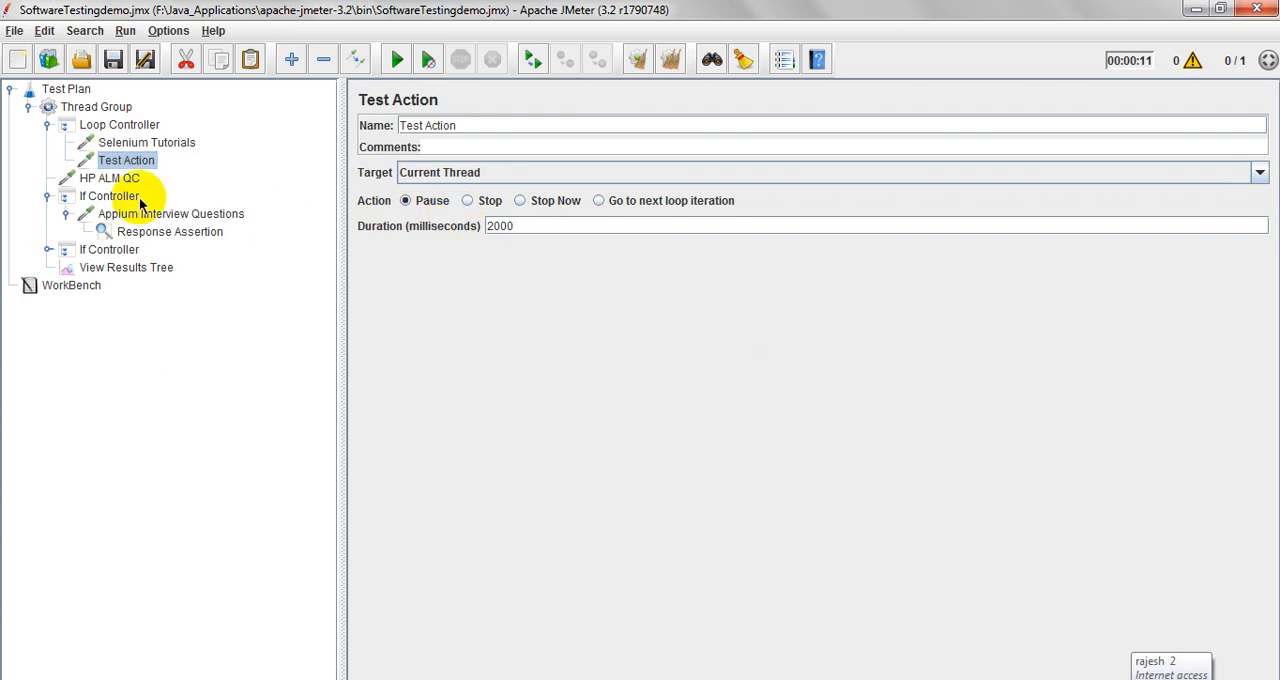
Step: Recheck the Test Action and HP ALM QC request, ending on the empty View Results Tree
{"action": "left_click", "coordinate": [108, 176]}
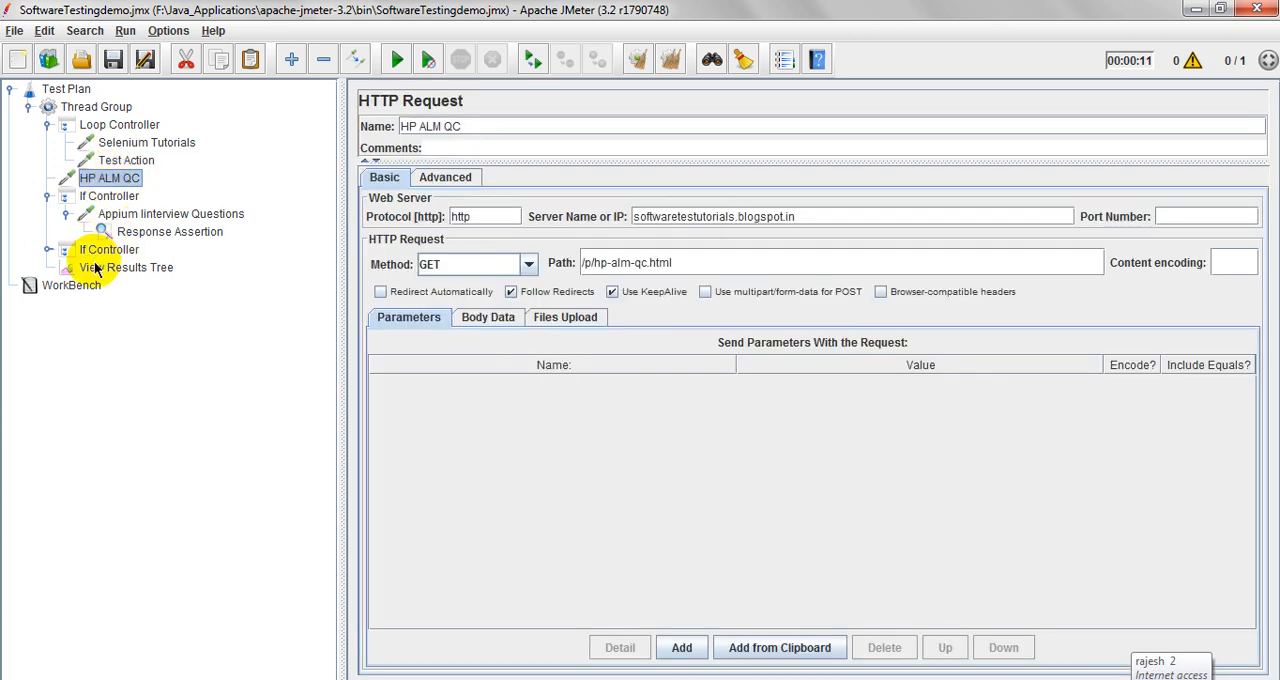
{"action": "left_click", "coordinate": [126, 268]}
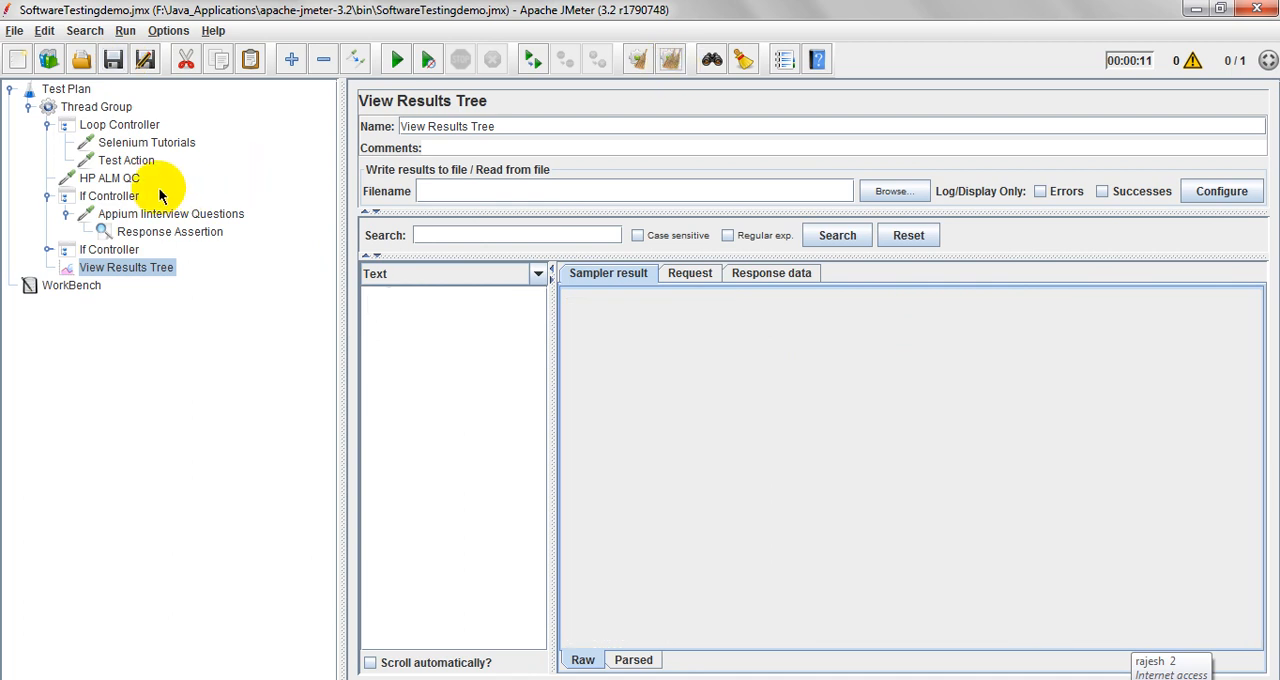
{"action": "left_click", "coordinate": [126, 160]}
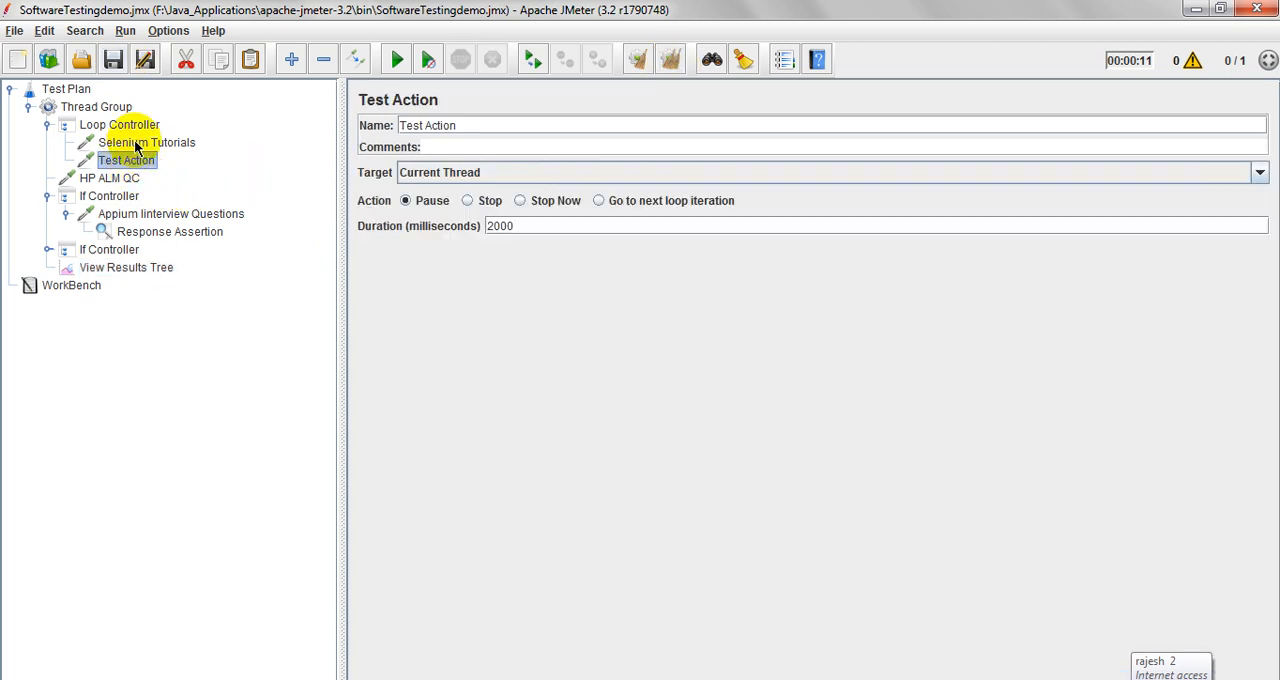
{"action": "left_click", "coordinate": [110, 178]}
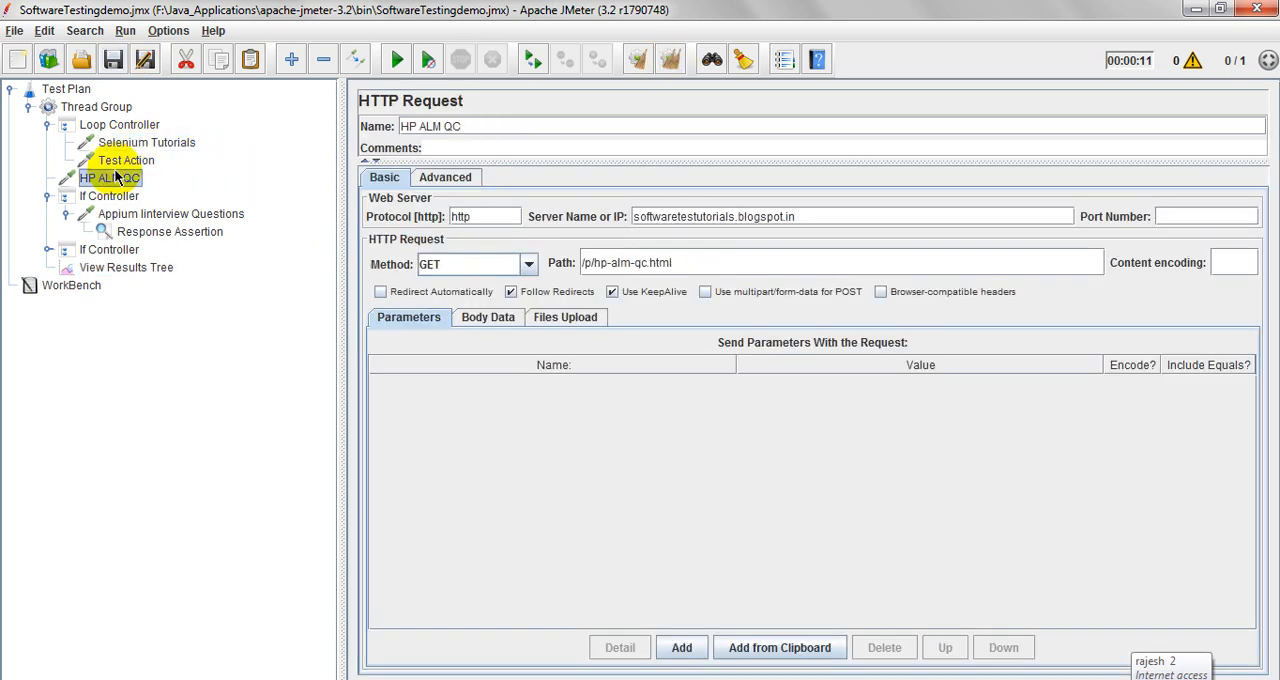
{"action": "left_click", "coordinate": [124, 160]}
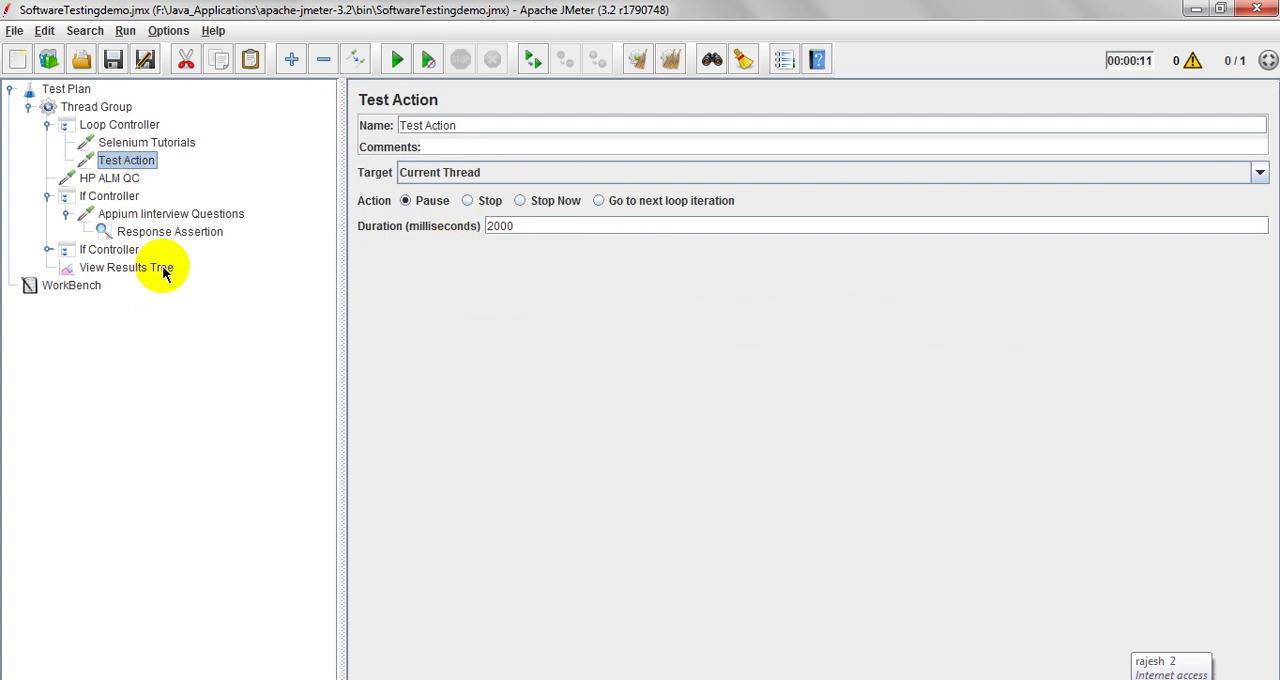
{"action": "left_click", "coordinate": [126, 268]}
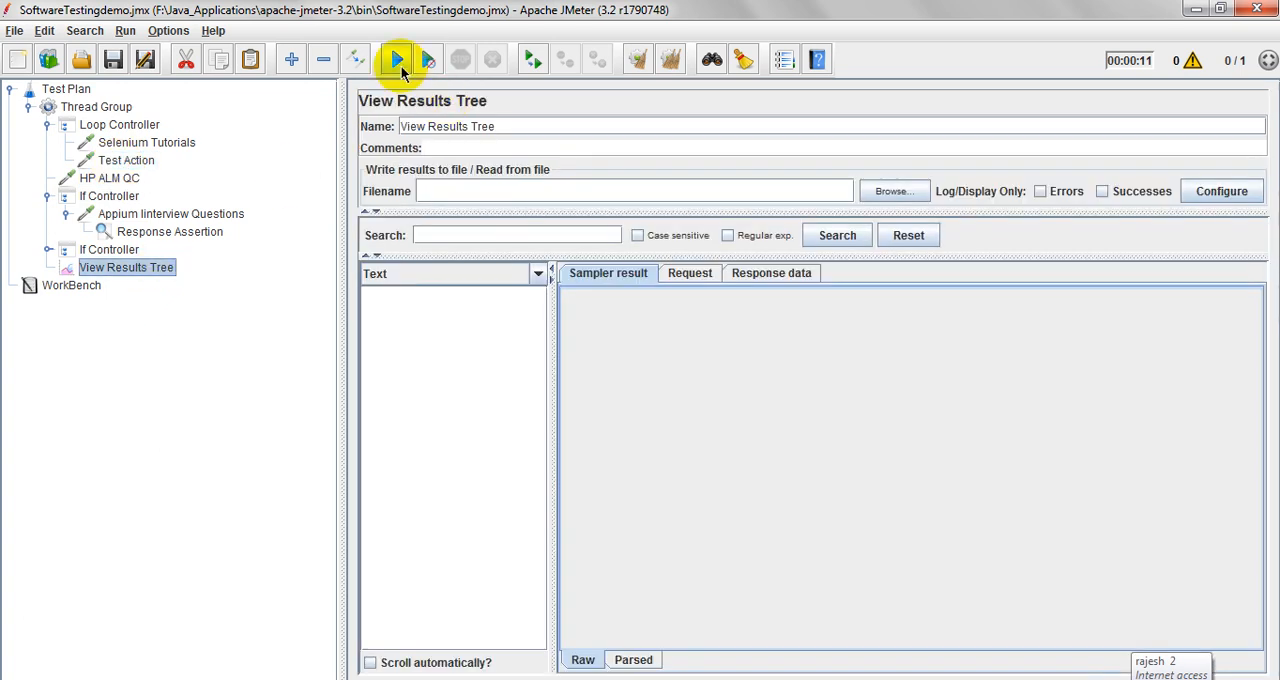
Step: Run the test plan and check the HP ALM QC request and If Controller condition
{"action": "left_click", "coordinate": [392, 58]}
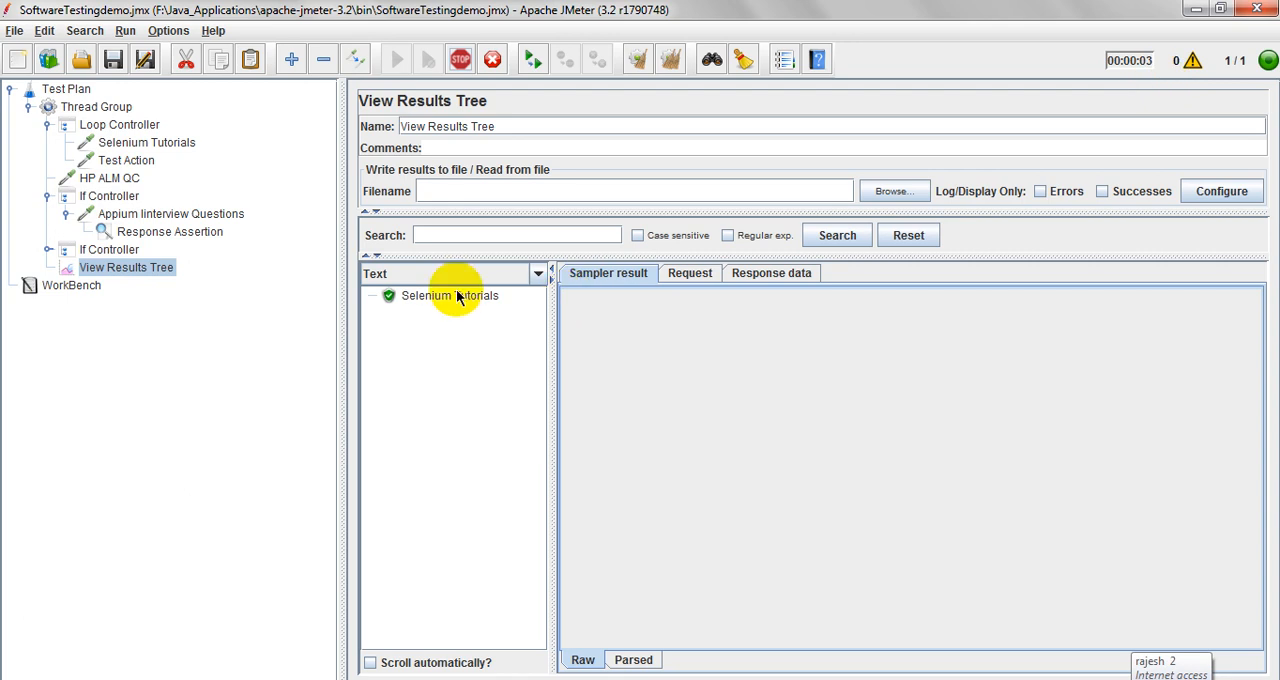
{"action": "left_click", "coordinate": [388, 56]}
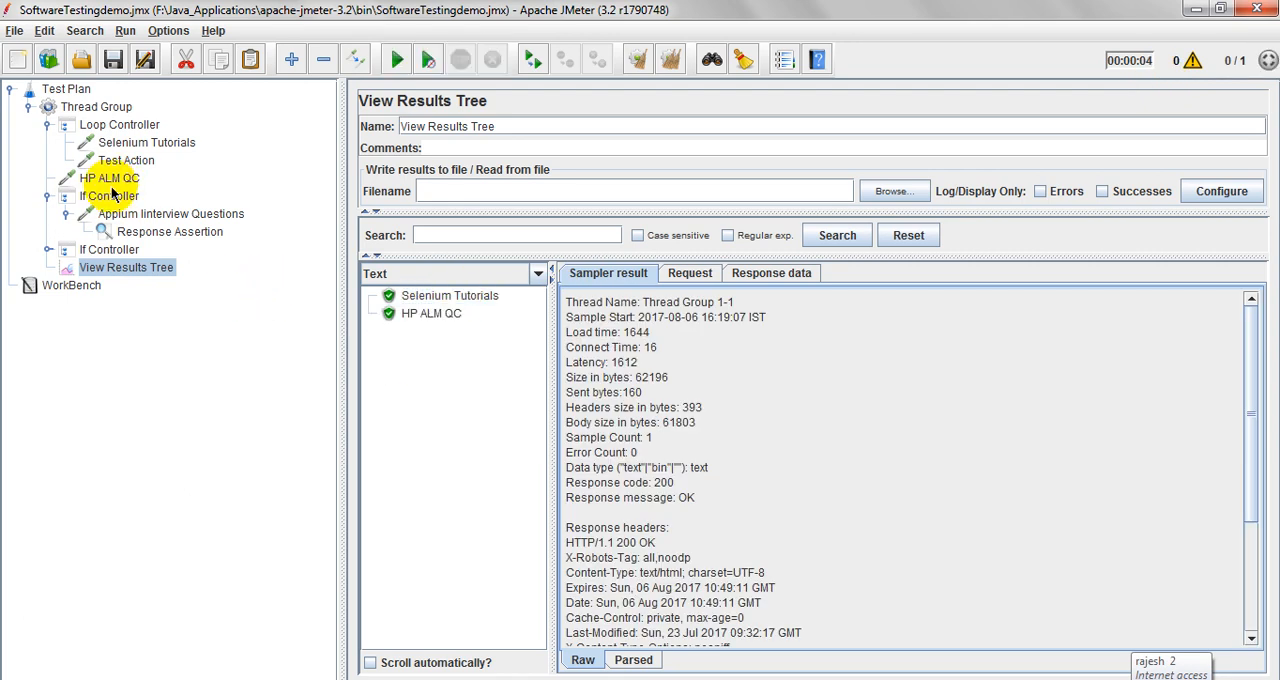
{"action": "left_click", "coordinate": [100, 176]}
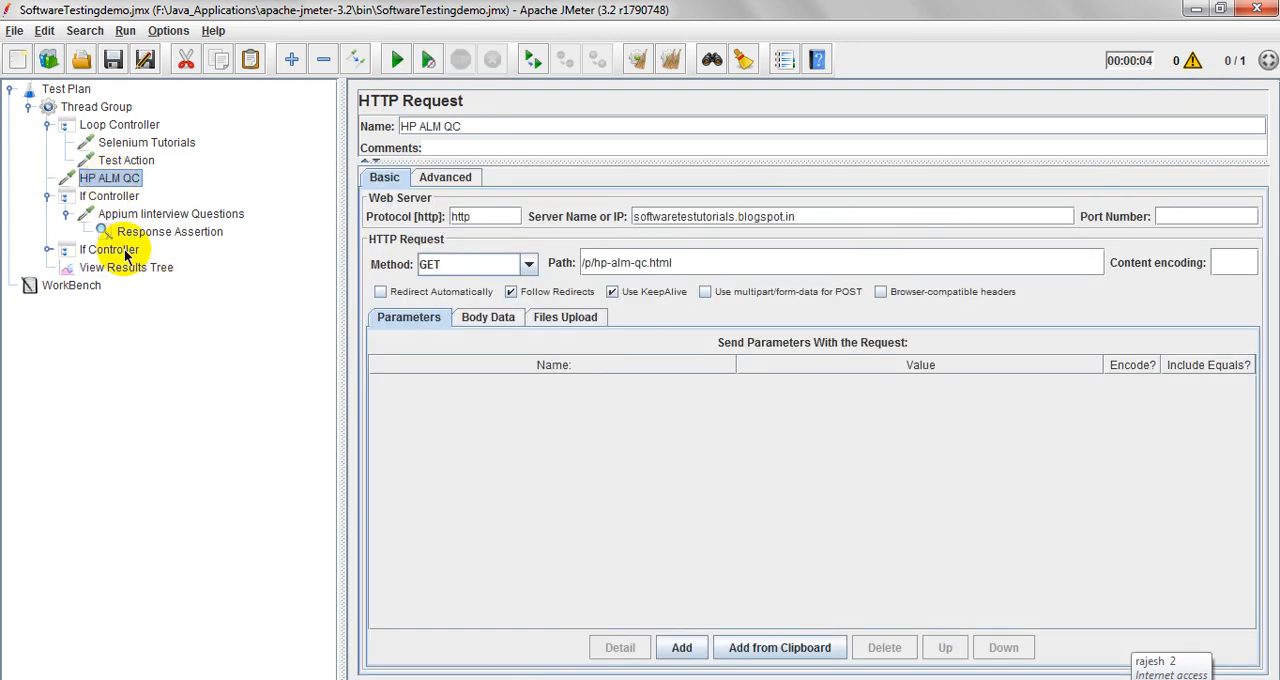
{"action": "left_click", "coordinate": [126, 268]}
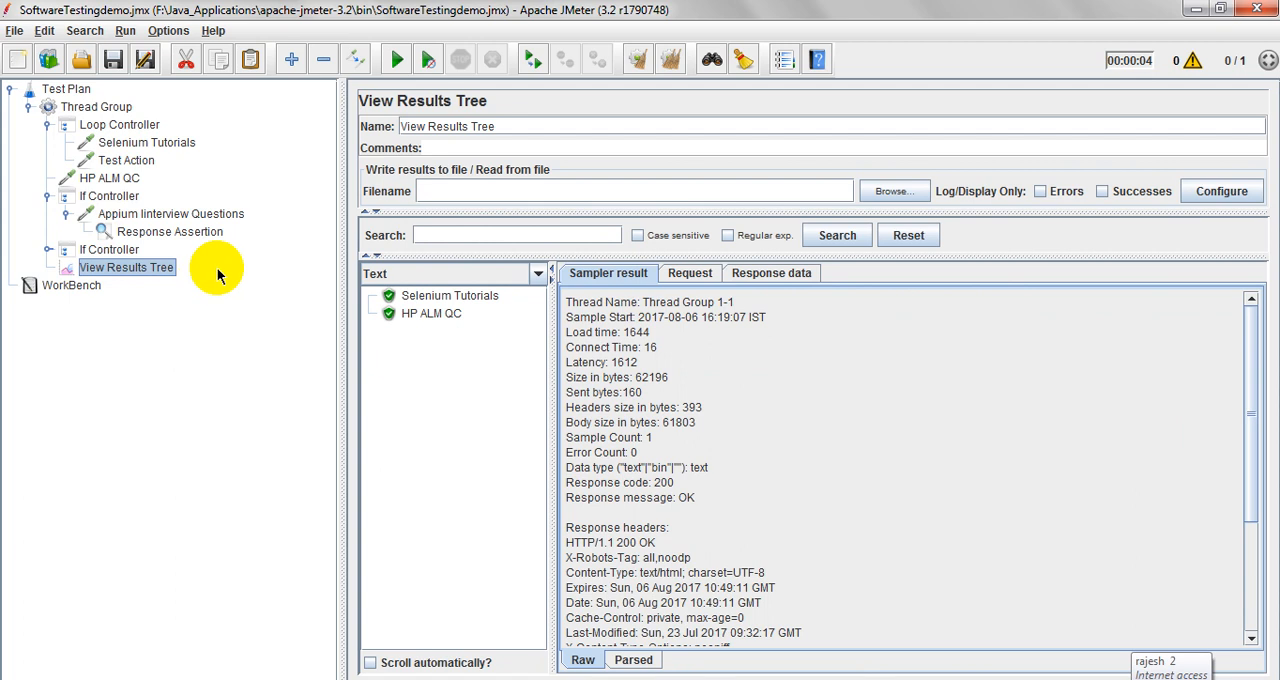
{"action": "left_click", "coordinate": [108, 196]}
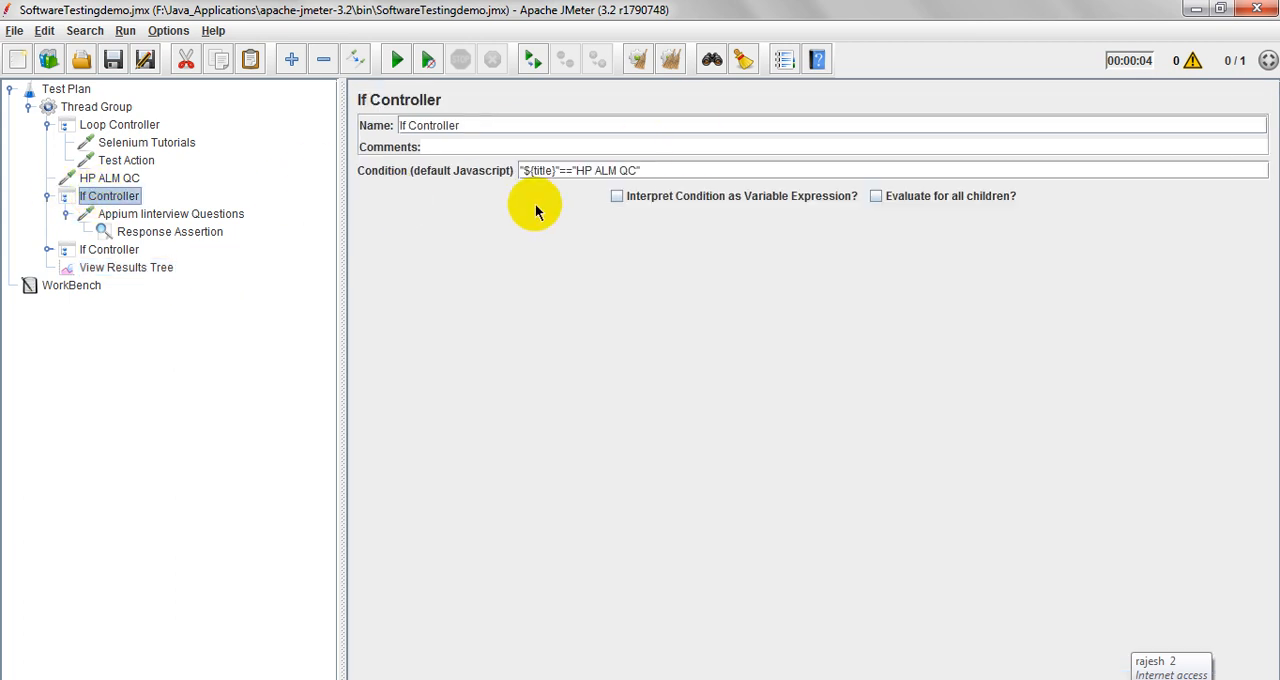
Step: Review the Appium request's 200-code assertion and WorkBench, then read the Selenium Tutorials sample result summary
{"action": "left_click", "coordinate": [170, 212]}
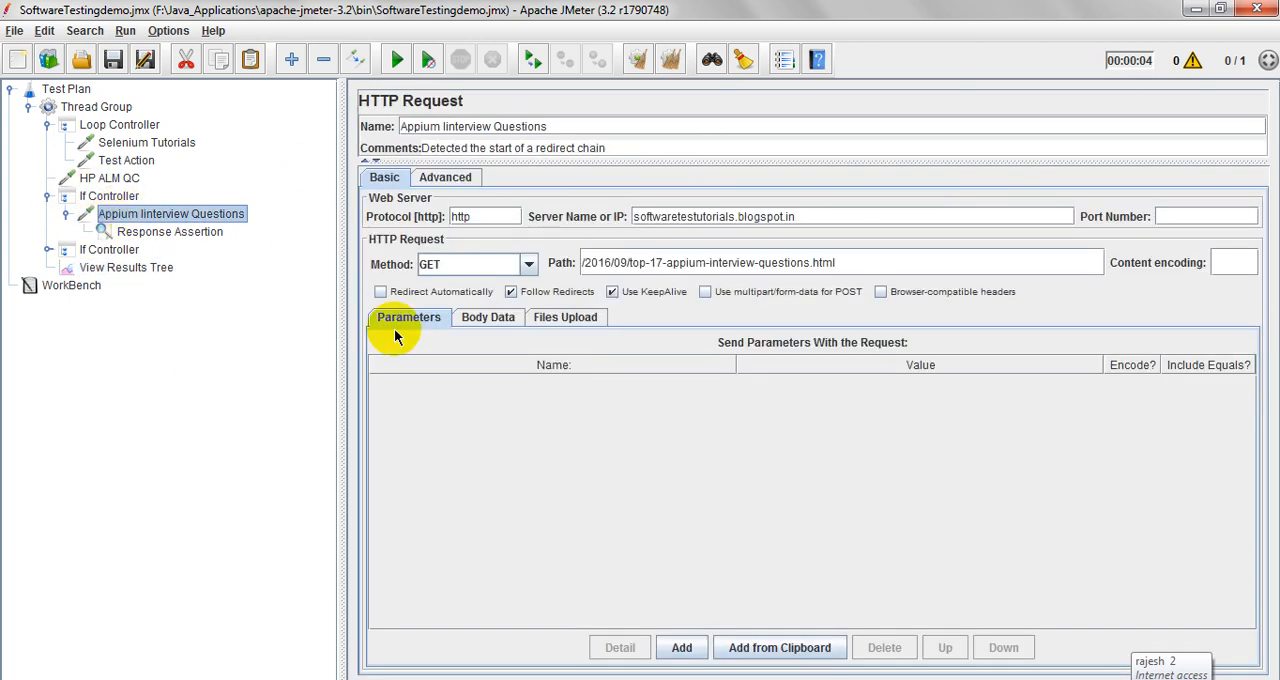
{"action": "left_click", "coordinate": [170, 232]}
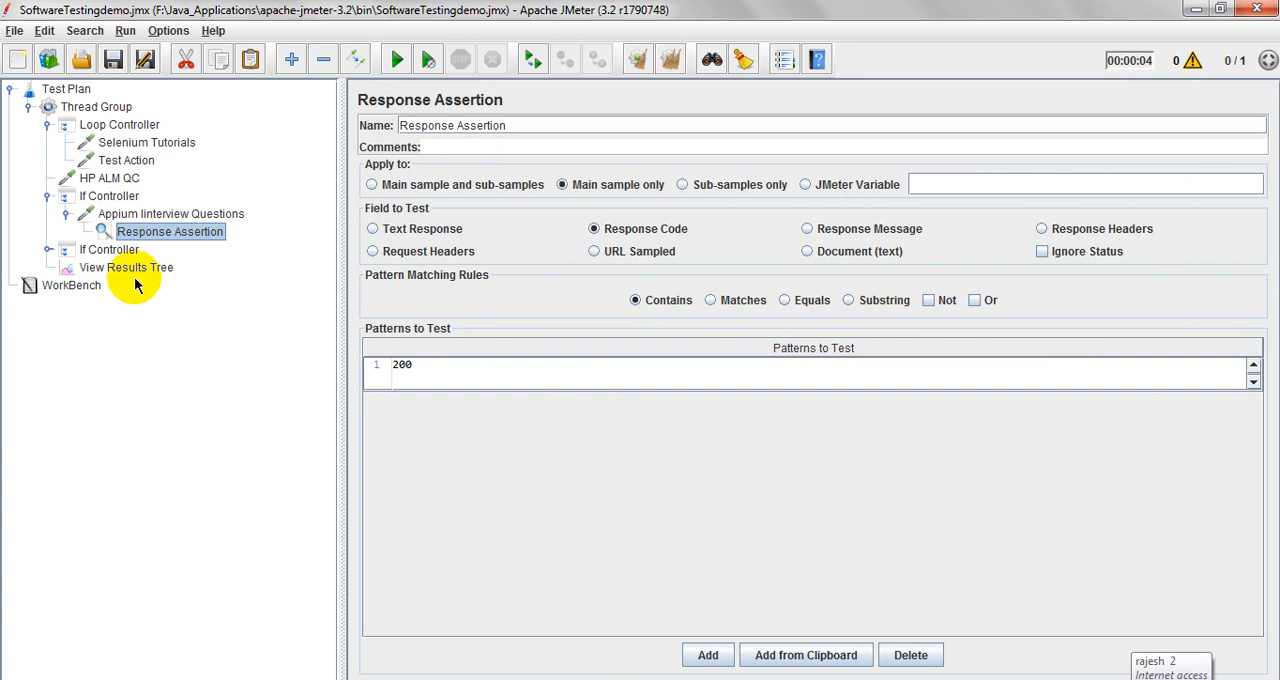
{"action": "left_click", "coordinate": [72, 284]}
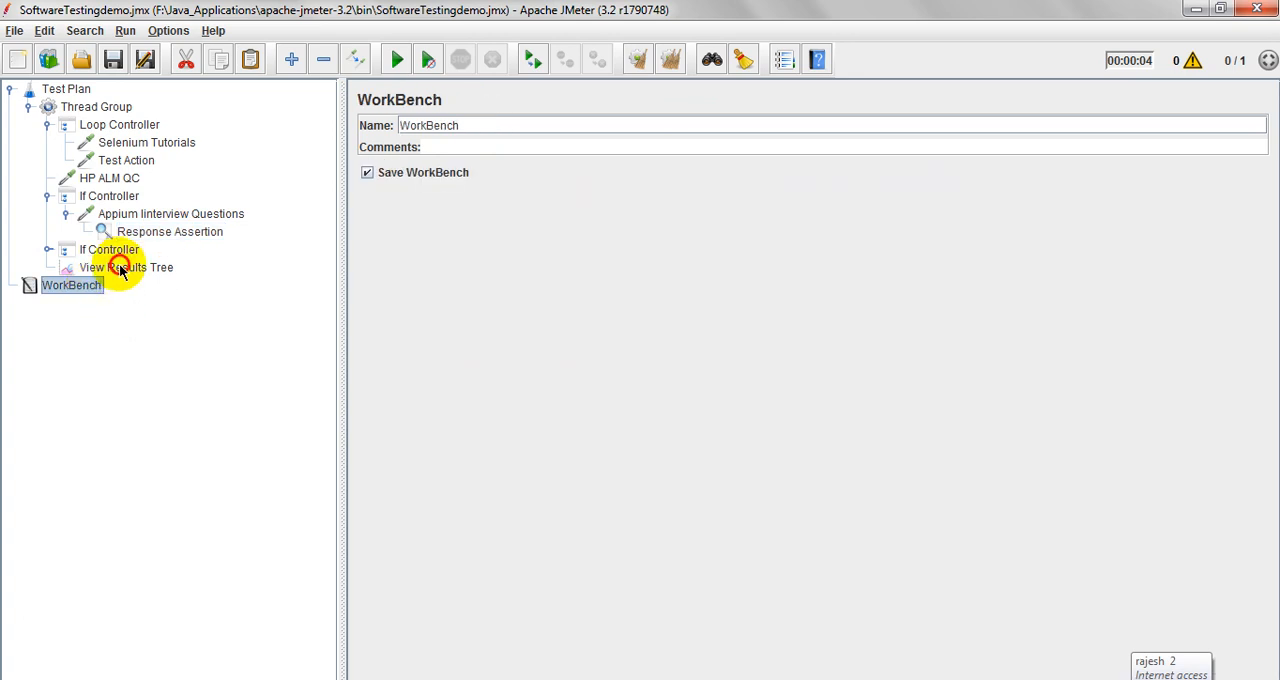
{"action": "left_click", "coordinate": [124, 268]}
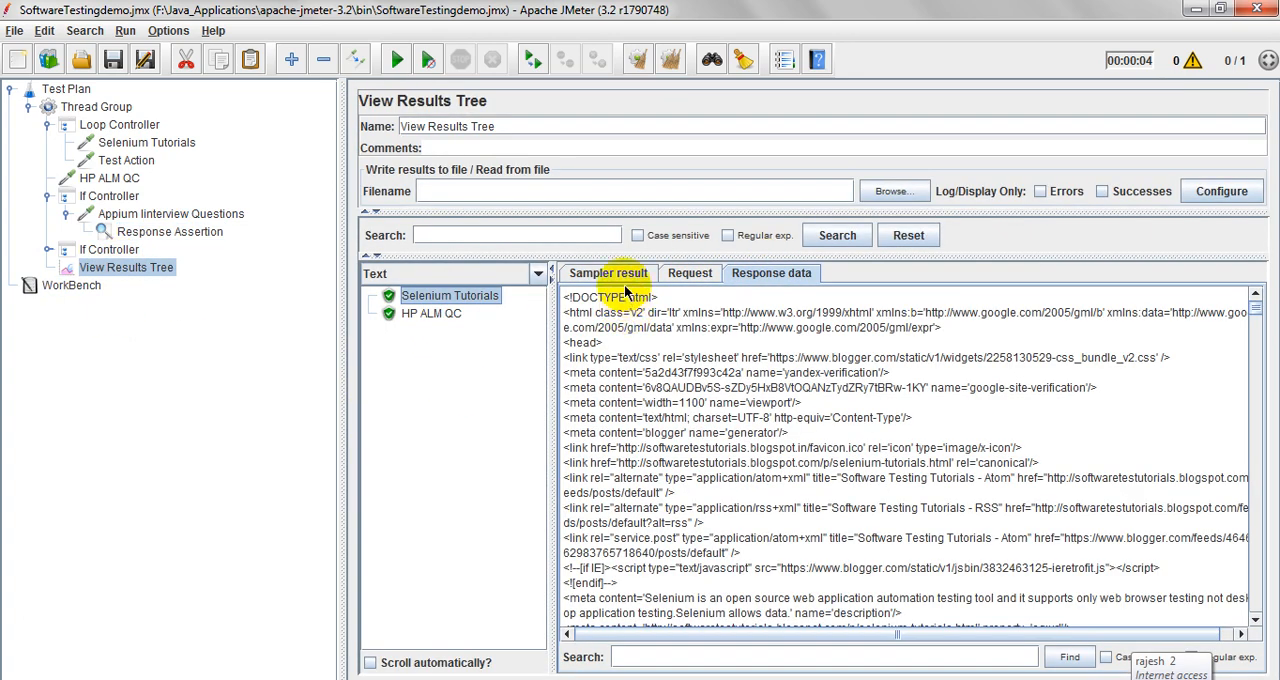
{"action": "left_click", "coordinate": [608, 272]}
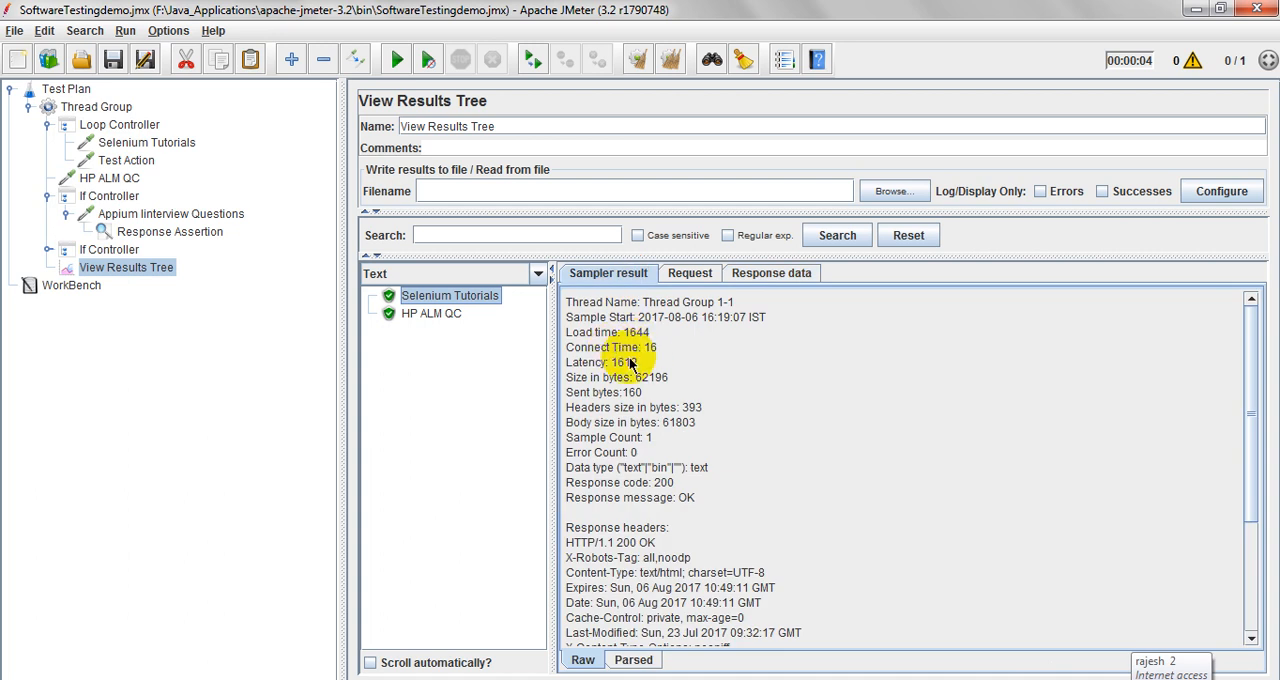
{"action": "mouse_move", "coordinate": [624, 400]}
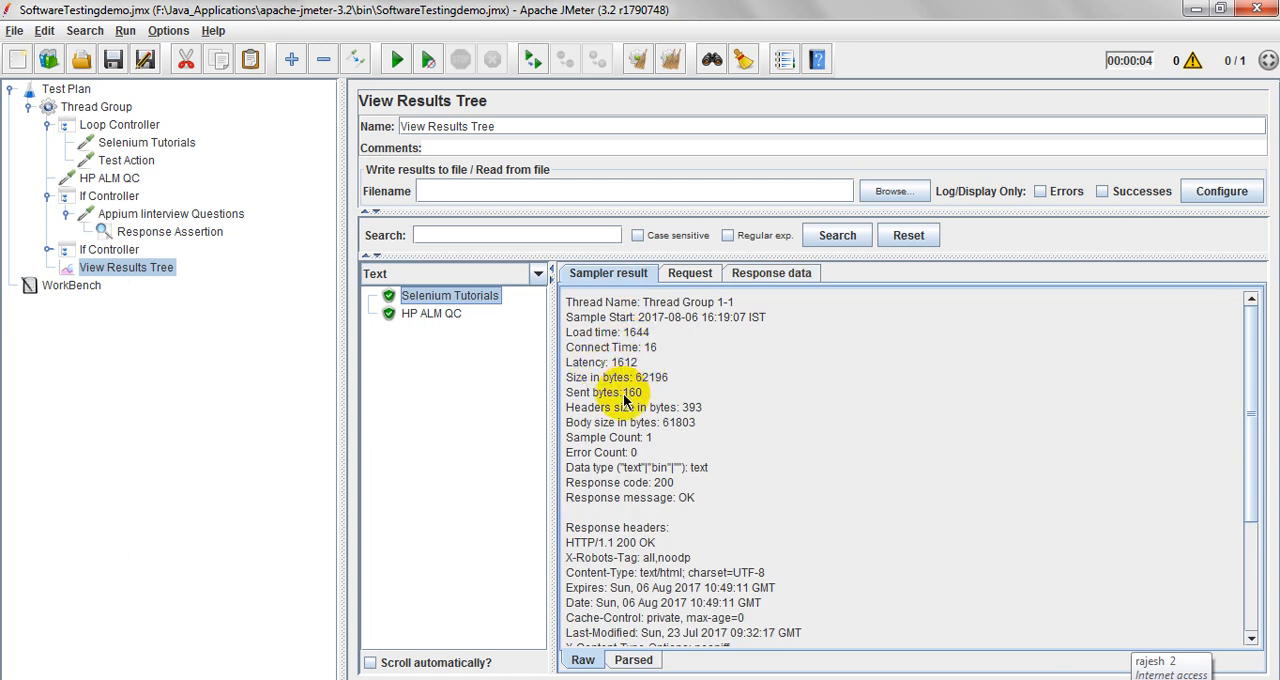
{"action": "mouse_move", "coordinate": [704, 492]}
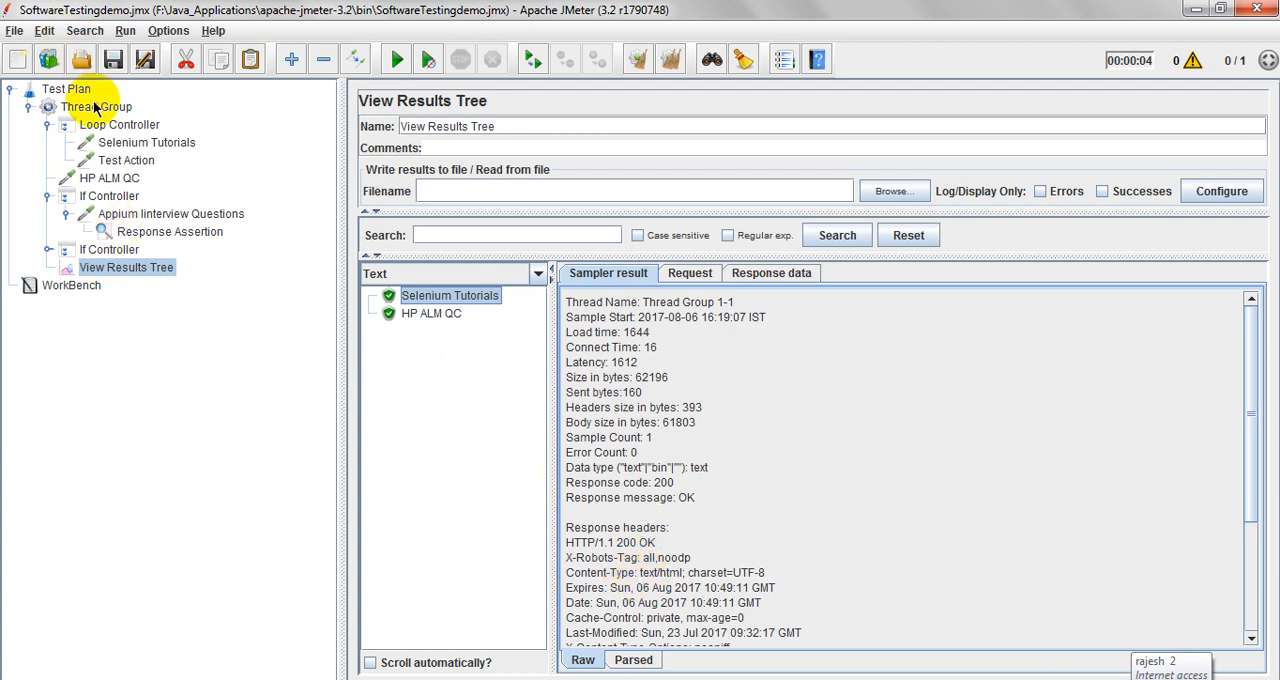
Step: Add a View Results in Table listener to the Thread Group and bring up the Test Action pause settings
{"action": "right_click", "coordinate": [96, 108]}
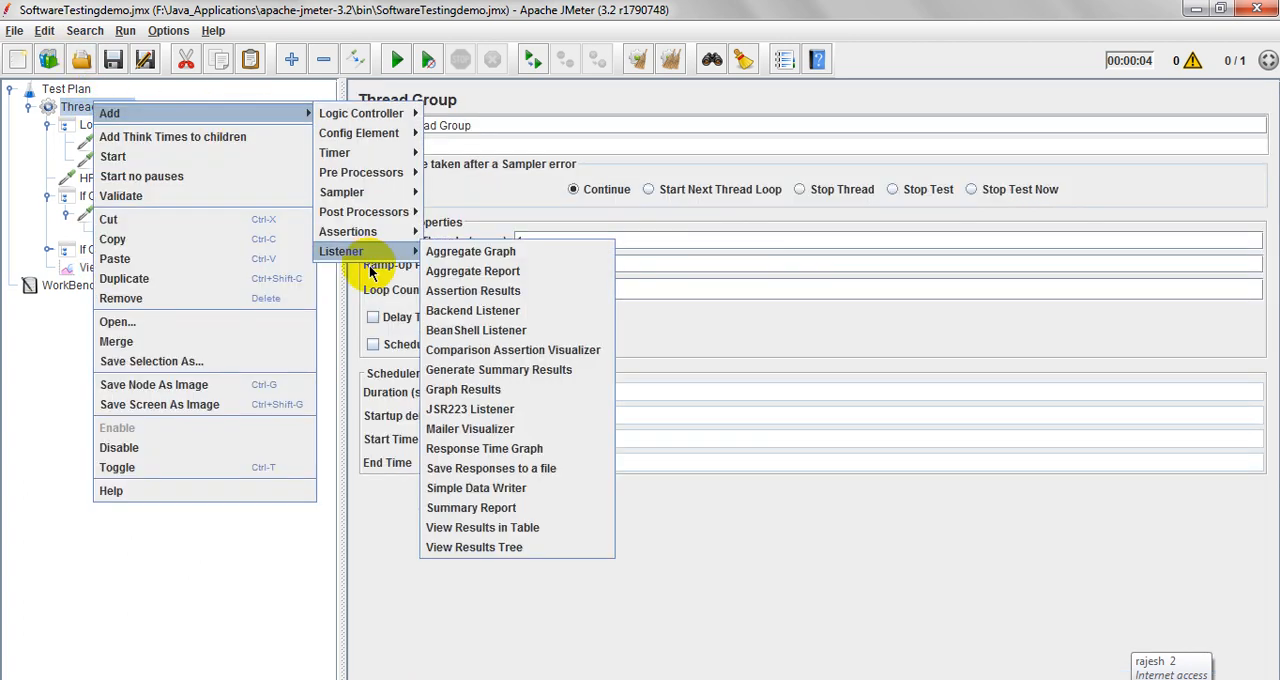
{"action": "mouse_move", "coordinate": [472, 532]}
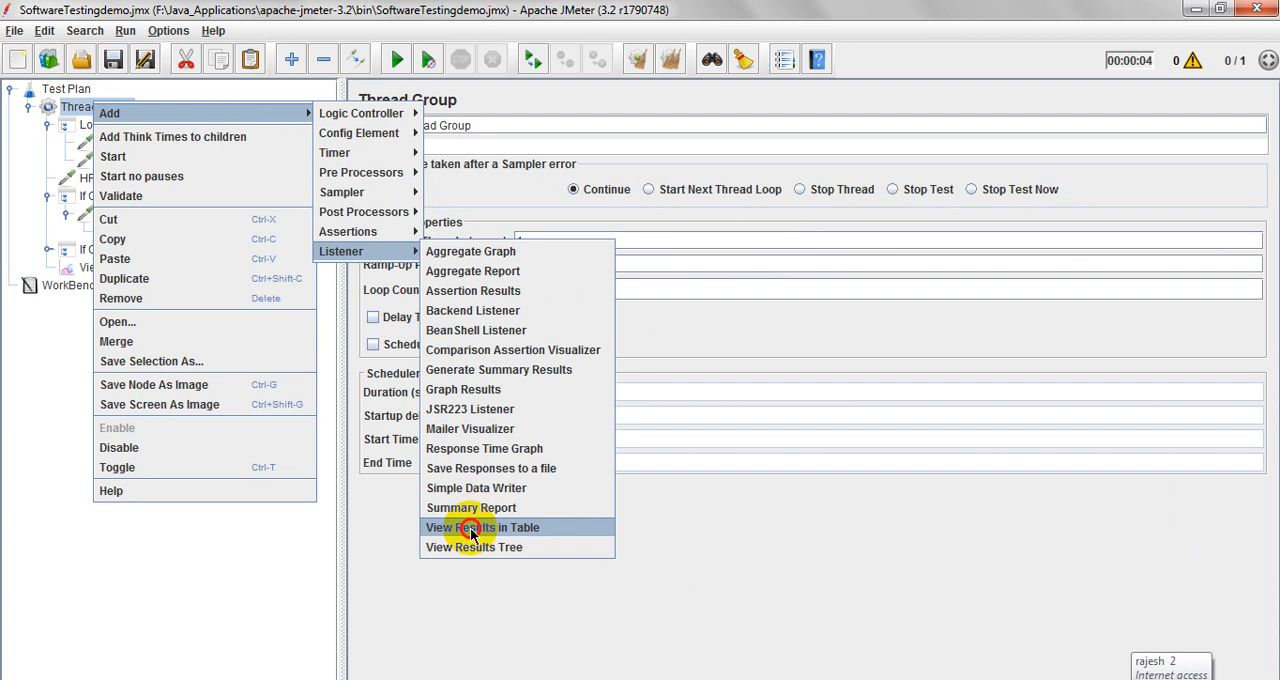
{"action": "left_click", "coordinate": [472, 528]}
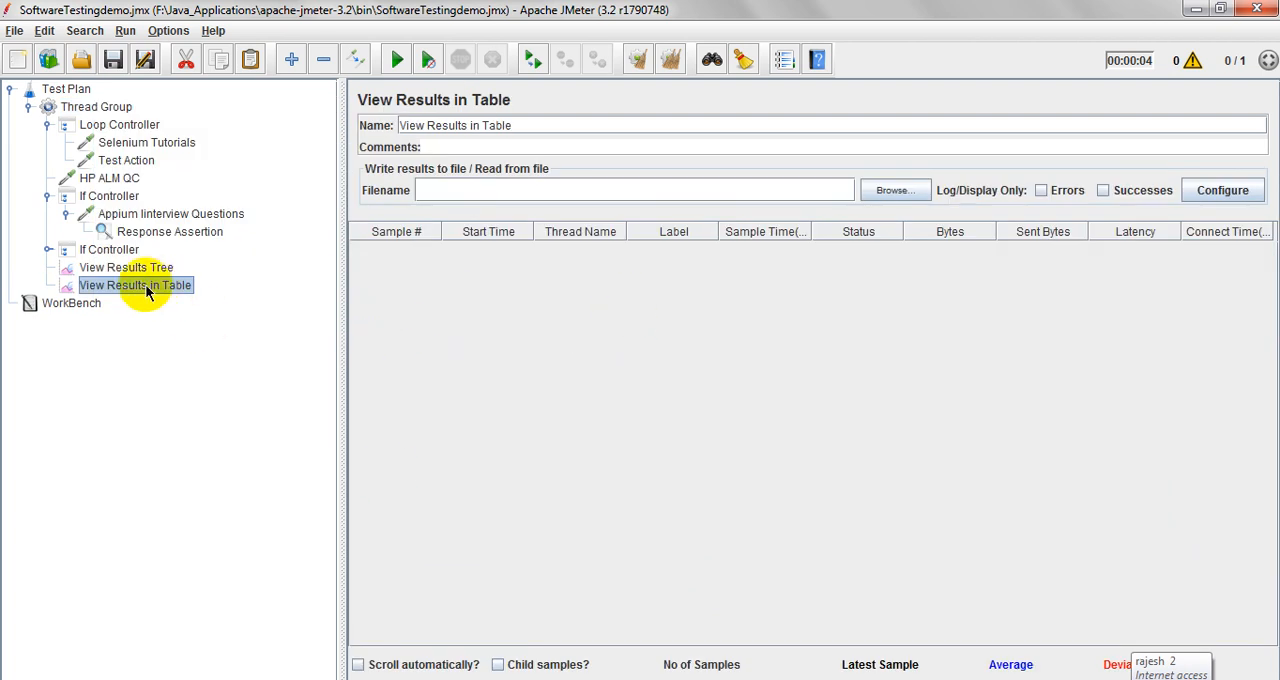
{"action": "left_click", "coordinate": [108, 196]}
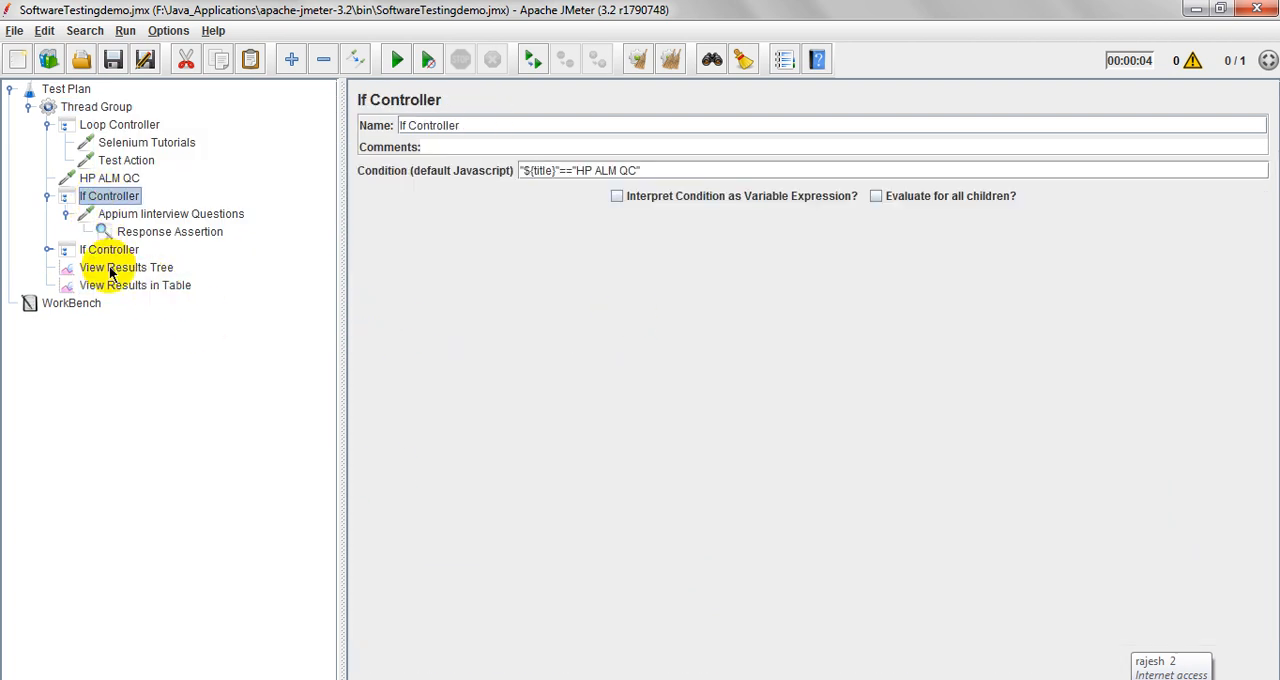
{"action": "left_click", "coordinate": [136, 284]}
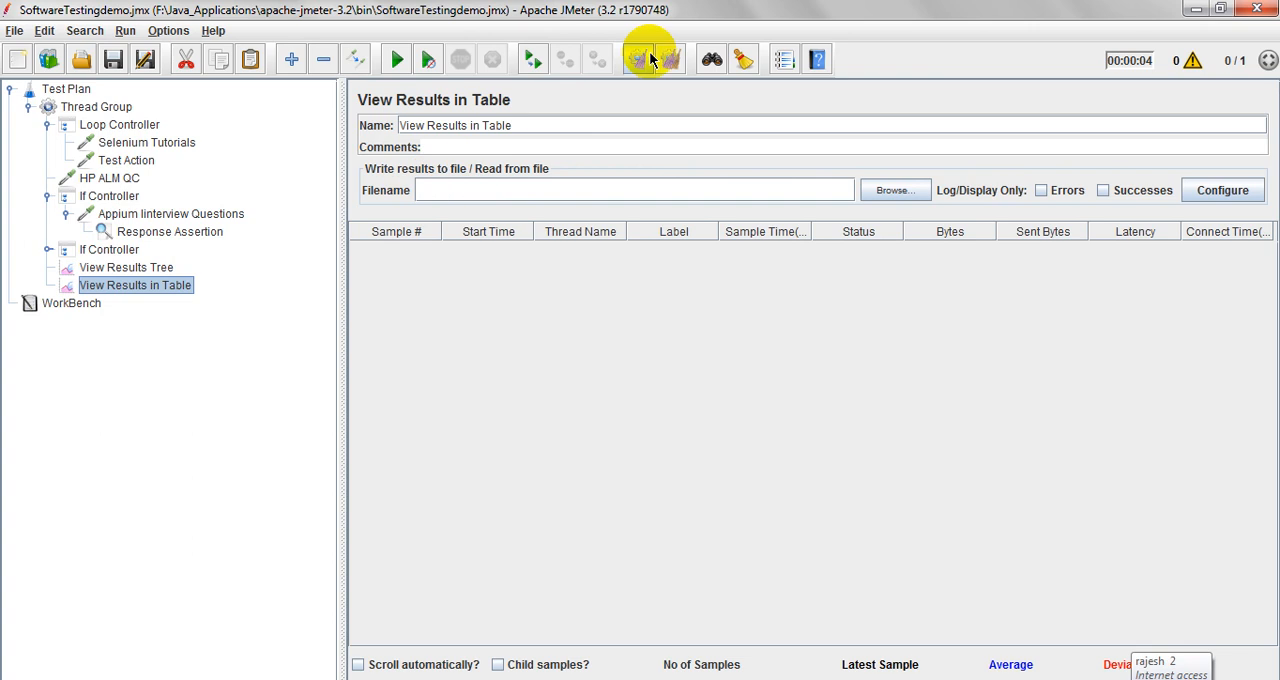
{"action": "left_click", "coordinate": [128, 160]}
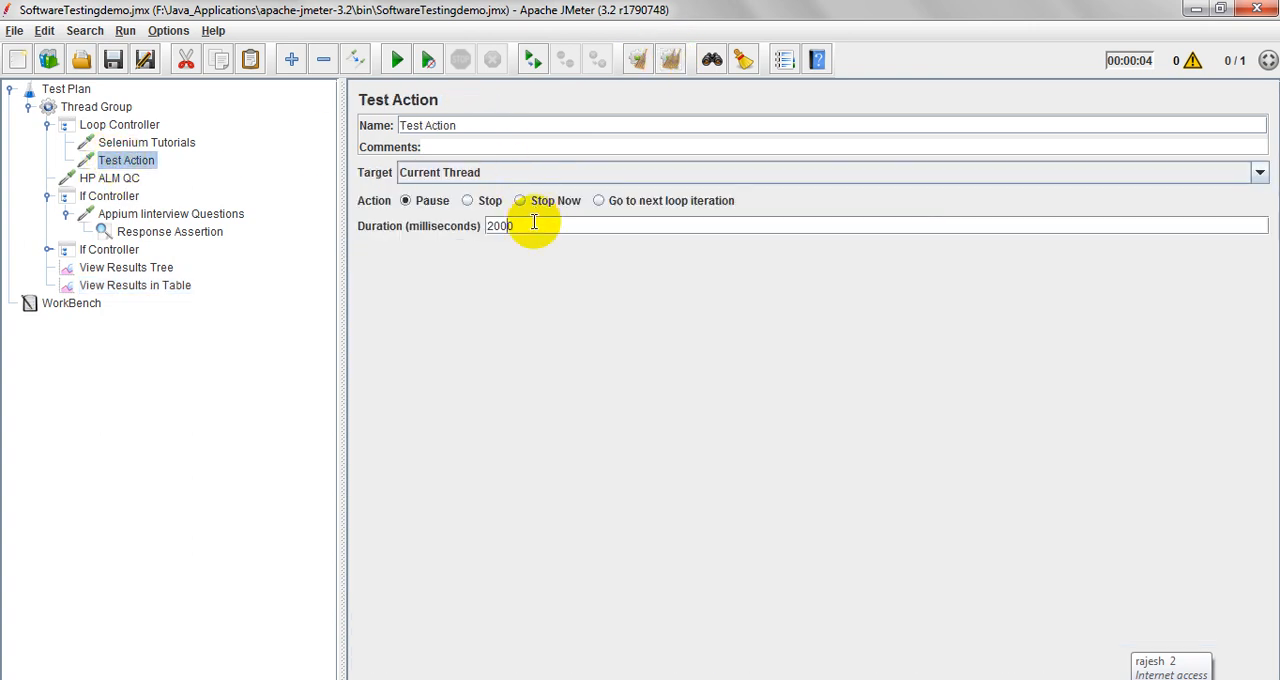
Step: Set the Test Action pause to 3000 ms and move HP ALM QC ahead of the Loop Controller
{"action": "type", "text": "3000"}
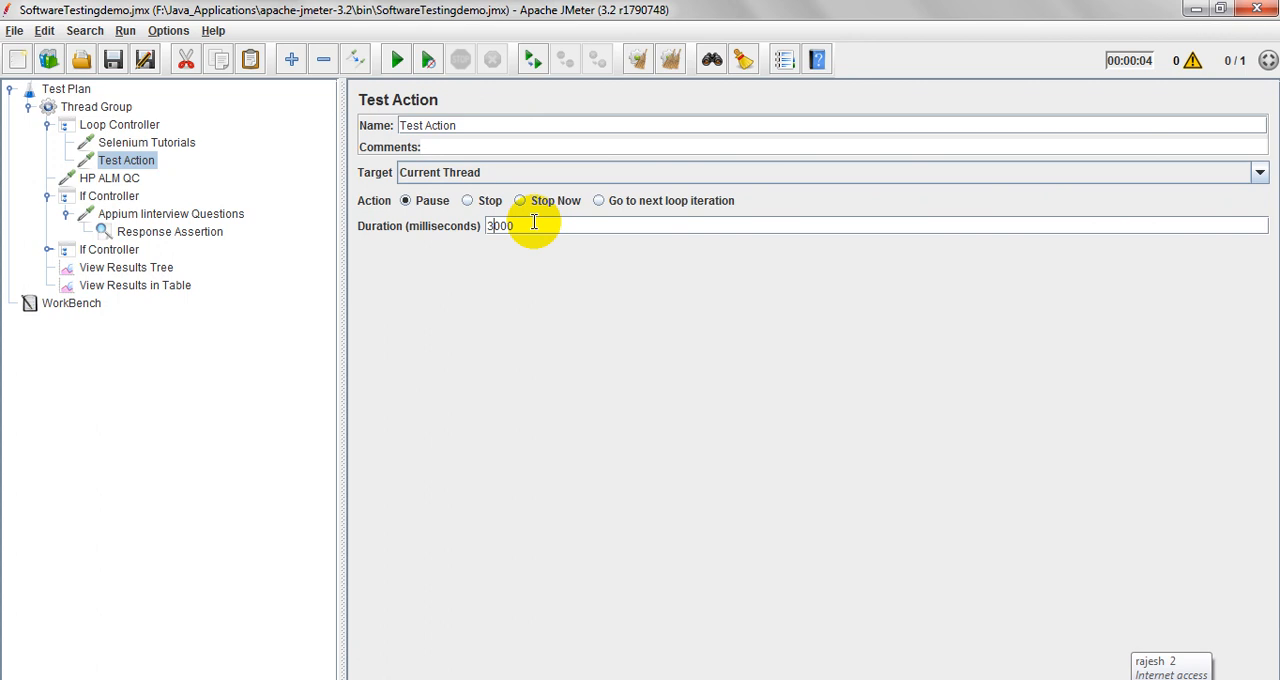
{"action": "left_click", "coordinate": [108, 178]}
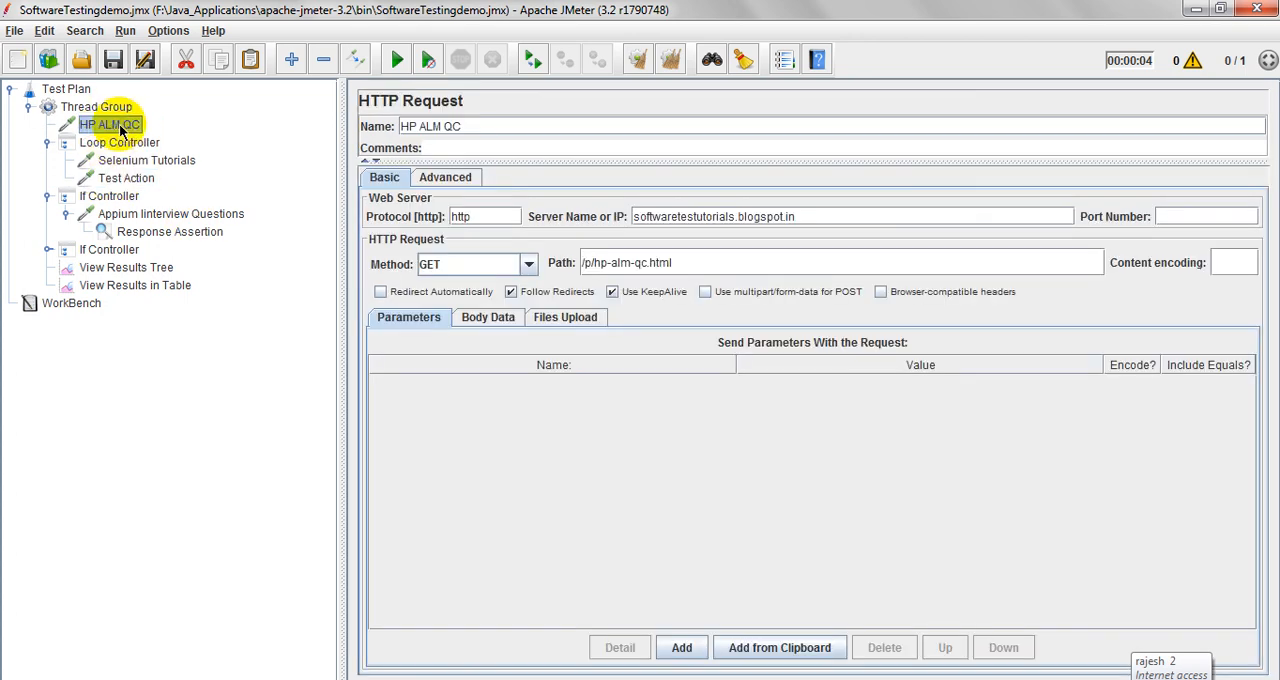
{"action": "left_click", "coordinate": [126, 176]}
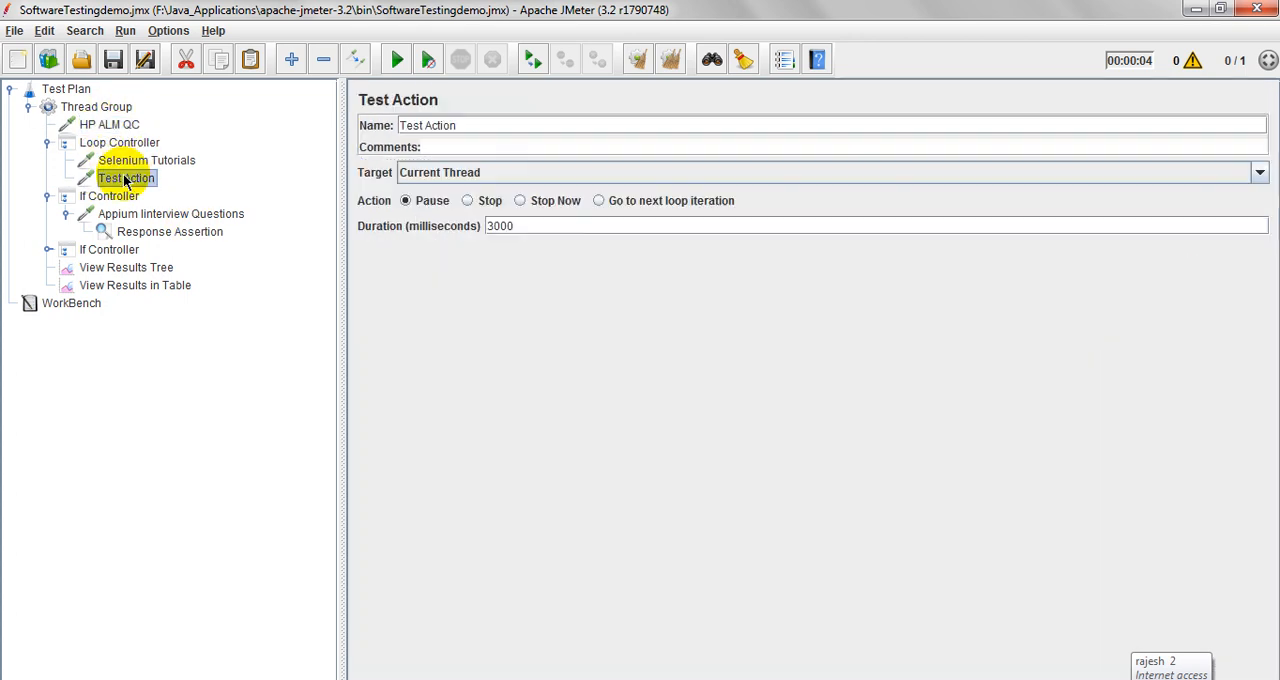
{"action": "left_click", "coordinate": [146, 160]}
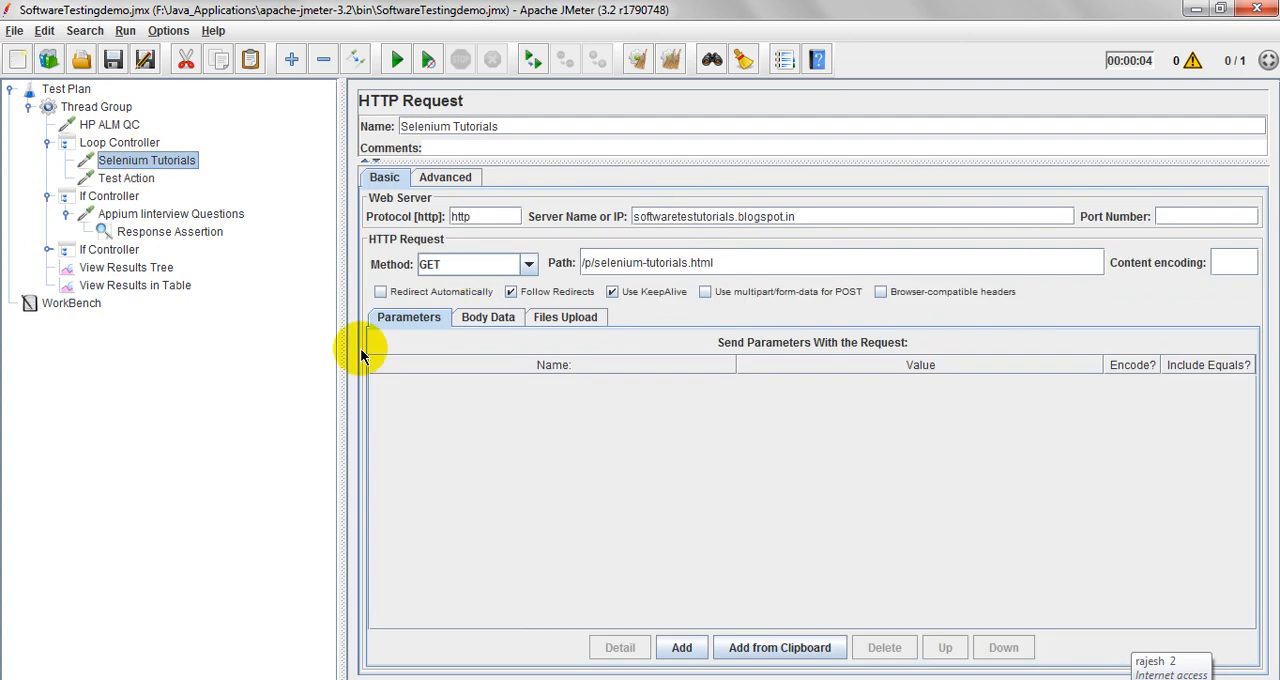
{"action": "left_click", "coordinate": [136, 284]}
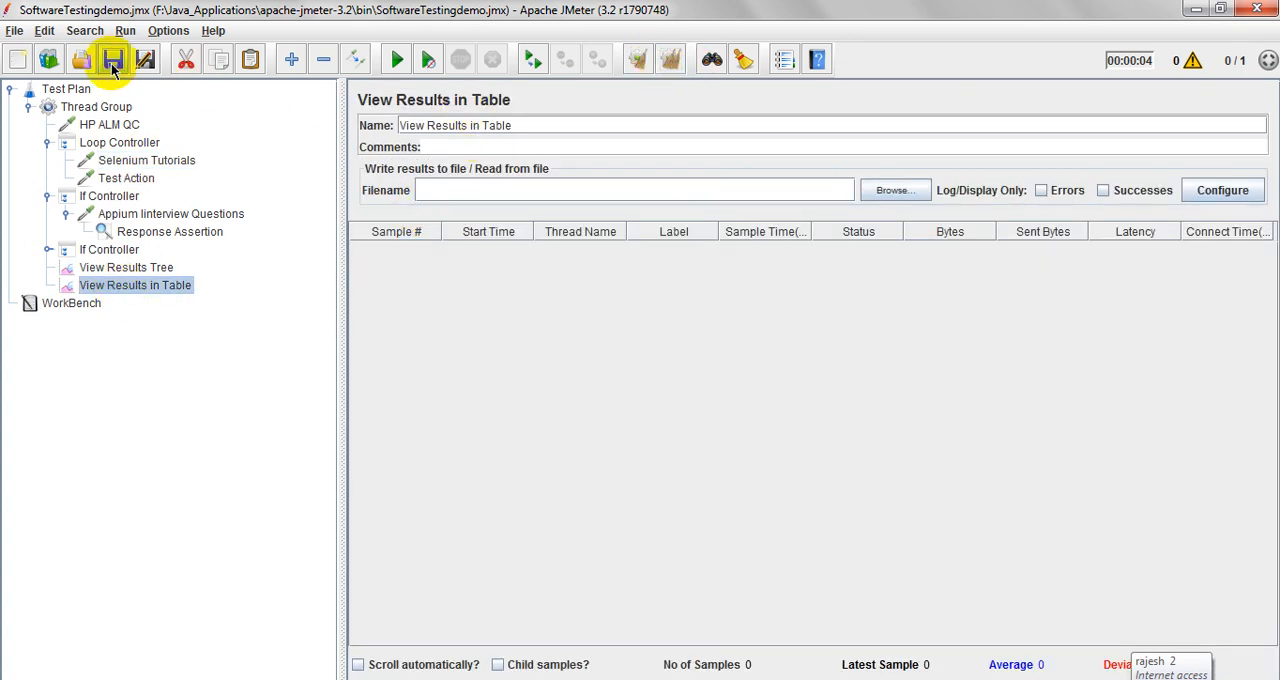
Step: Run the test plan and sort the results table by sample time, then by label
{"action": "left_click", "coordinate": [392, 56]}
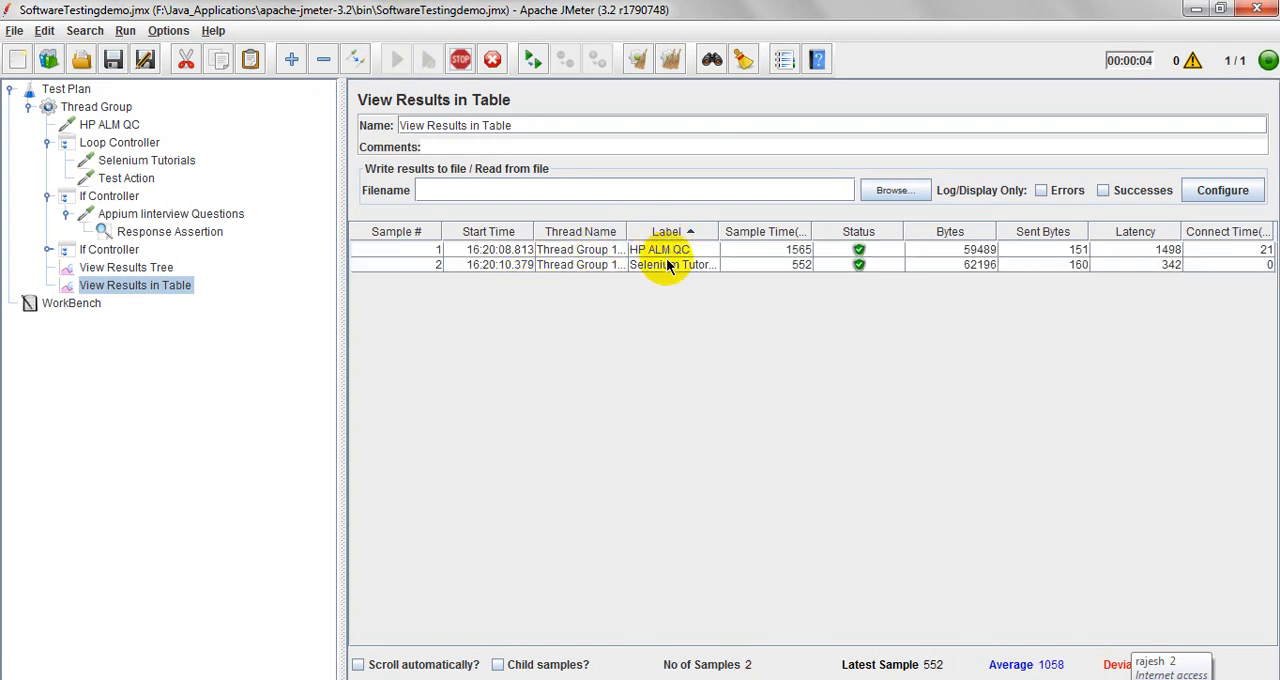
{"action": "left_click", "coordinate": [770, 232]}
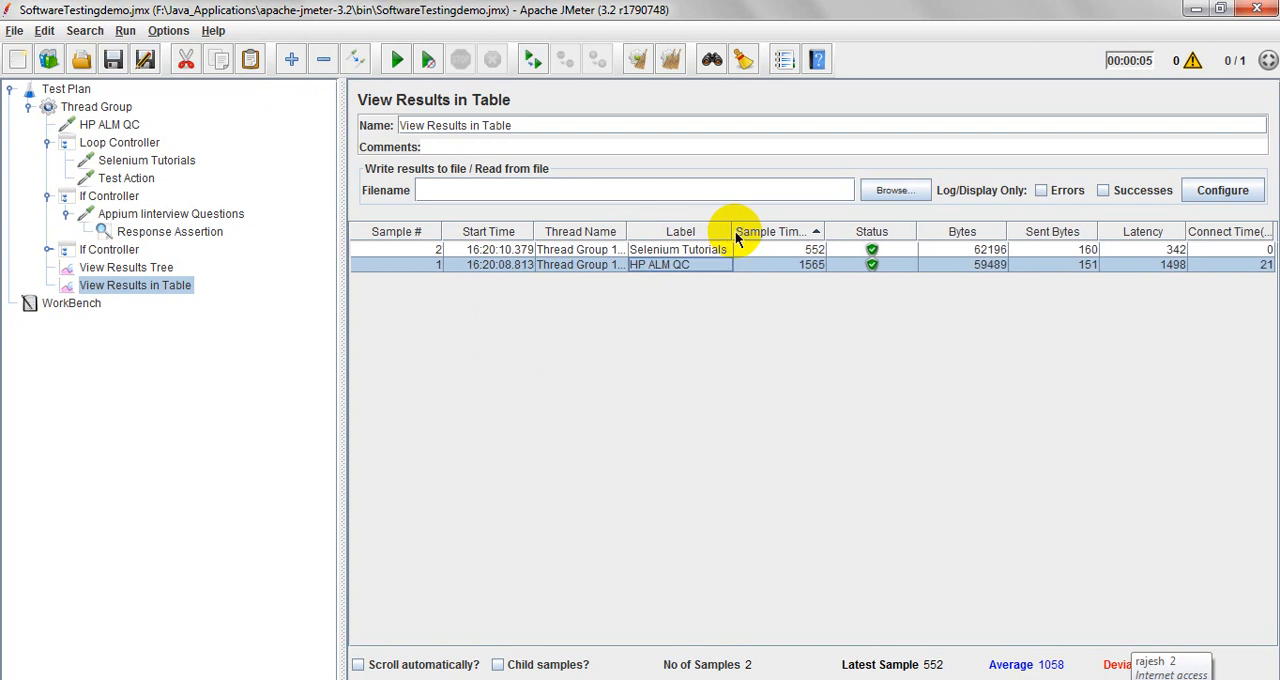
{"action": "left_click", "coordinate": [680, 232]}
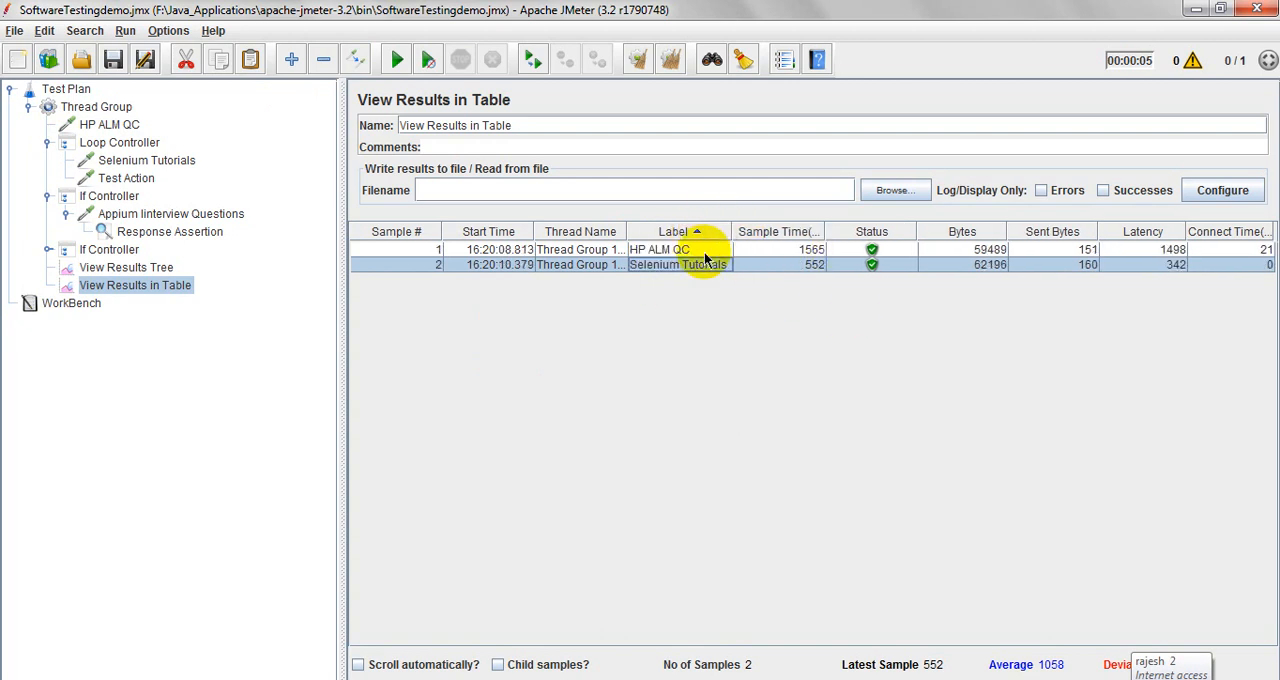
Step: Select the Appium Interview Questions request inside the If Controller
{"action": "left_click", "coordinate": [146, 160]}
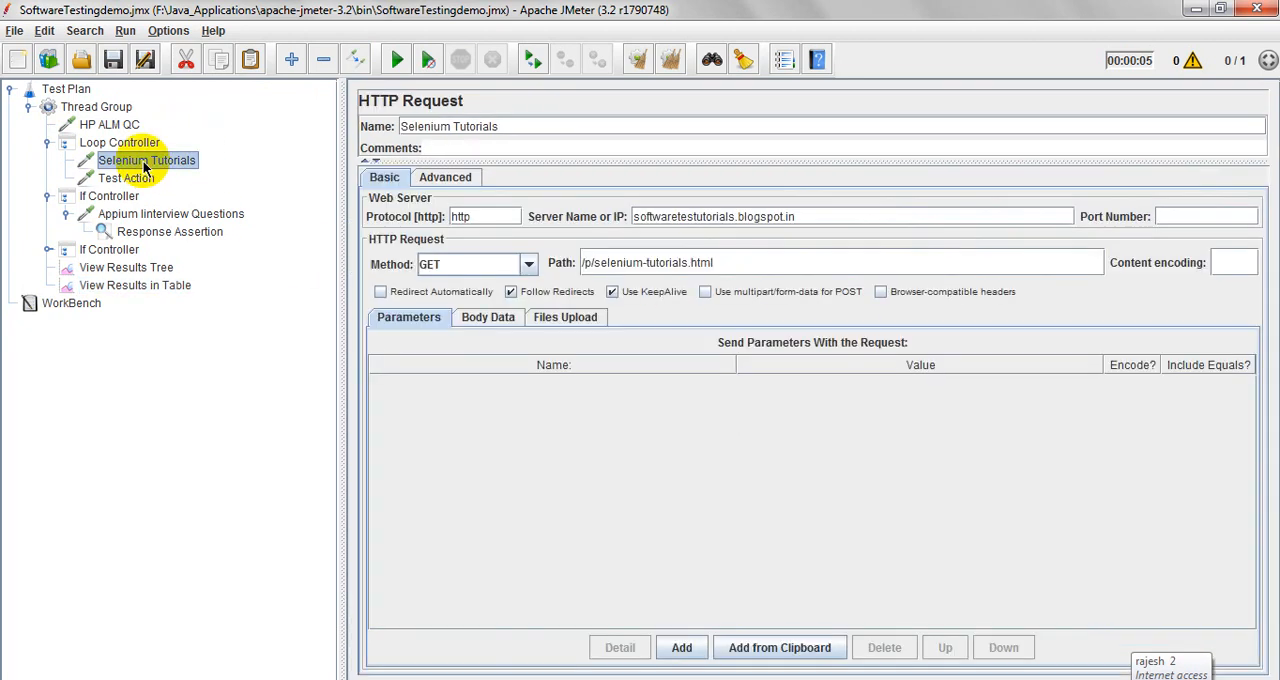
{"action": "left_click", "coordinate": [108, 196]}
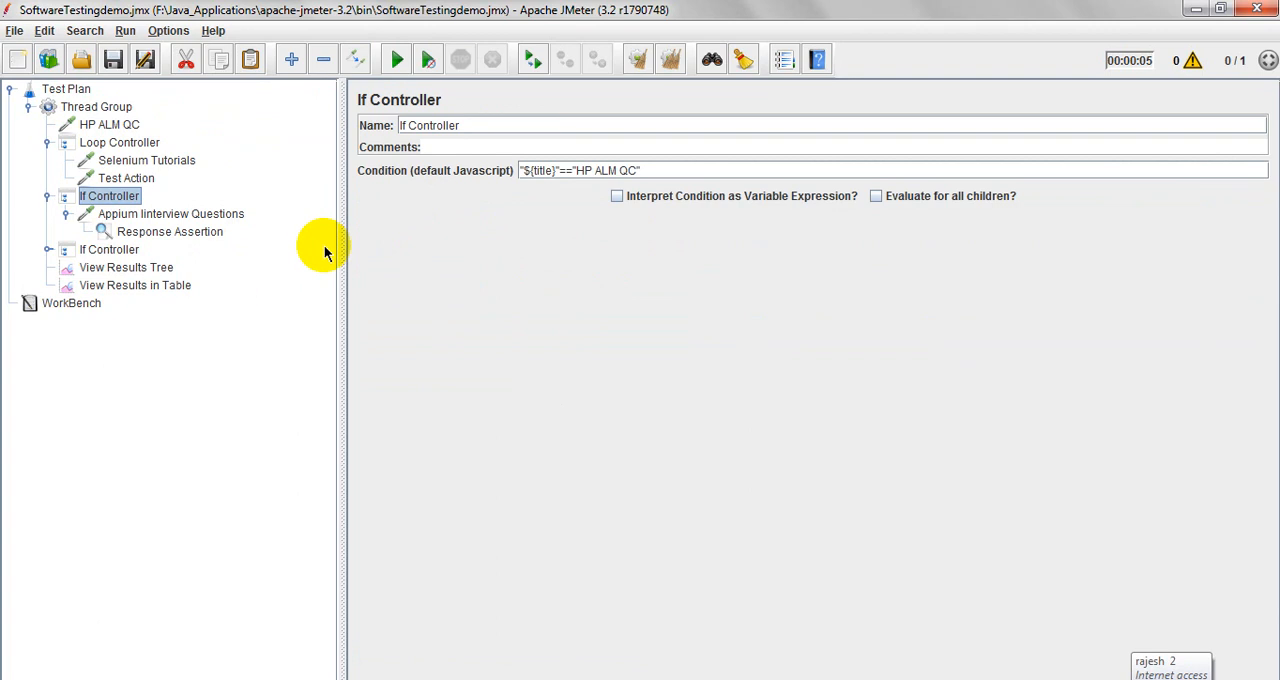
{"action": "left_click", "coordinate": [170, 212]}
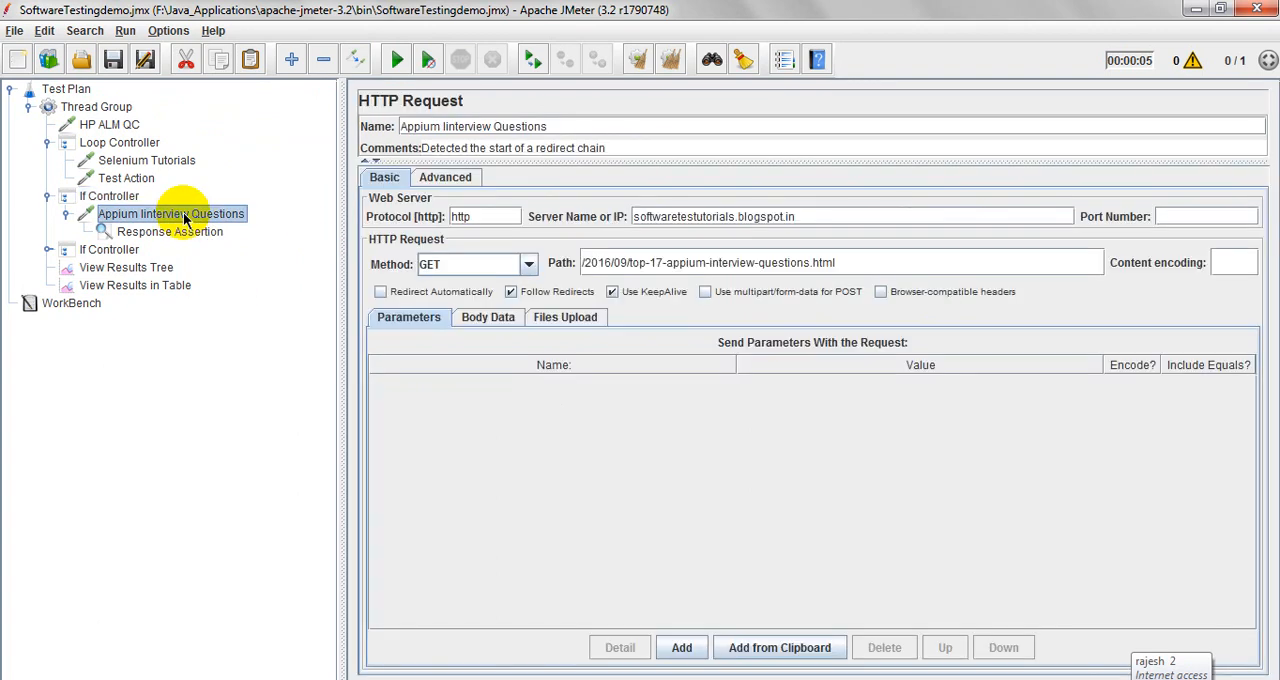
{"action": "mouse_move", "coordinate": [140, 674]}
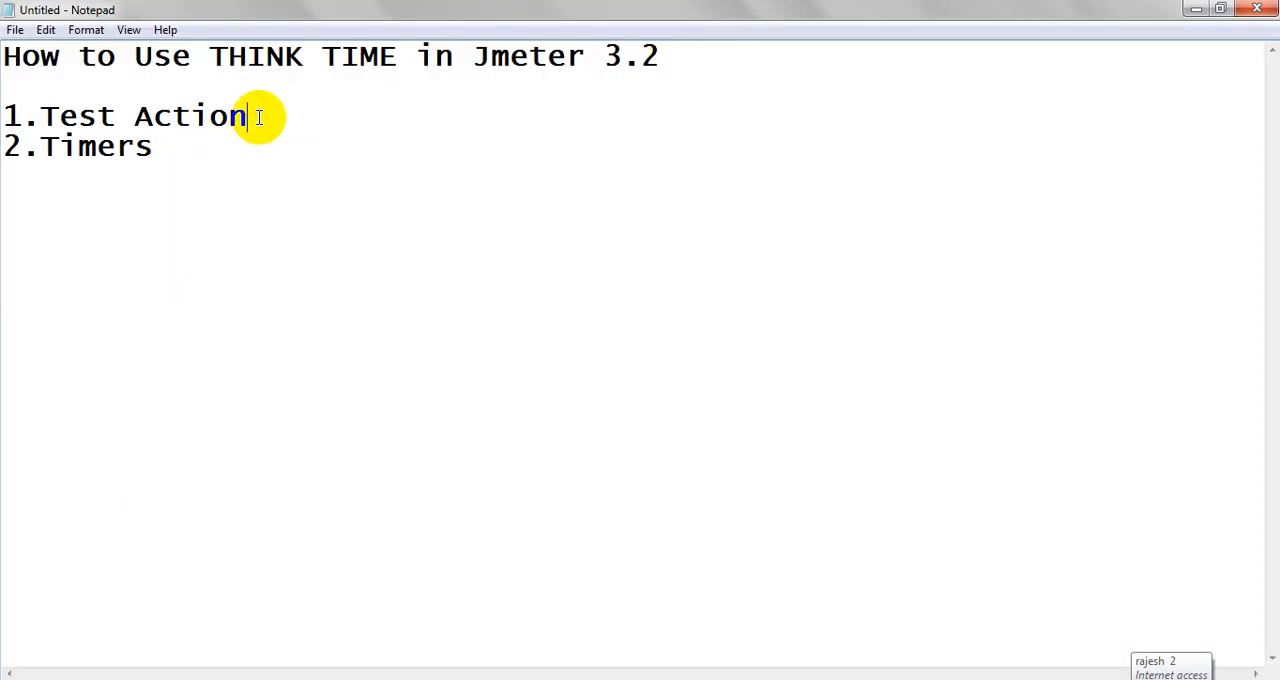
Step: Annotate the Notepad note so the first item reads 'Test Action - controllers'
{"action": "type", "text": "-"}
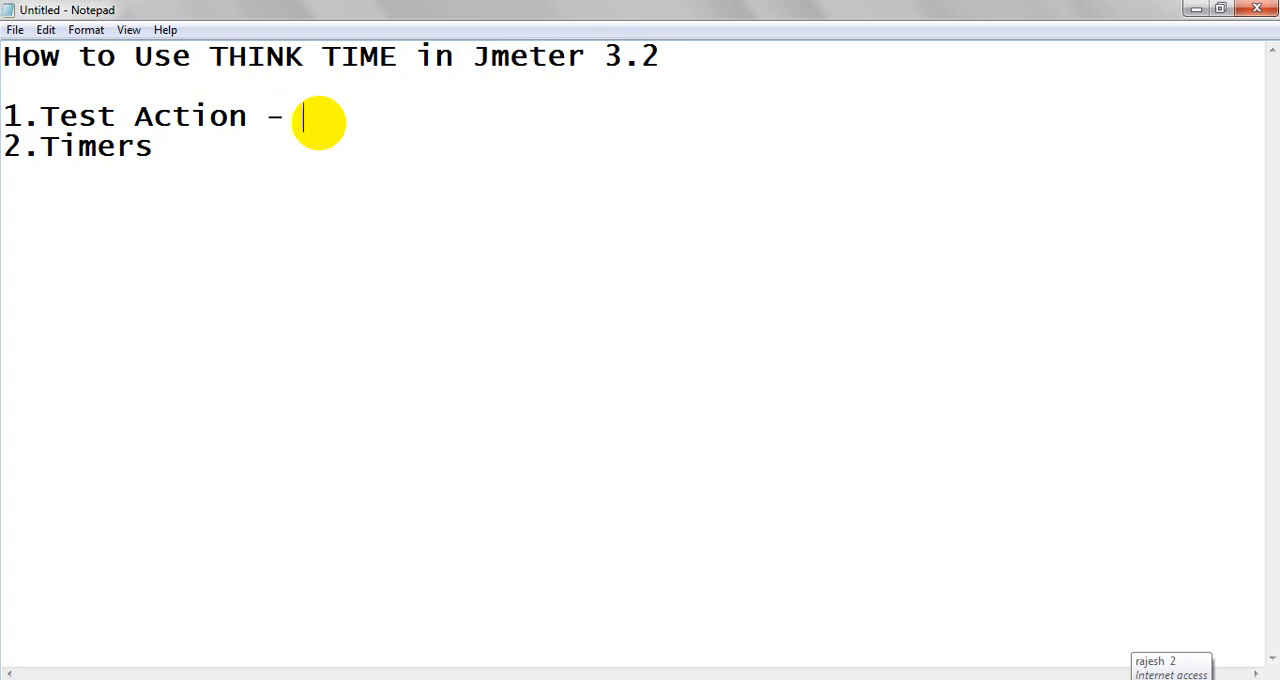
{"action": "type", "text": "con"}
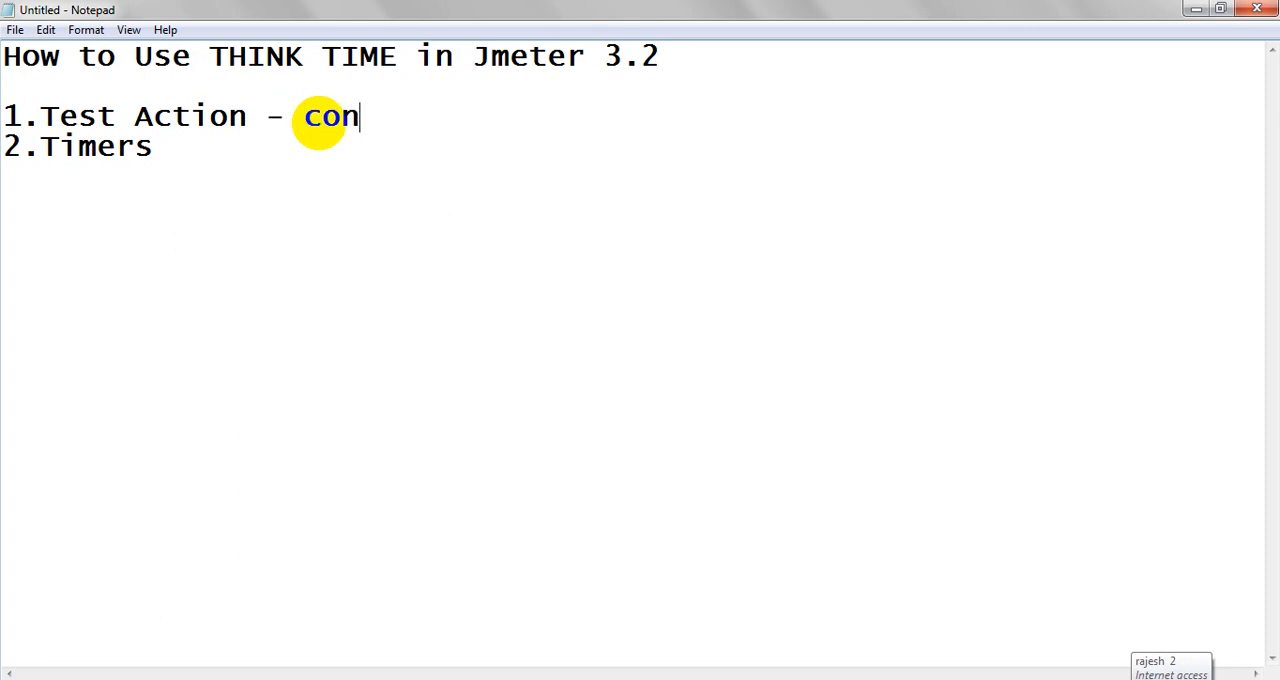
{"action": "type", "text": "tr"}
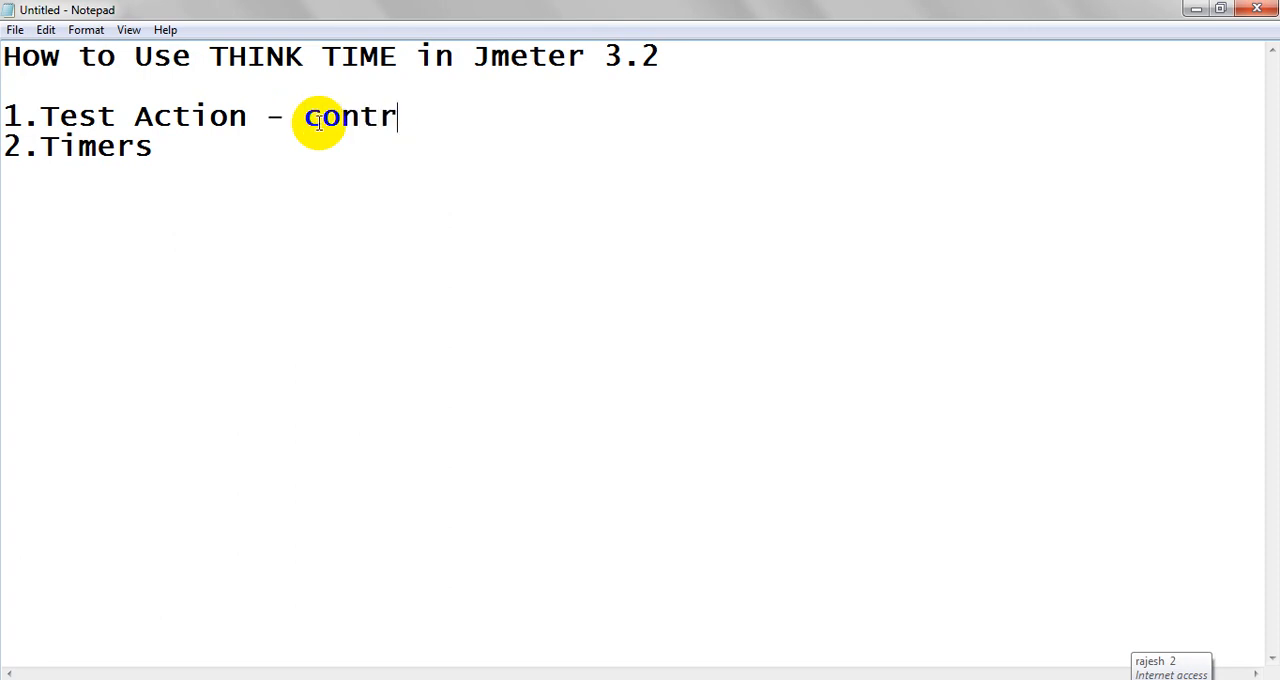
{"action": "type", "text": "ollers"}
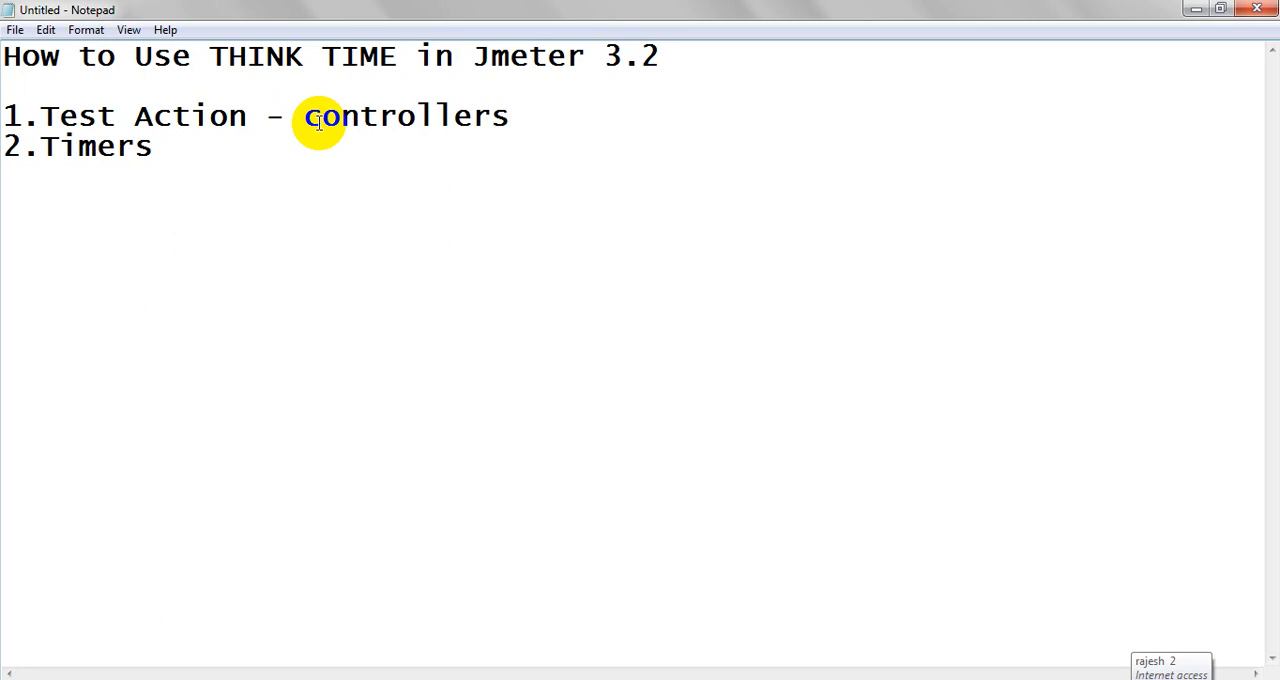
Step: Put the 3000 ms Test Action ahead of Selenium Tutorials and select the HP ALM QC request
{"action": "type", "text": "-"}
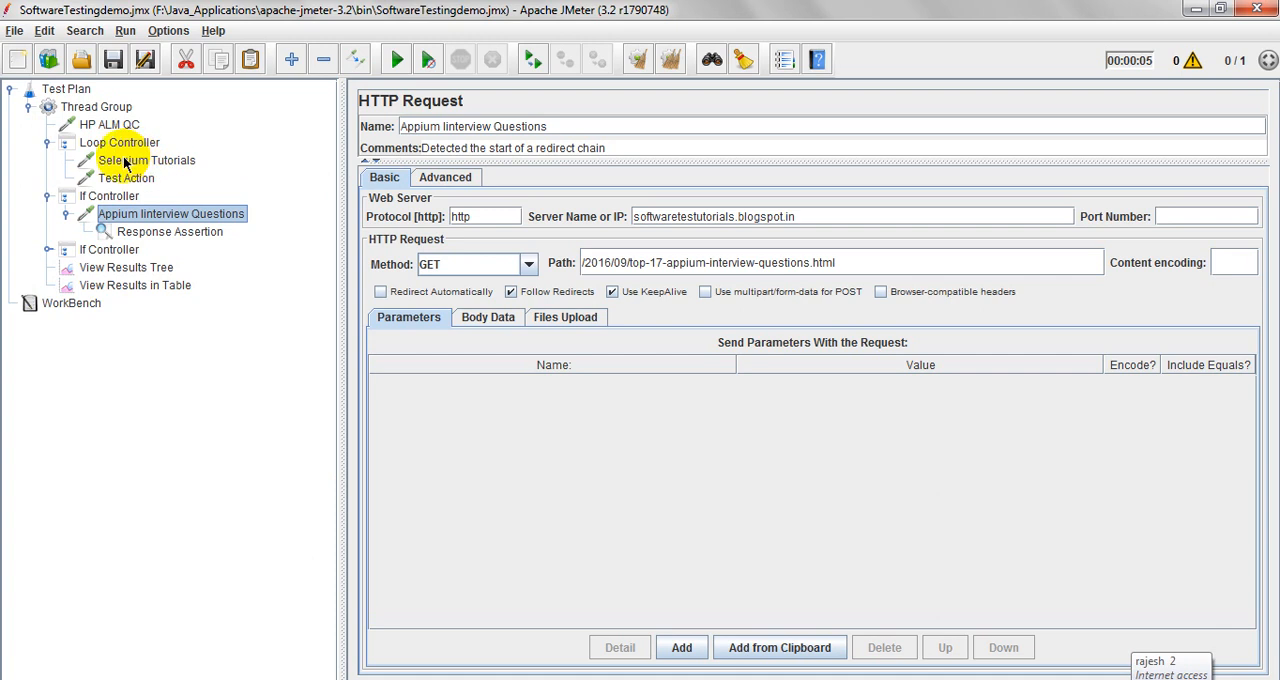
{"action": "left_click", "coordinate": [126, 160]}
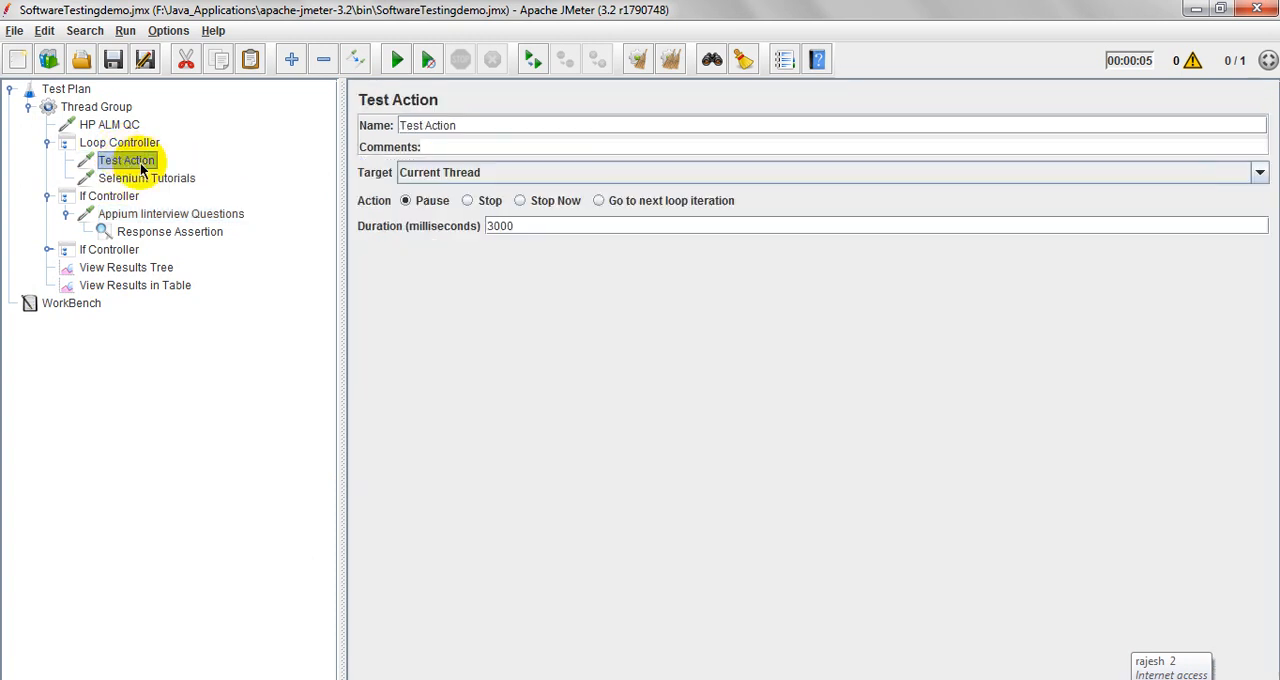
{"action": "left_click", "coordinate": [108, 124]}
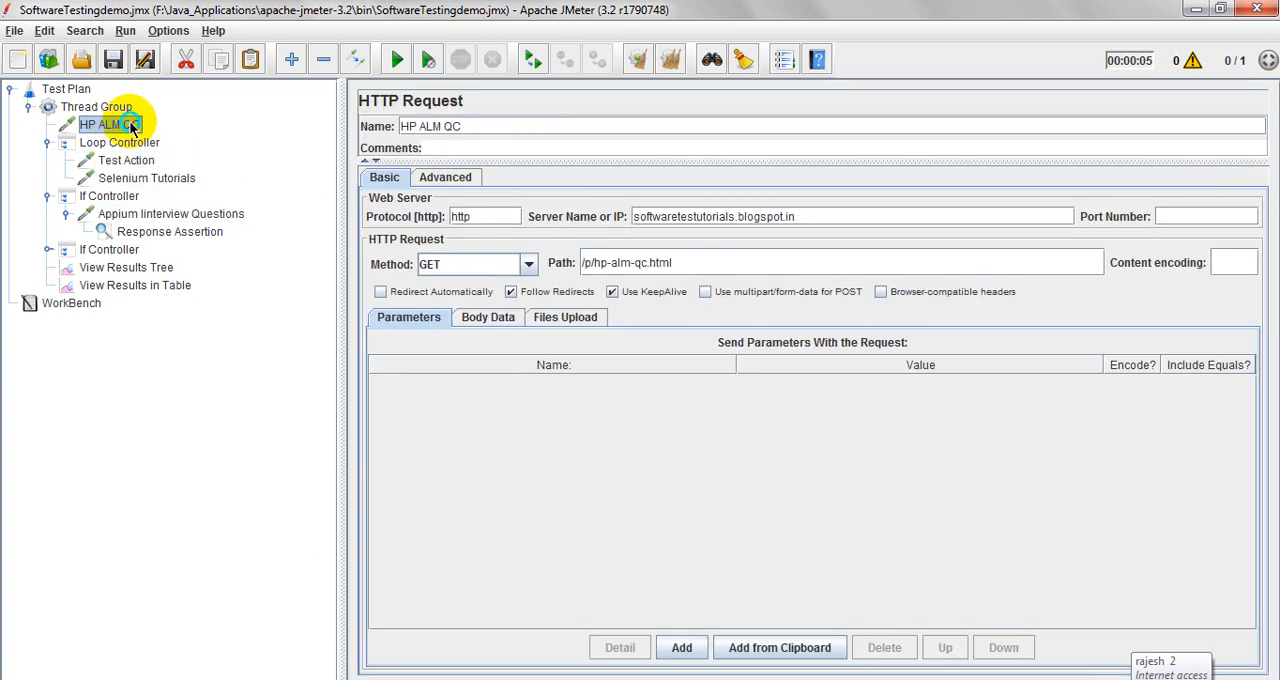
Step: Add a Constant Timer with 3000 ms delay under HP ALM QC, then review the If Controllers and Selenium Tutorials
{"action": "right_click", "coordinate": [104, 124]}
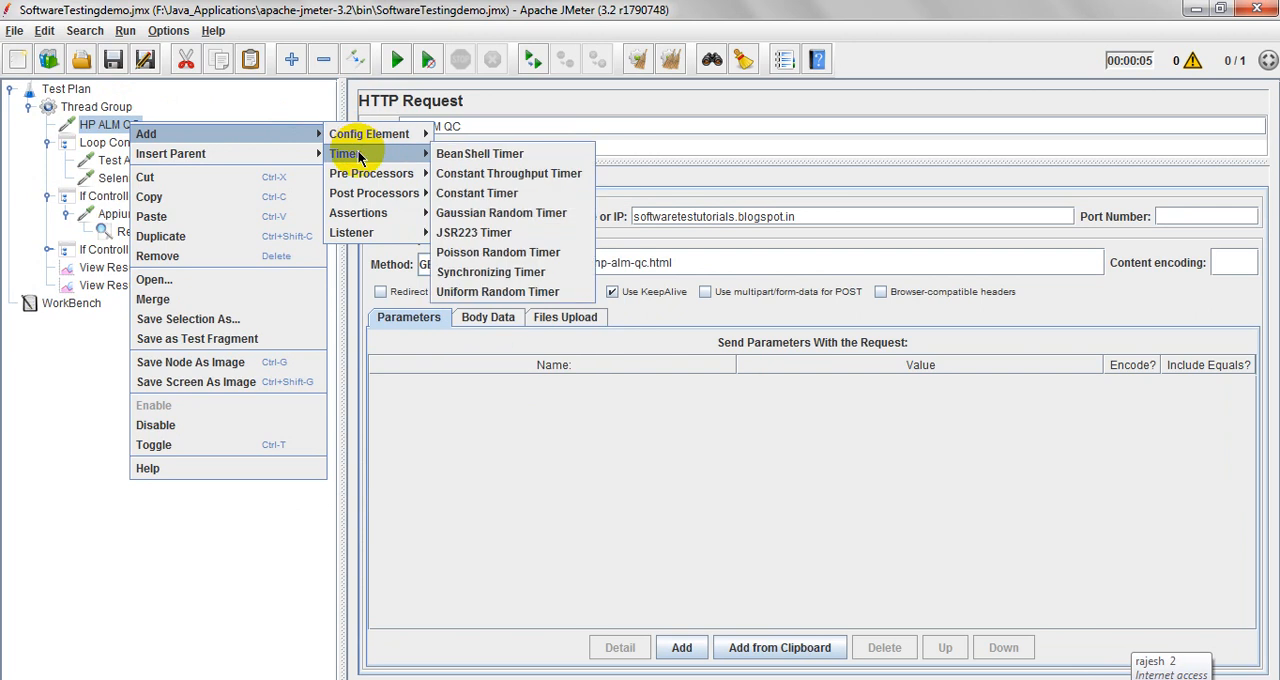
{"action": "mouse_move", "coordinate": [476, 192]}
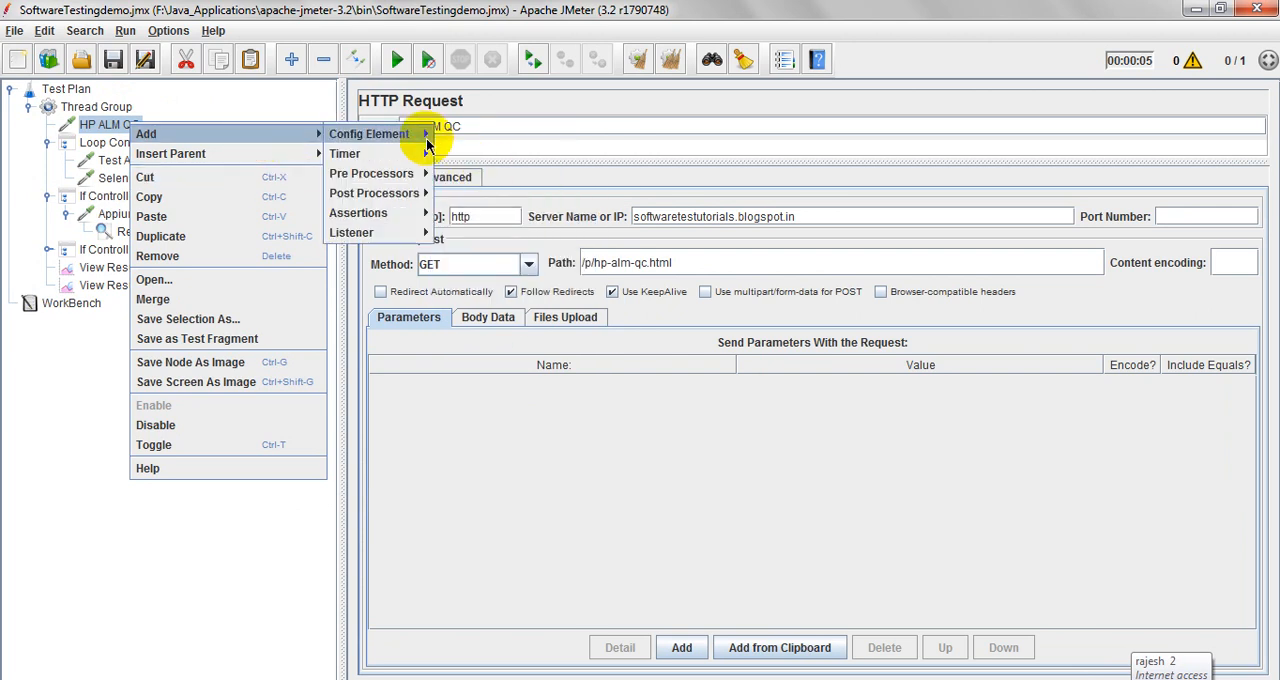
{"action": "left_click", "coordinate": [344, 152]}
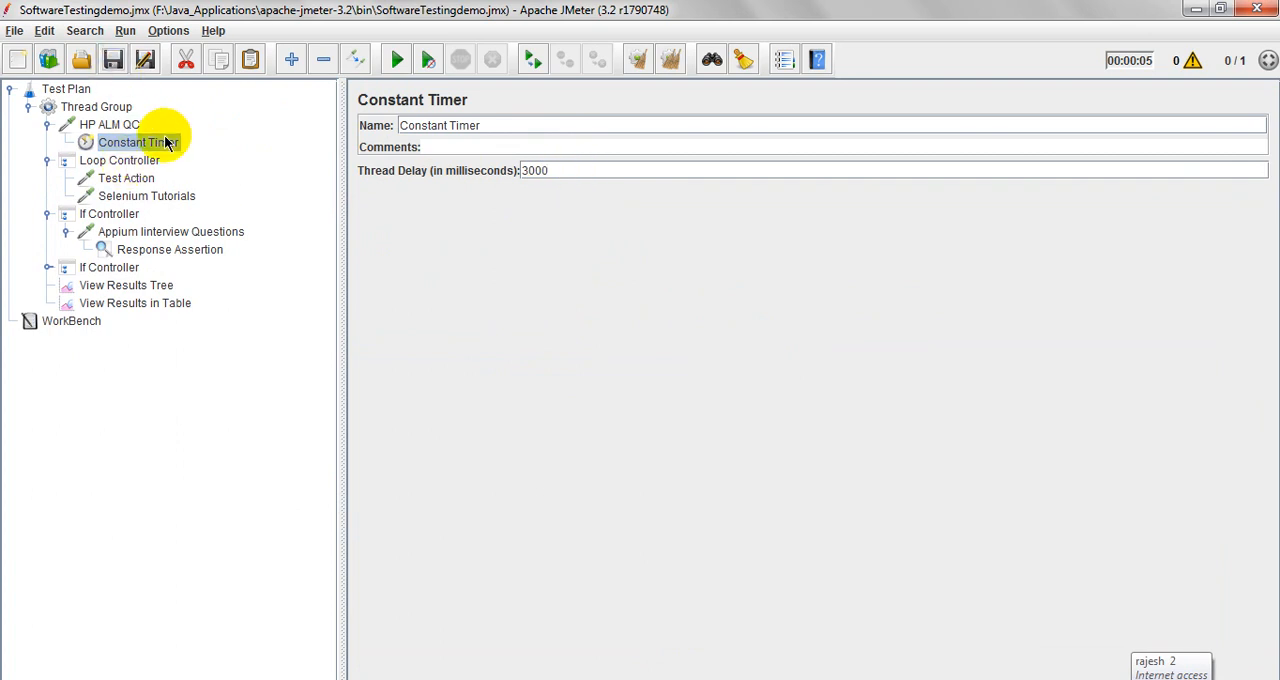
{"action": "mouse_move", "coordinate": [120, 210]}
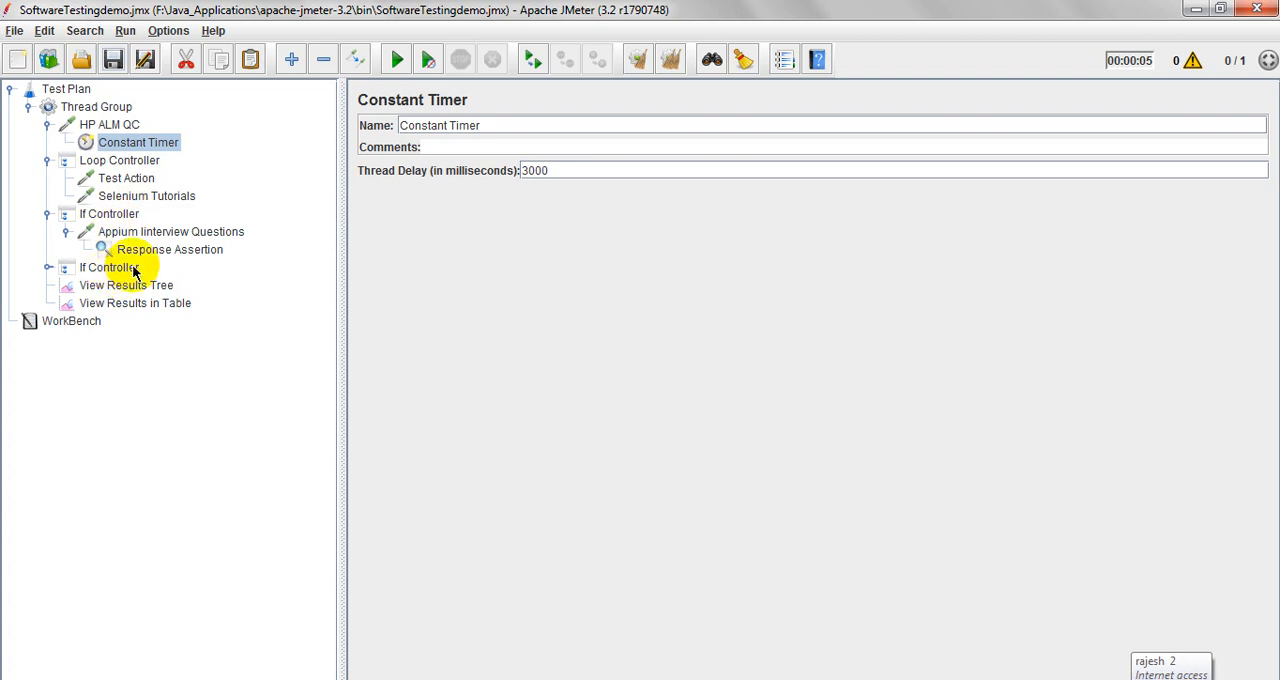
{"action": "left_click", "coordinate": [132, 284]}
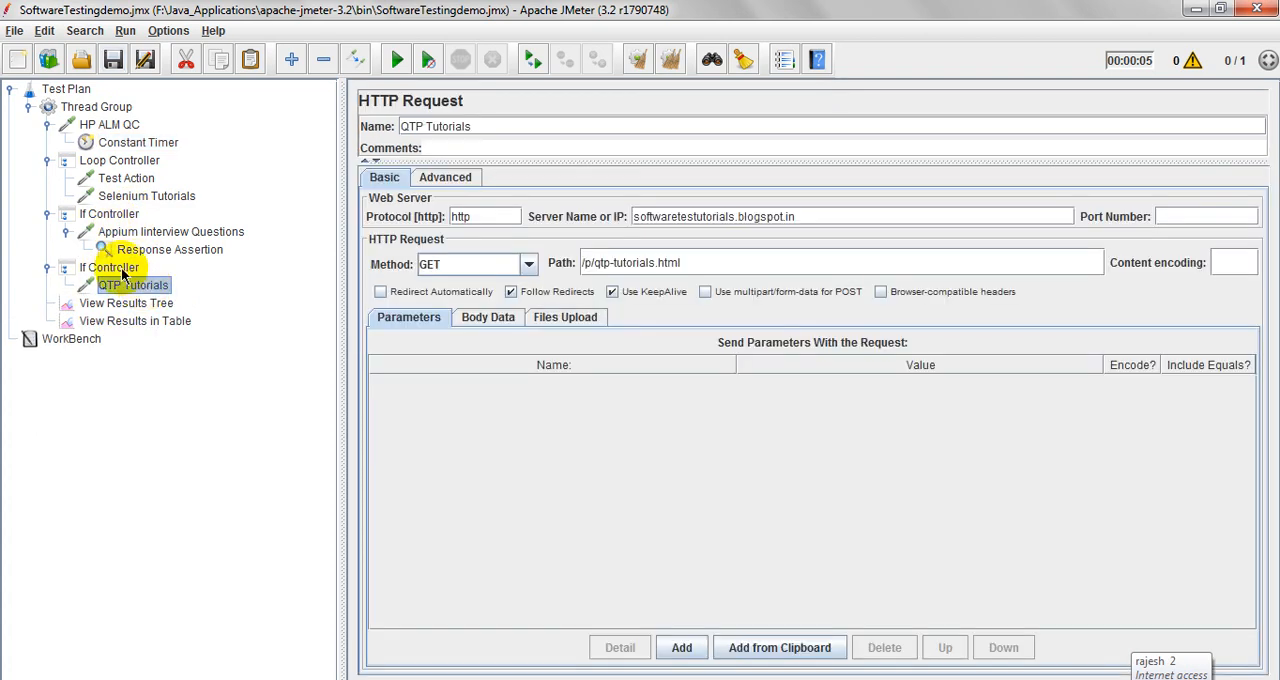
{"action": "mouse_move", "coordinate": [116, 246]}
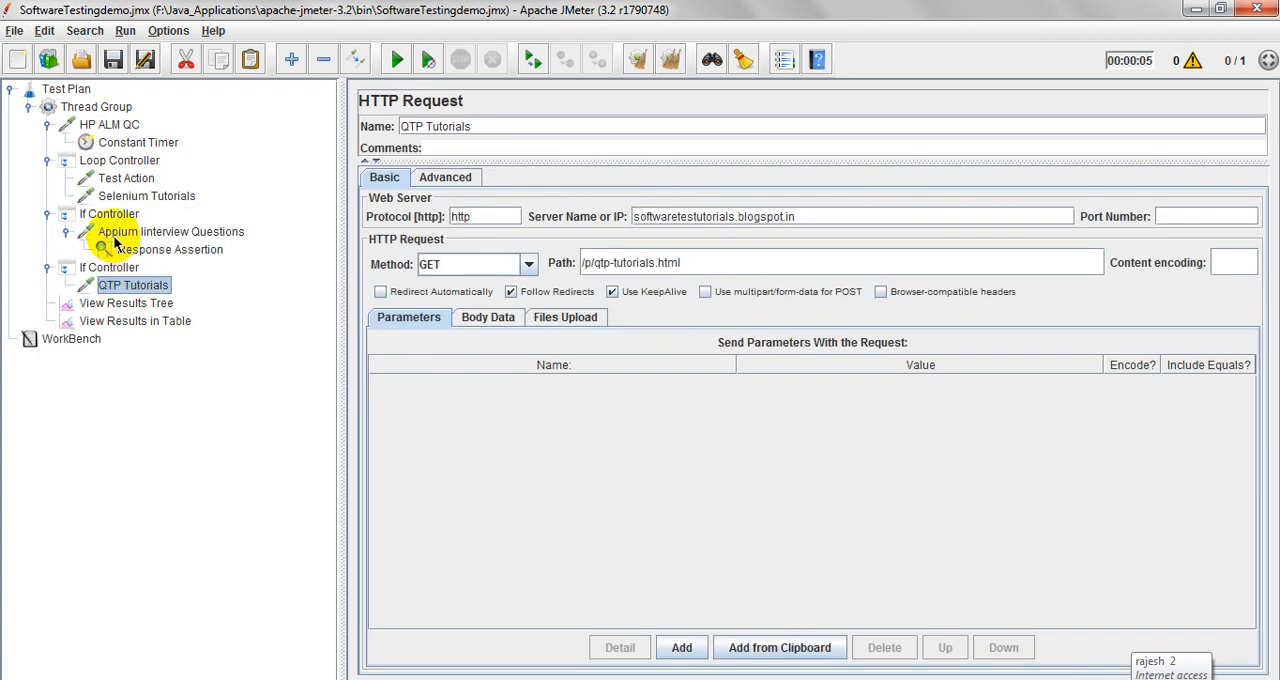
{"action": "left_click", "coordinate": [110, 214]}
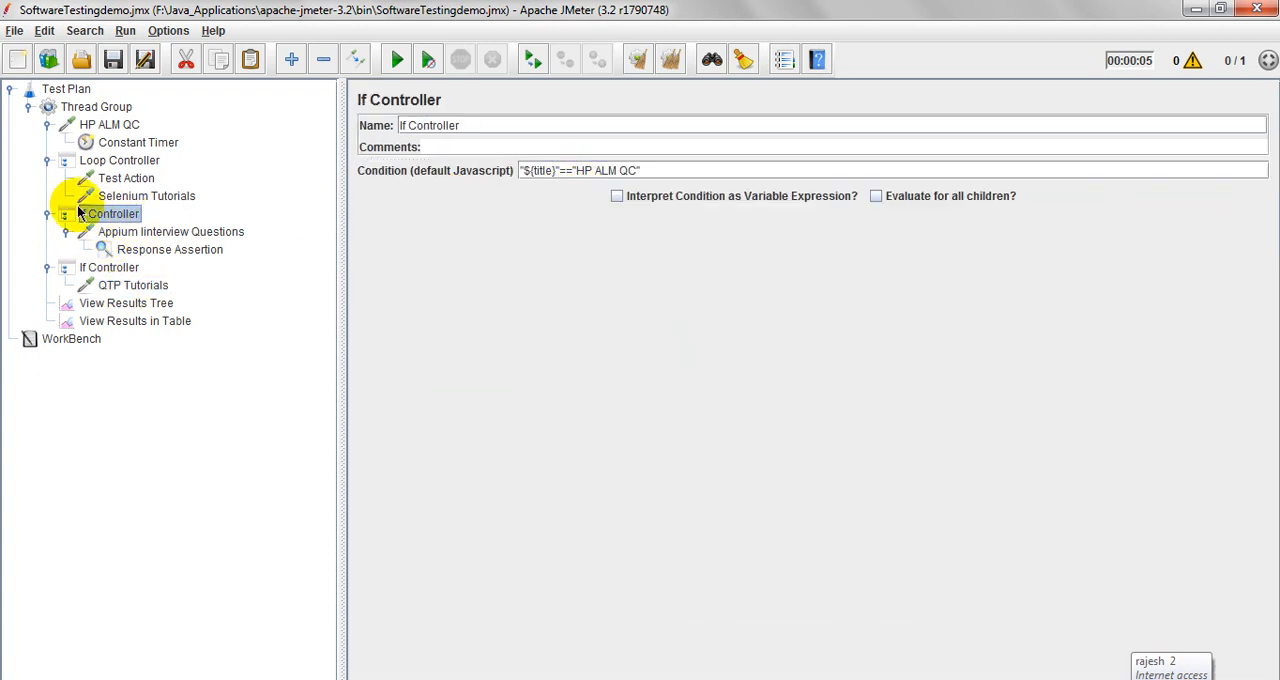
{"action": "left_click", "coordinate": [148, 196]}
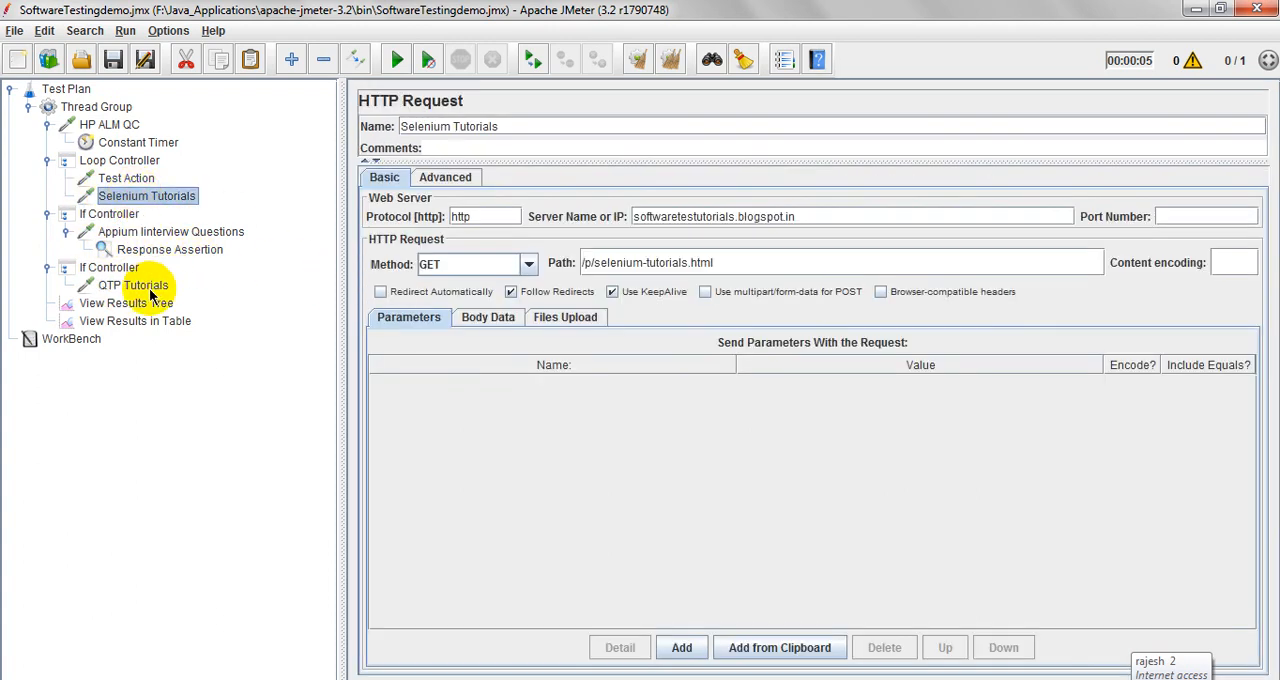
Step: Copy the QTP Tutorials request to the end of the Thread Group
{"action": "right_click", "coordinate": [130, 284]}
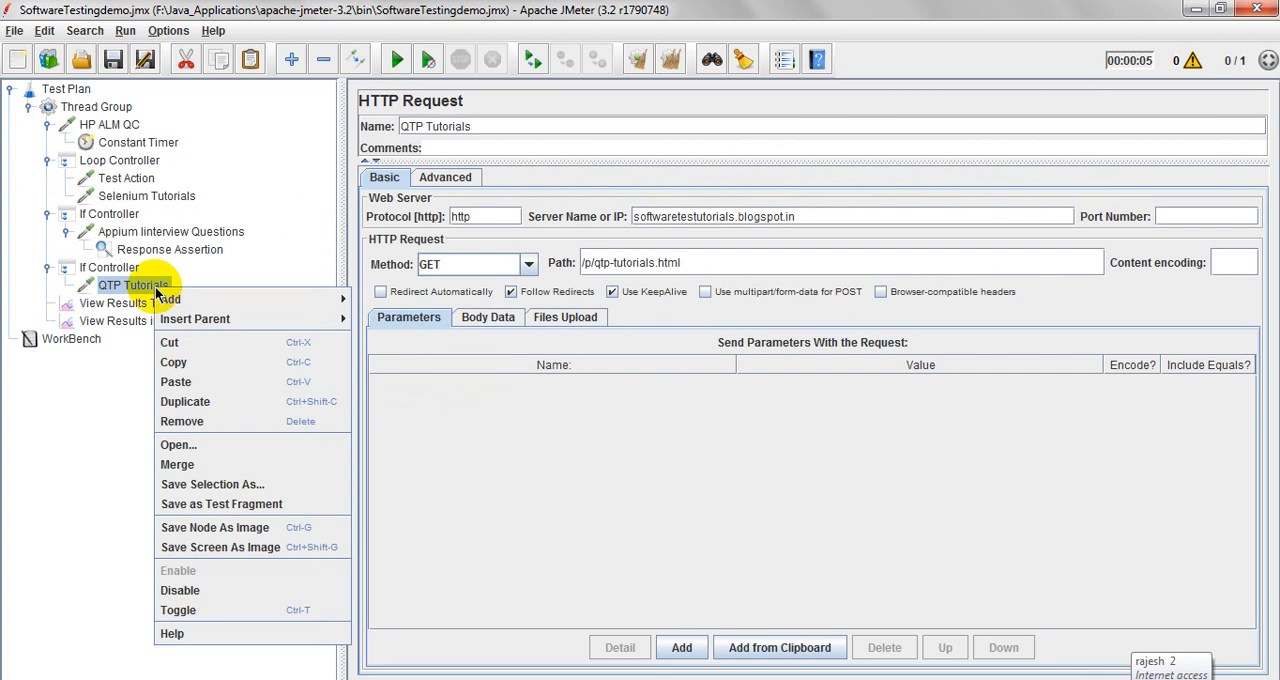
{"action": "left_click", "coordinate": [100, 104]}
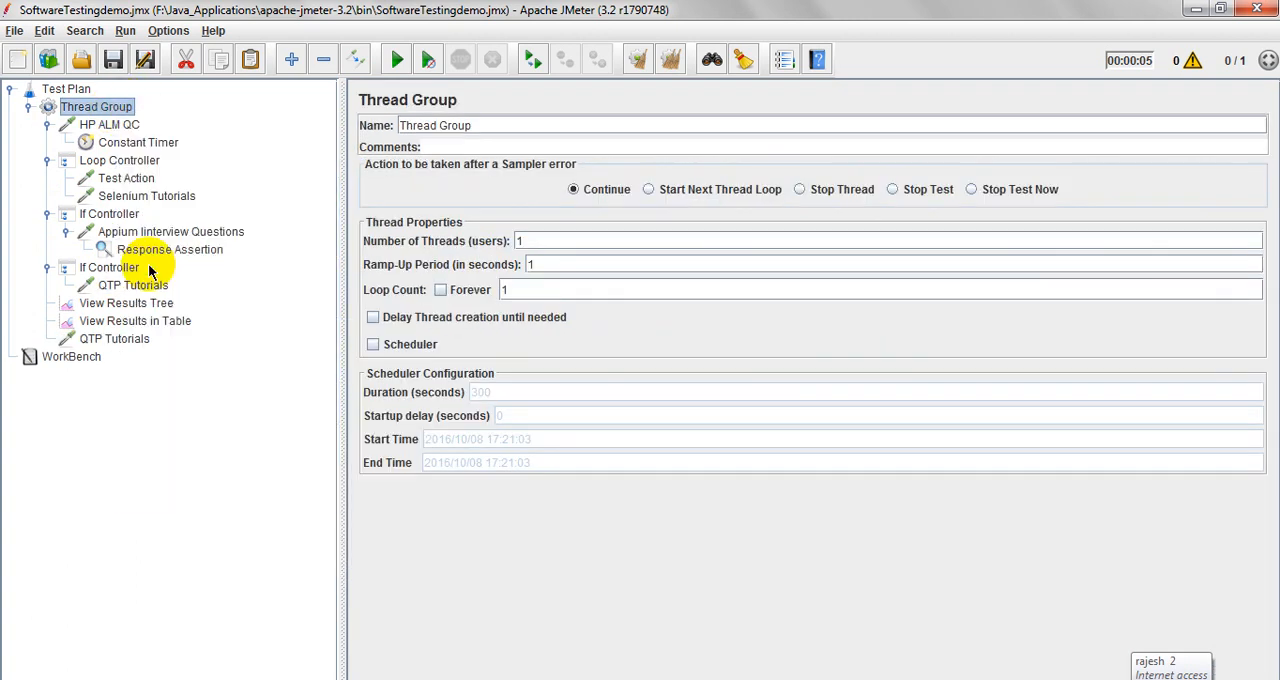
{"action": "left_click", "coordinate": [116, 338]}
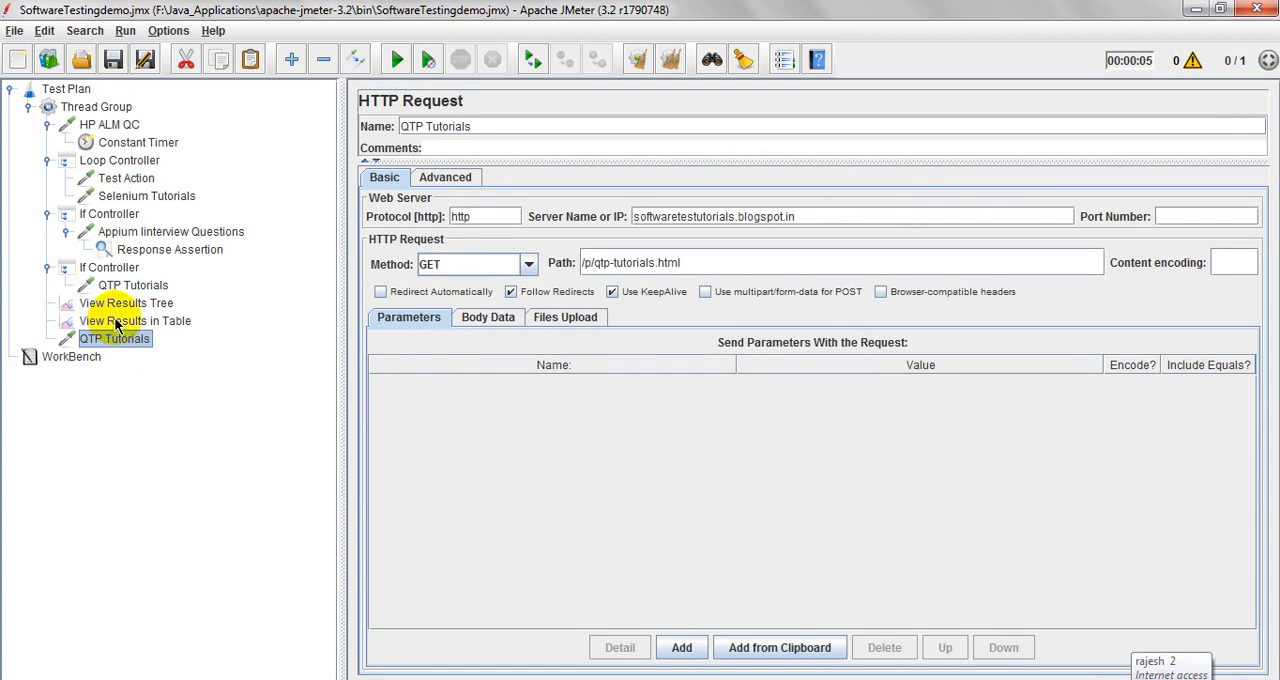
Step: Remove the View Results Tree and View Results in Table listeners
{"action": "right_click", "coordinate": [126, 304]}
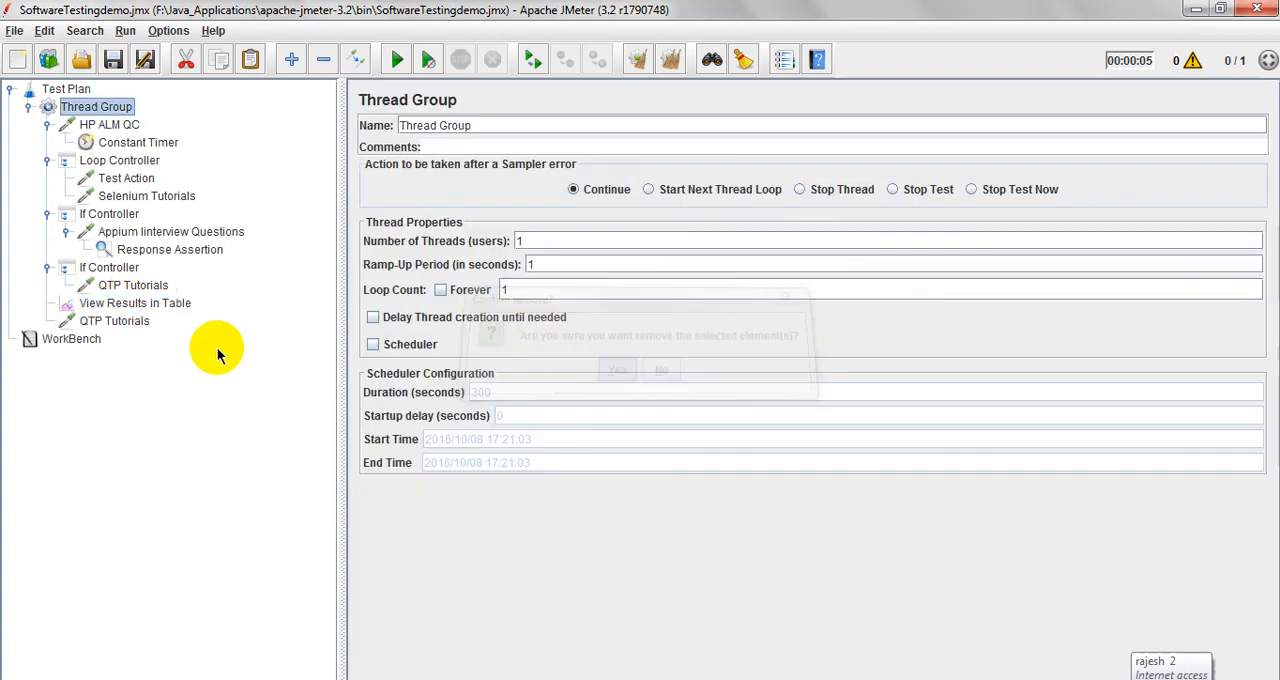
{"action": "right_click", "coordinate": [136, 304]}
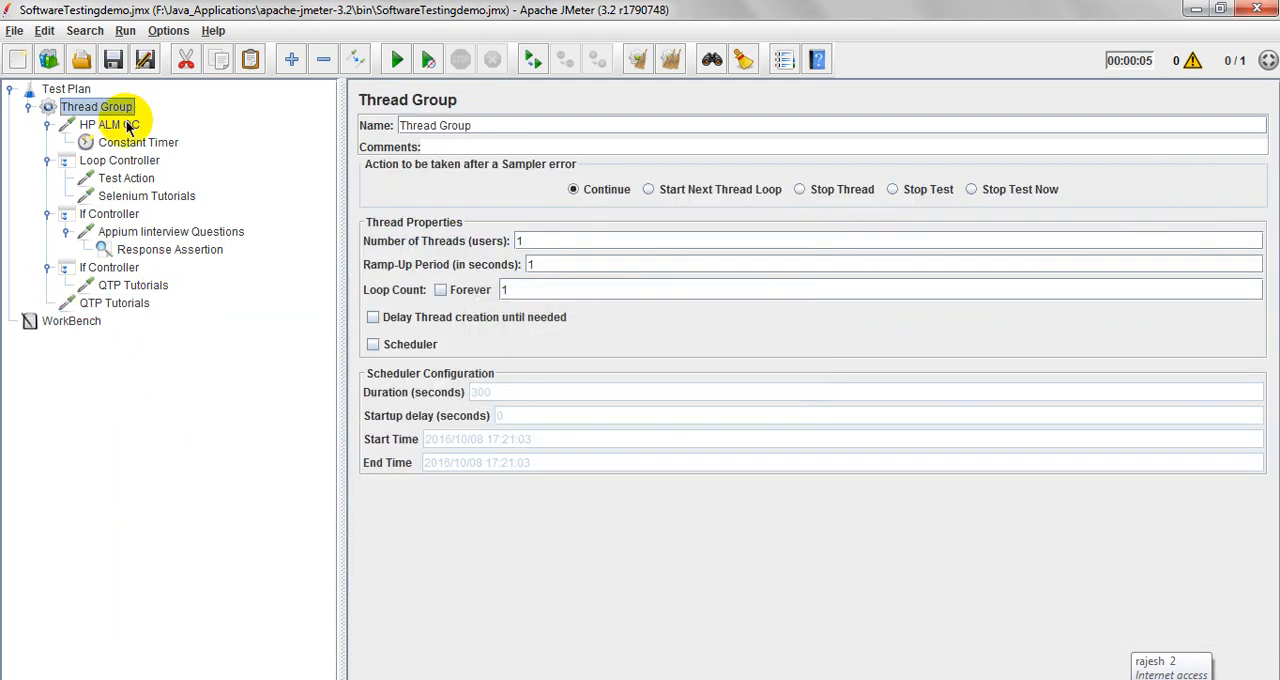
Step: Add a View Results in Table listener back to the Thread Group
{"action": "right_click", "coordinate": [96, 106]}
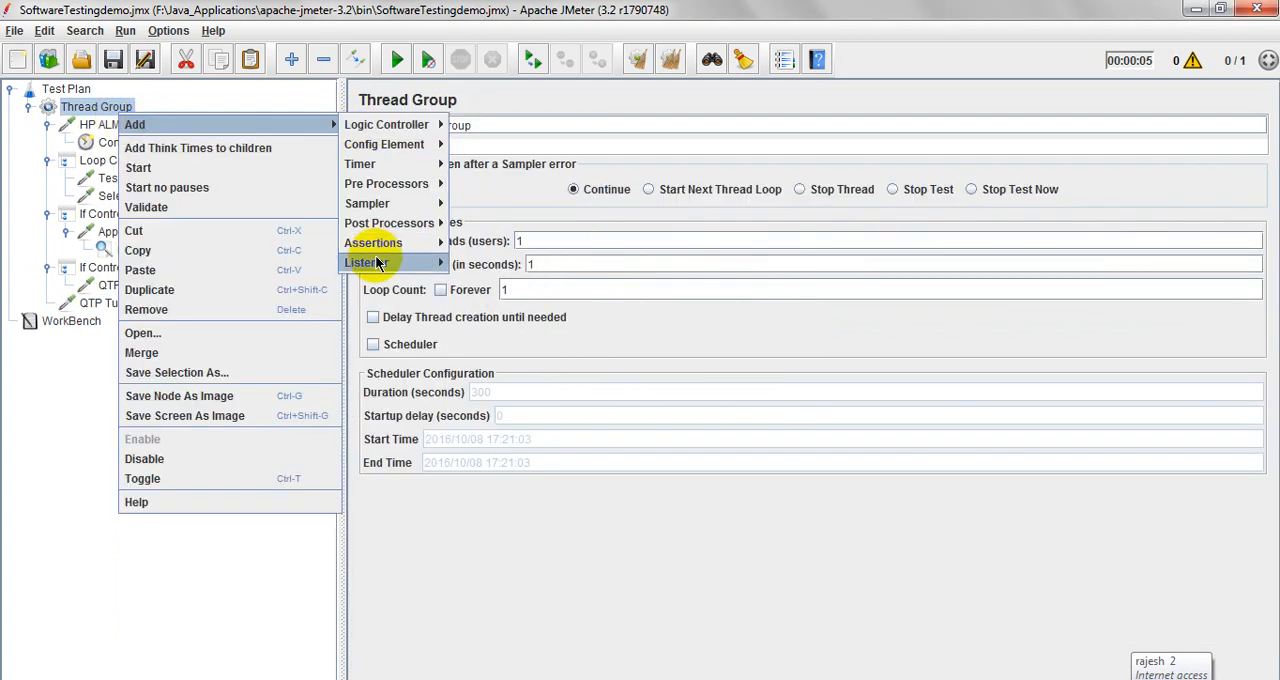
{"action": "left_click", "coordinate": [364, 262]}
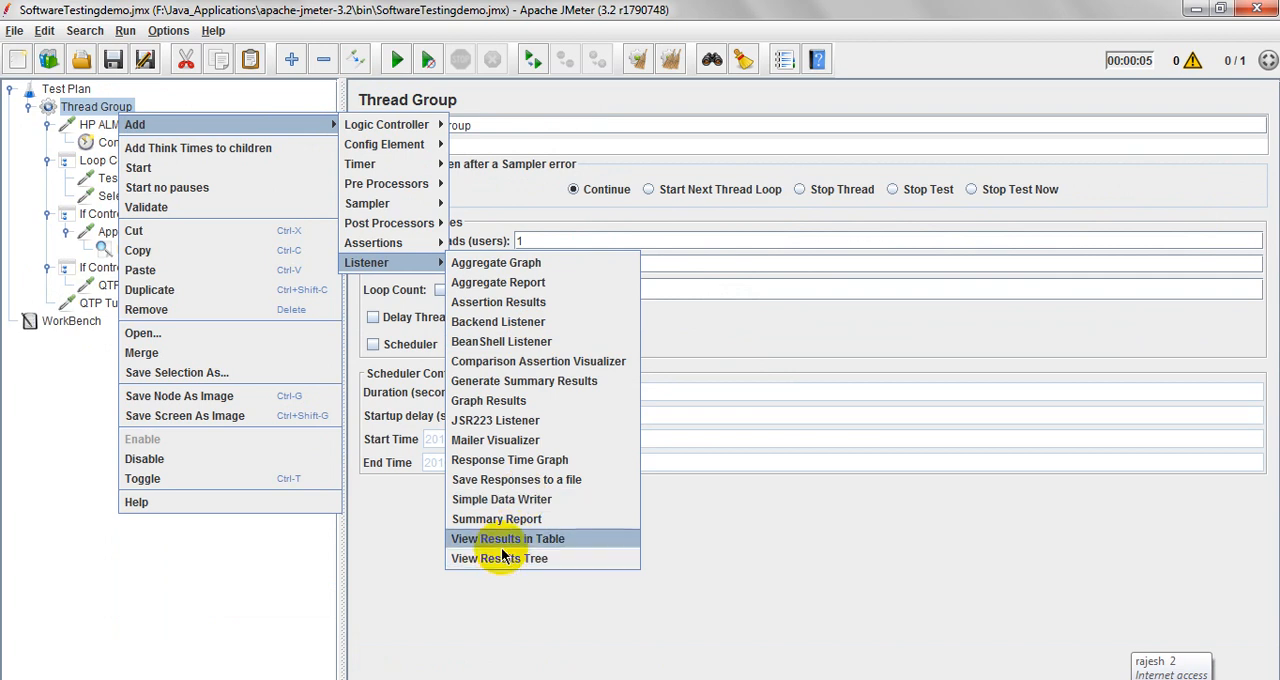
{"action": "left_click", "coordinate": [116, 304]}
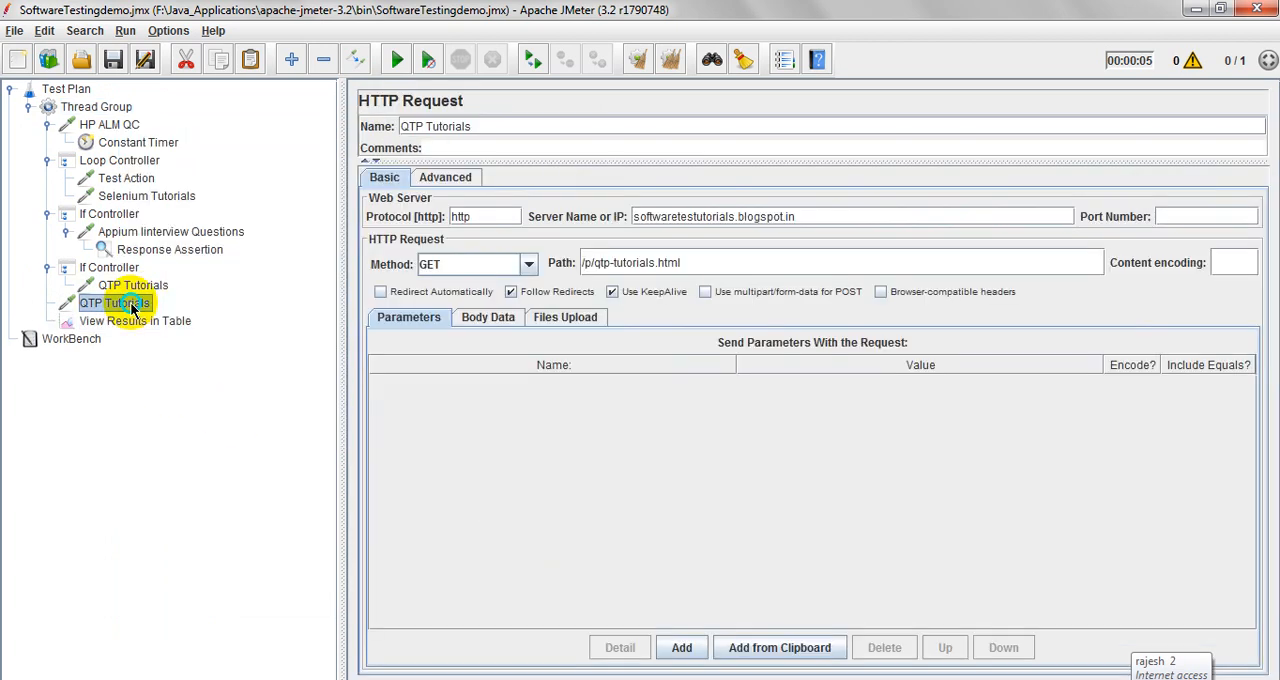
Step: Add a Constant Timer under the copied QTP Tutorials request and select the new results table
{"action": "right_click", "coordinate": [114, 302]}
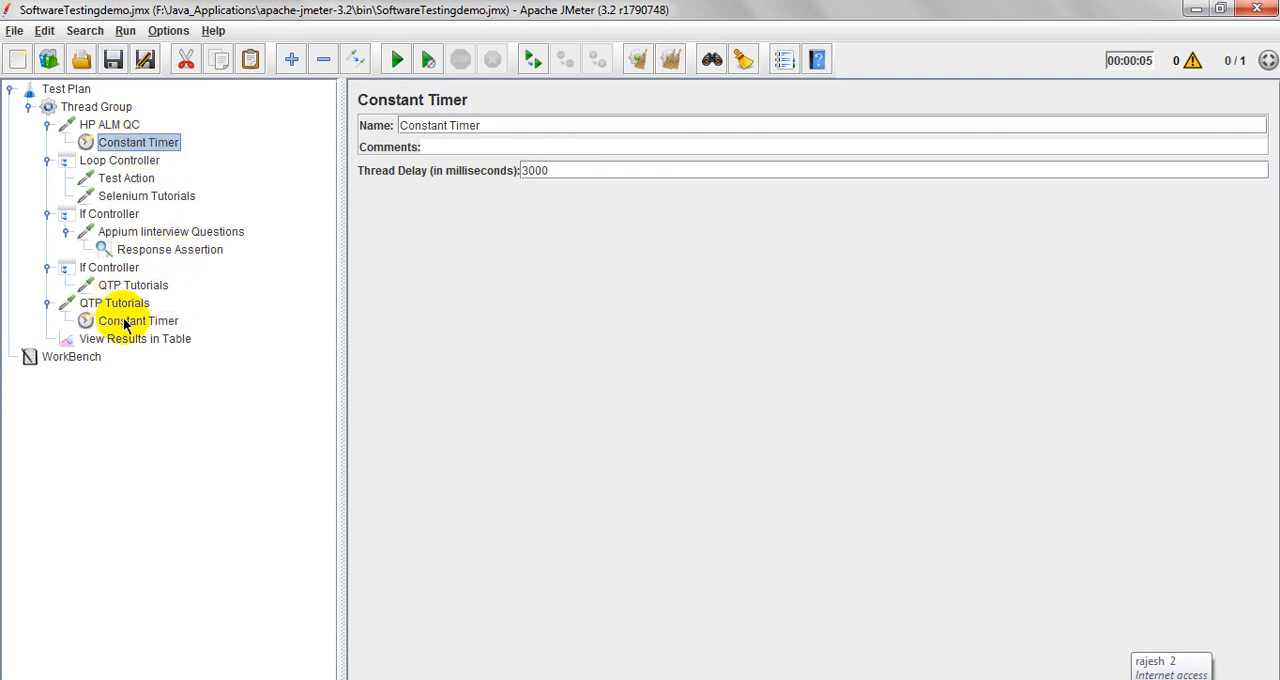
{"action": "left_click", "coordinate": [136, 338]}
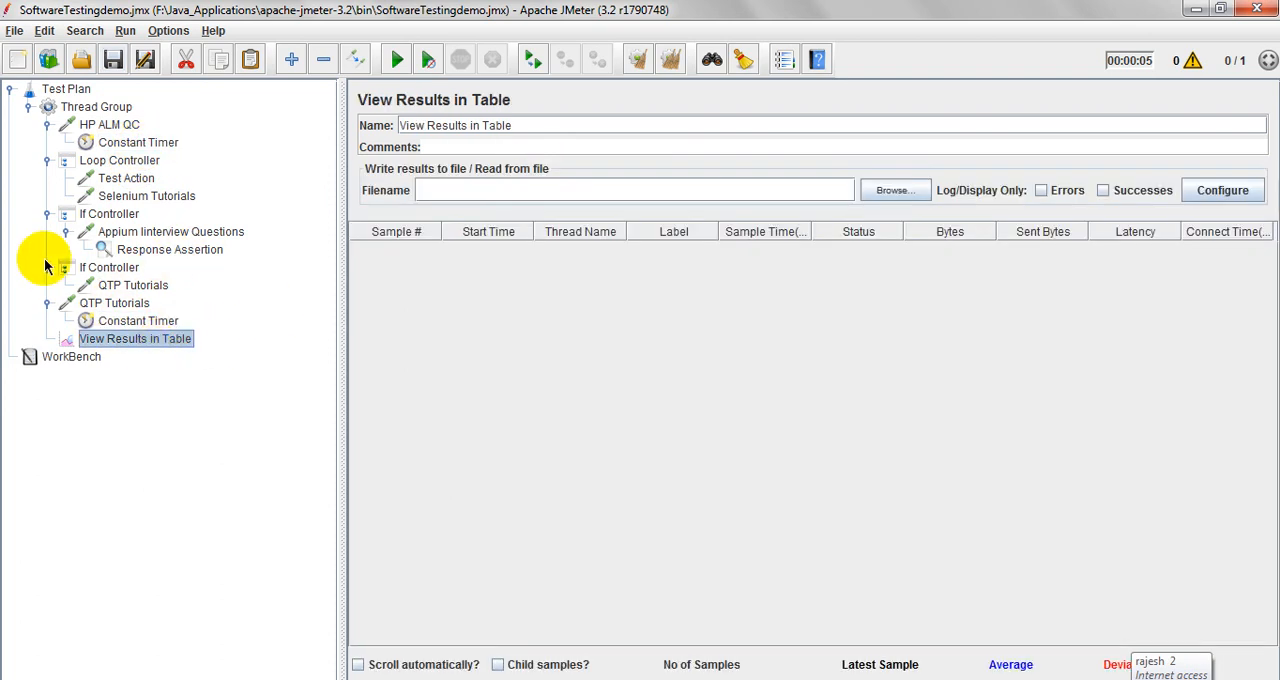
Step: Disable both If Controllers, including the Appium questions branch
{"action": "right_click", "coordinate": [108, 268]}
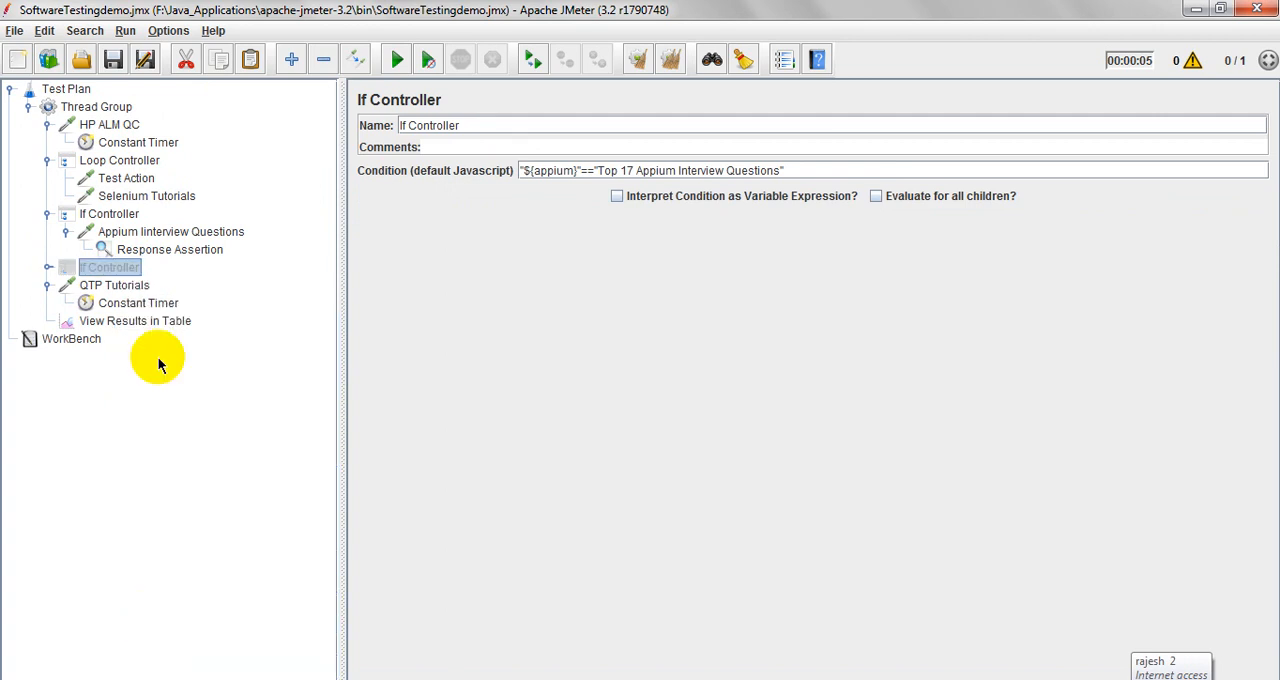
{"action": "mouse_move", "coordinate": [80, 224]}
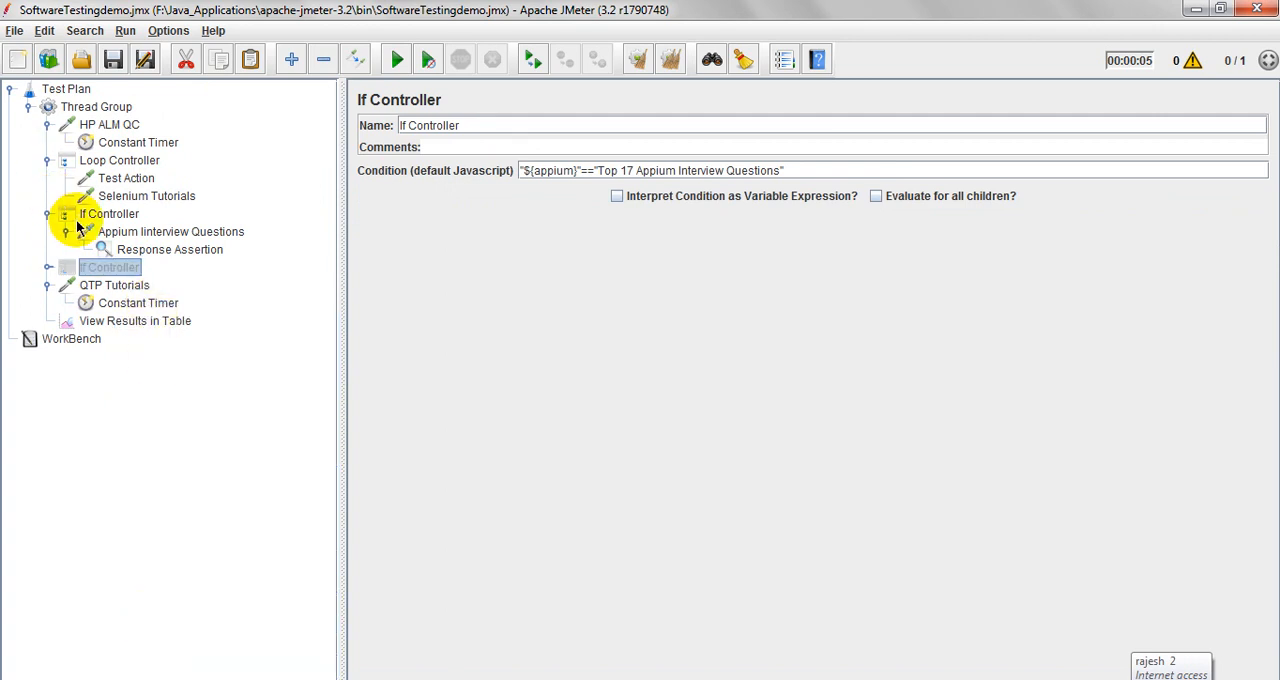
{"action": "right_click", "coordinate": [110, 212]}
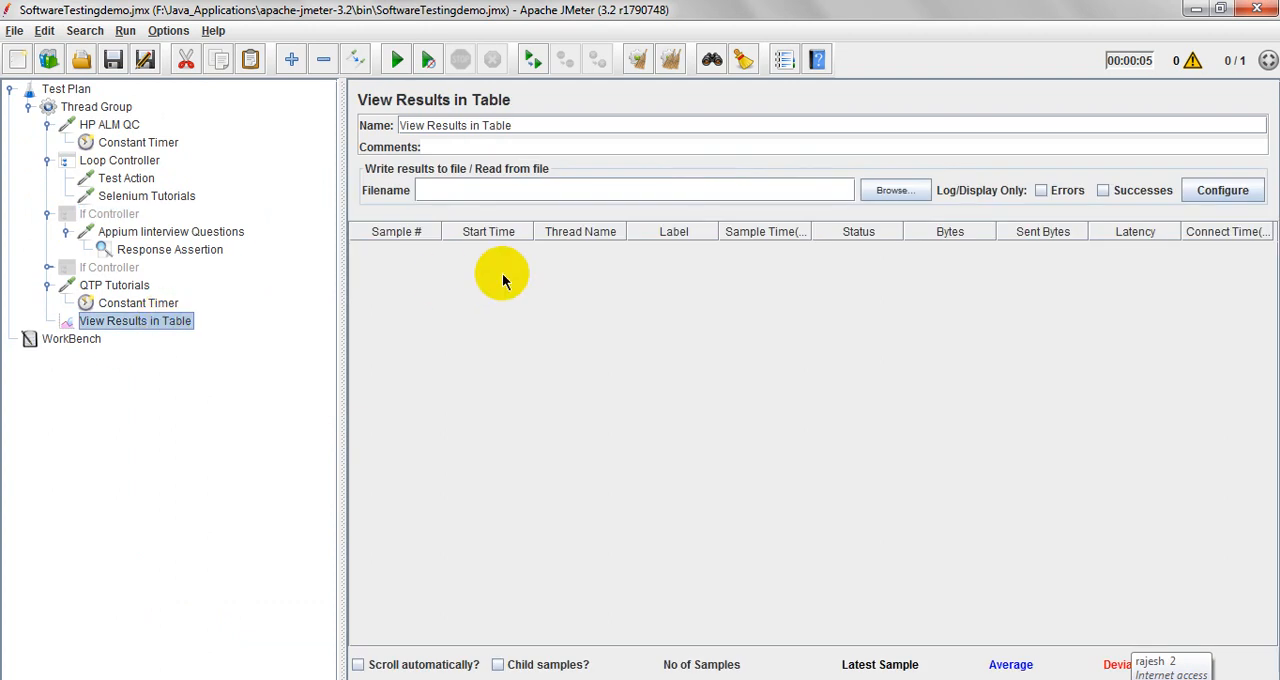
{"action": "mouse_move", "coordinate": [110, 146]}
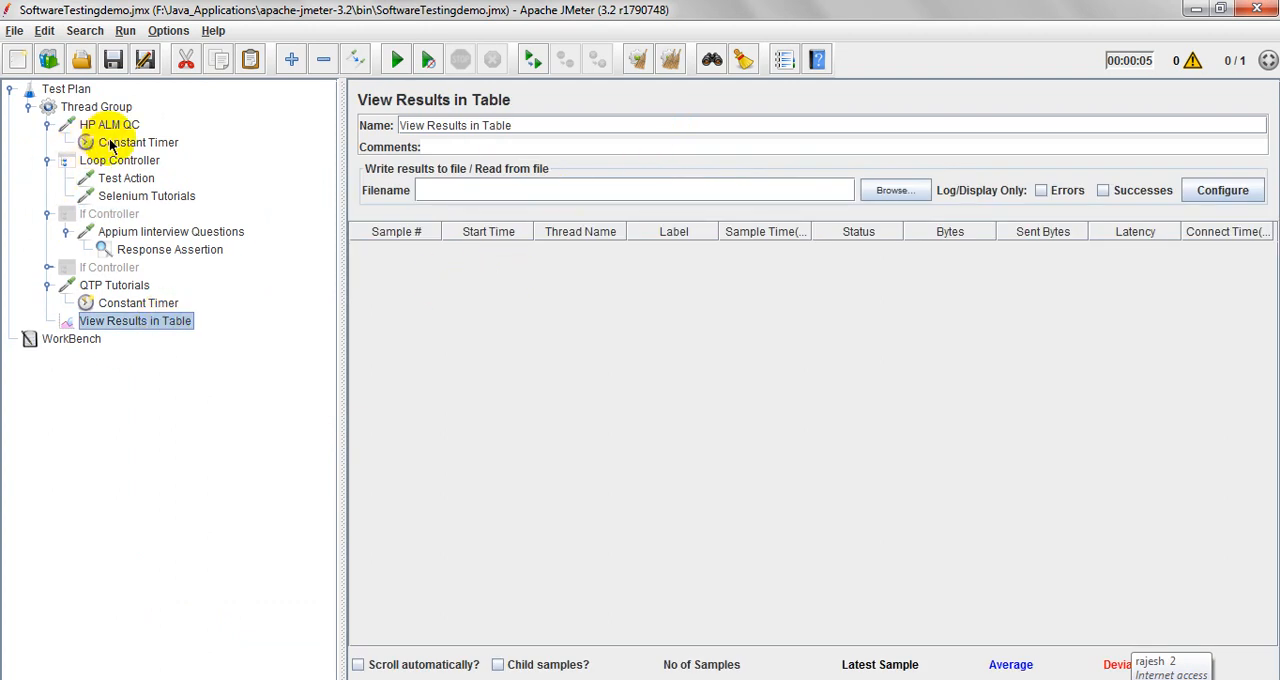
{"action": "left_click", "coordinate": [114, 124]}
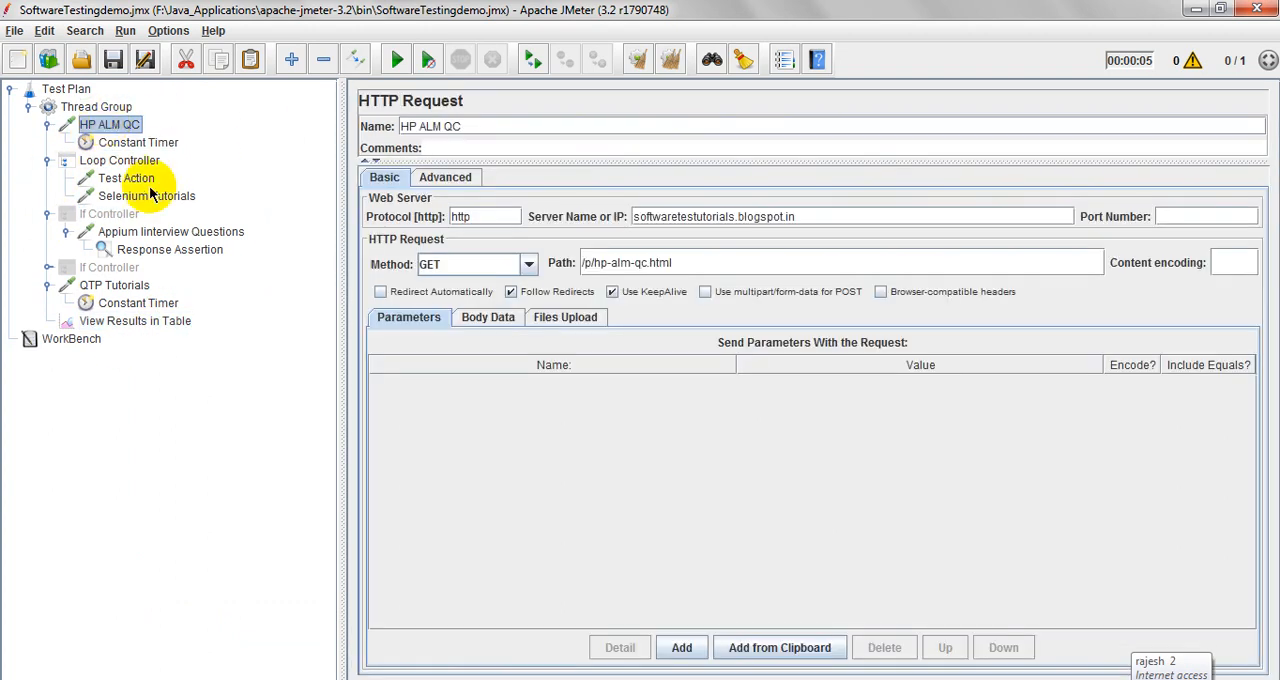
Step: Check the Test Action and Selenium Tutorials, then start the run from the empty results table
{"action": "left_click", "coordinate": [126, 176]}
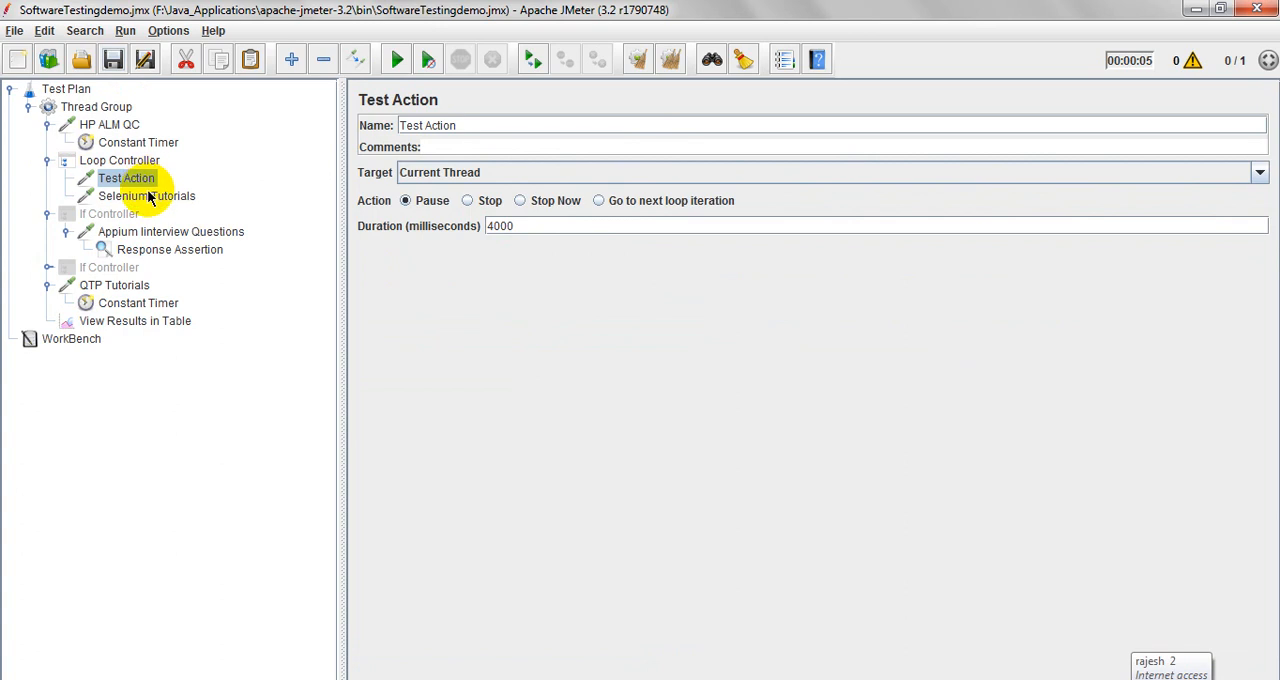
{"action": "left_click", "coordinate": [148, 196]}
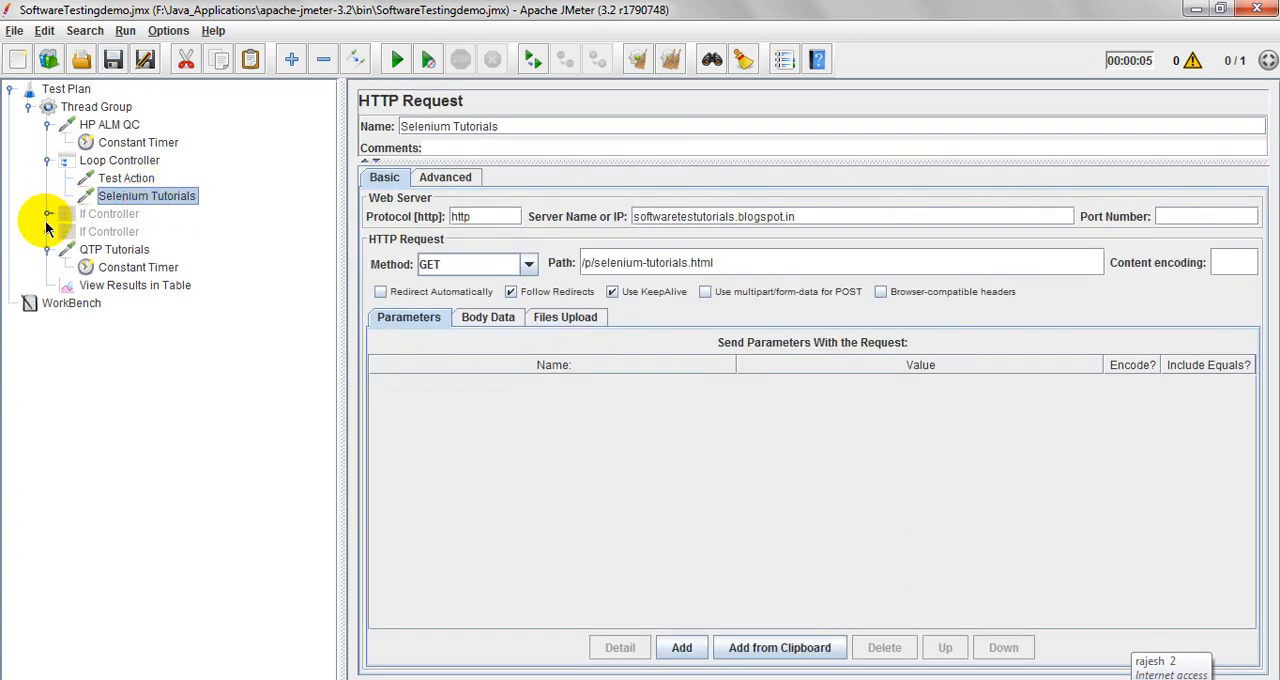
{"action": "left_click", "coordinate": [136, 268]}
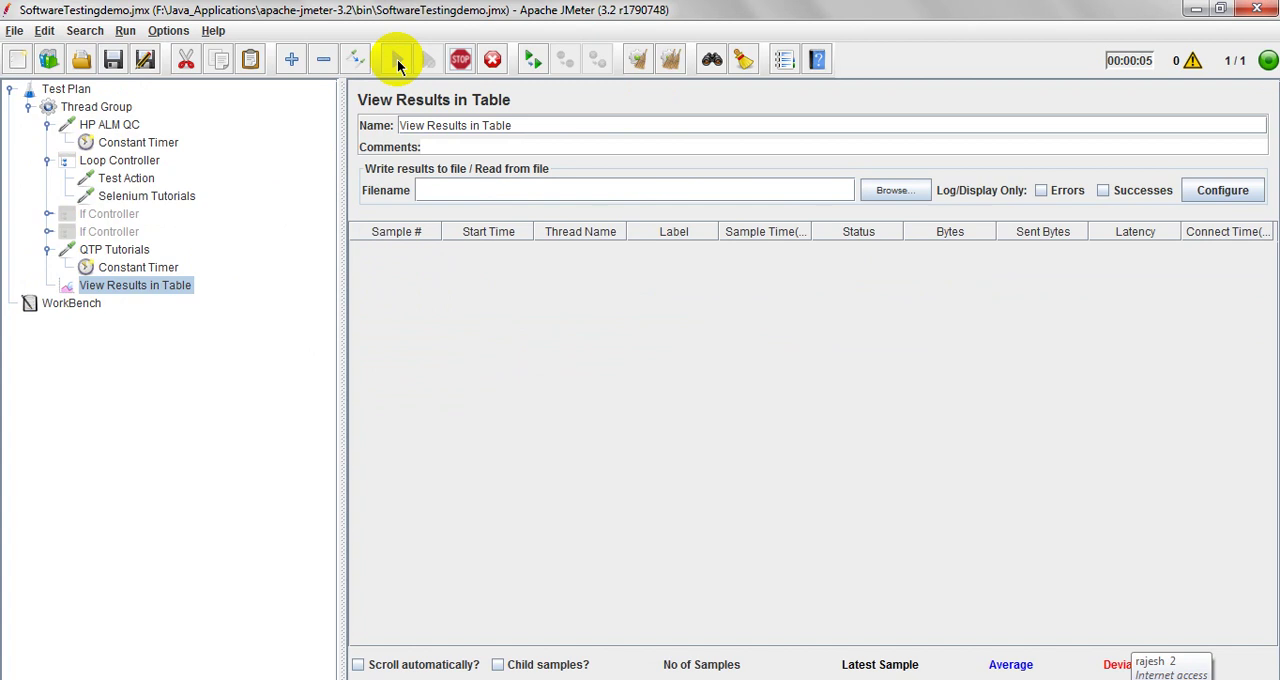
Step: Let the run finish so HP ALM QC, Selenium Tutorials and QTP Tutorials all show as successful
{"action": "left_click", "coordinate": [404, 58]}
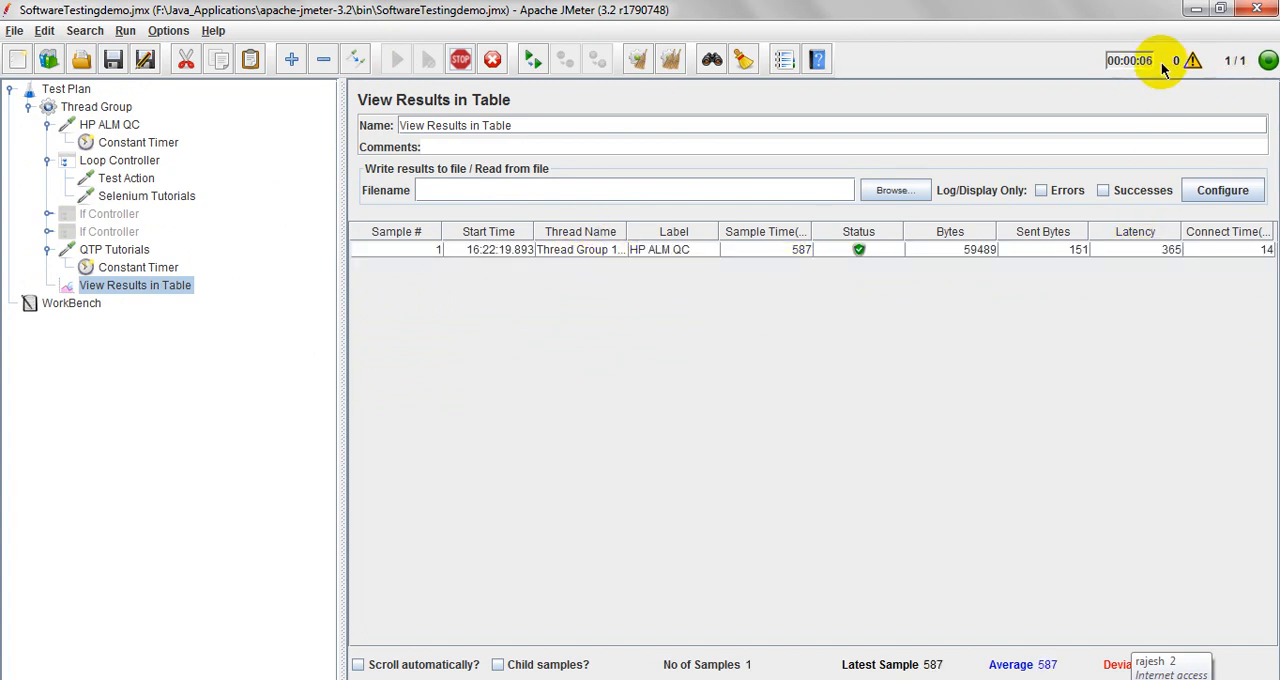
{"action": "mouse_move", "coordinate": [1154, 70]}
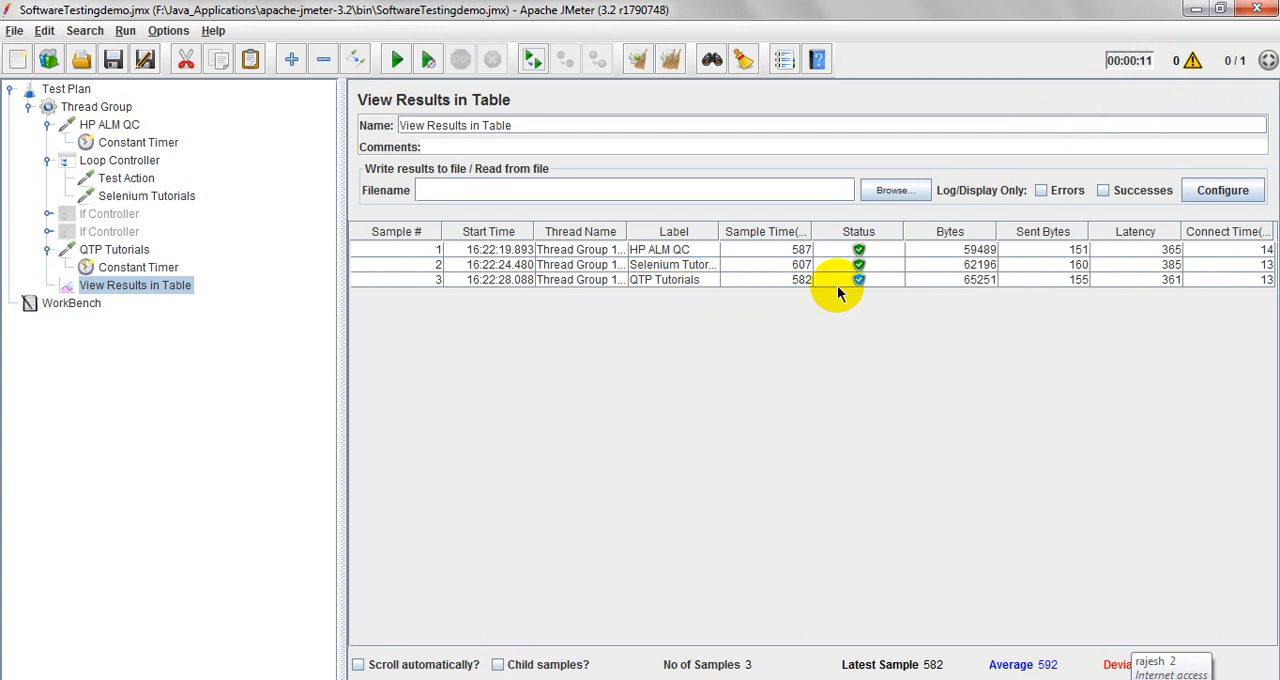
{"action": "mouse_move", "coordinate": [548, 232]}
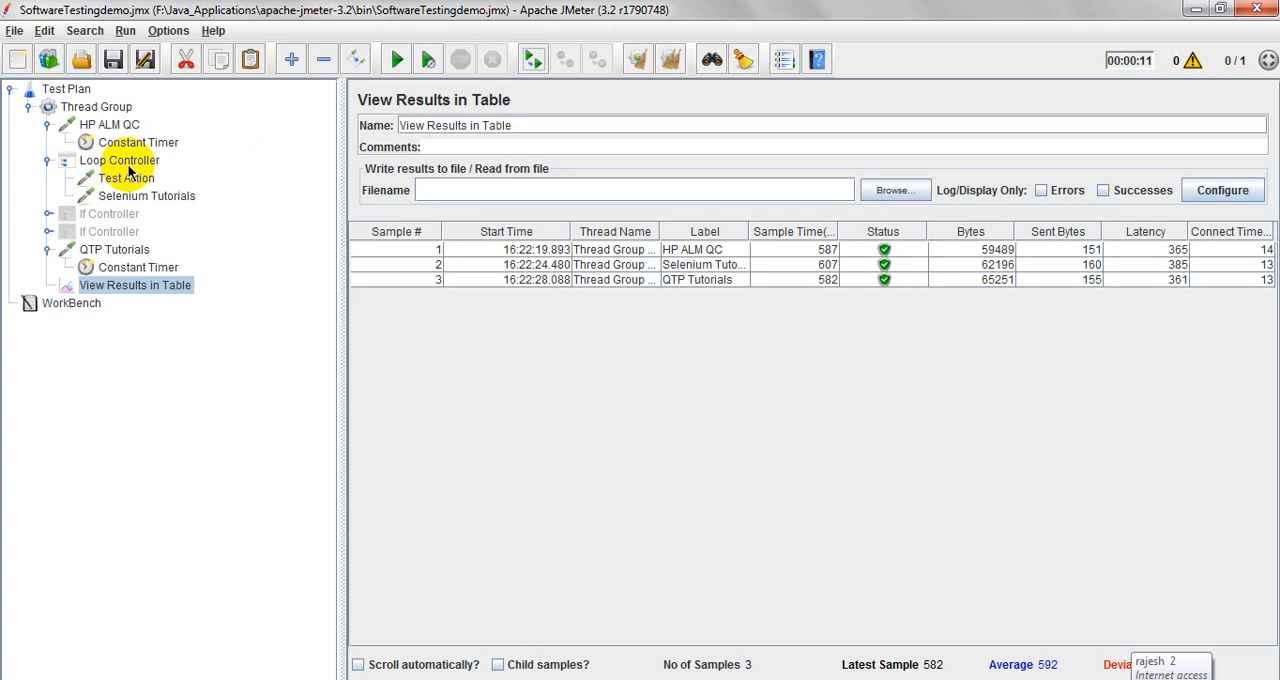
Step: Compare the QTP Constant Timer's 3000 ms delay and the Test Action's 4000 ms pause against the results table
{"action": "left_click", "coordinate": [138, 268]}
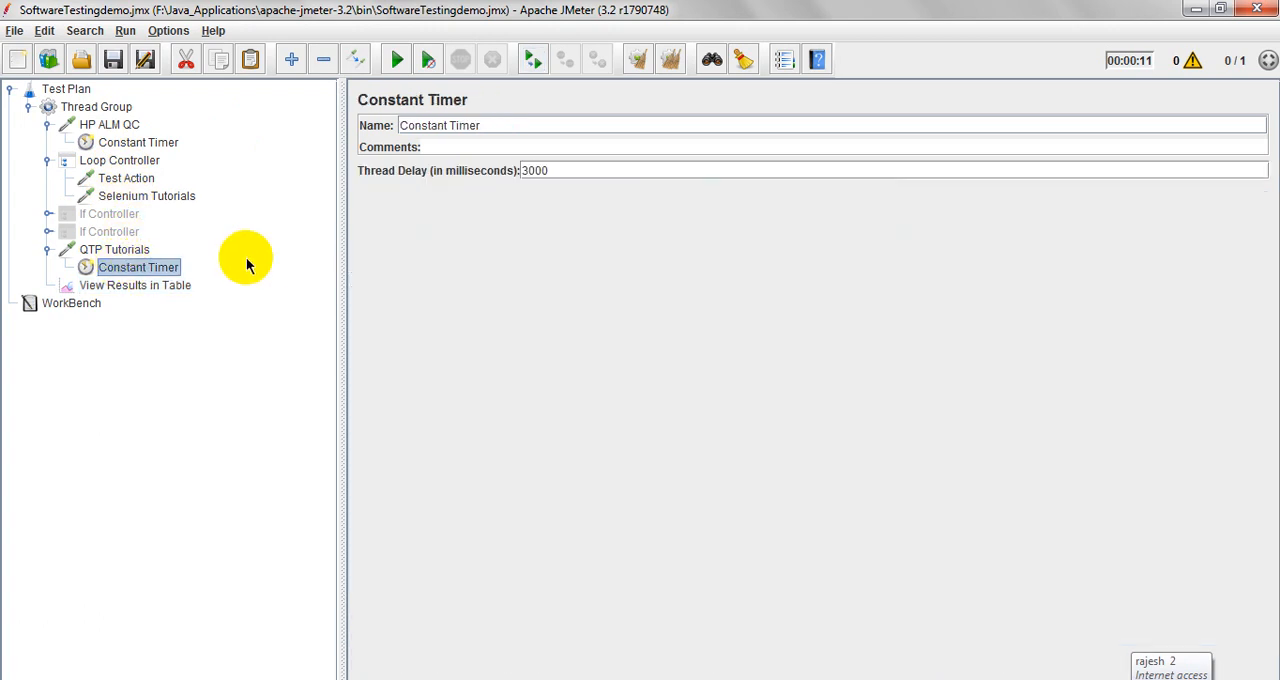
{"action": "left_click", "coordinate": [126, 176]}
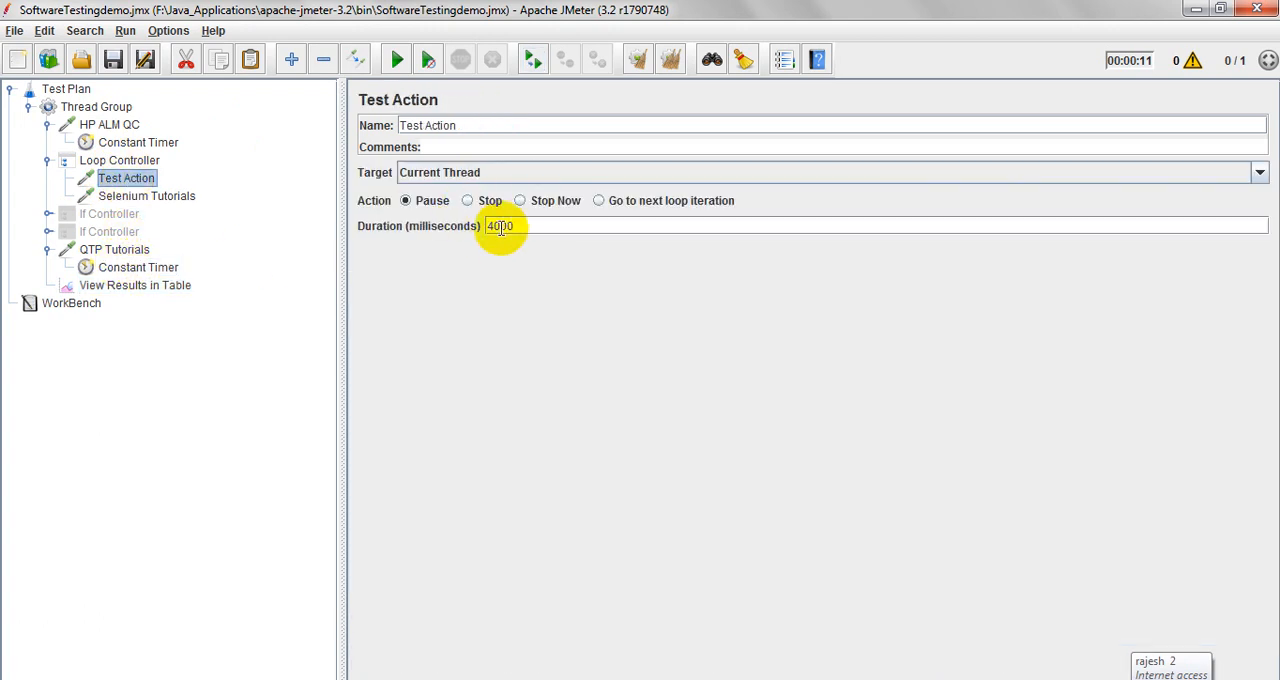
{"action": "left_click", "coordinate": [136, 284]}
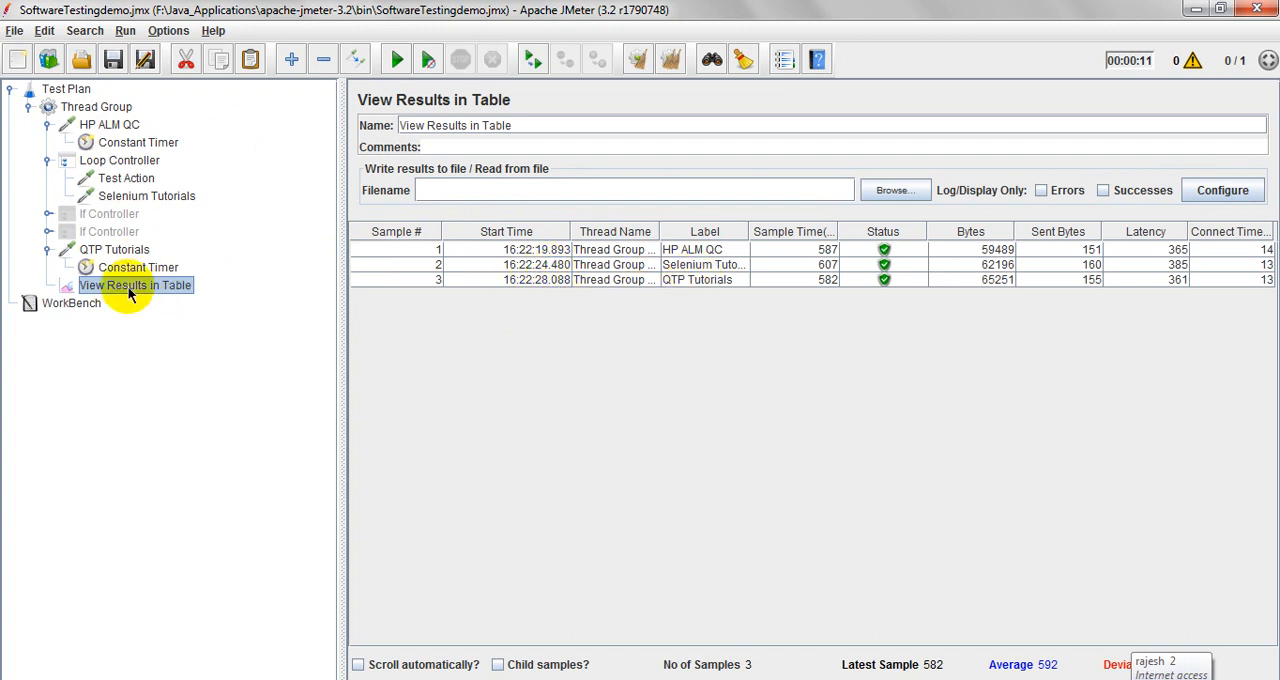
{"action": "left_click", "coordinate": [138, 268]}
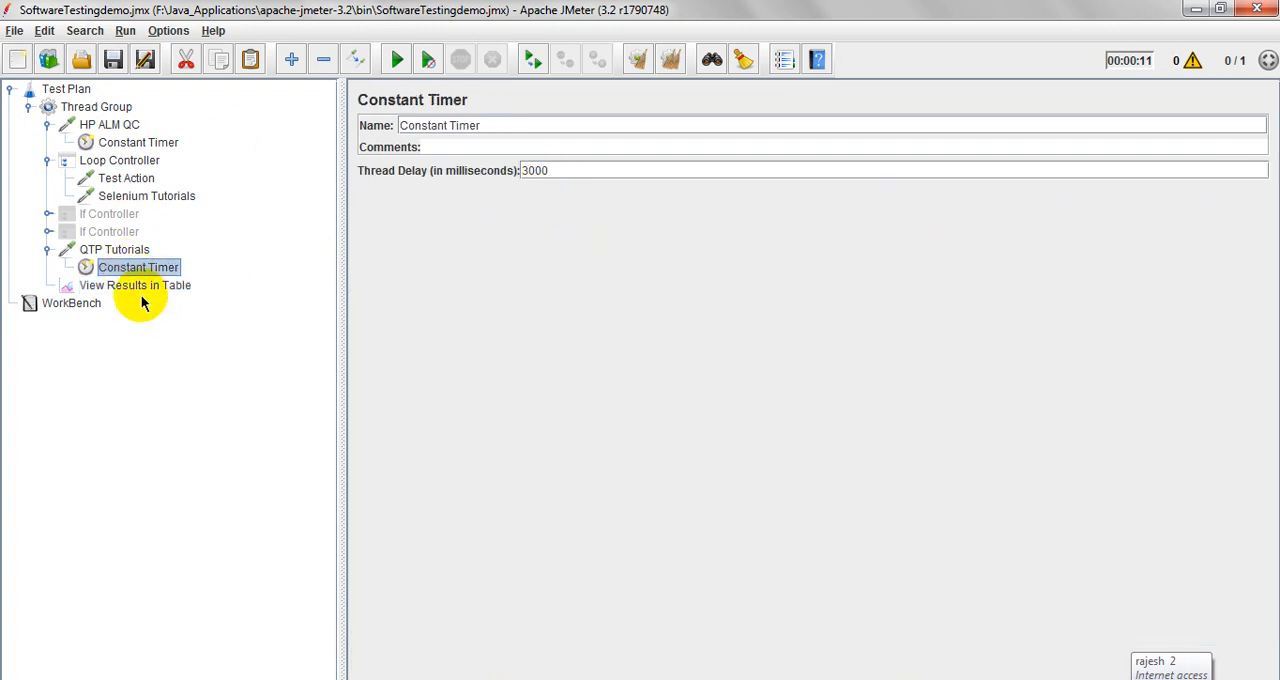
{"action": "left_click", "coordinate": [134, 284]}
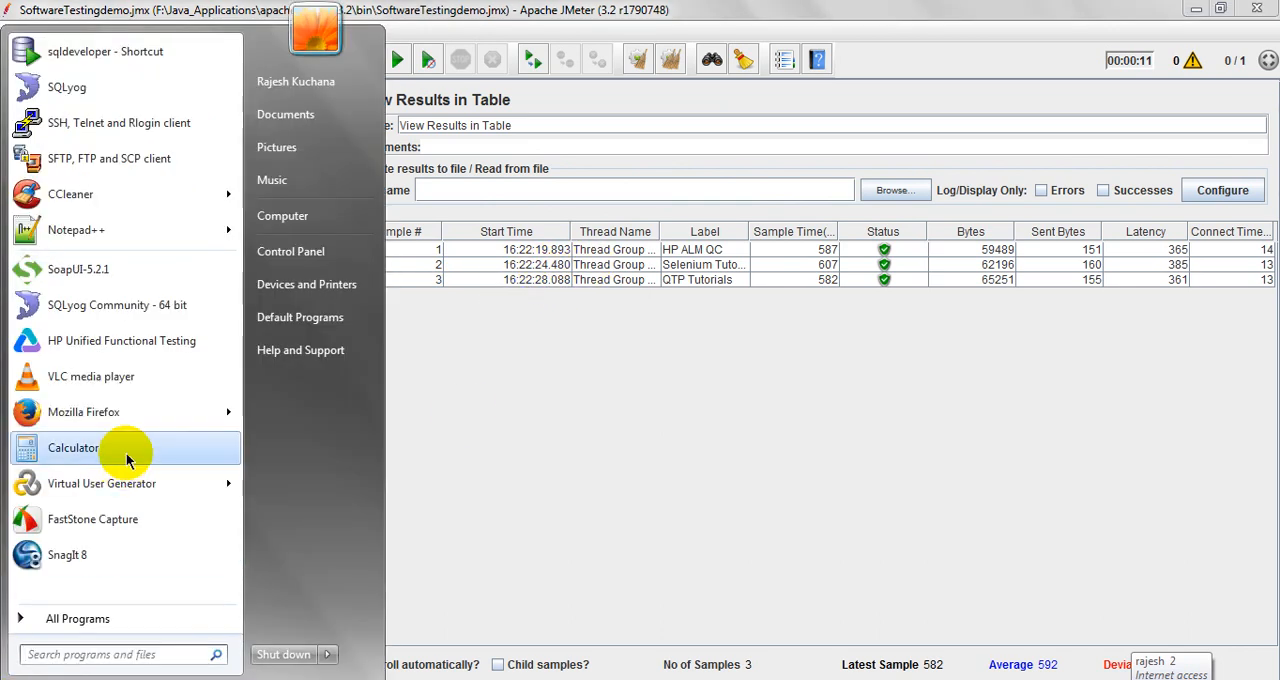
Step: Place a Calculator beside the results table to compare sample start times, checking Thread Group settings along the way
{"action": "left_click", "coordinate": [72, 448]}
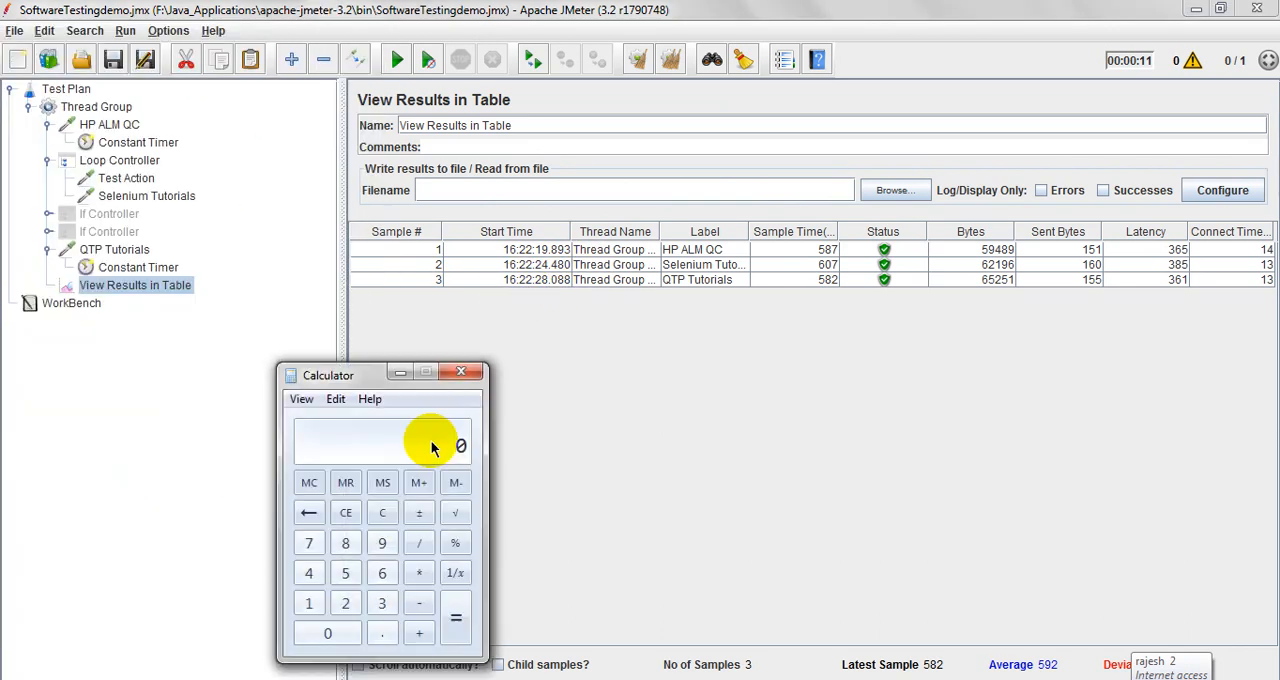
{"action": "left_click_drag", "start_coordinate": [328, 376], "coordinate": [236, 368]}
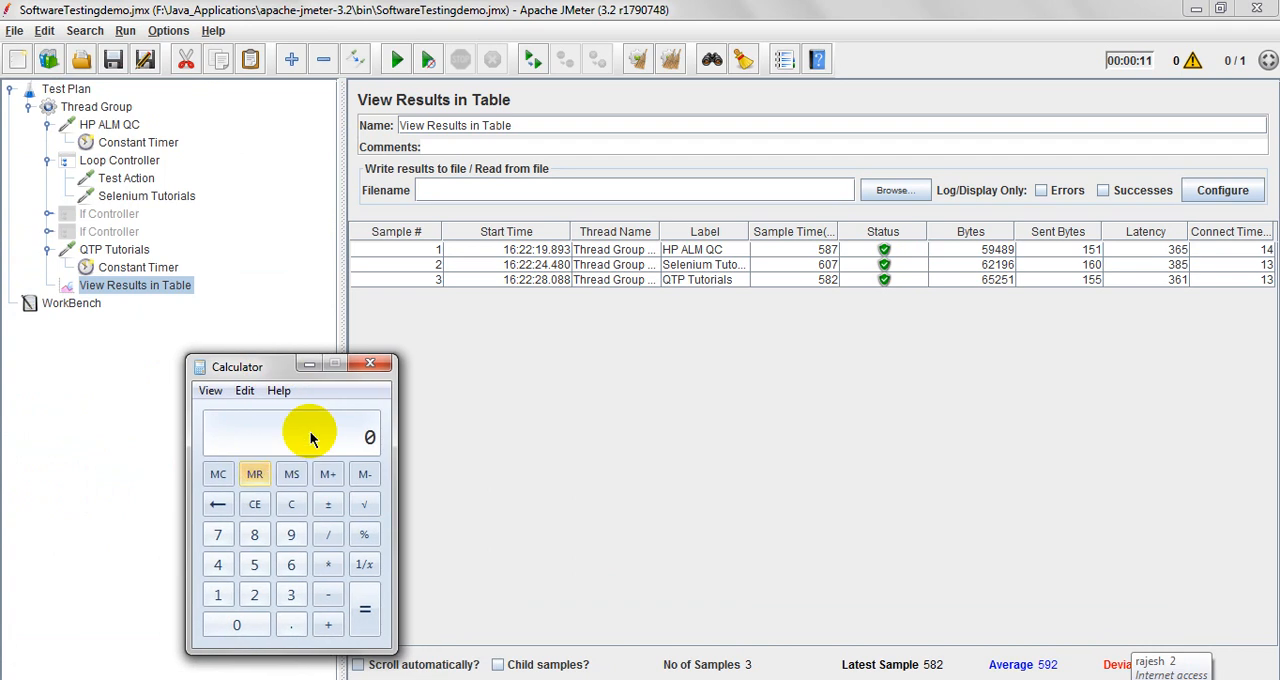
{"action": "left_click", "coordinate": [96, 106]}
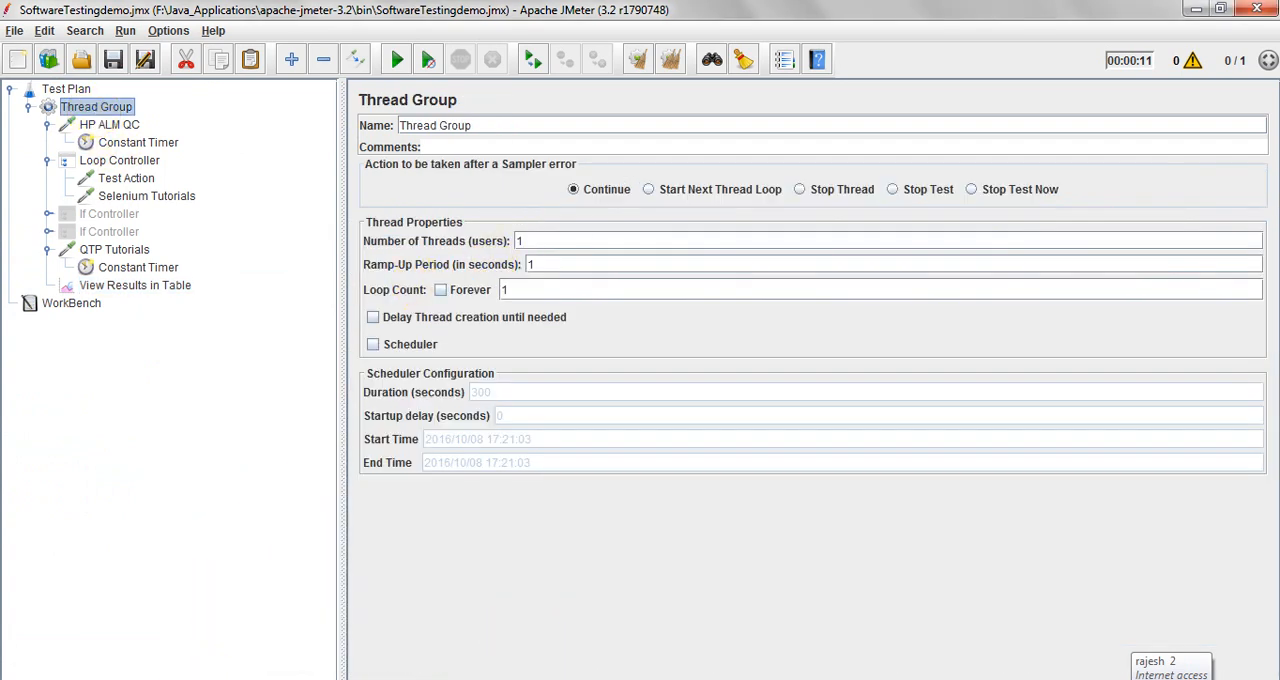
{"action": "left_click", "coordinate": [136, 284]}
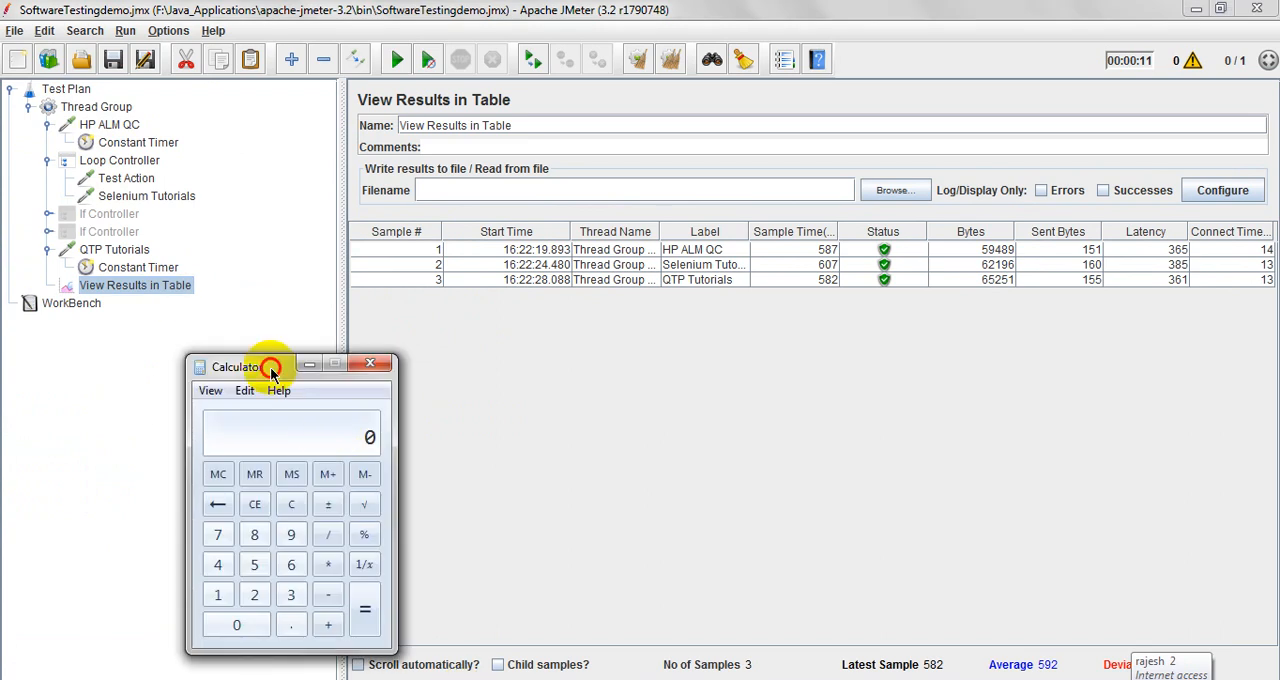
{"action": "left_click_drag", "start_coordinate": [236, 368], "coordinate": [120, 280]}
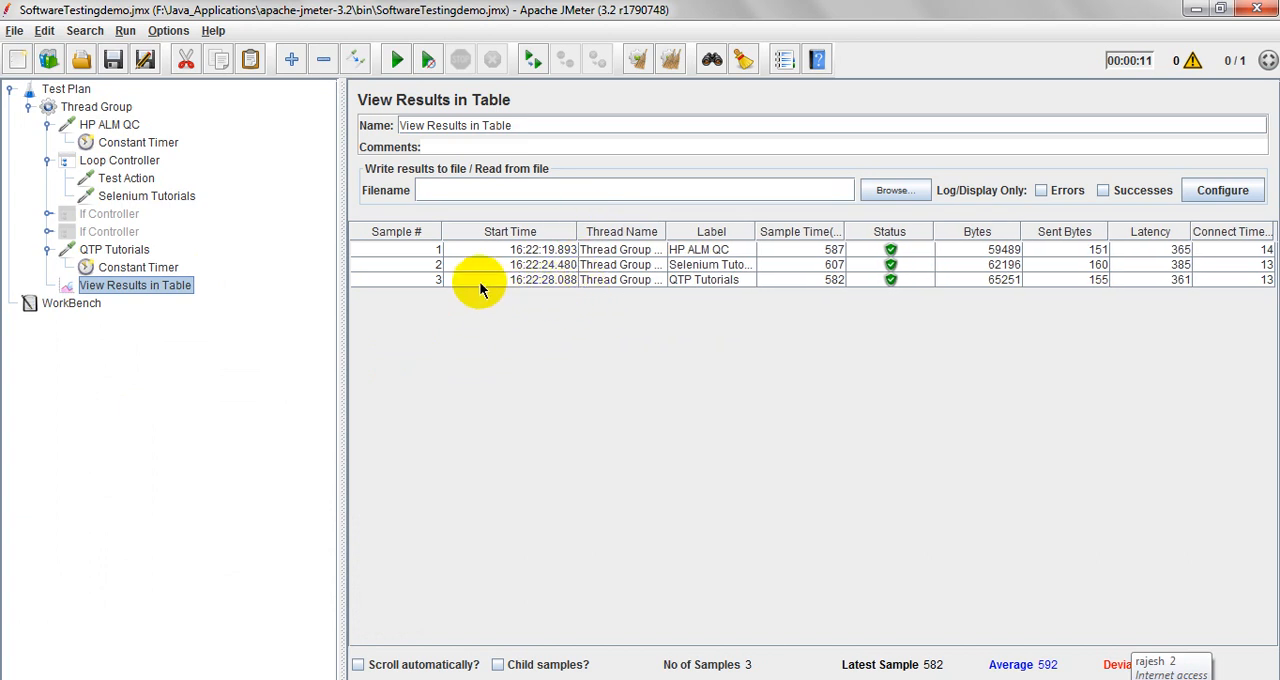
{"action": "mouse_move", "coordinate": [568, 294]}
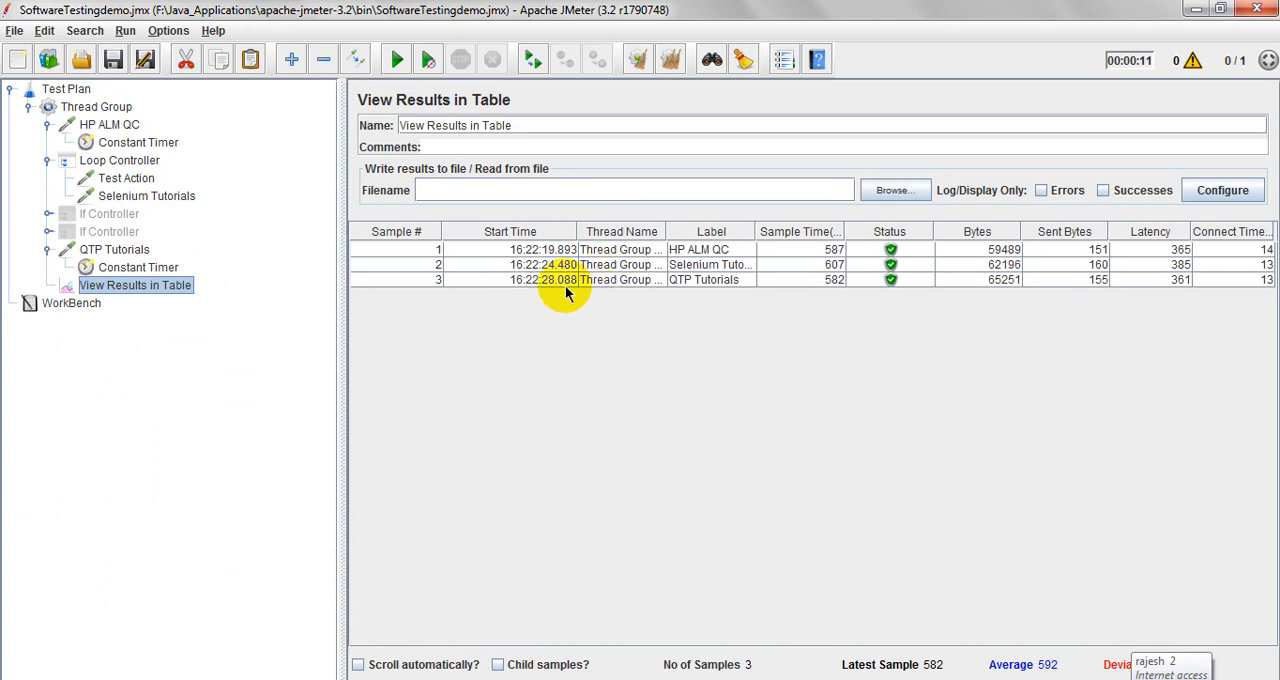
{"action": "mouse_move", "coordinate": [468, 546]}
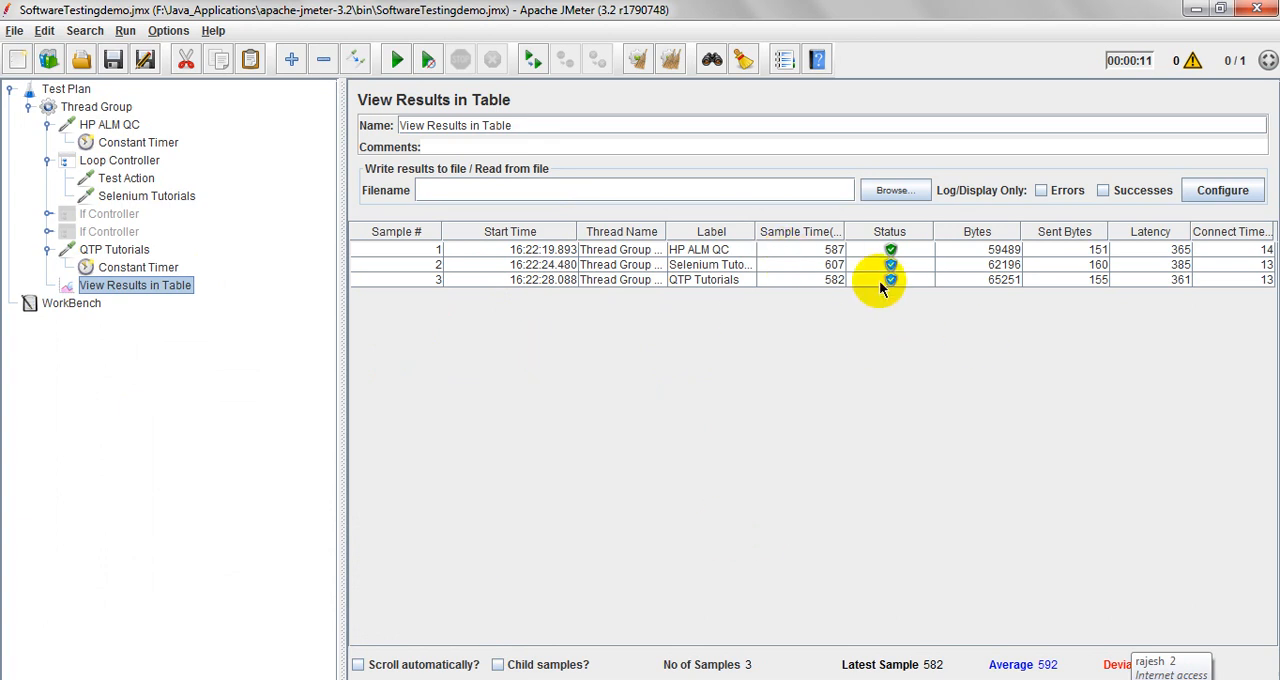
{"action": "mouse_move", "coordinate": [832, 284]}
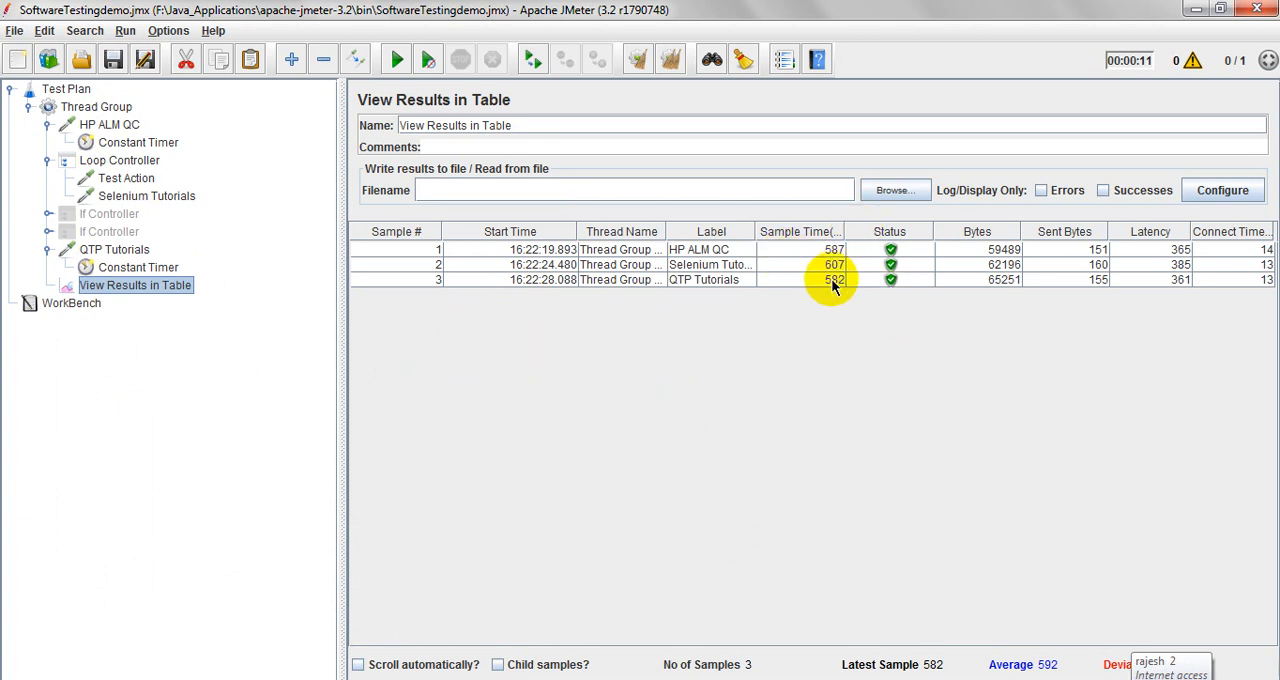
{"action": "mouse_move", "coordinate": [1124, 280]}
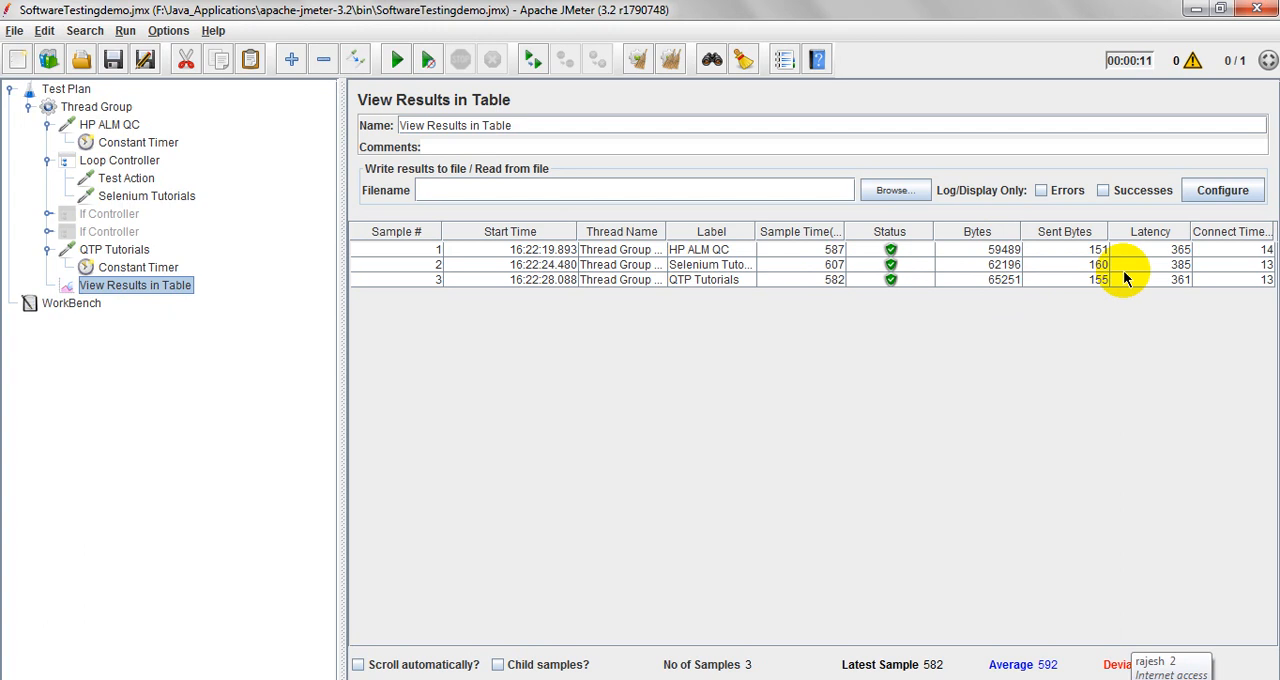
{"action": "mouse_move", "coordinate": [1272, 284]}
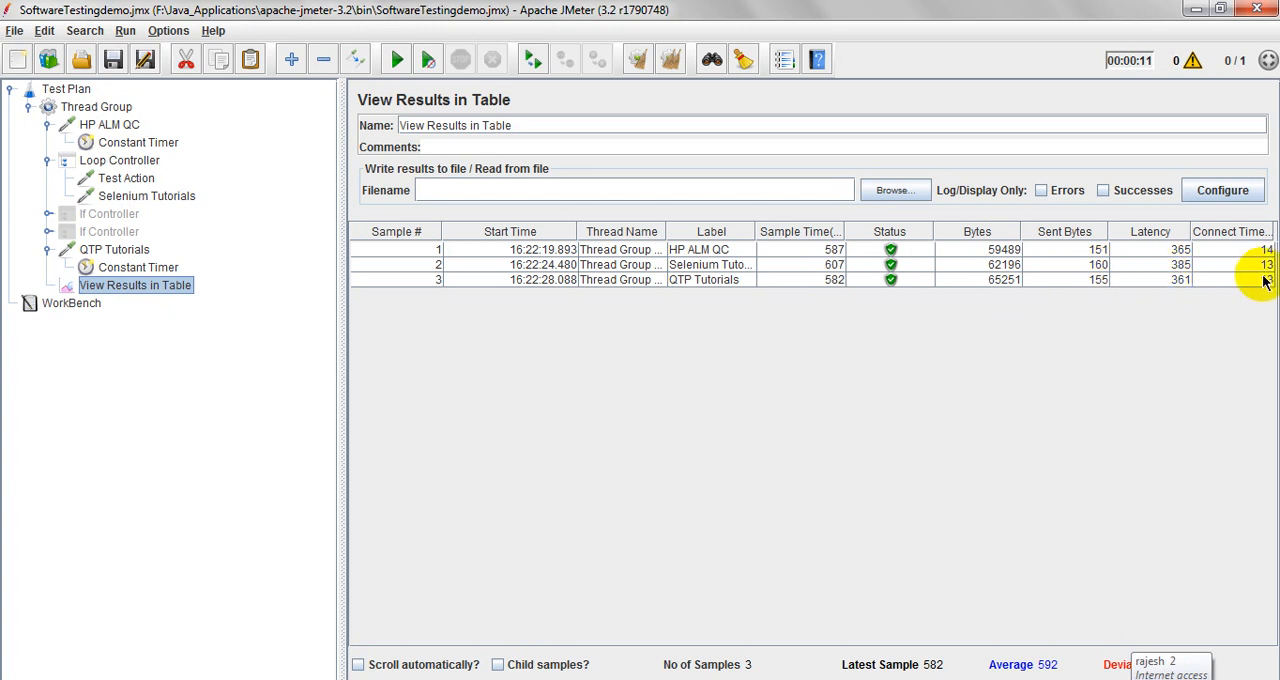
{"action": "mouse_move", "coordinate": [1232, 282]}
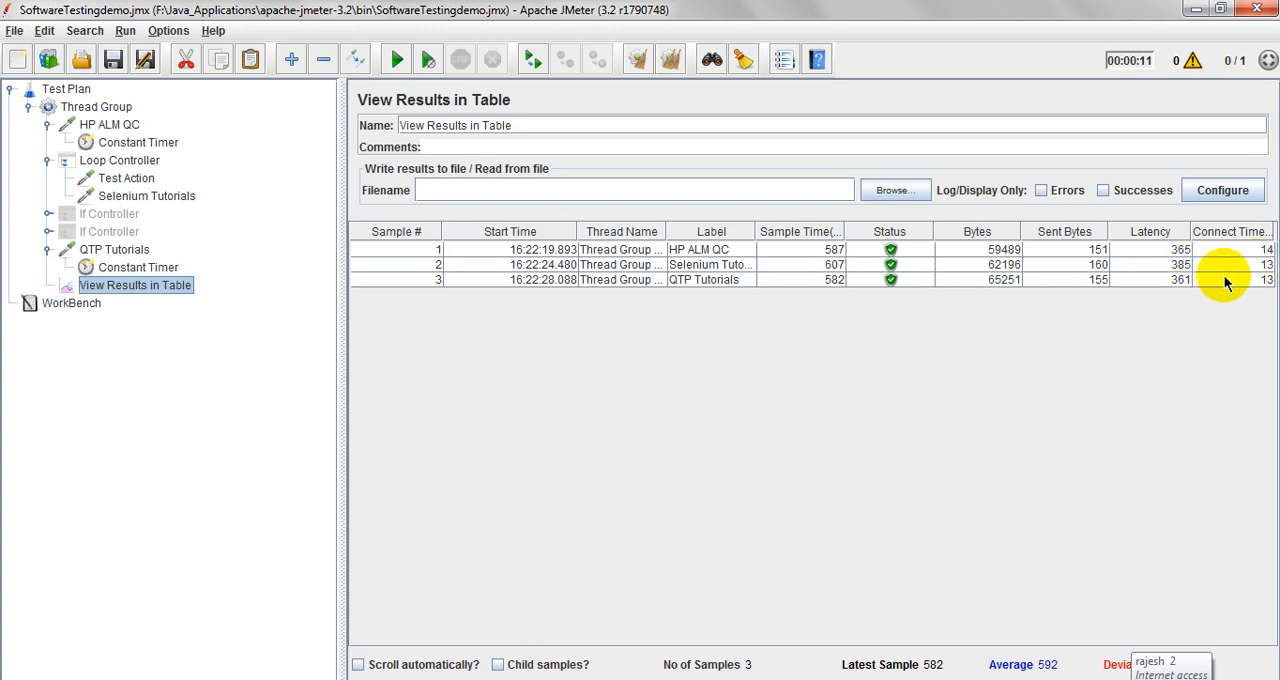
{"action": "mouse_move", "coordinate": [1256, 278]}
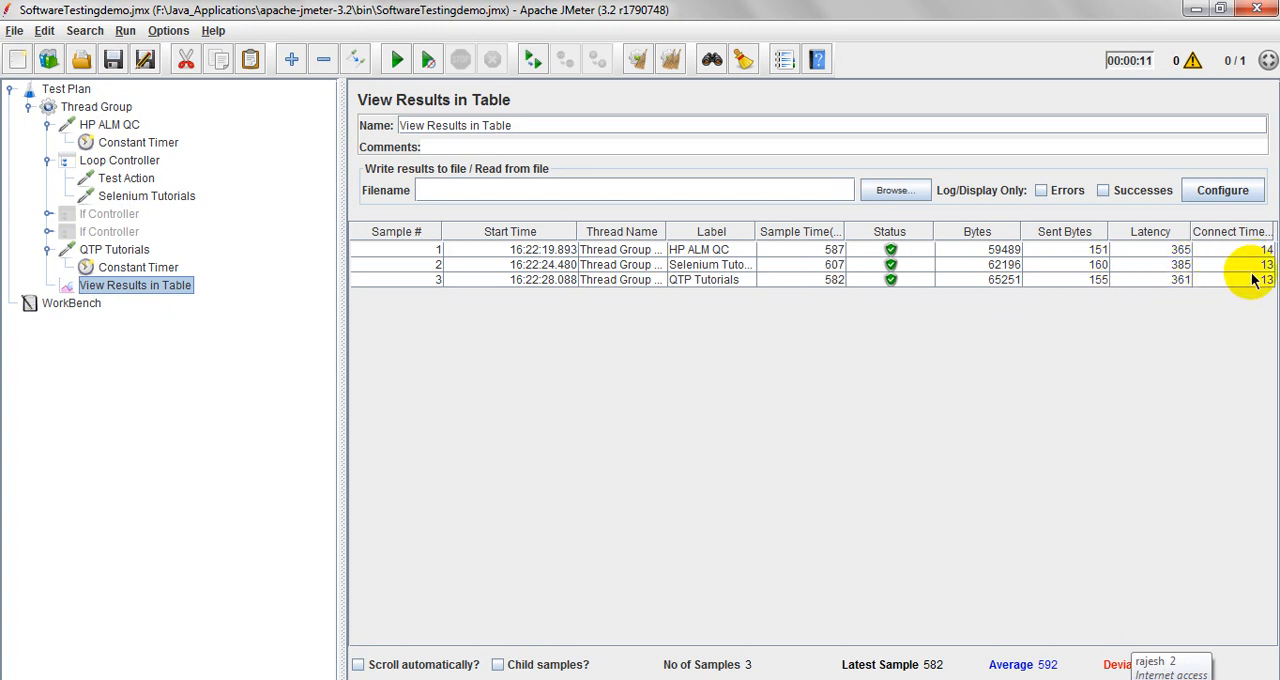
{"action": "mouse_move", "coordinate": [284, 392]}
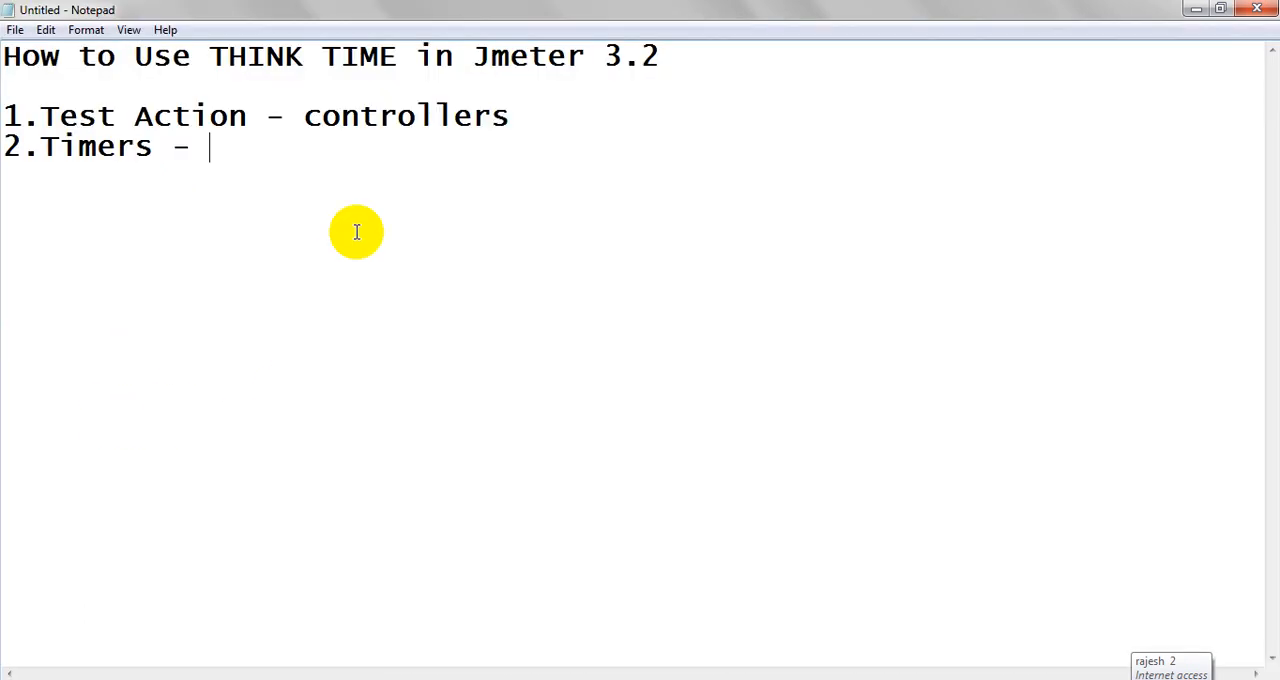
{"action": "mouse_move", "coordinate": [280, 136]}
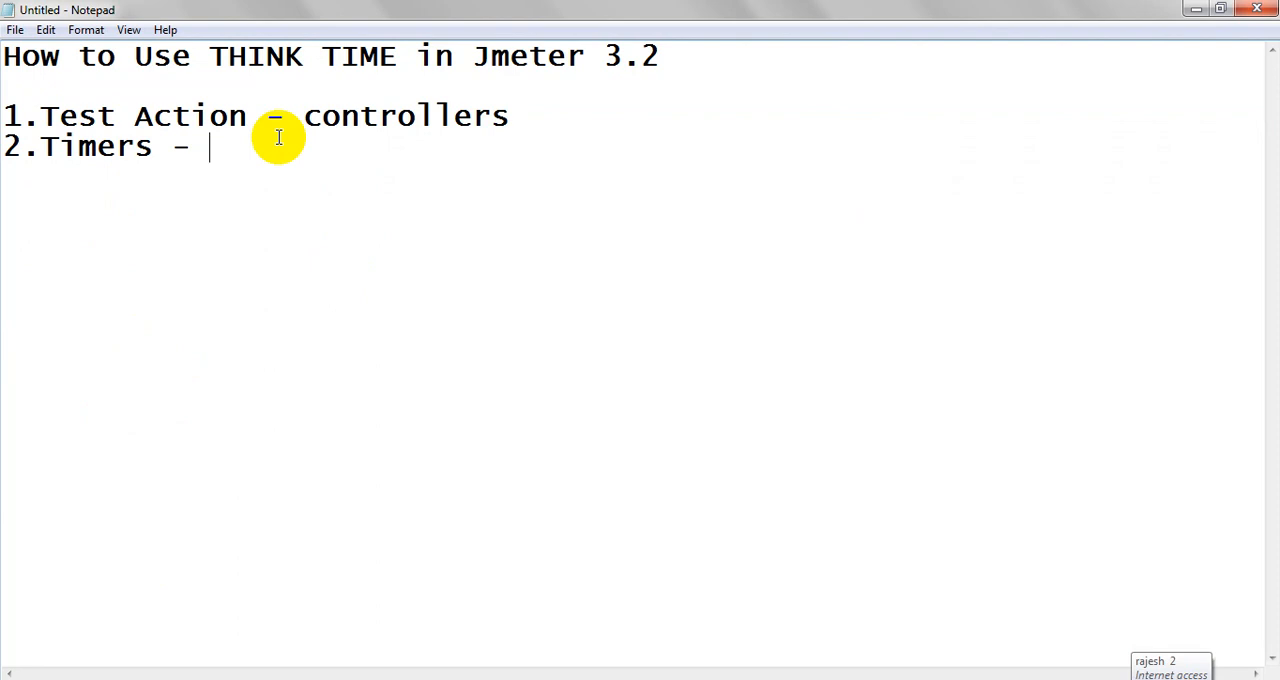
Step: Complete the second note so it reads 'Timers - constant timers'
{"action": "type", "text": "consta"}
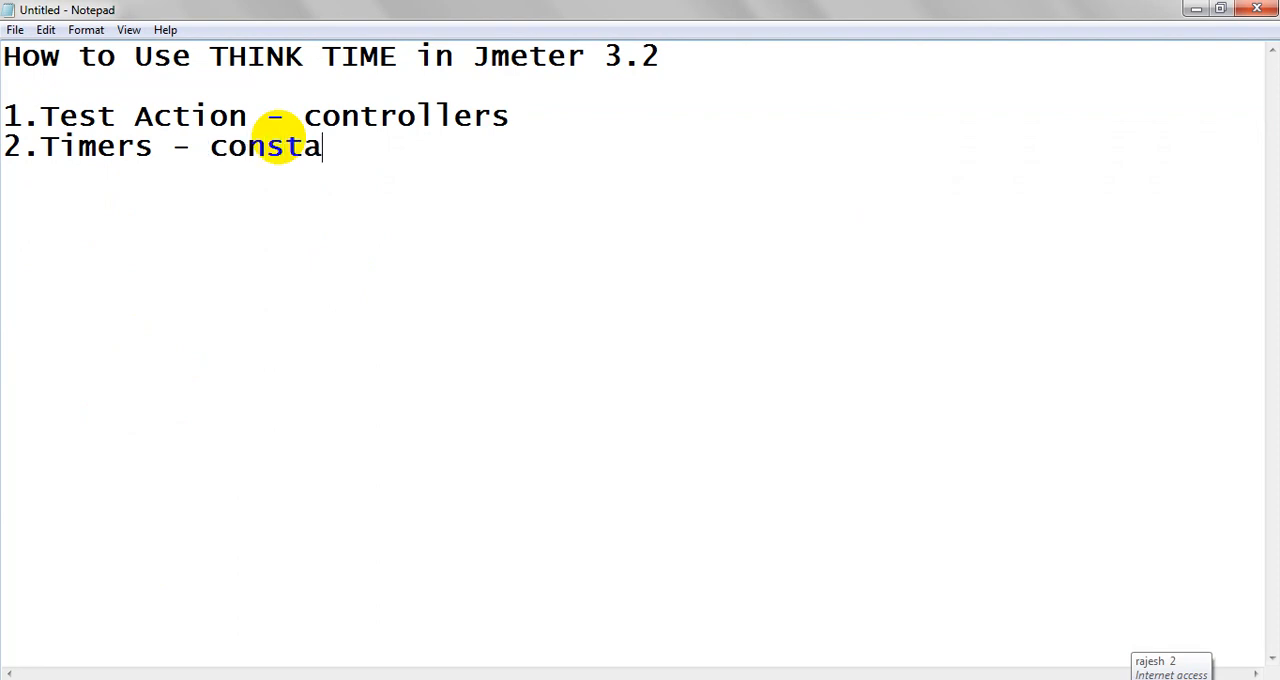
{"action": "type", "text": "nt timers"}
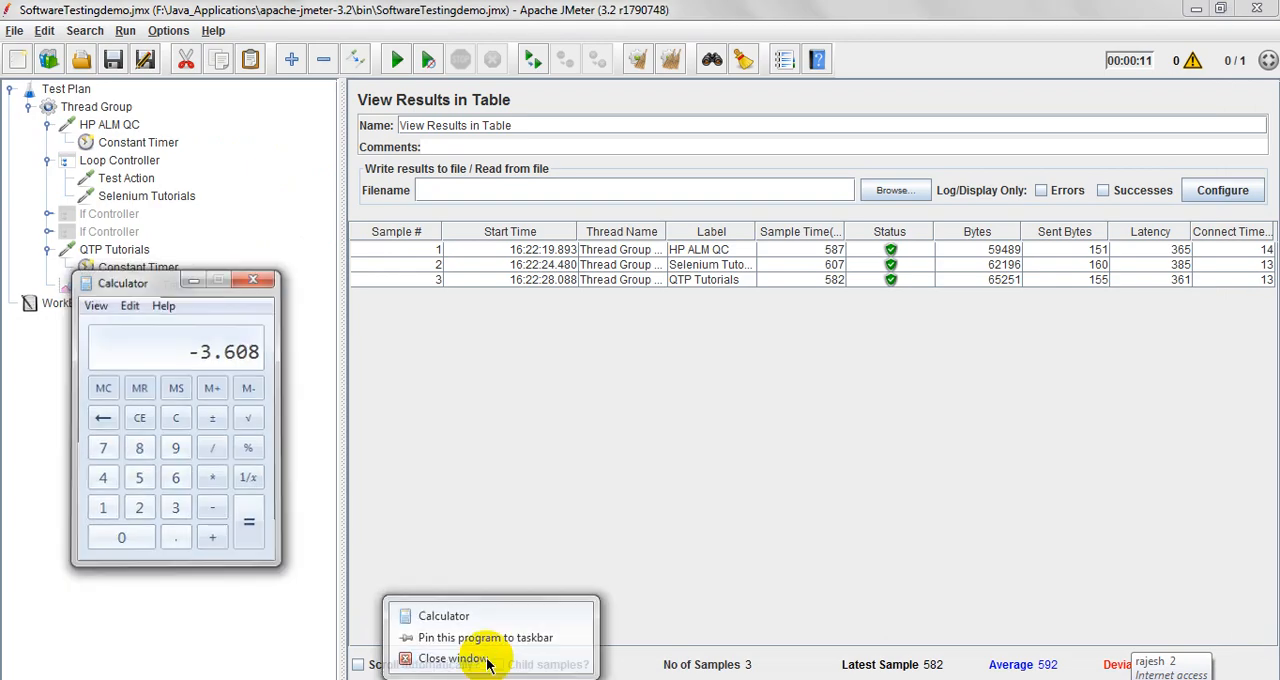
Step: Close the Calculator and paste the copied thread group into the test plan
{"action": "left_click", "coordinate": [460, 664]}
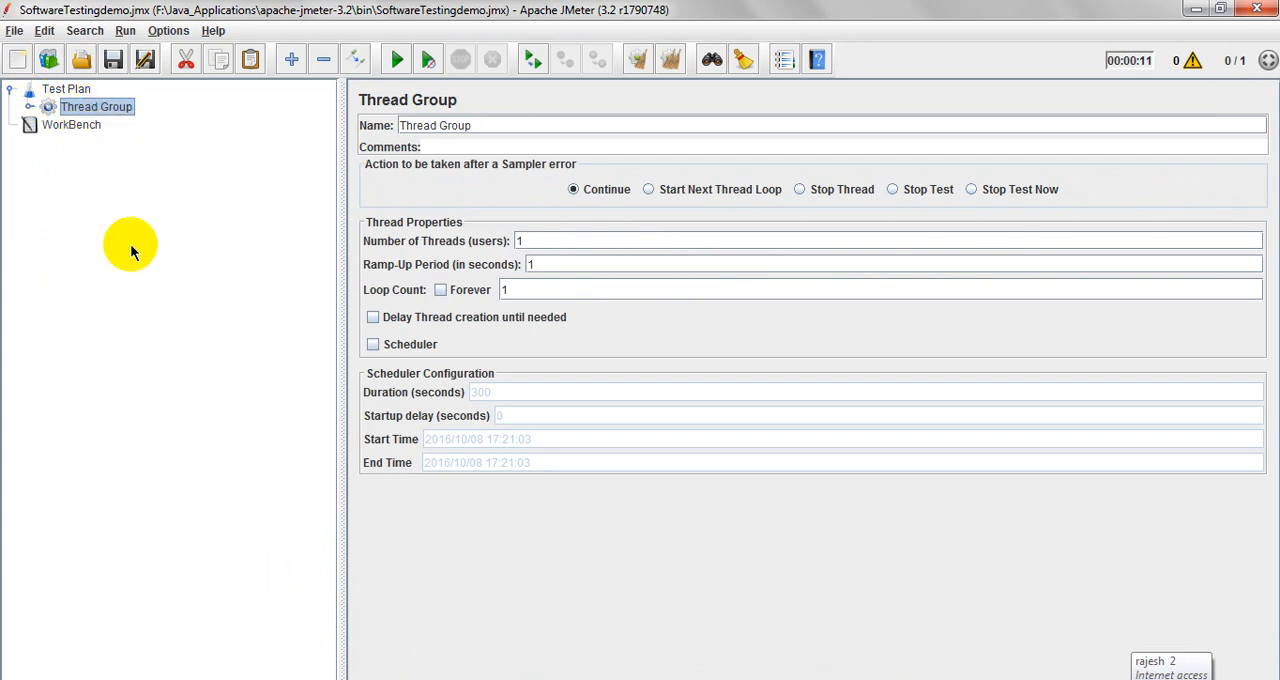
{"action": "right_click", "coordinate": [60, 88]}
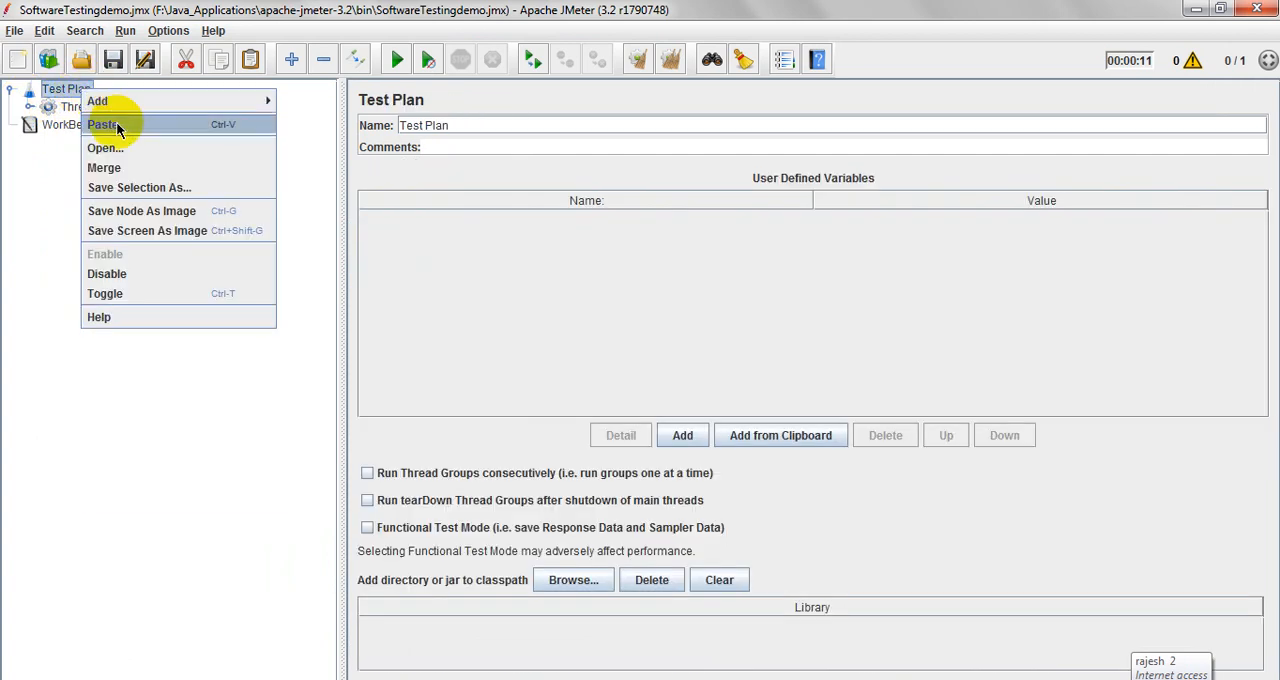
{"action": "left_click", "coordinate": [102, 124]}
{"action": "type", "text": "_"}
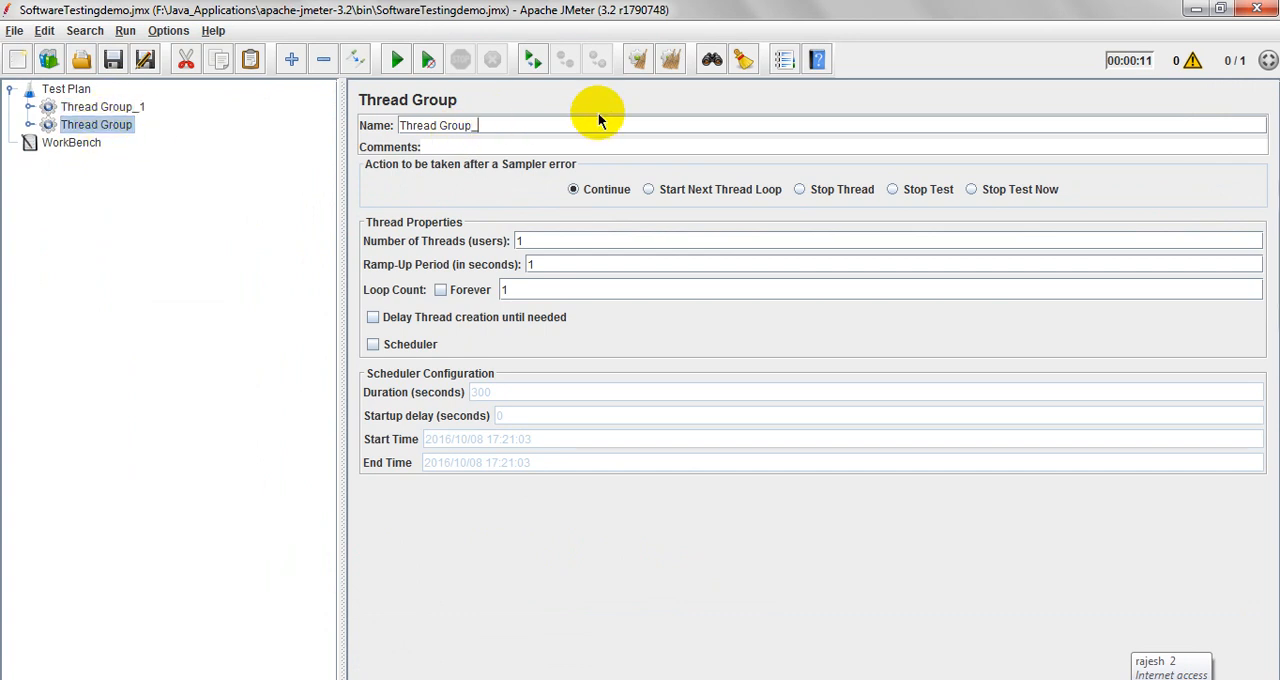
Step: Expand and inspect the duplicated groups named Thread Group_1 and Thread Group_2
{"action": "left_click", "coordinate": [30, 124]}
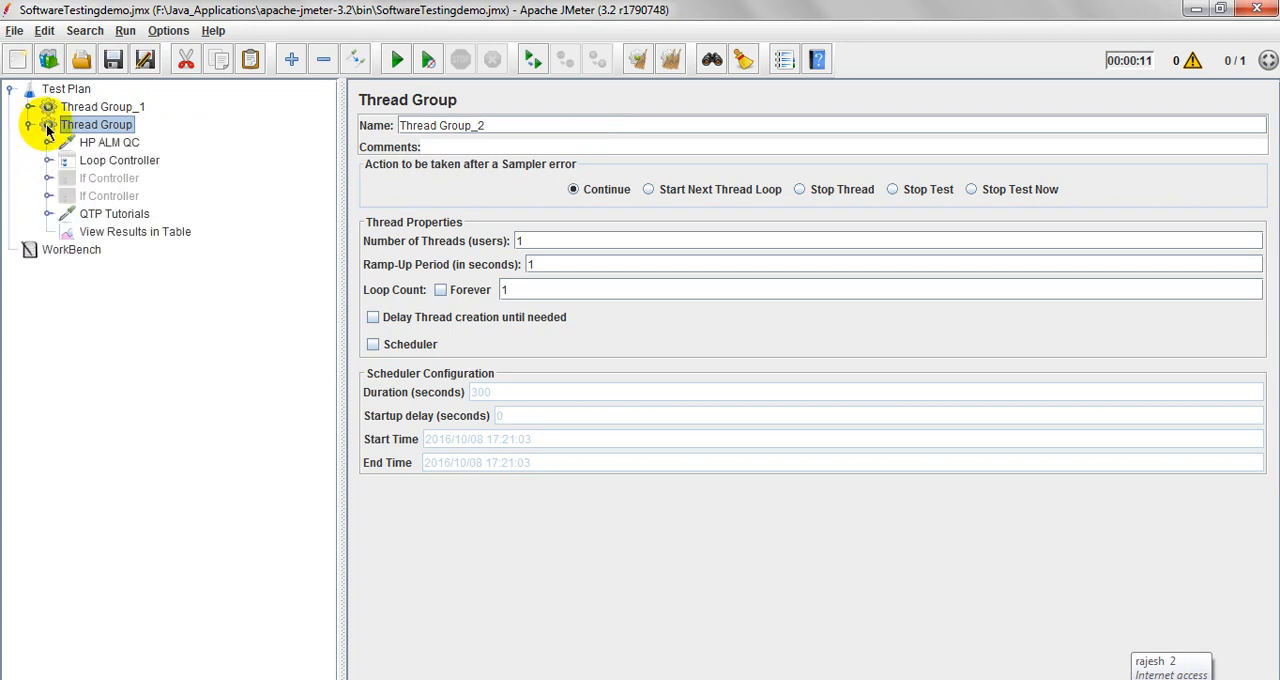
{"action": "left_click", "coordinate": [104, 106]}
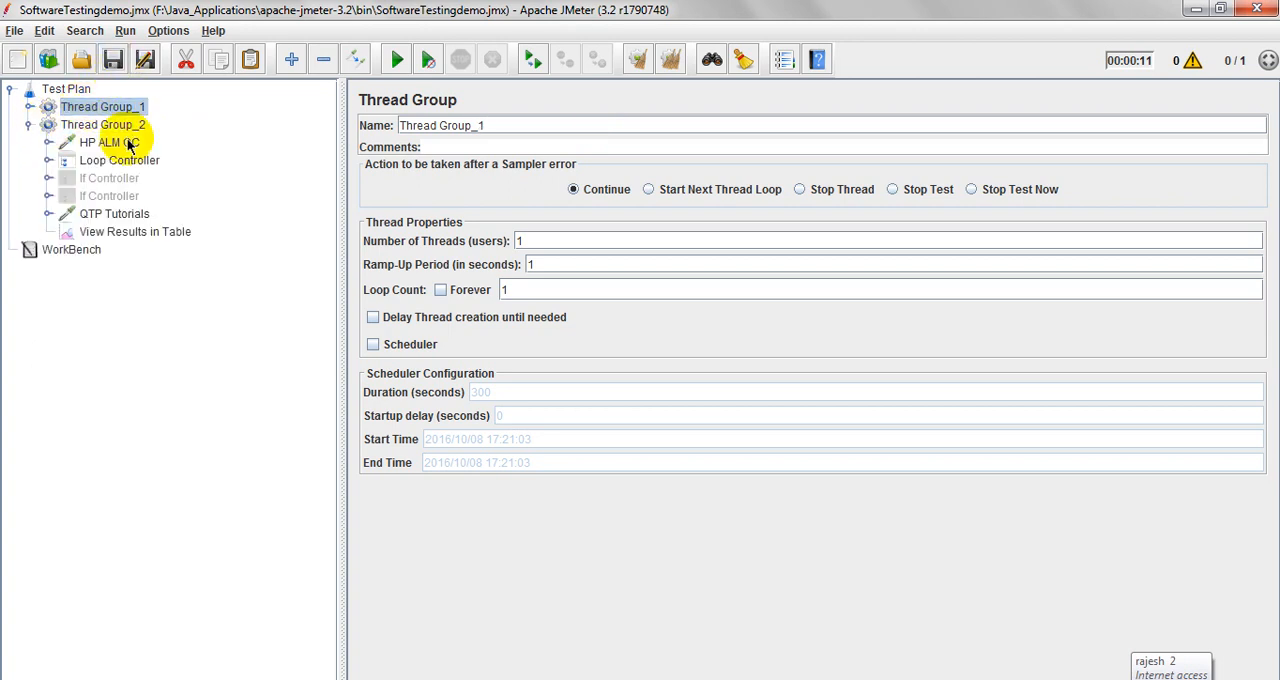
{"action": "left_click", "coordinate": [120, 160]}
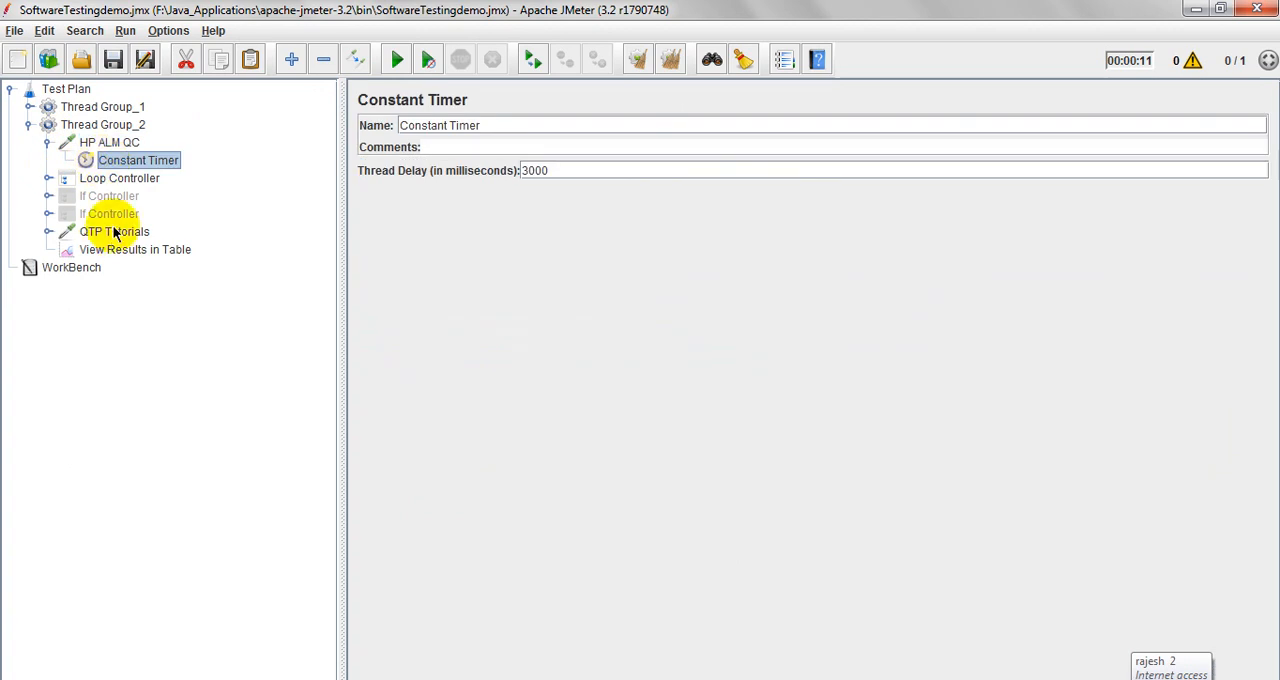
{"action": "left_click", "coordinate": [136, 248]}
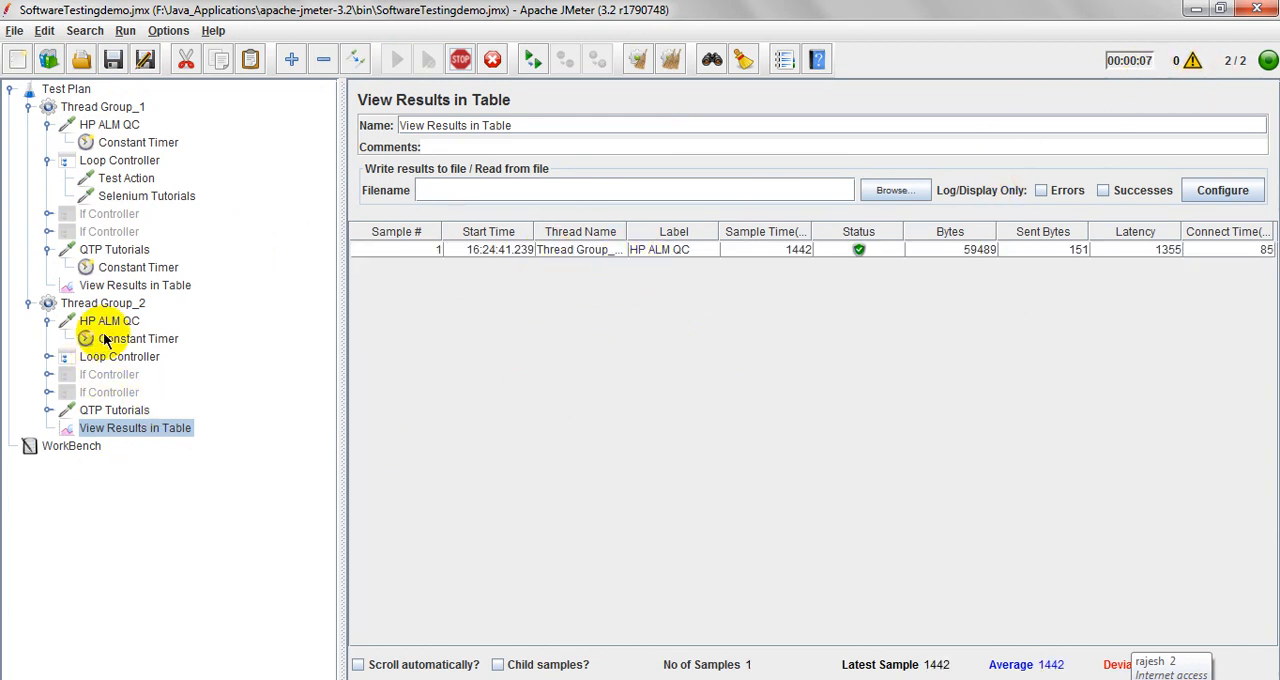
Step: Check the second group's Constant Timer delay and bring up its results table
{"action": "left_click", "coordinate": [136, 338]}
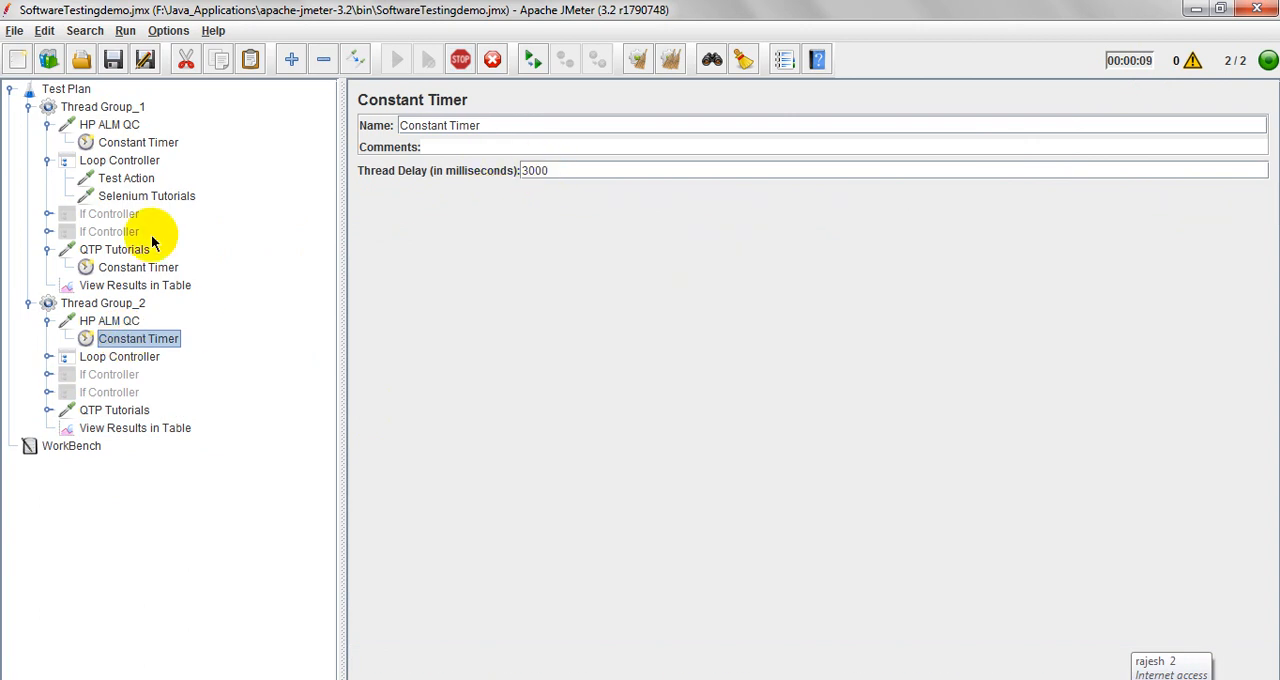
{"action": "left_click", "coordinate": [100, 106]}
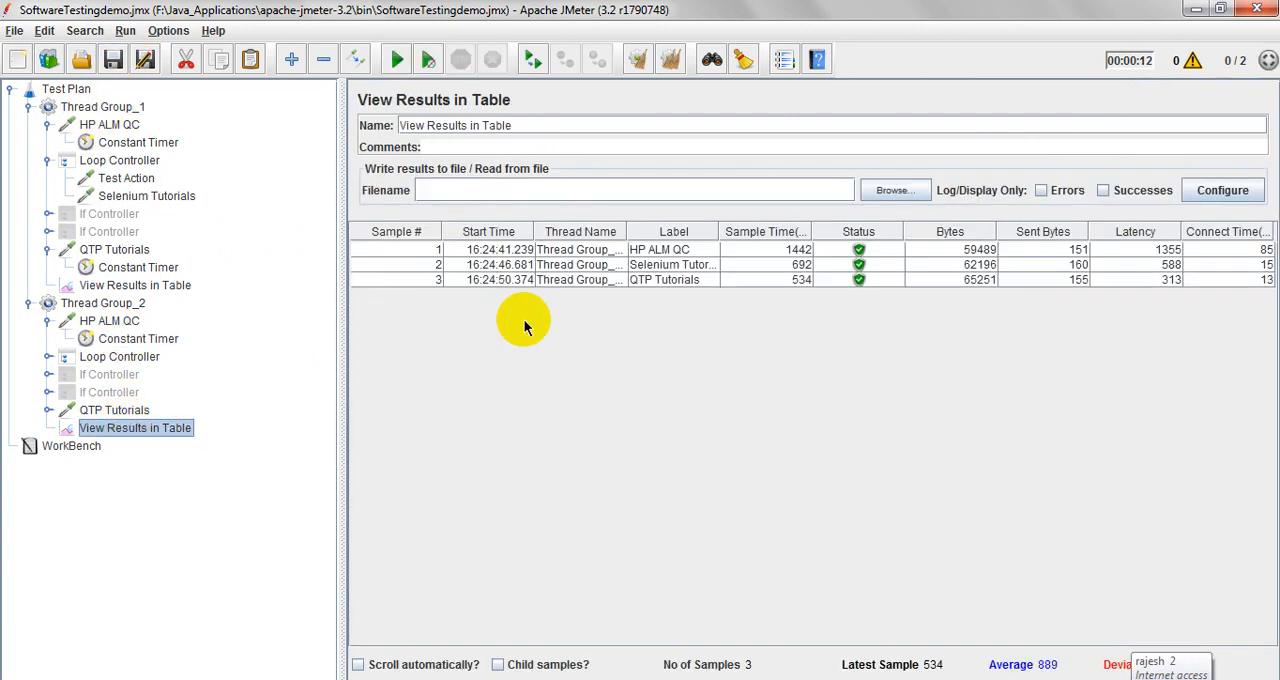
{"action": "mouse_move", "coordinate": [628, 232]}
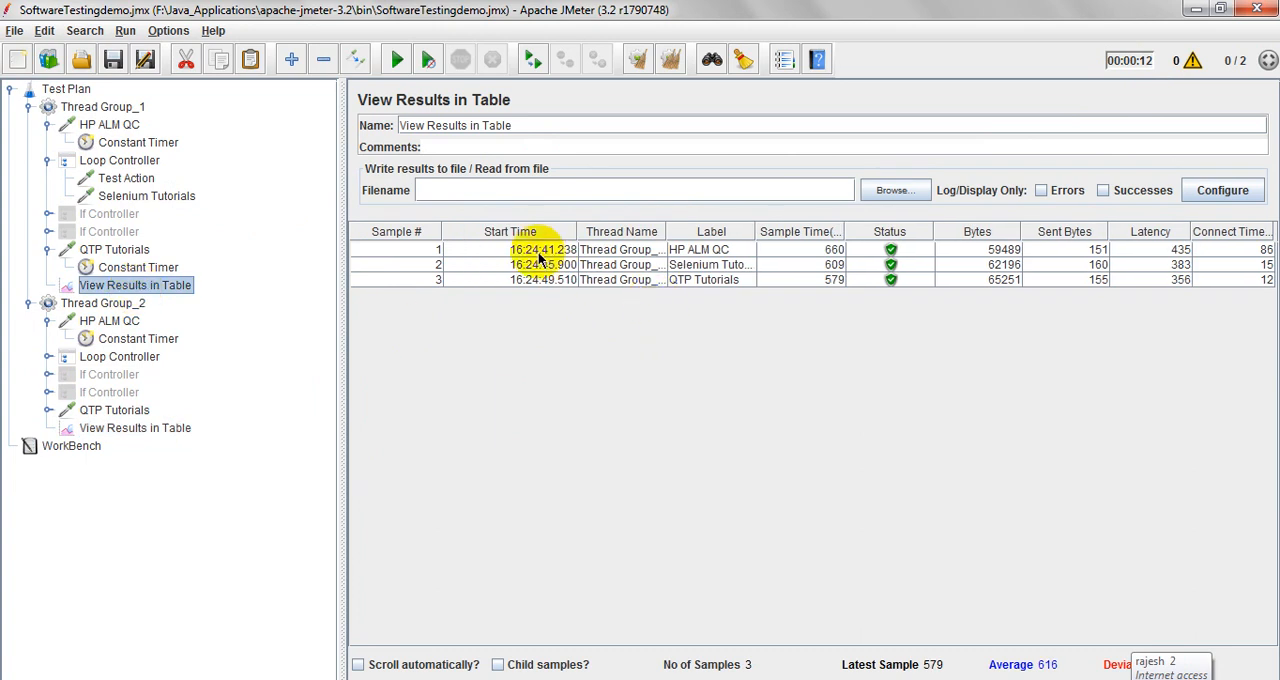
{"action": "left_click", "coordinate": [126, 428]}
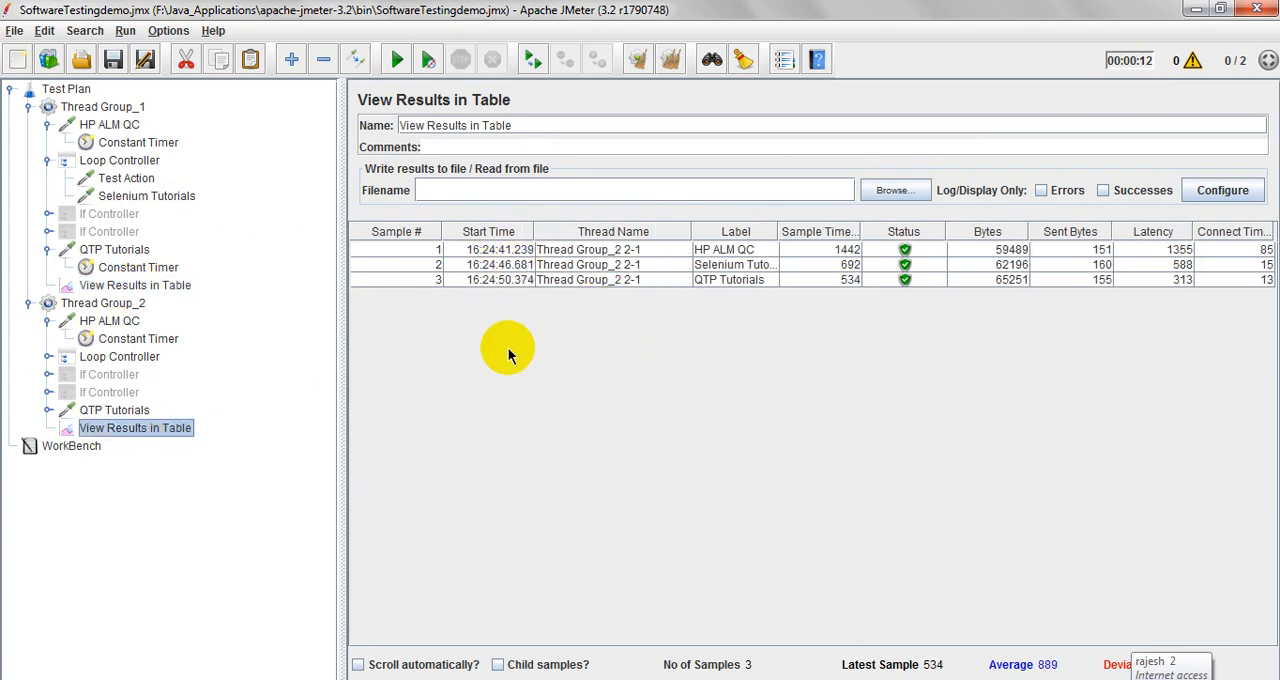
Step: Switch between the two groups' results tables to compare averages of 616 ms and 889 ms
{"action": "left_click", "coordinate": [136, 284]}
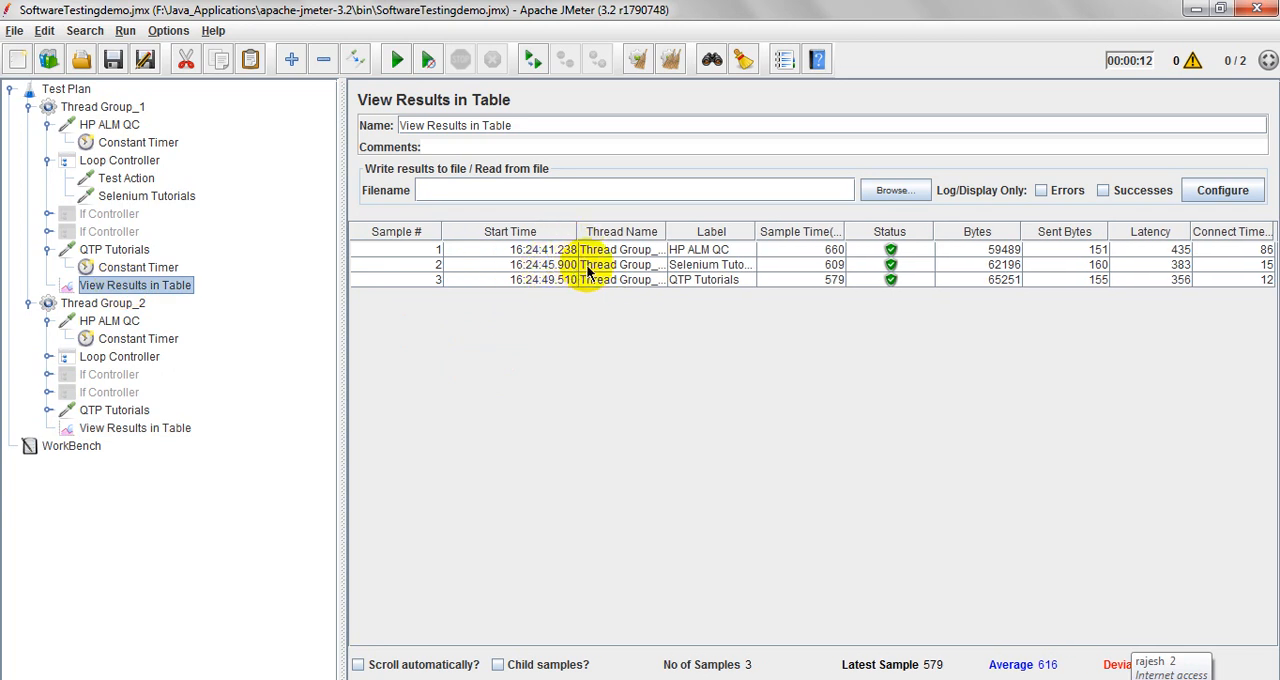
{"action": "left_click", "coordinate": [132, 428]}
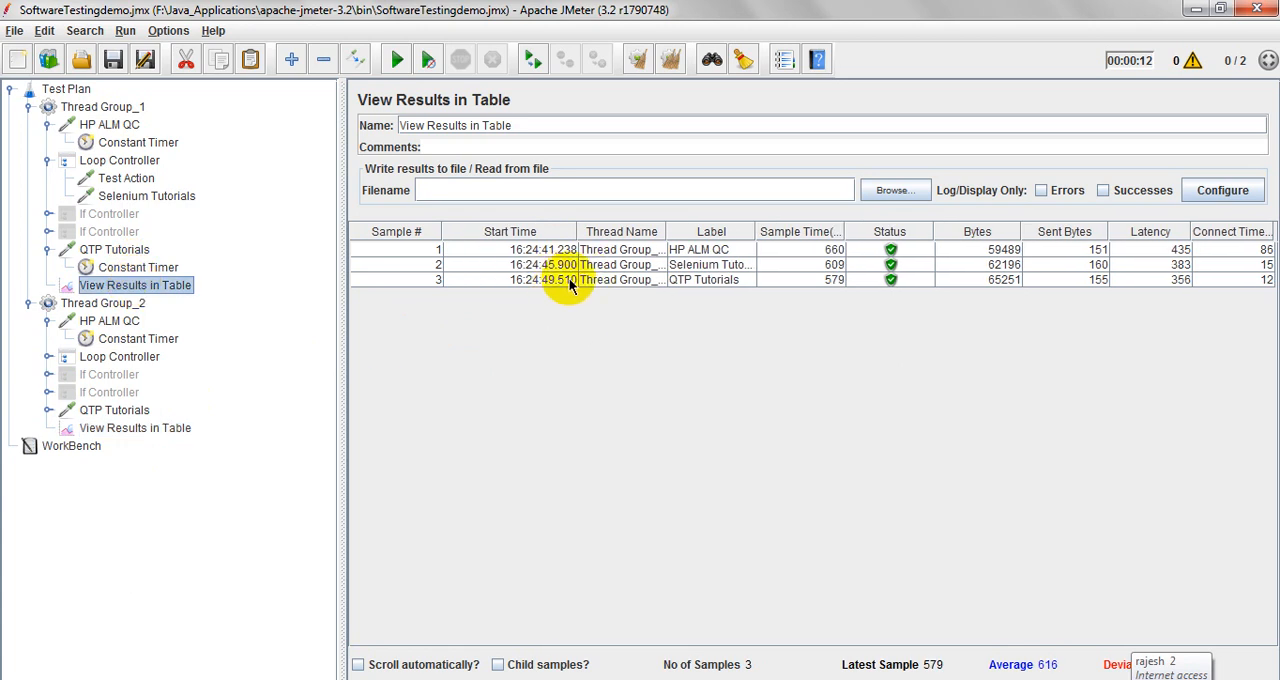
{"action": "left_click", "coordinate": [132, 428]}
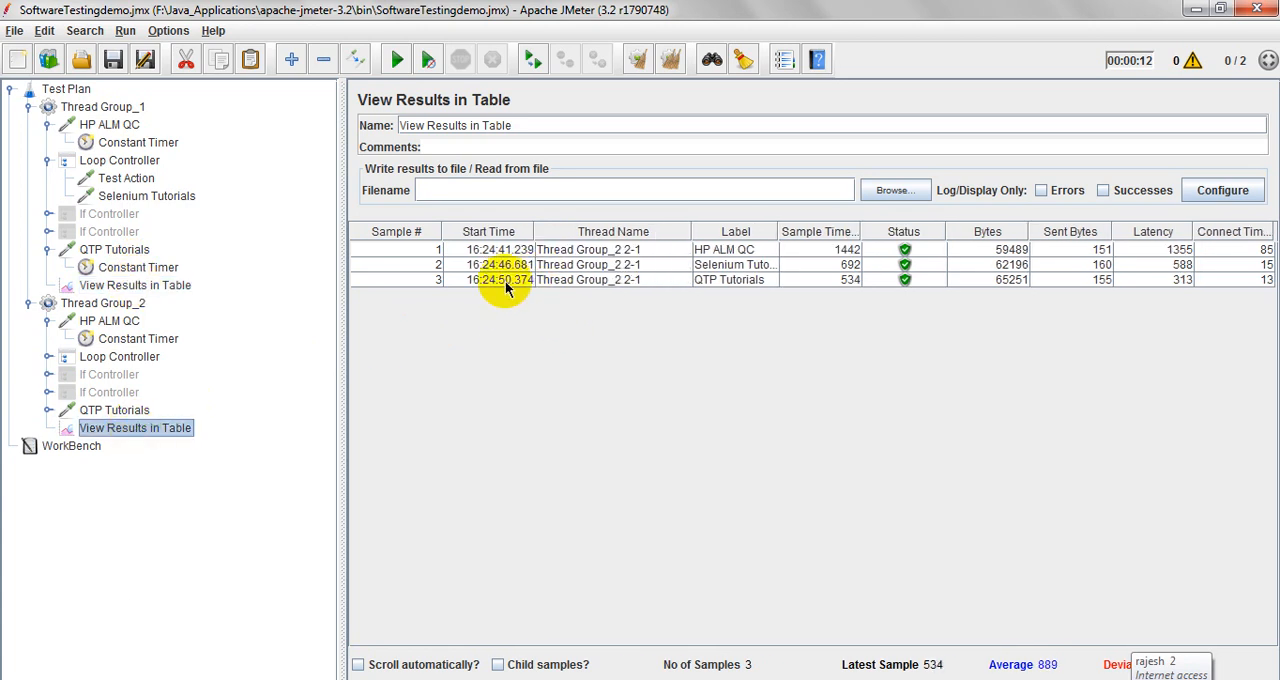
{"action": "mouse_move", "coordinate": [454, 424]}
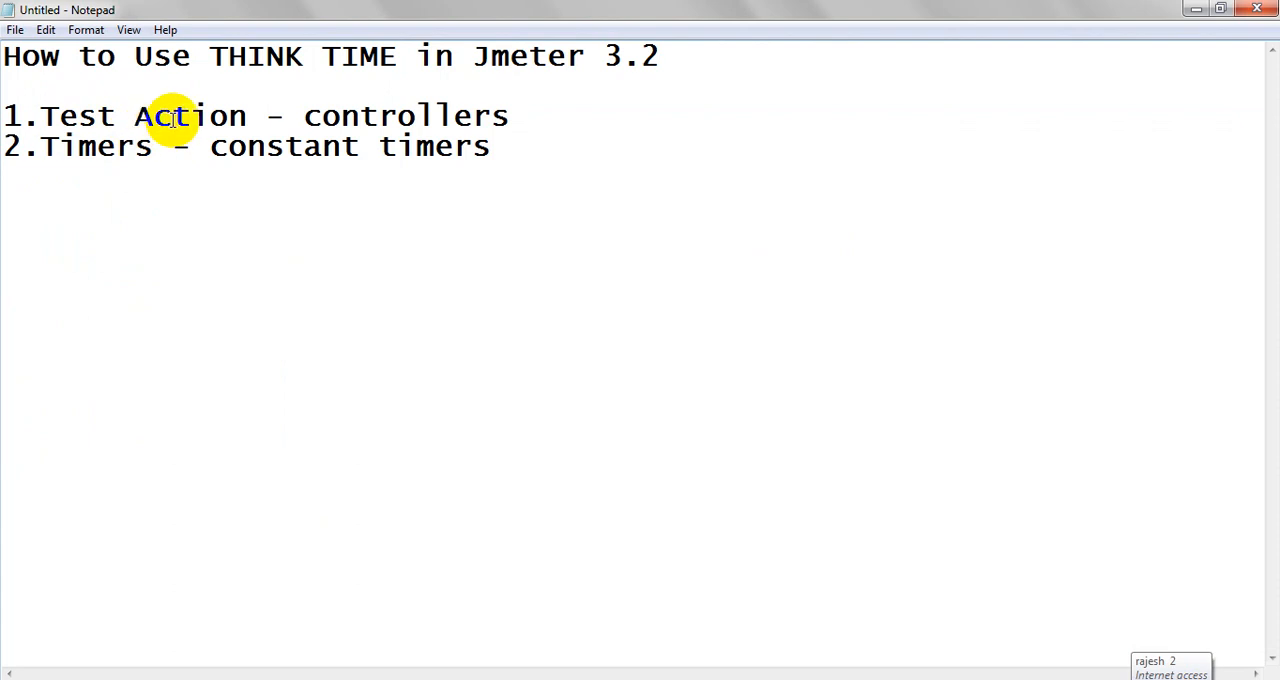
Step: Pick out the Test Action point in the Notepad think-time notes
{"action": "double_click", "coordinate": [284, 146]}
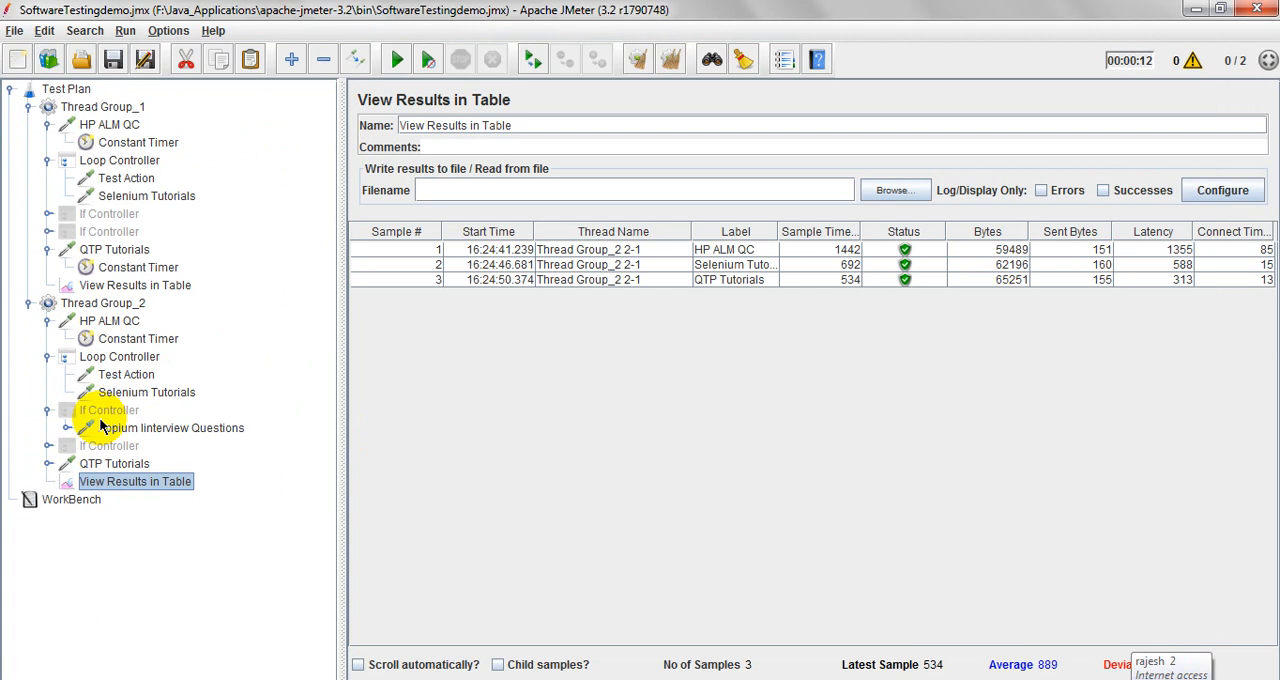
Step: Inspect Thread Group_2's HP ALM QC request and If Controller condition, ending on the Appium Interview Questions sampler
{"action": "left_click", "coordinate": [164, 428]}
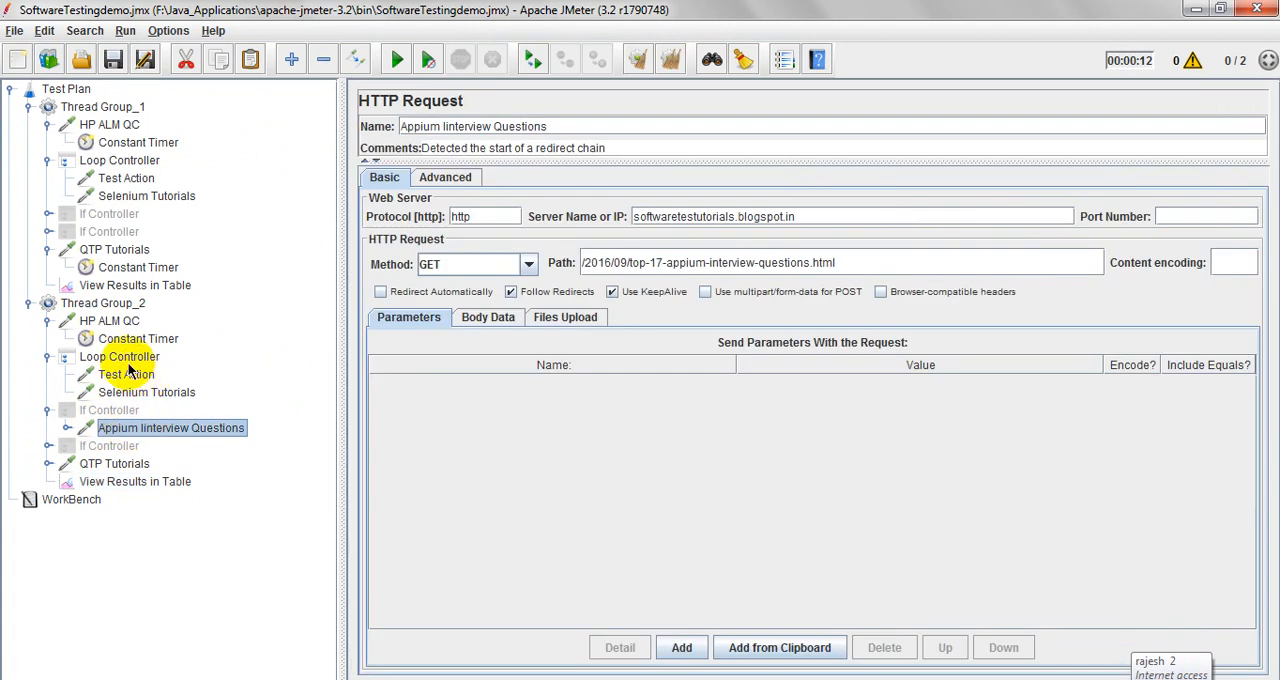
{"action": "left_click", "coordinate": [108, 320]}
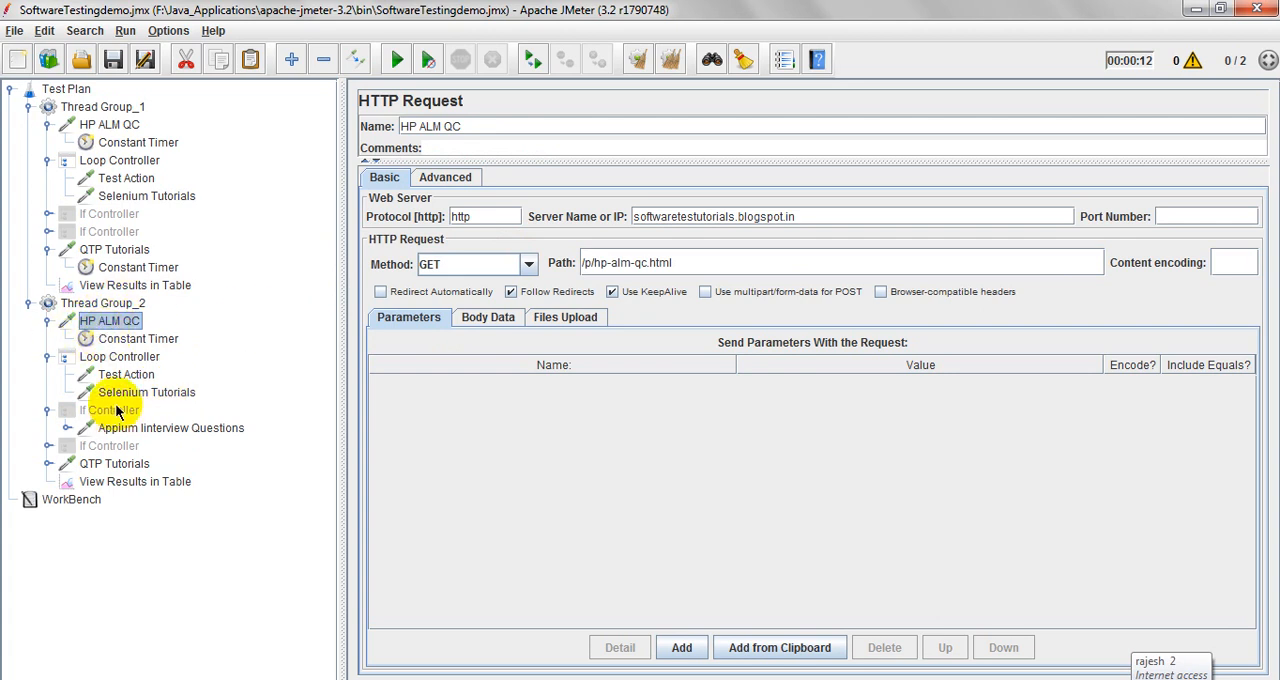
{"action": "left_click", "coordinate": [108, 408]}
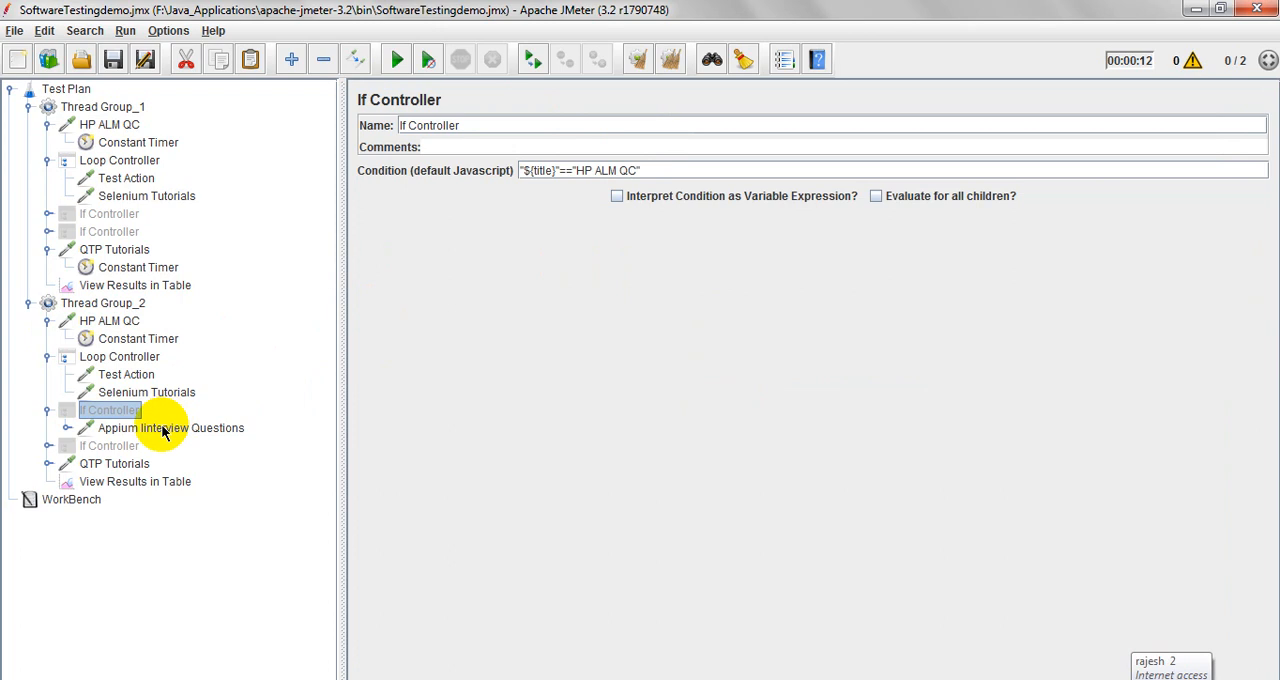
{"action": "left_click", "coordinate": [170, 428]}
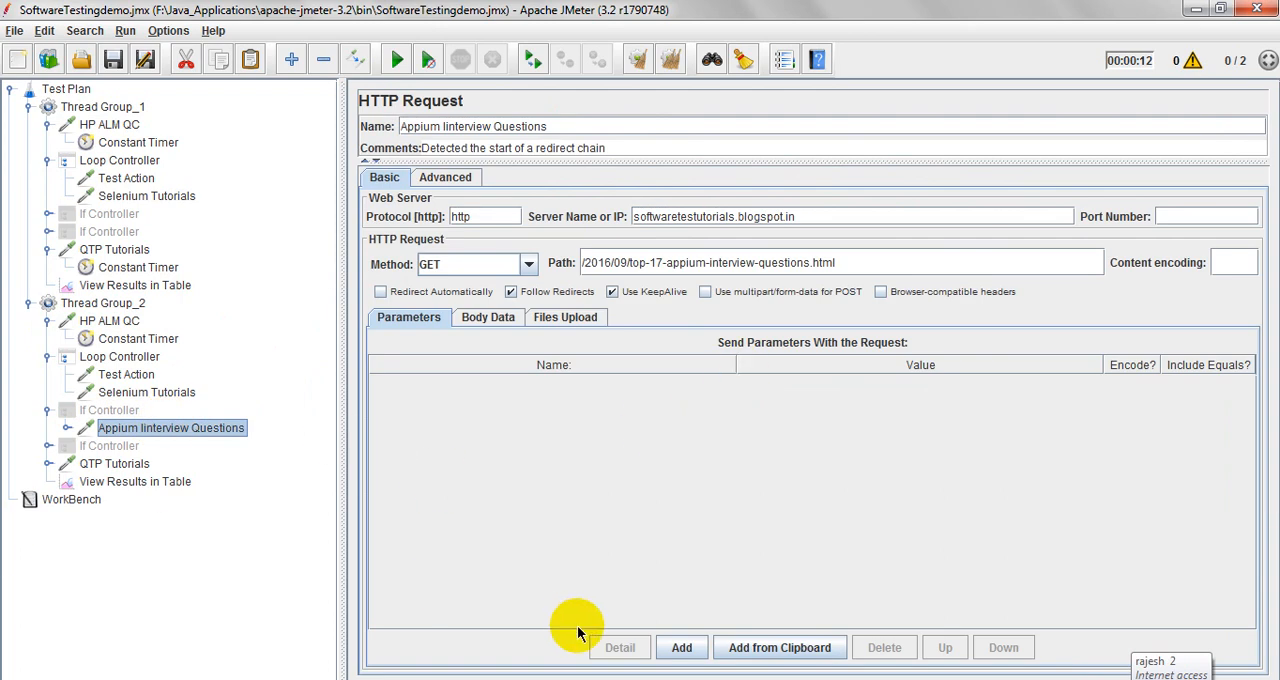
{"action": "mouse_move", "coordinate": [576, 610]}
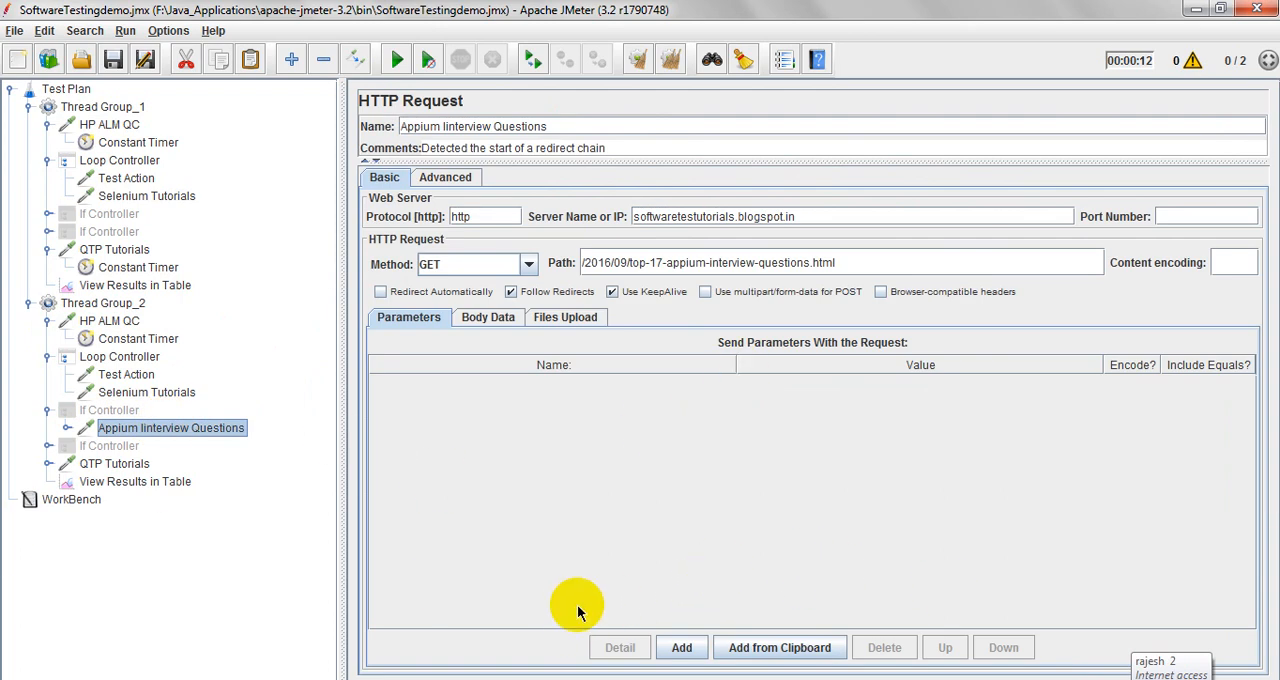
{"action": "mouse_move", "coordinate": [570, 606]}
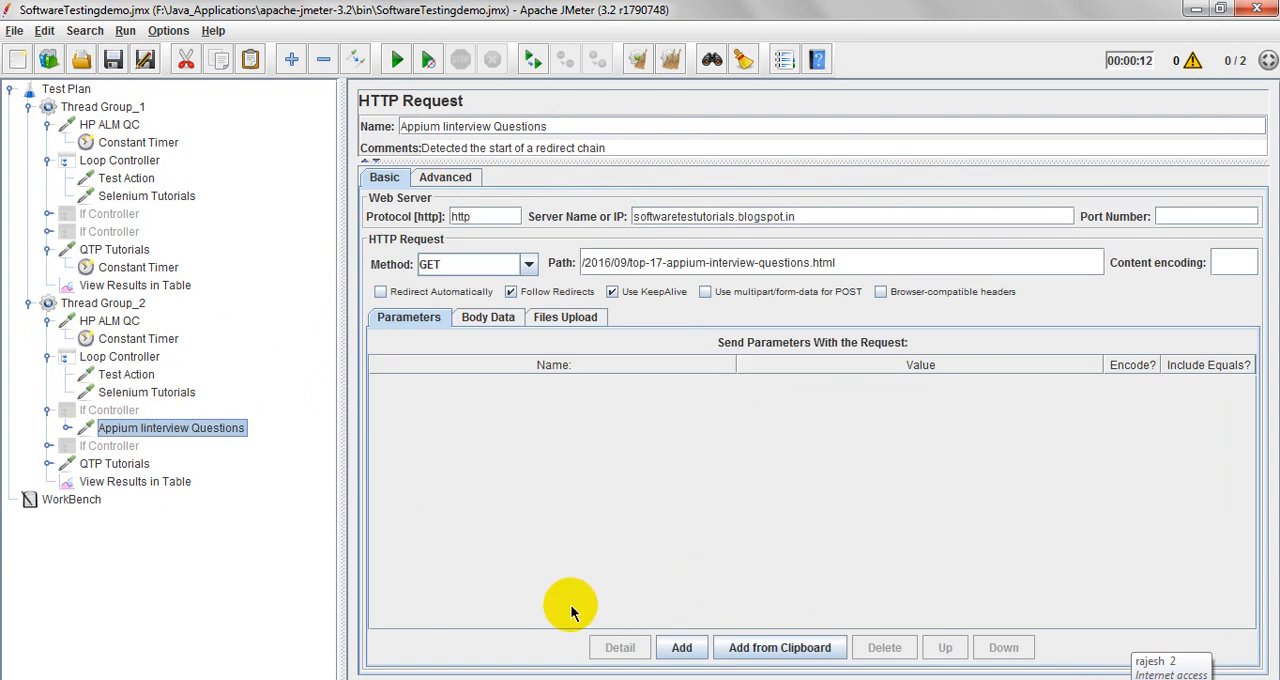
{"action": "mouse_move", "coordinate": [642, 596]}
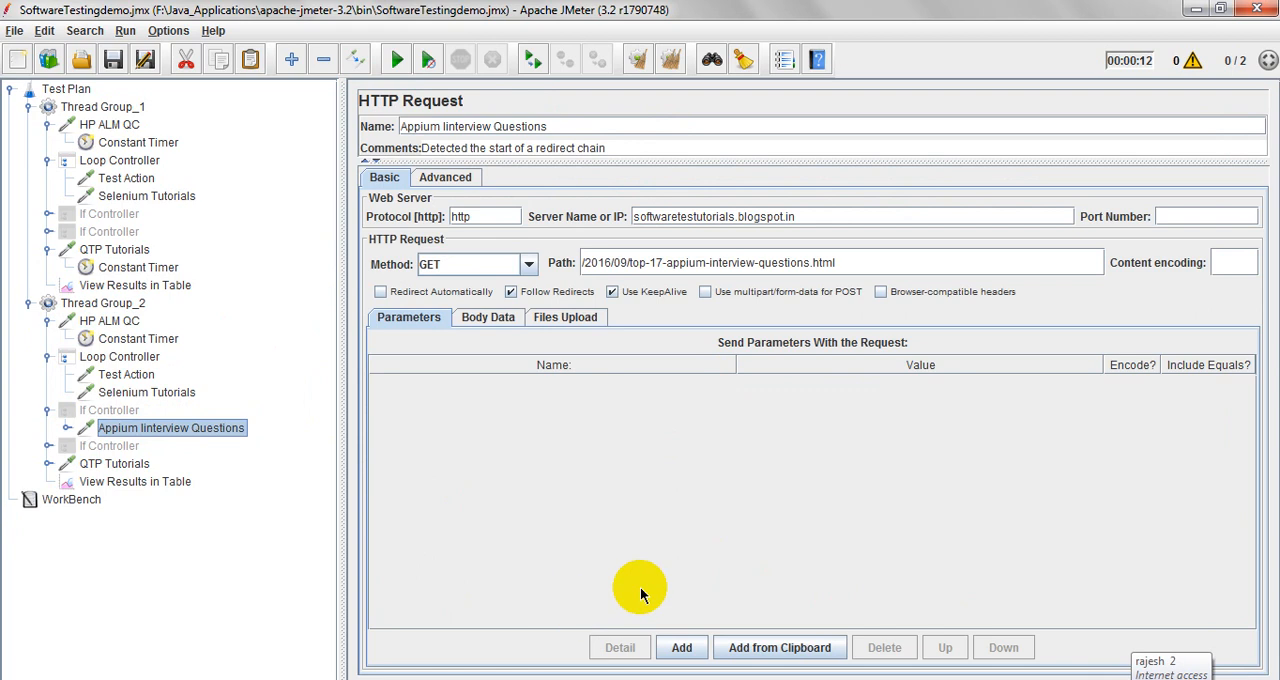